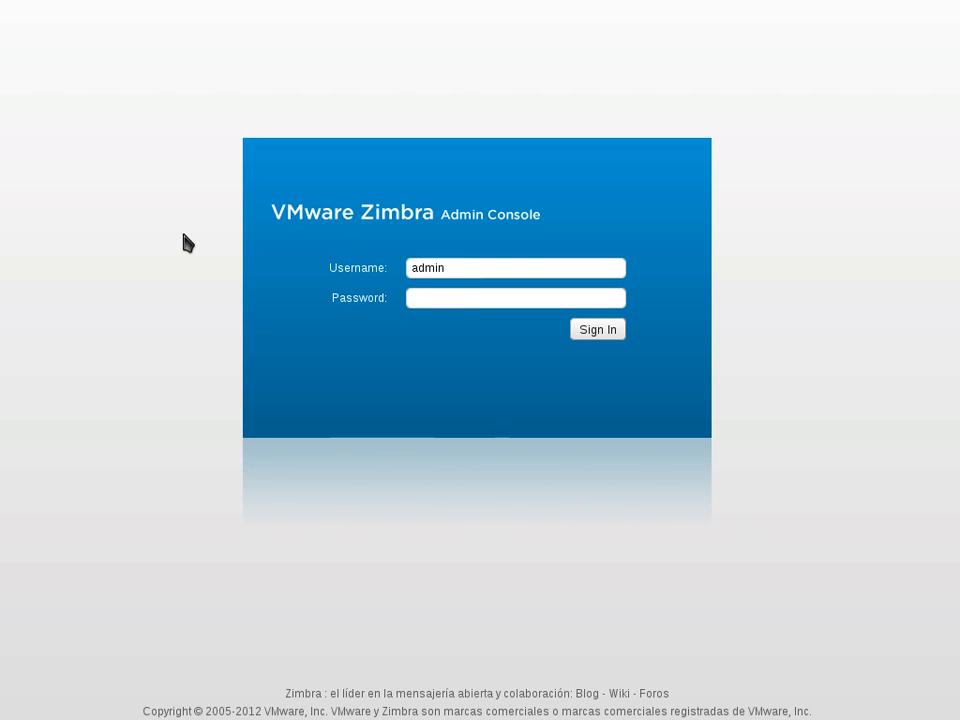
mouse_move(263, 187)
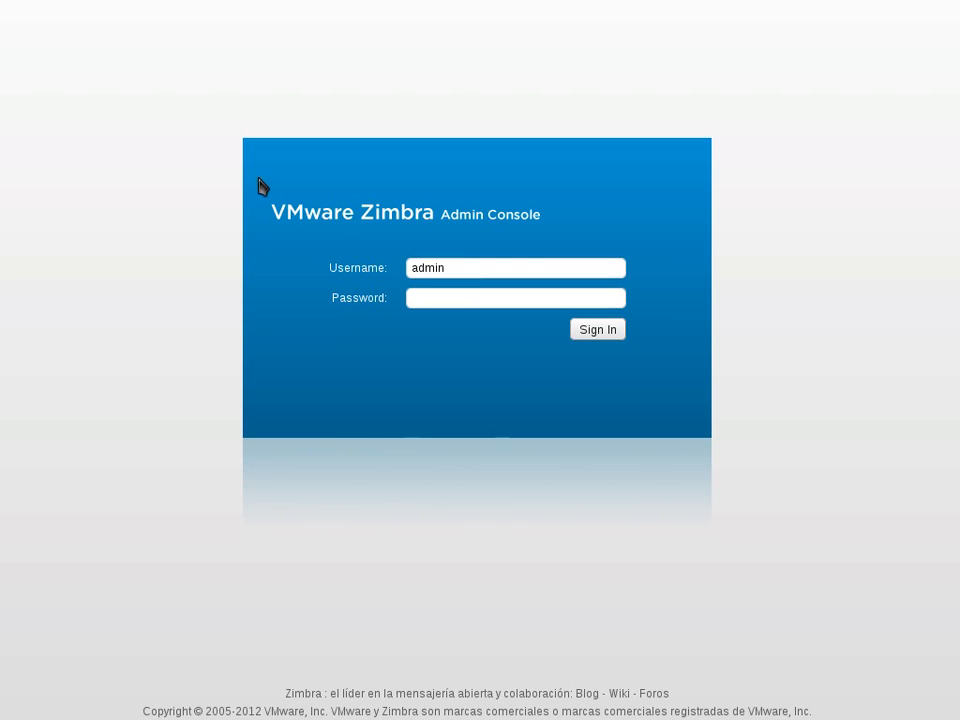
mouse_move(277, 183)
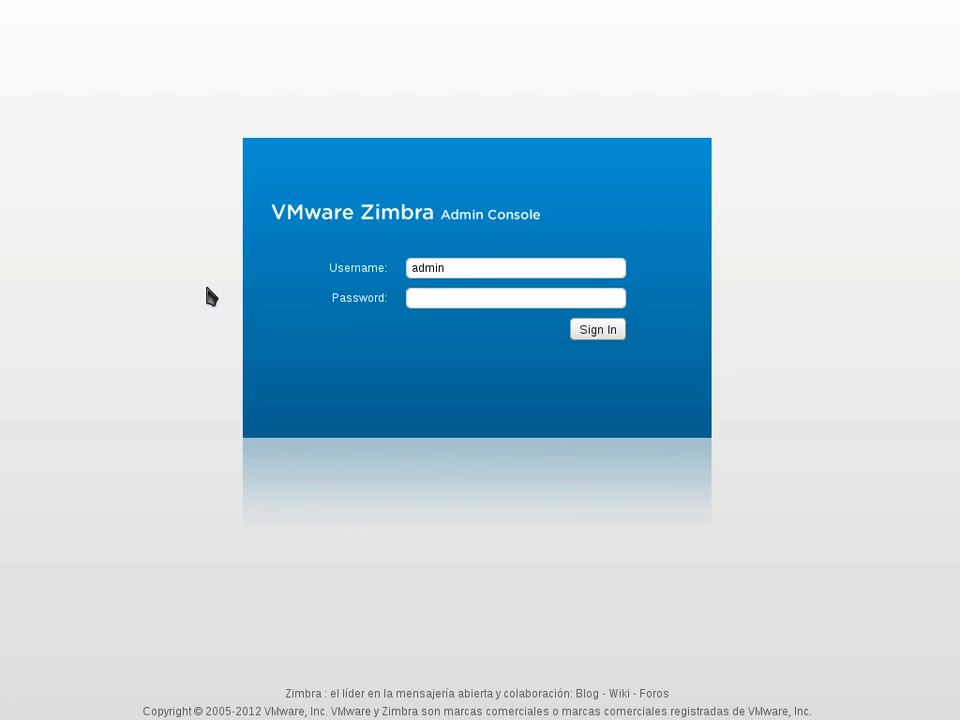
mouse_move(183, 244)
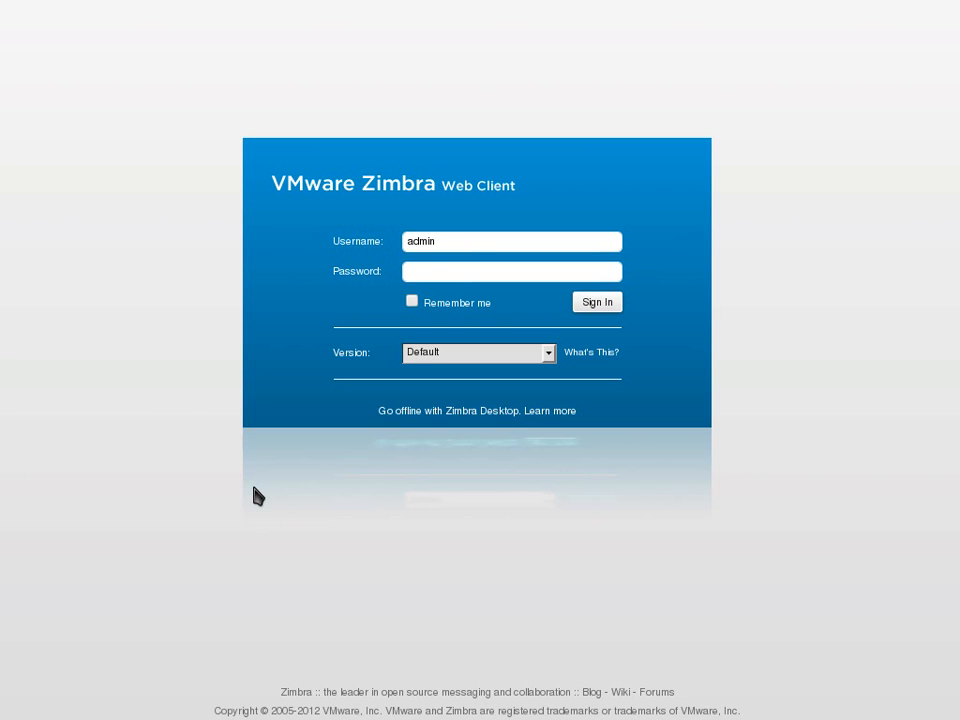
Enter the admin password and sign in to reach the Home dashboard
left_click(511, 271)
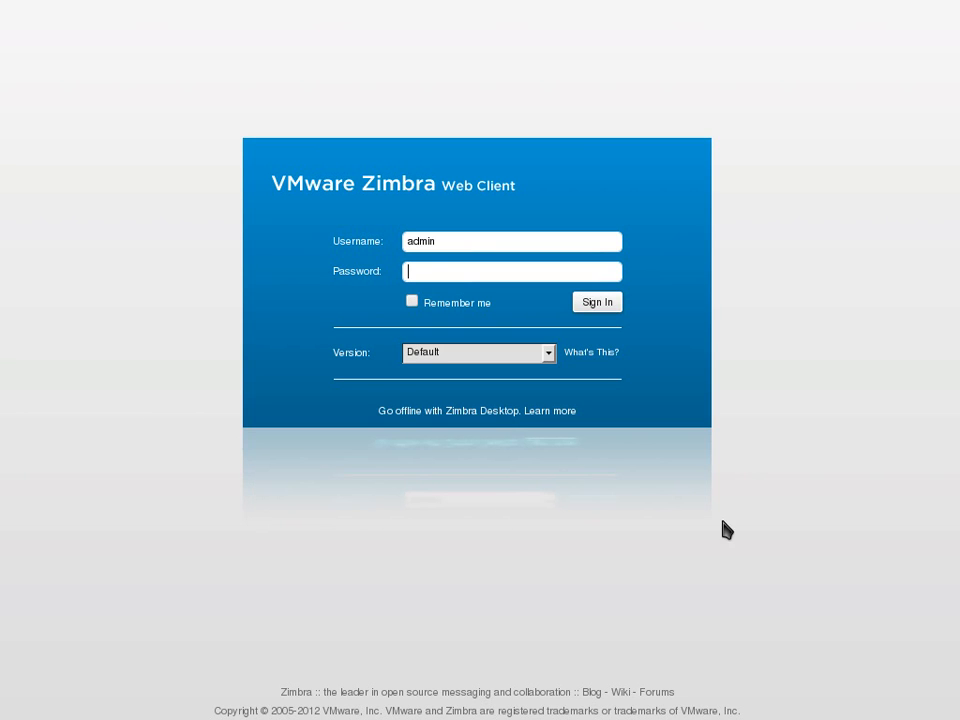
mouse_move(199, 35)
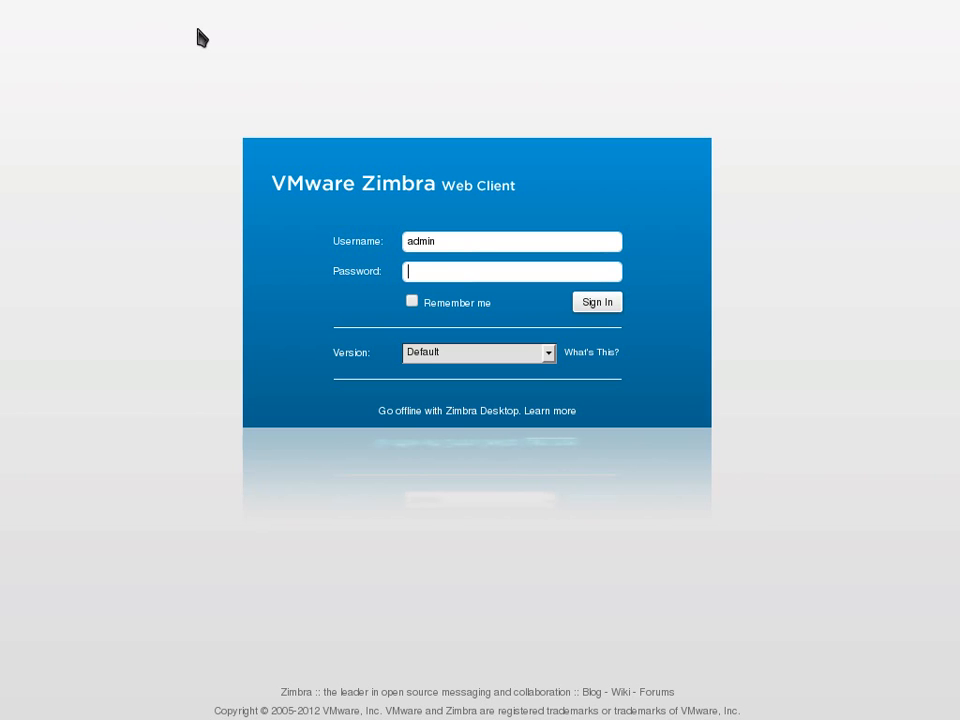
mouse_move(214, 8)
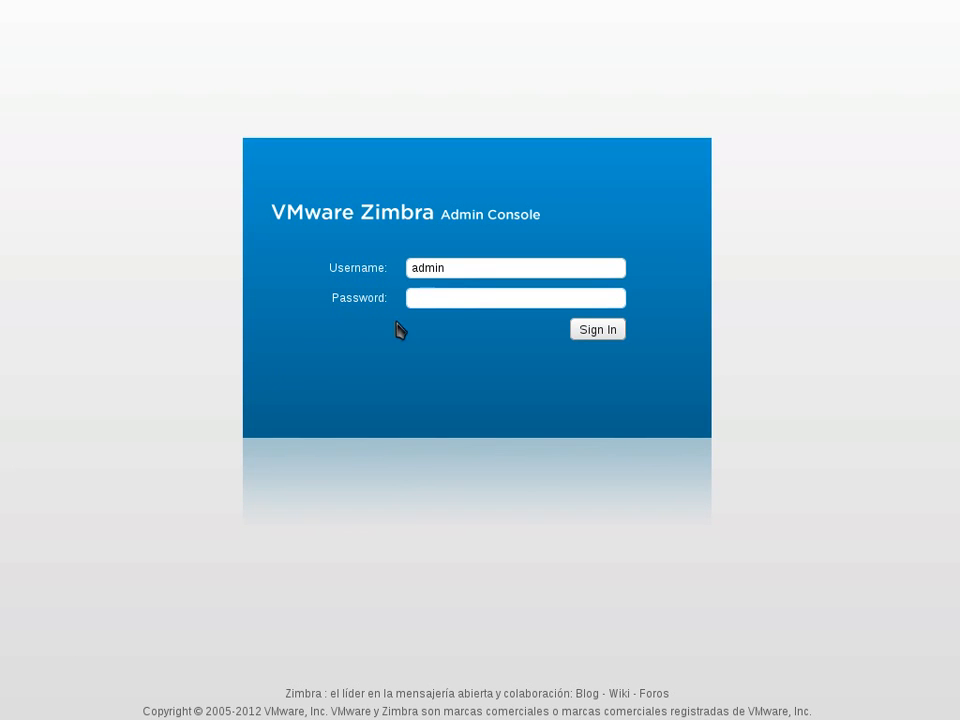
mouse_move(229, 111)
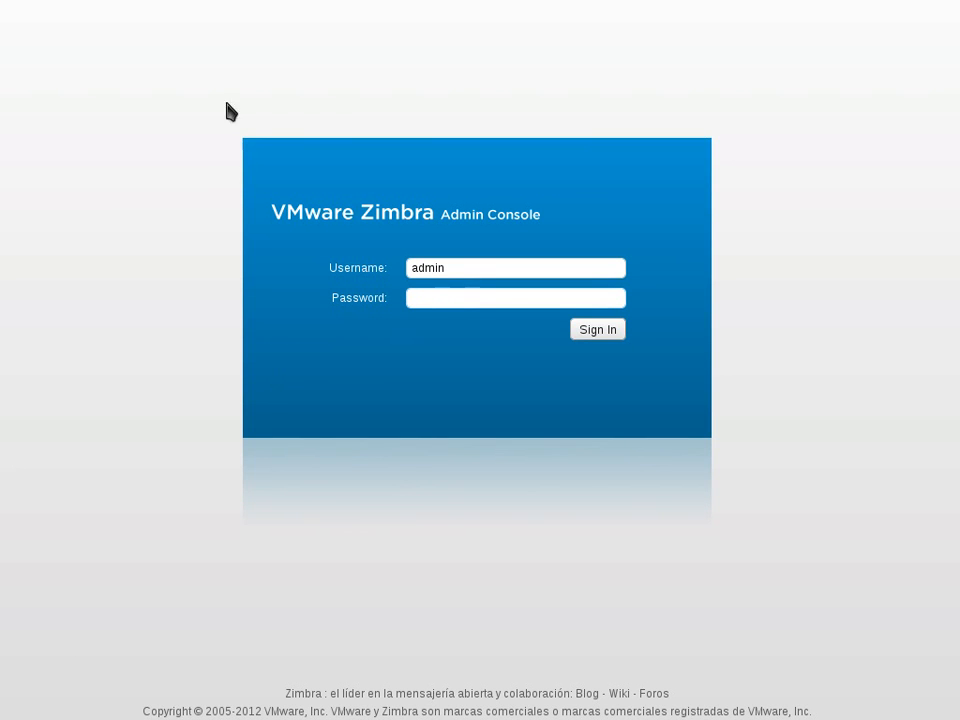
left_click(515, 297)
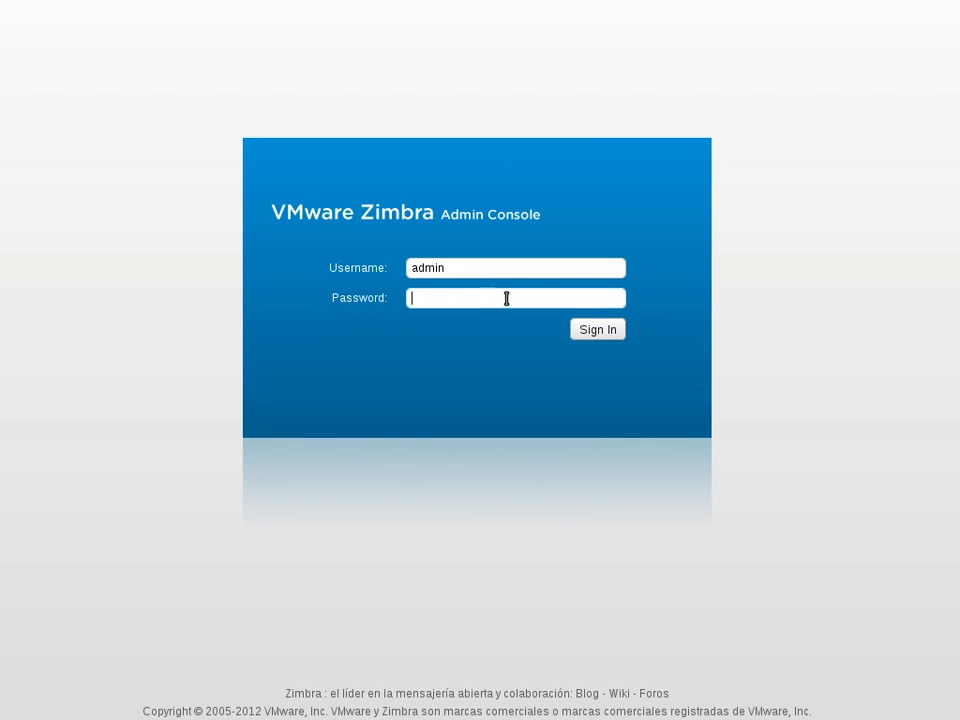
left_click(597, 329)
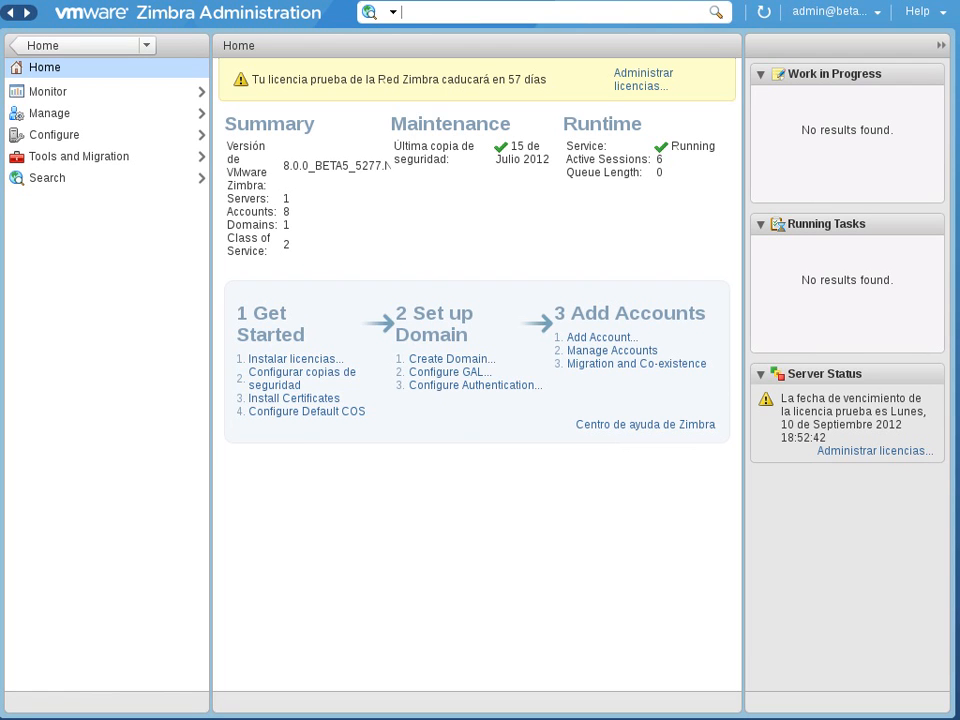
mouse_move(519, 468)
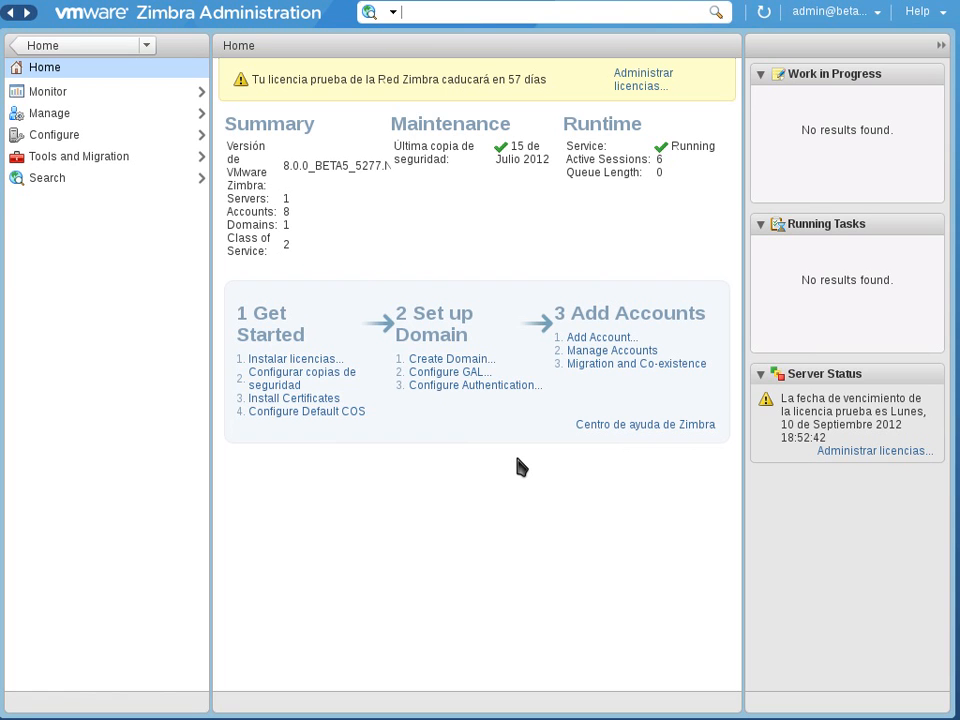
mouse_move(157, 188)
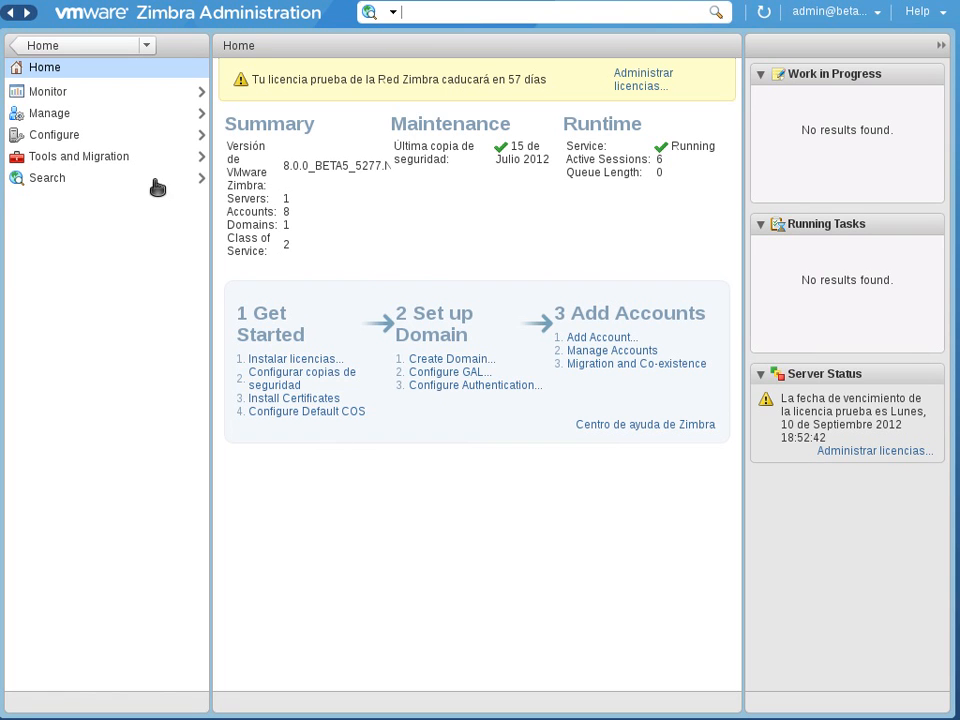
mouse_move(135, 138)
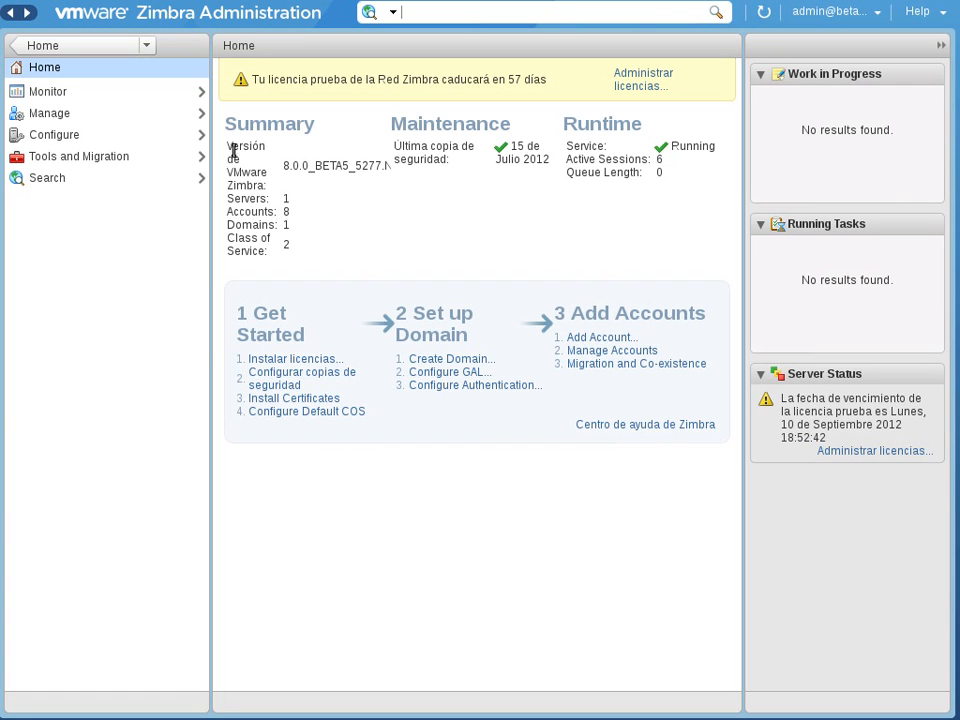
left_click(47, 91)
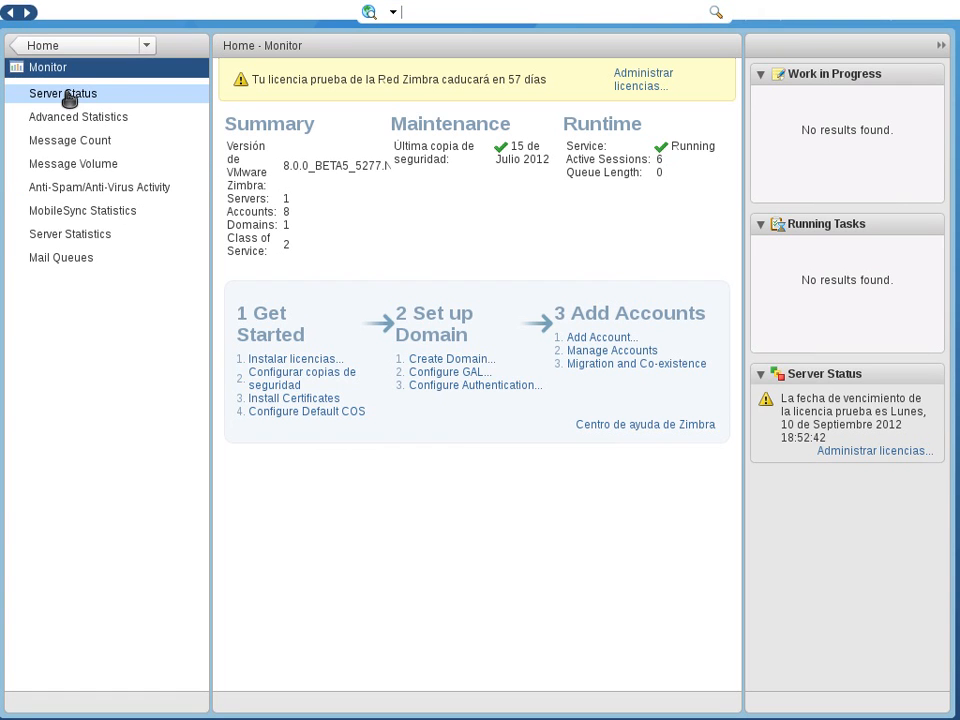
left_click(62, 93)
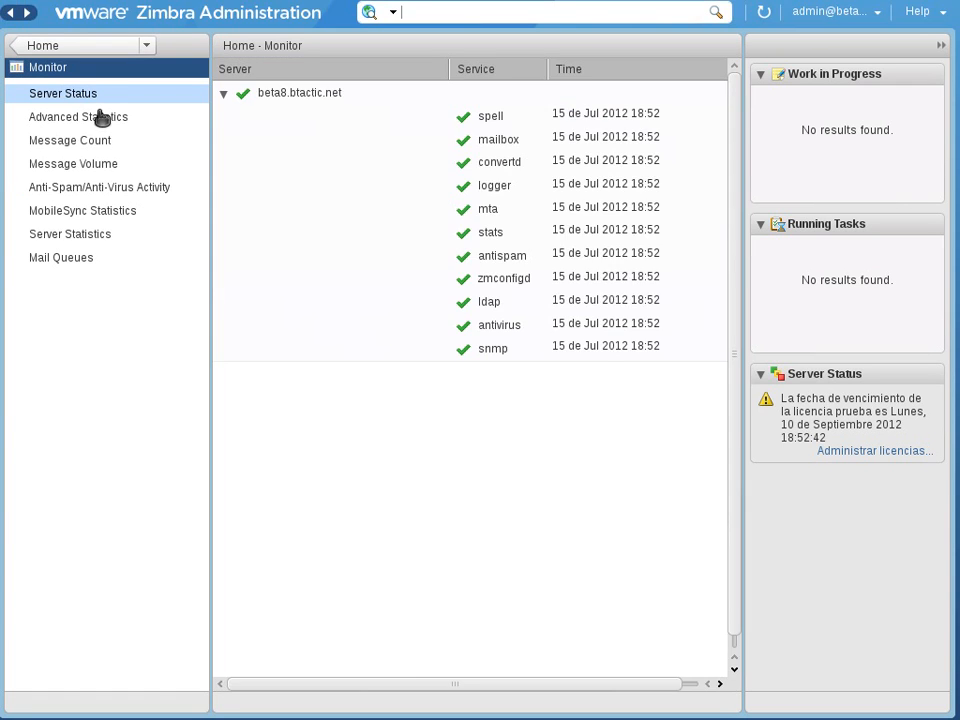
left_click(78, 117)
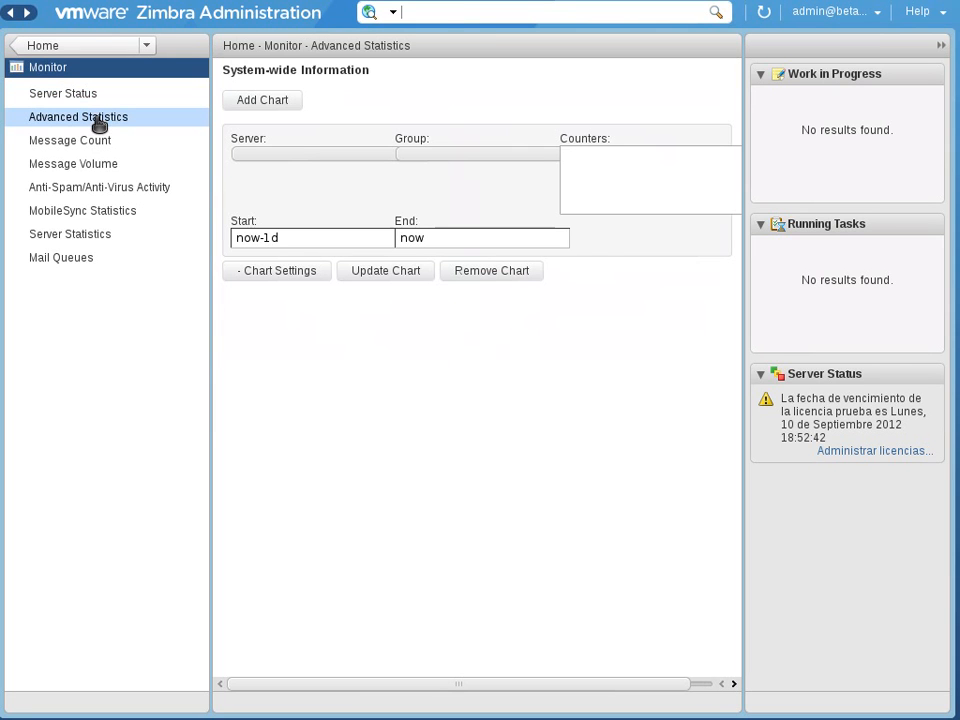
mouse_move(99, 187)
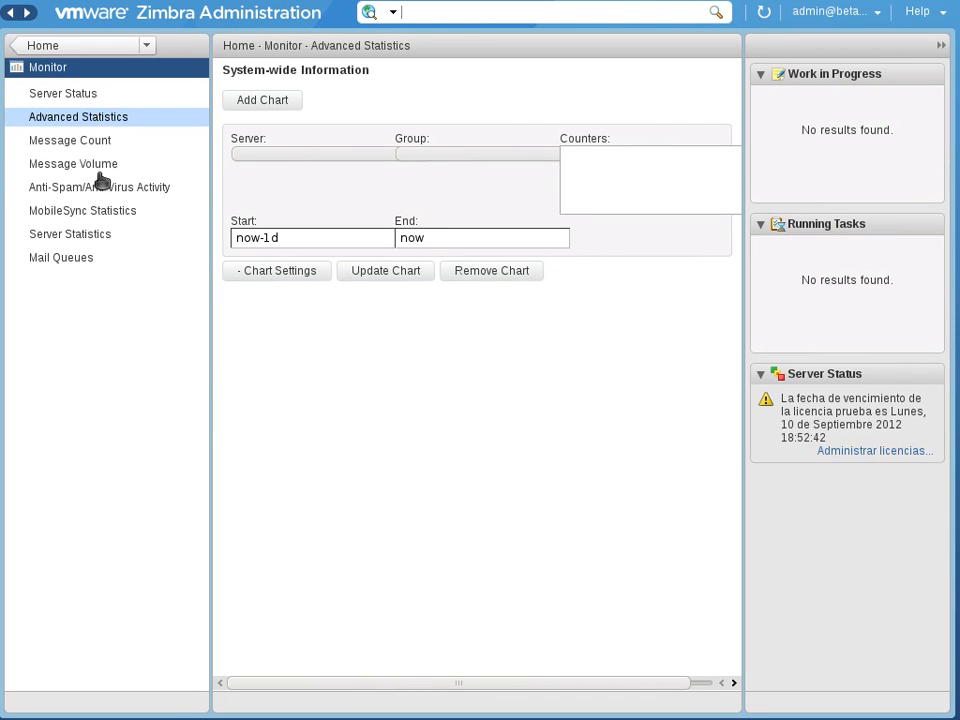
left_click(72, 163)
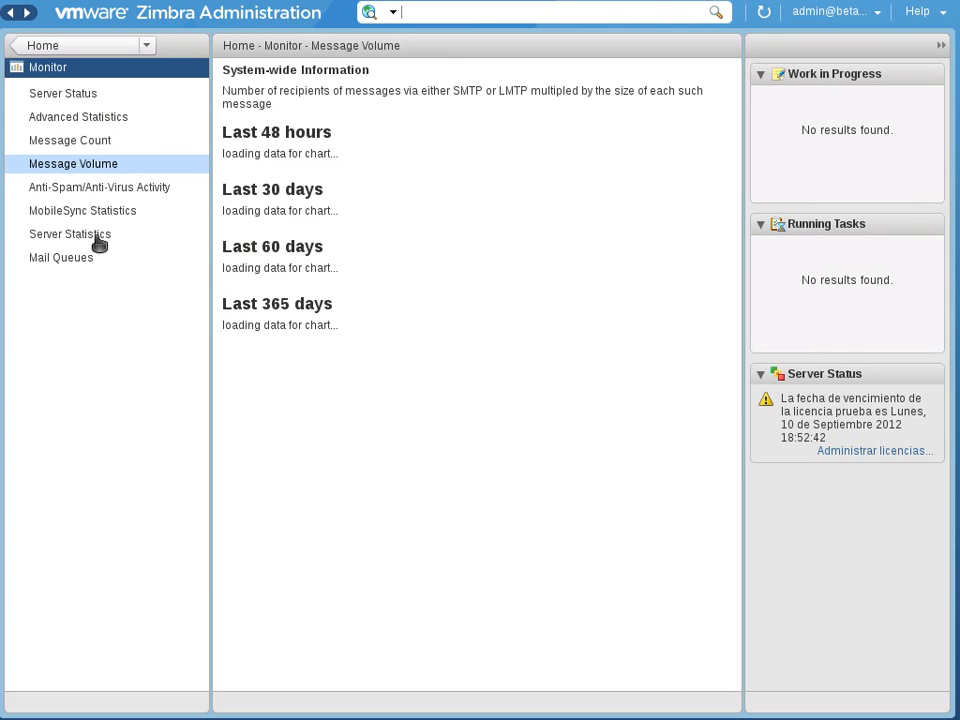
mouse_move(88, 52)
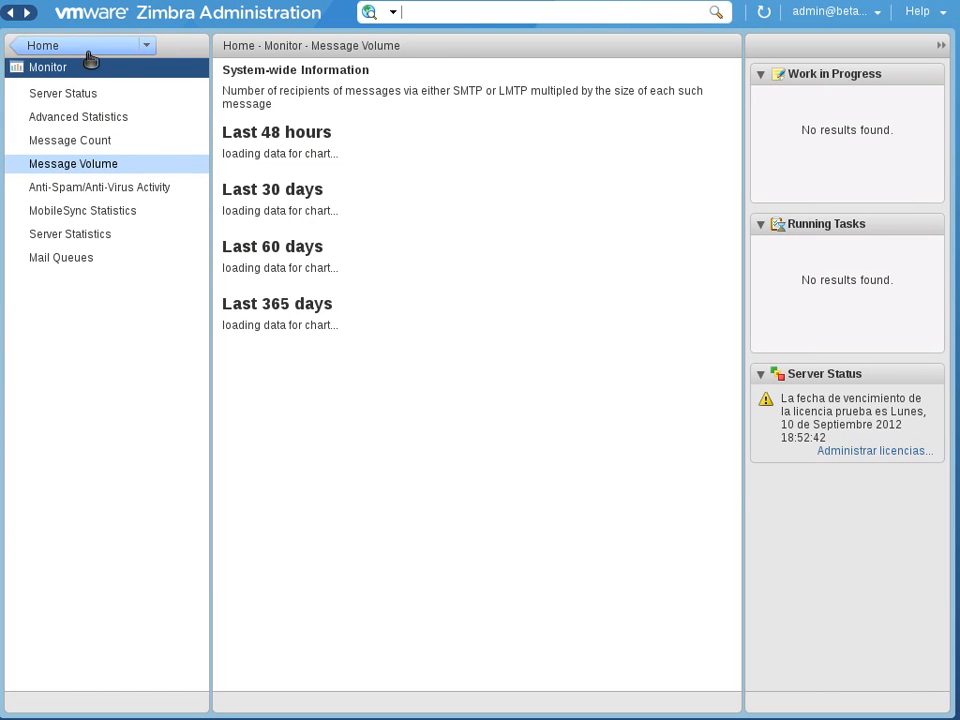
mouse_move(130, 78)
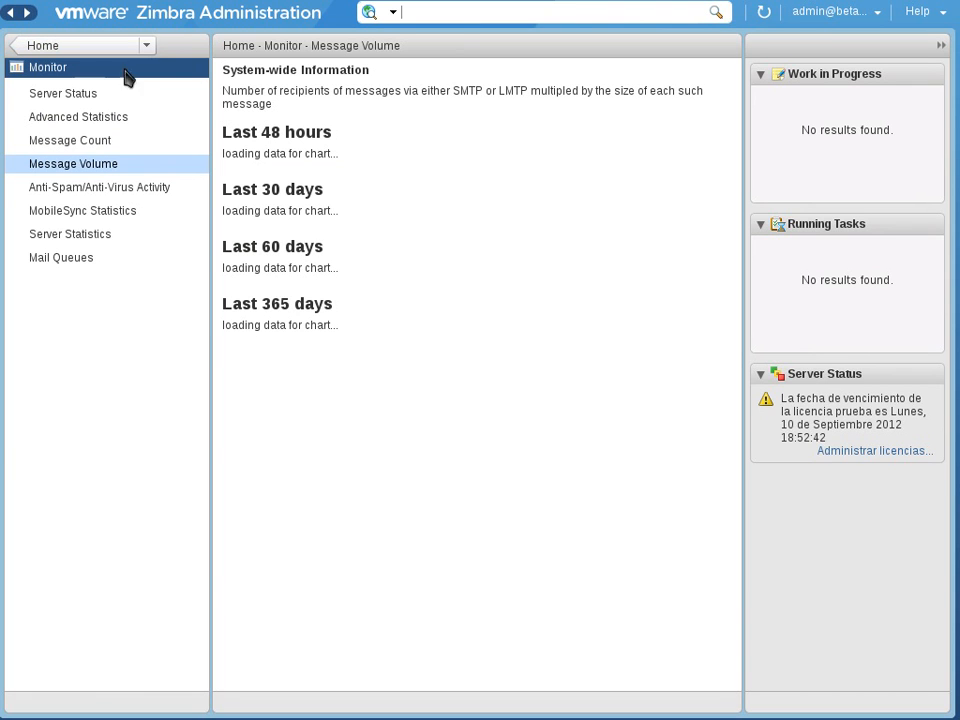
mouse_move(415, 64)
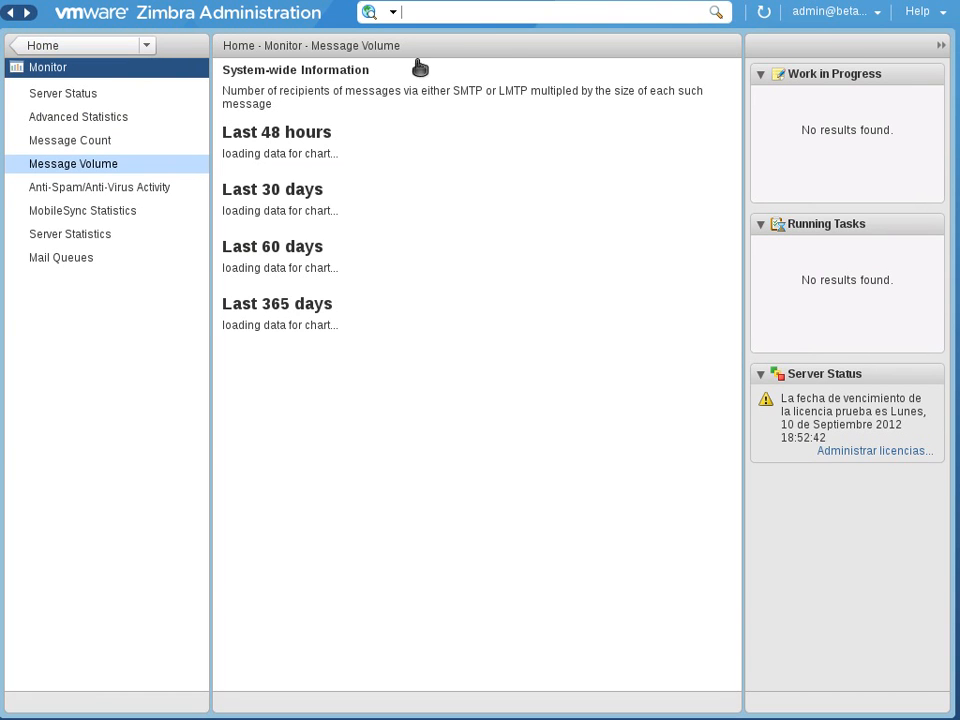
mouse_move(675, 63)
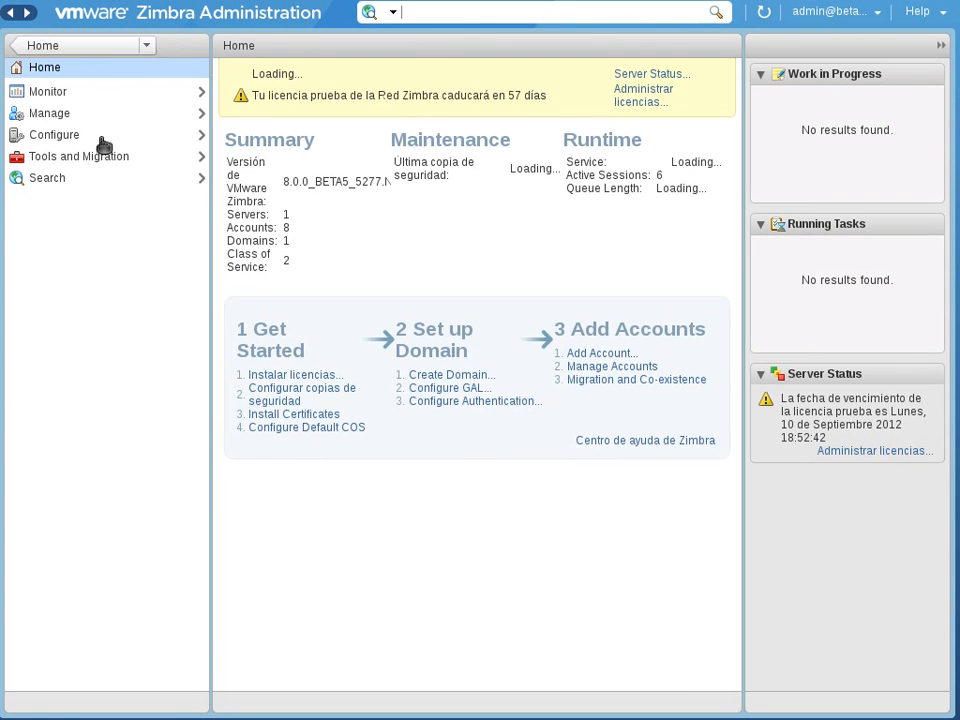
Open Global Settings to view general information such as default domain and GAL search limit
left_click(54, 134)
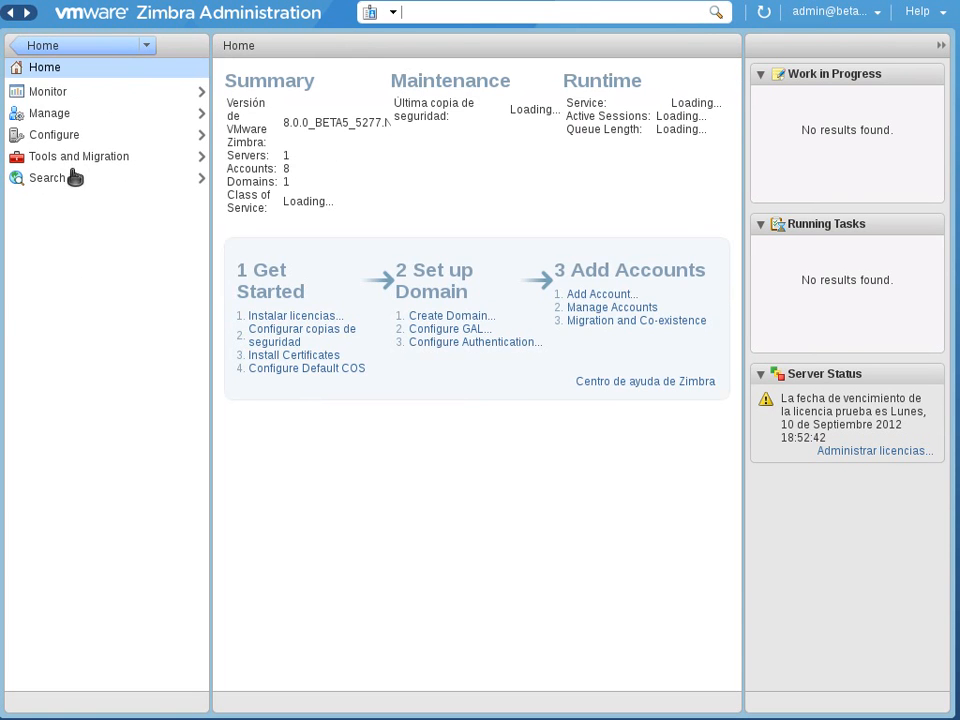
left_click(54, 134)
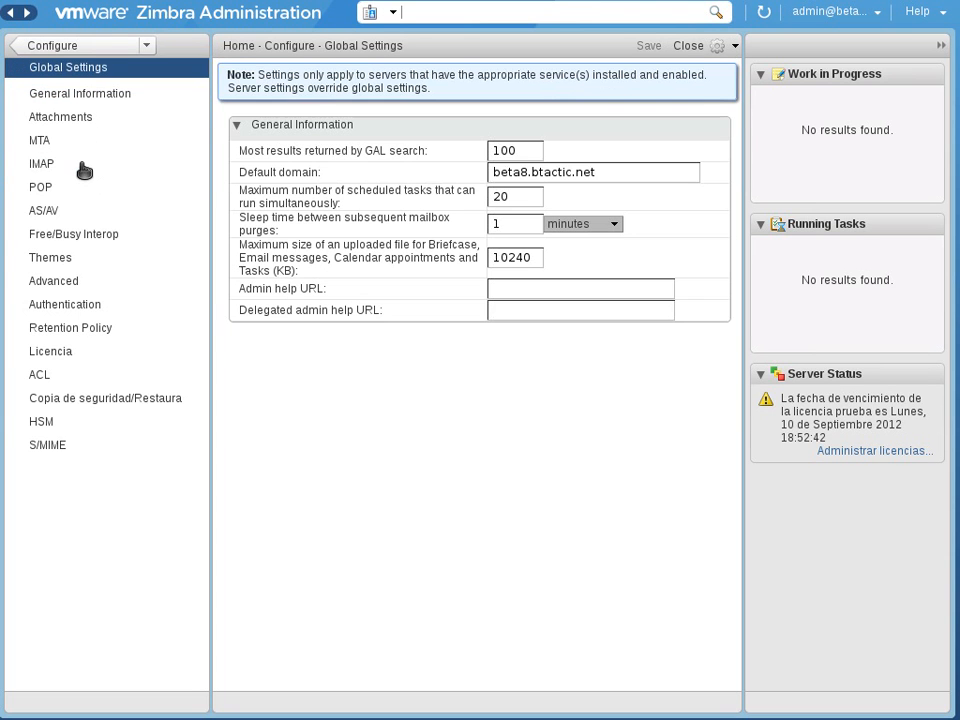
mouse_move(320, 63)
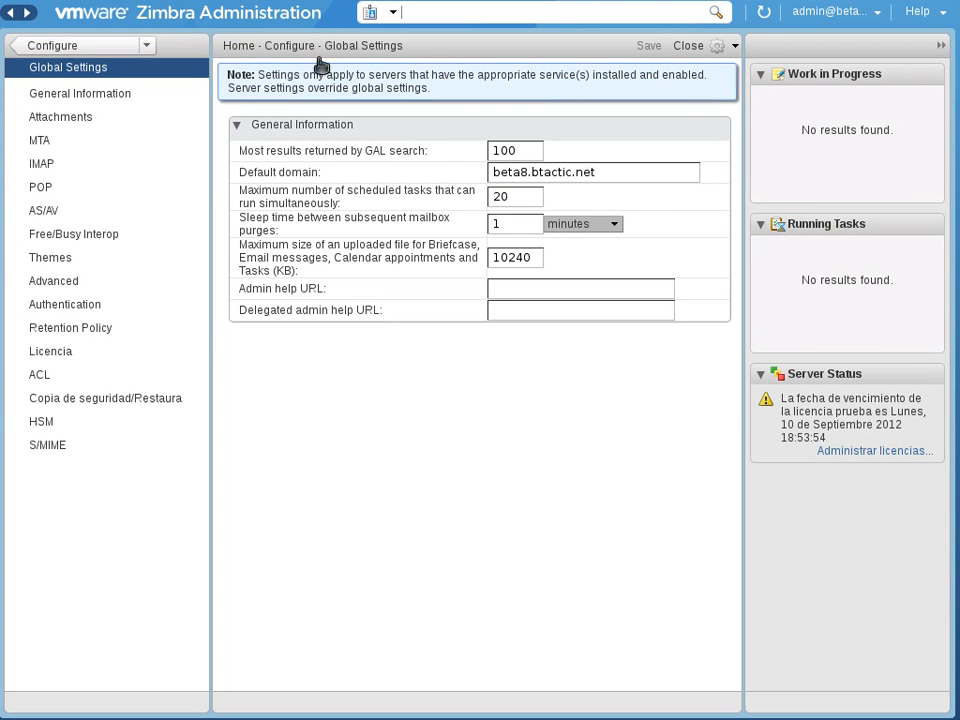
mouse_move(83, 148)
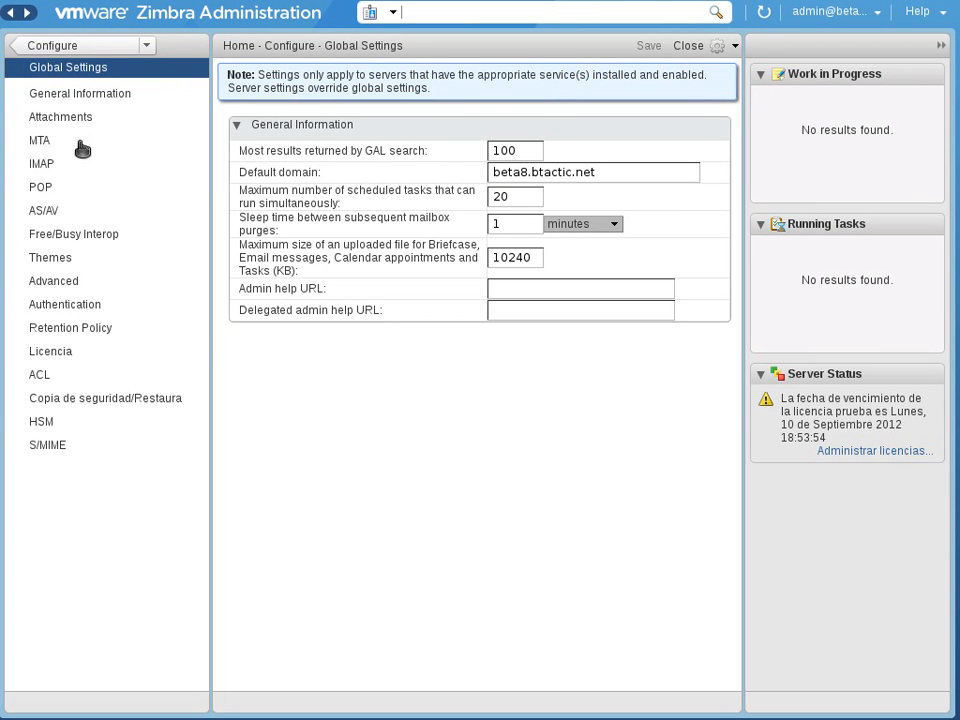
mouse_move(95, 335)
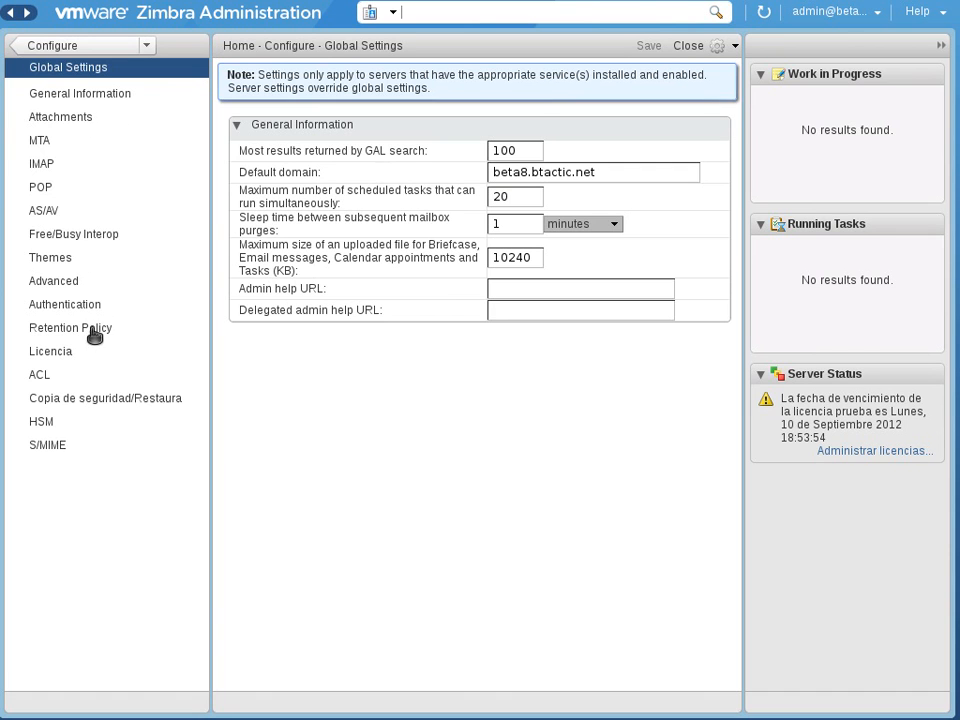
mouse_move(77, 204)
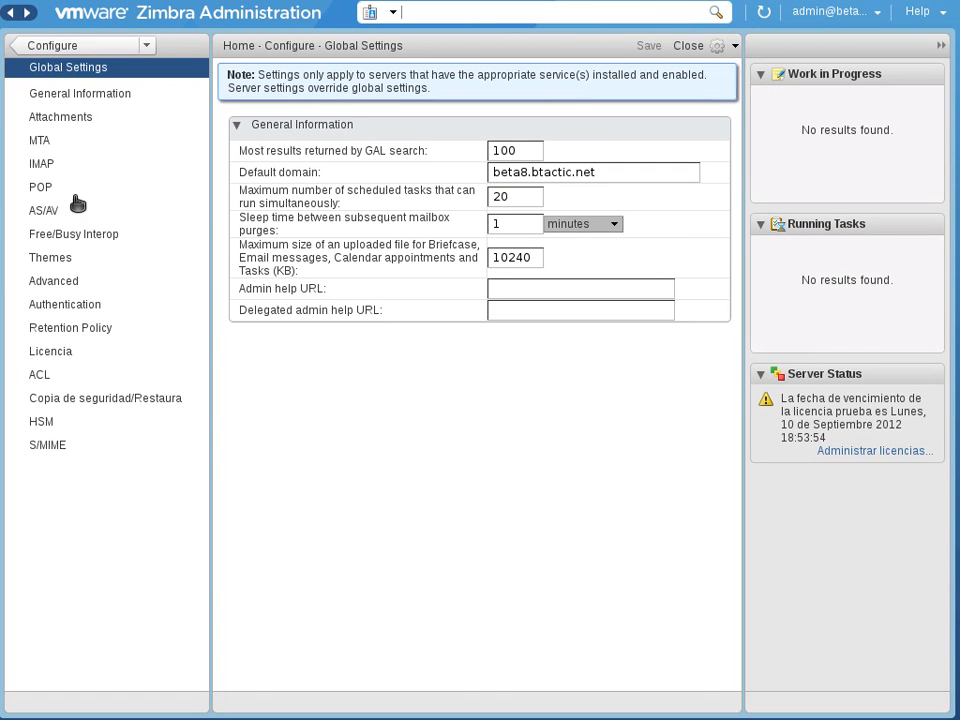
mouse_move(133, 165)
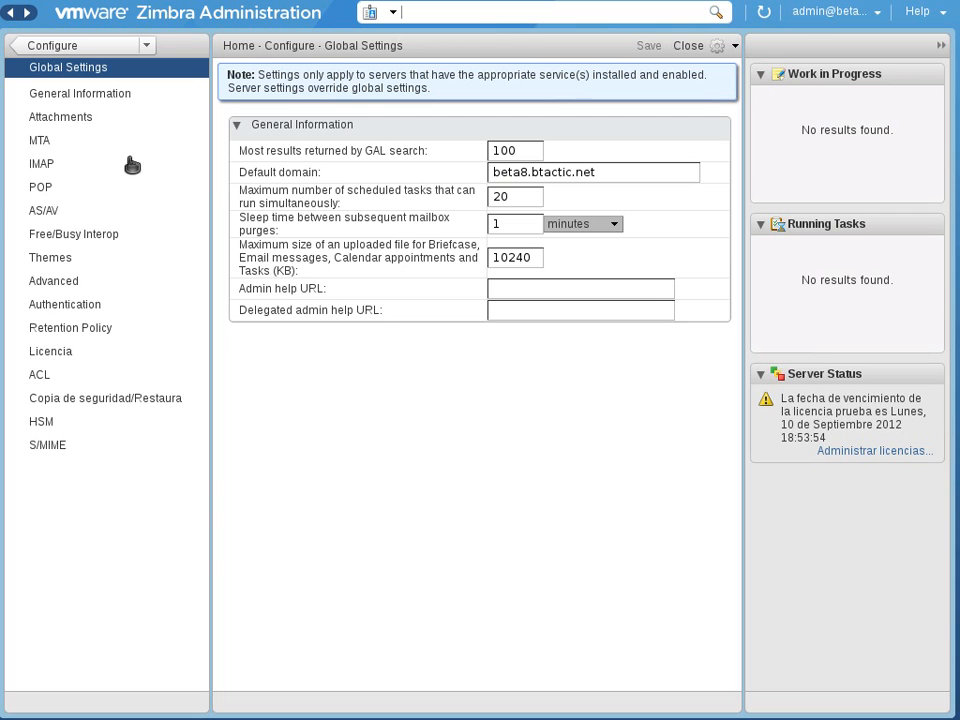
mouse_move(374, 150)
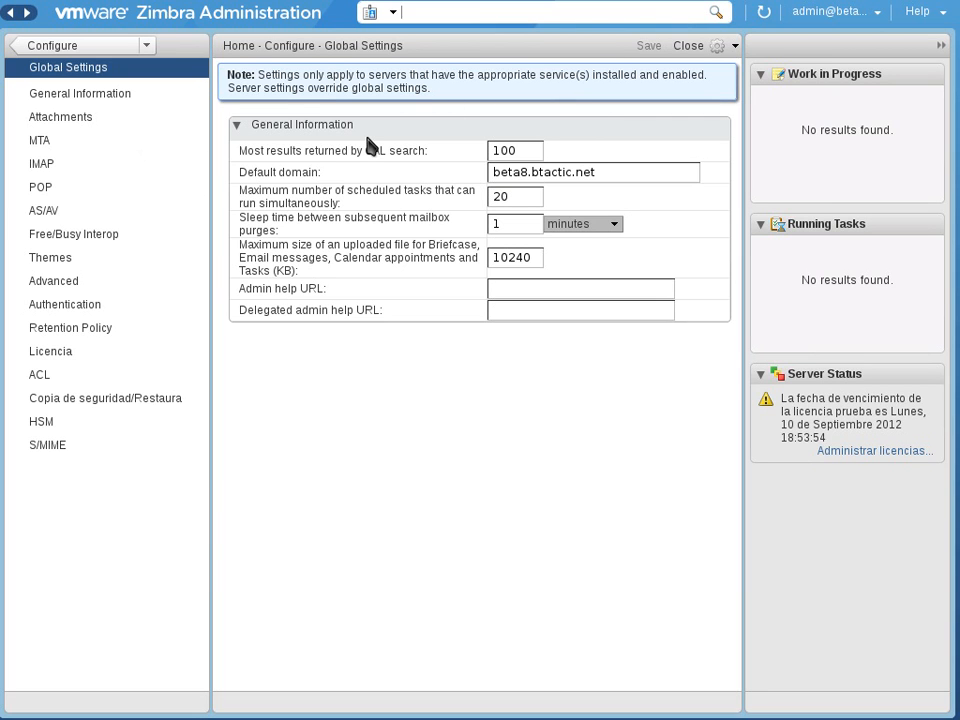
mouse_move(297, 47)
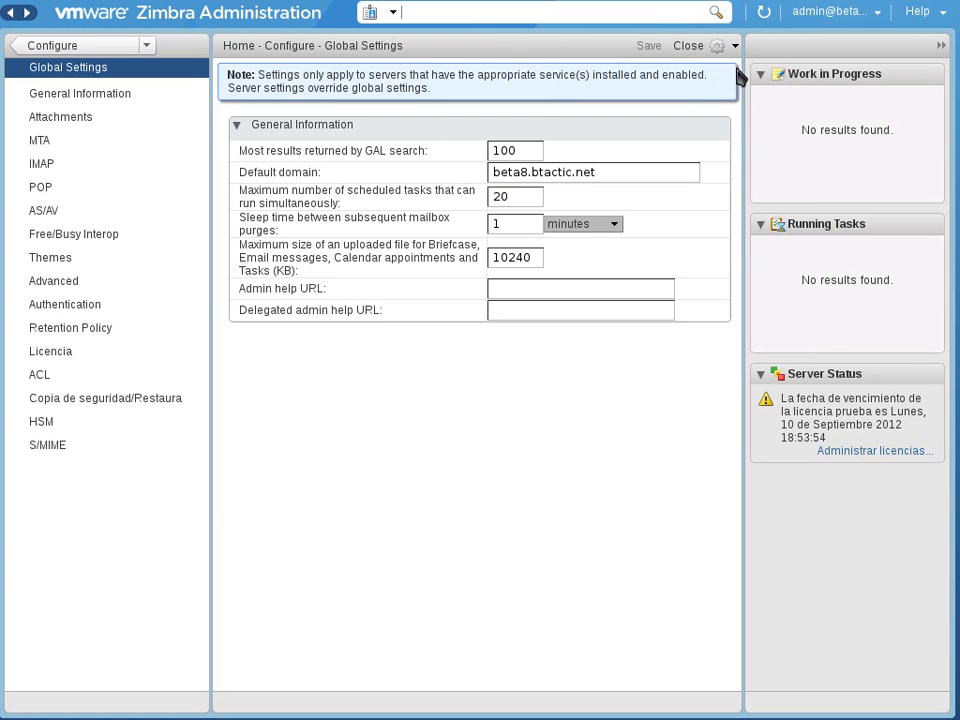
left_click(717, 48)
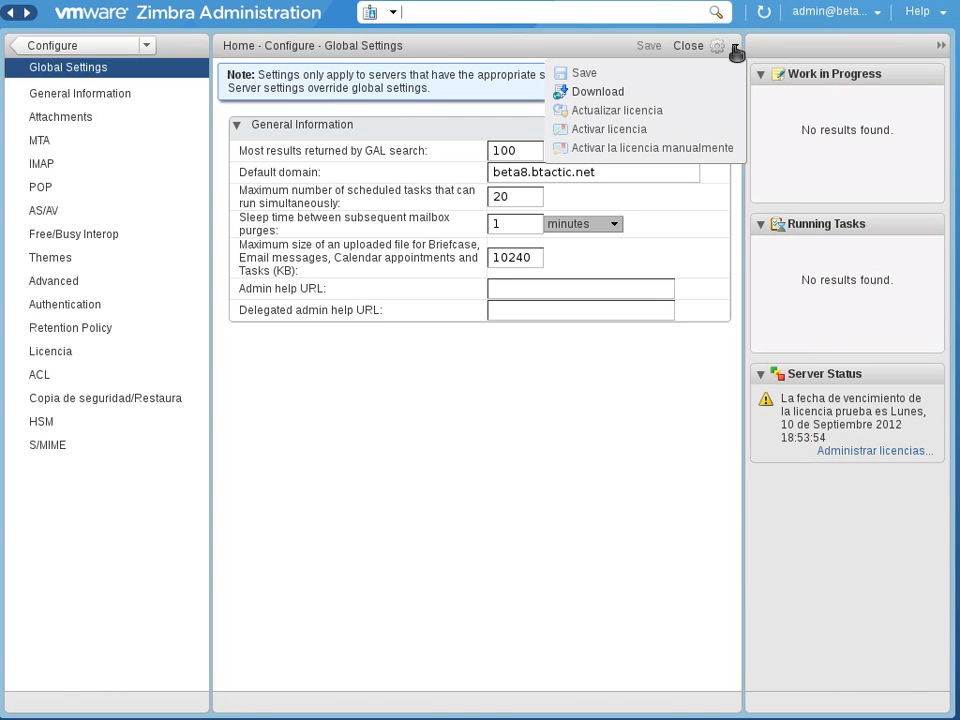
mouse_move(670, 155)
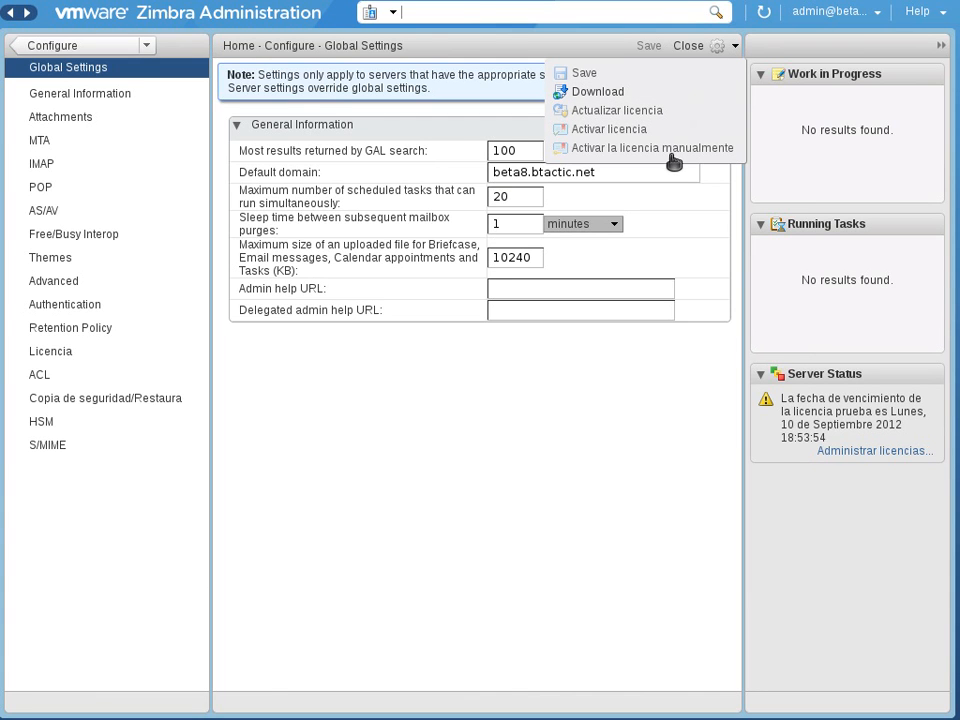
left_click(339, 444)
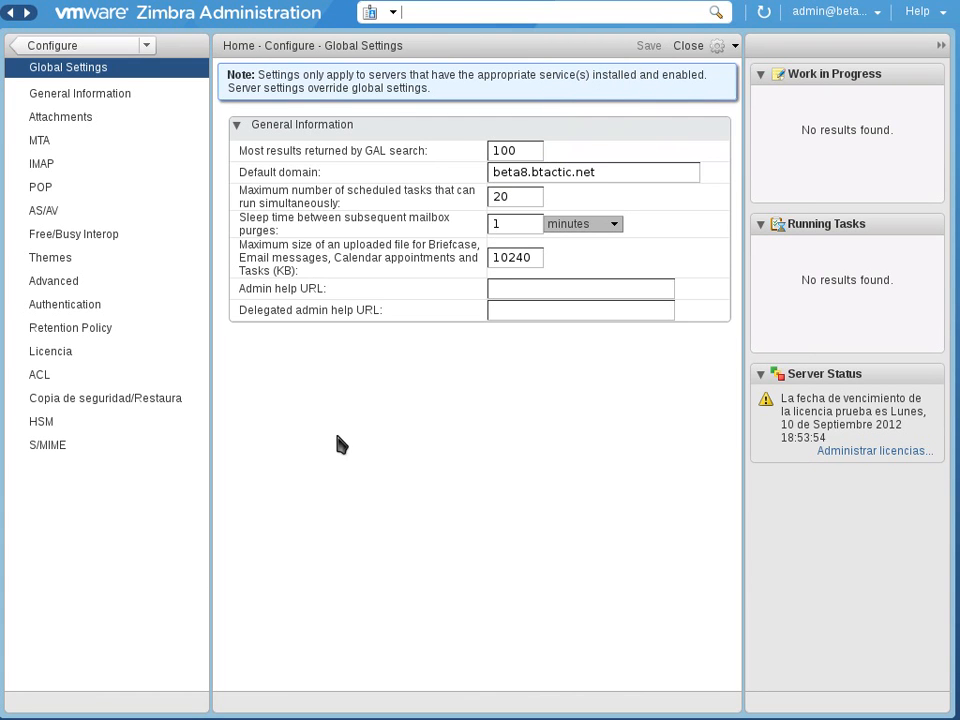
mouse_move(351, 283)
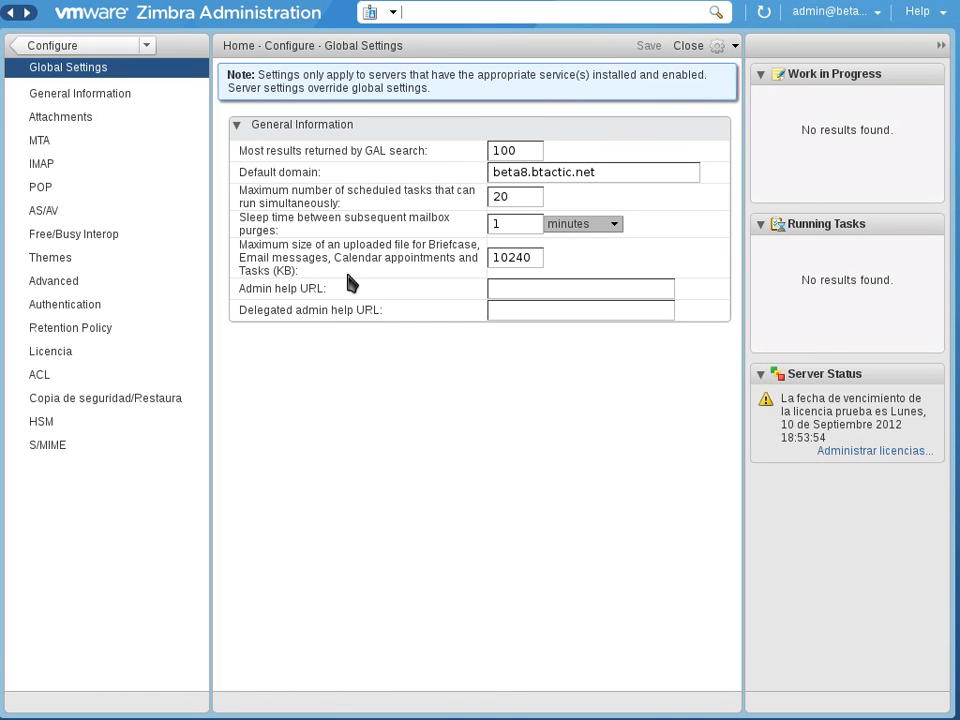
mouse_move(92, 67)
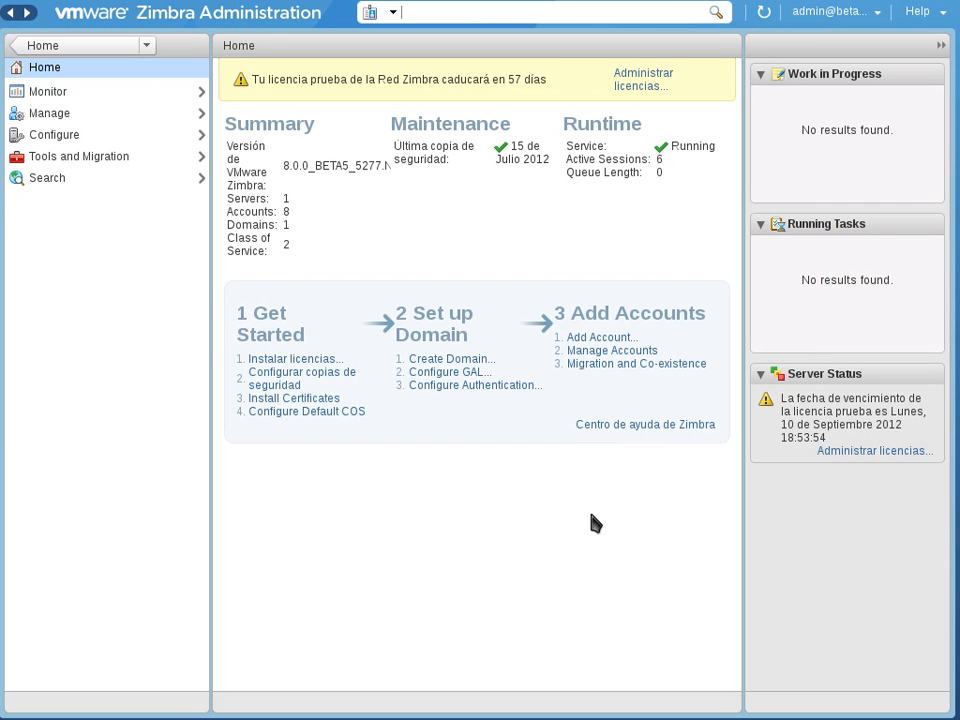
mouse_move(312, 388)
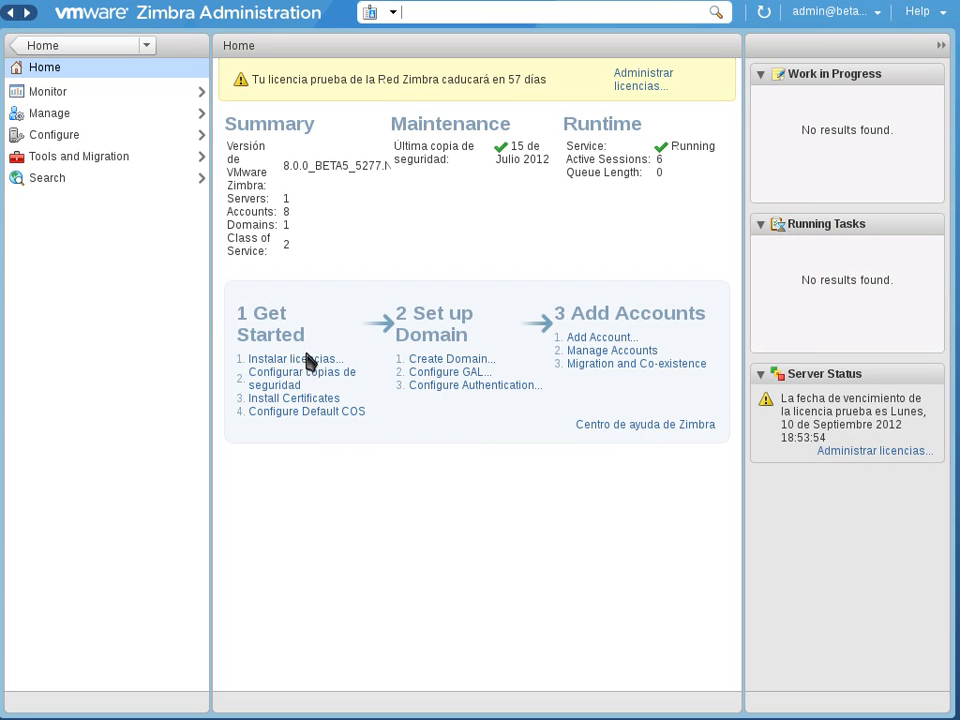
mouse_move(291, 390)
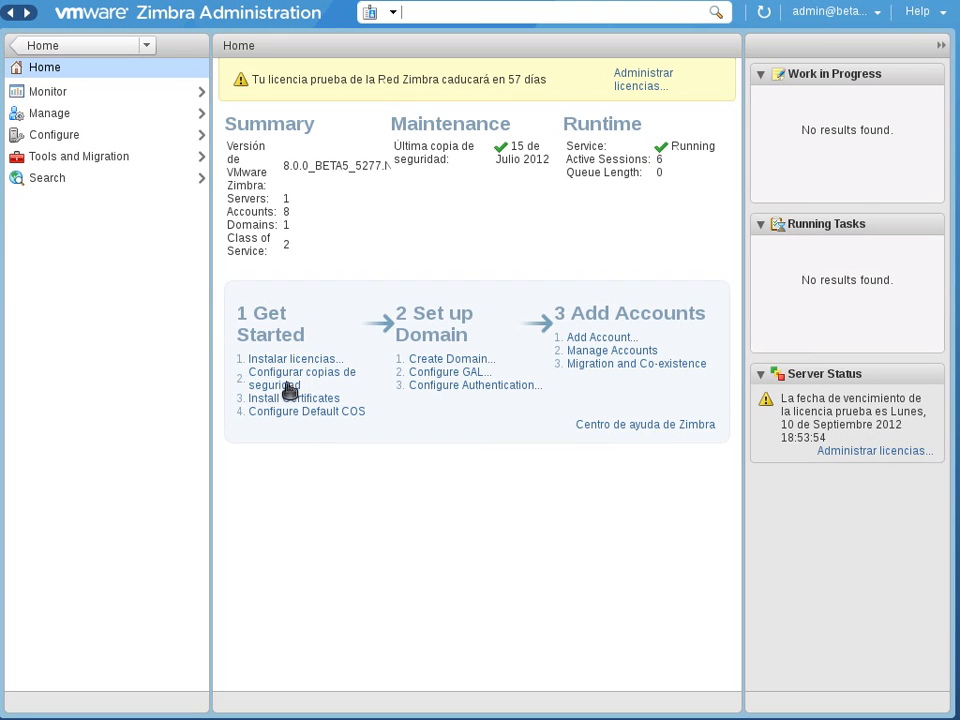
mouse_move(318, 411)
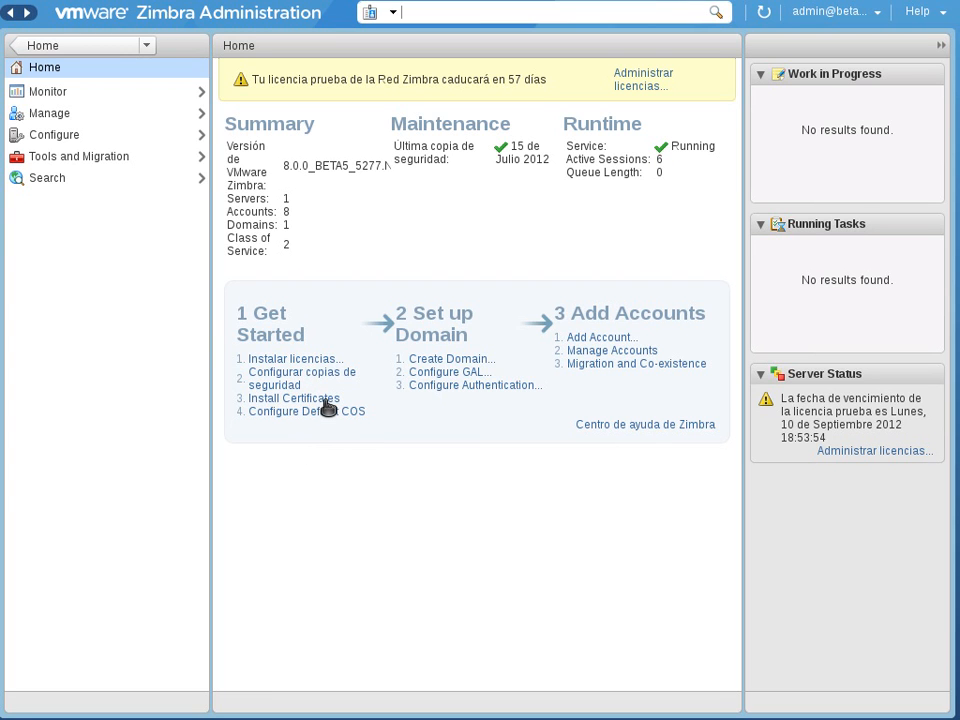
mouse_move(316, 445)
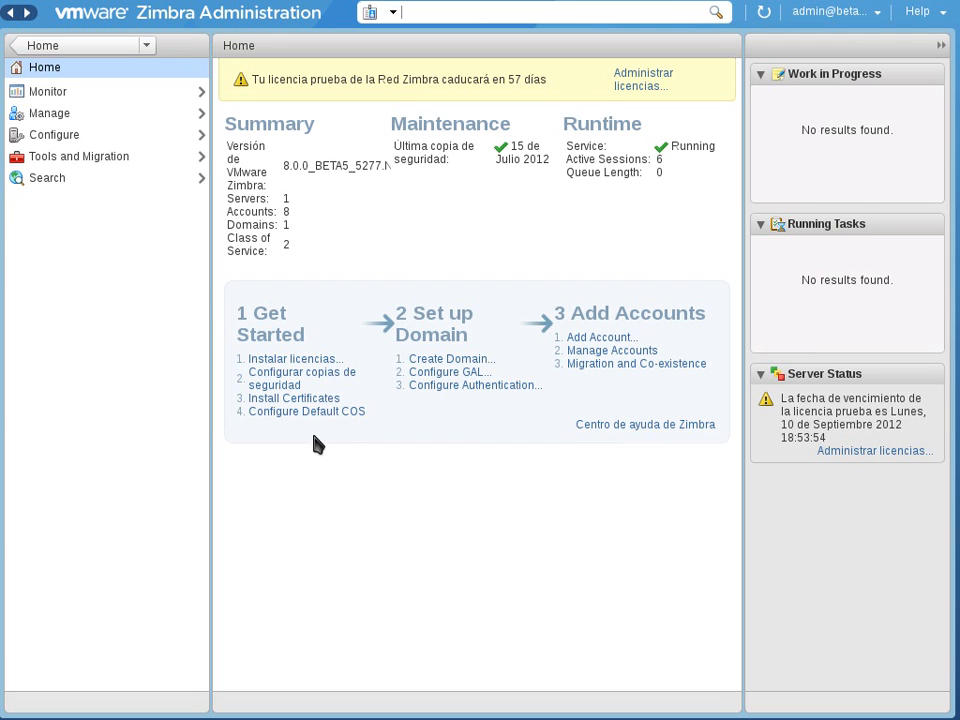
mouse_move(344, 425)
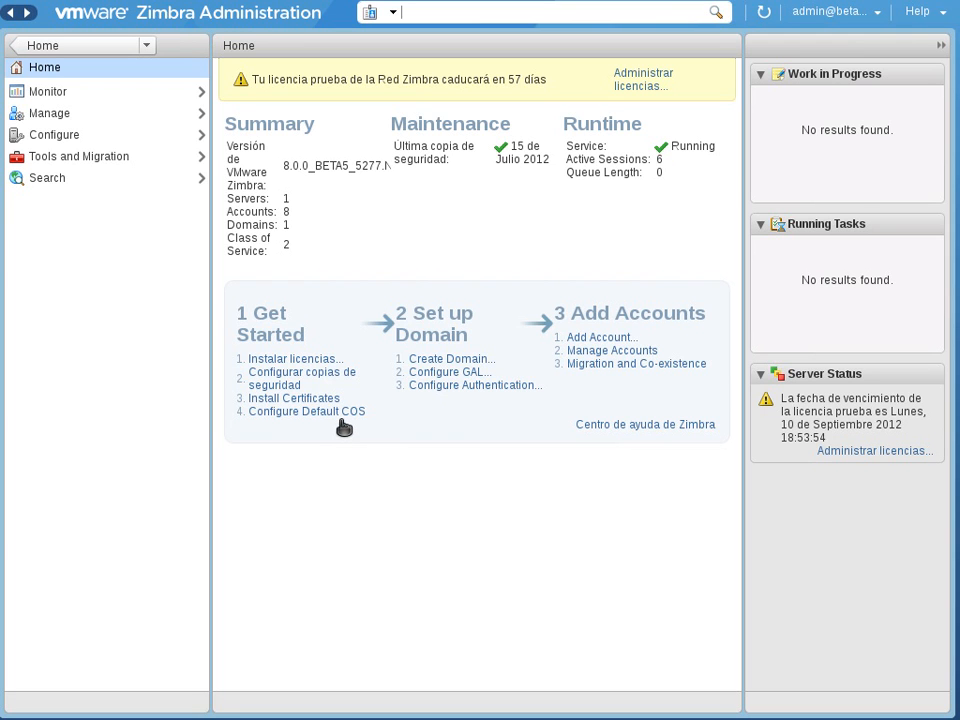
mouse_move(347, 404)
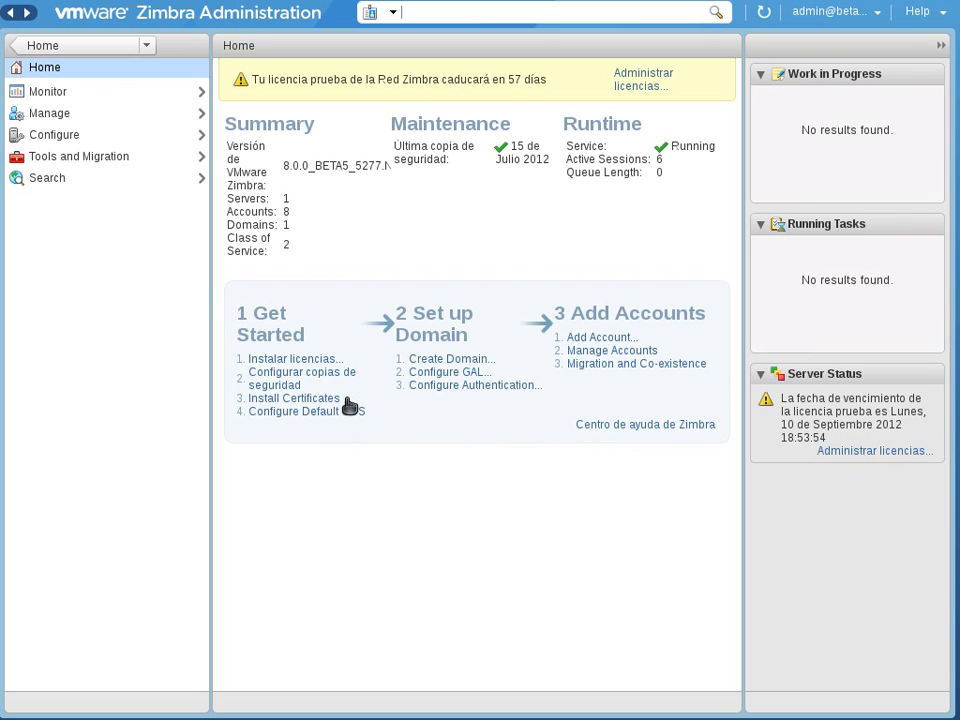
mouse_move(523, 368)
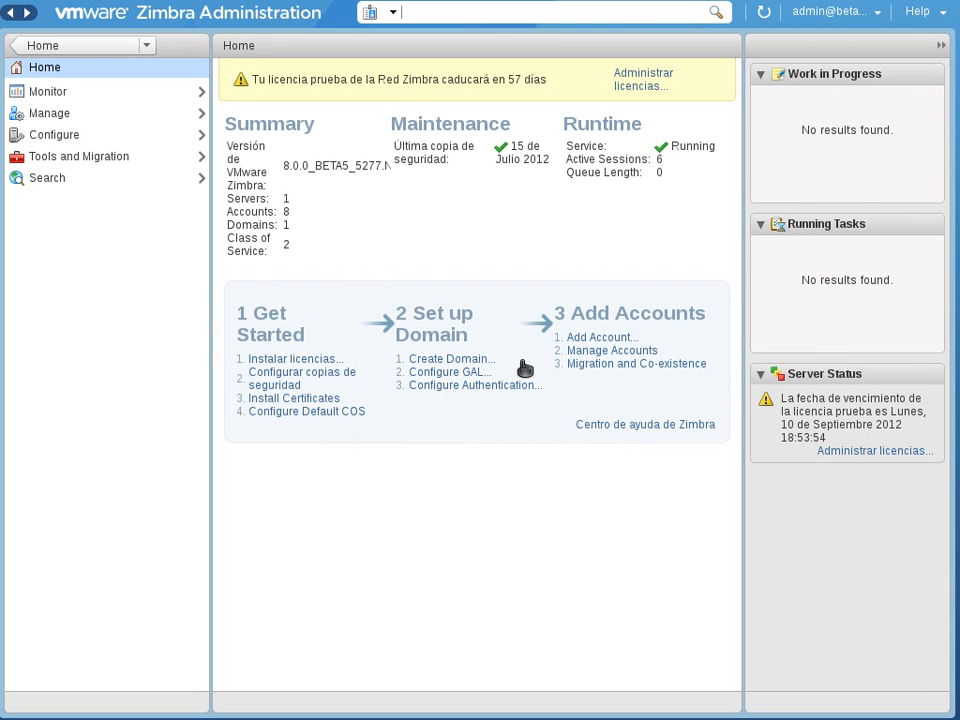
mouse_move(508, 365)
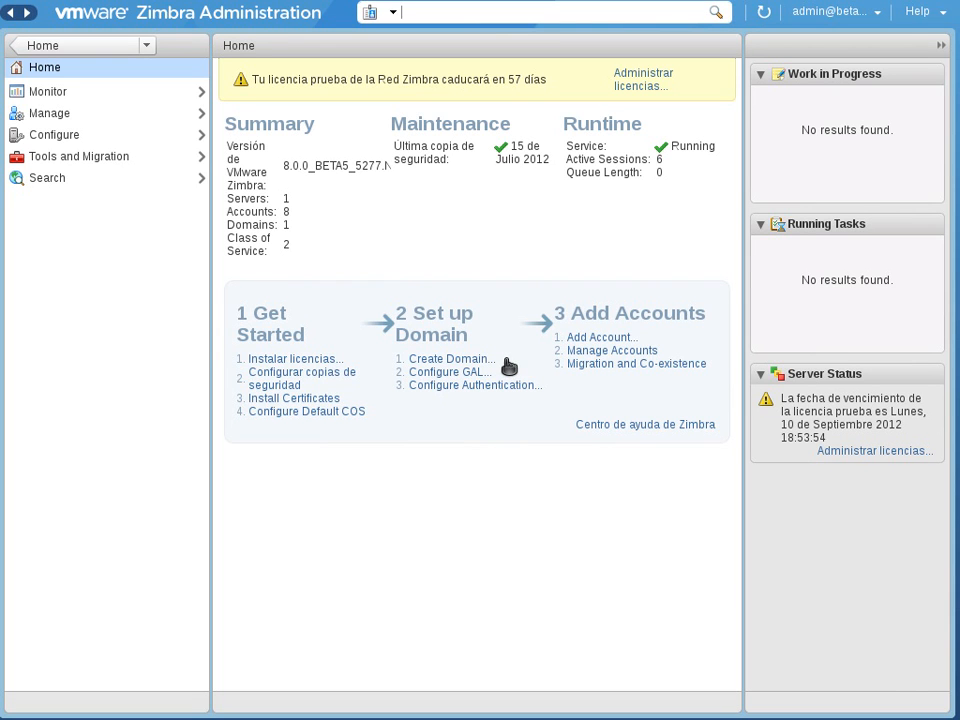
mouse_move(490, 414)
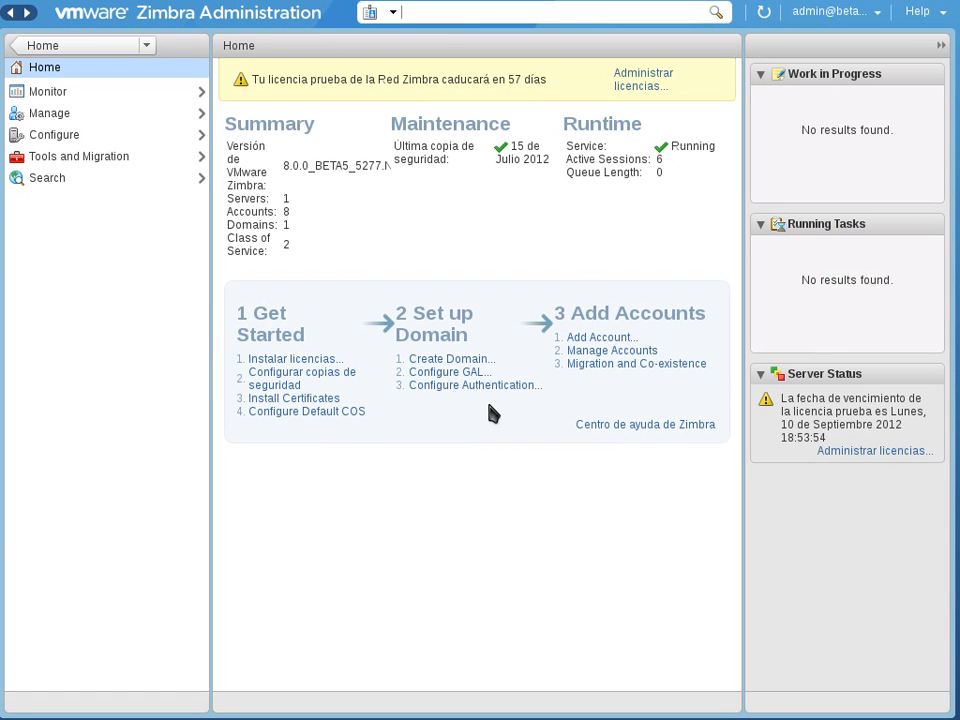
mouse_move(635, 345)
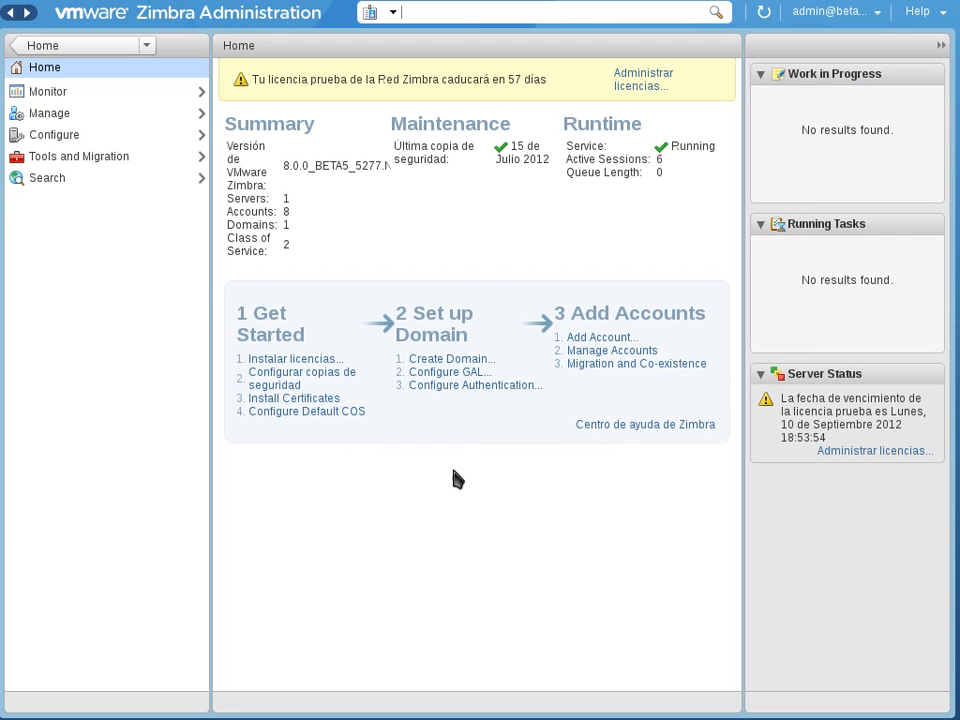
mouse_move(445, 484)
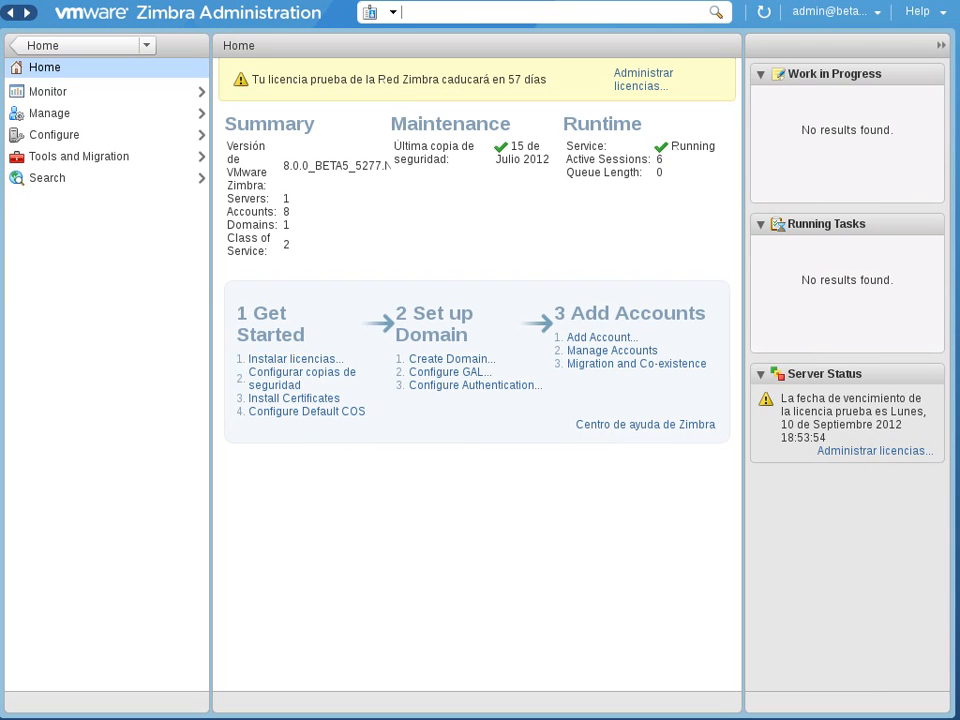
mouse_move(553, 490)
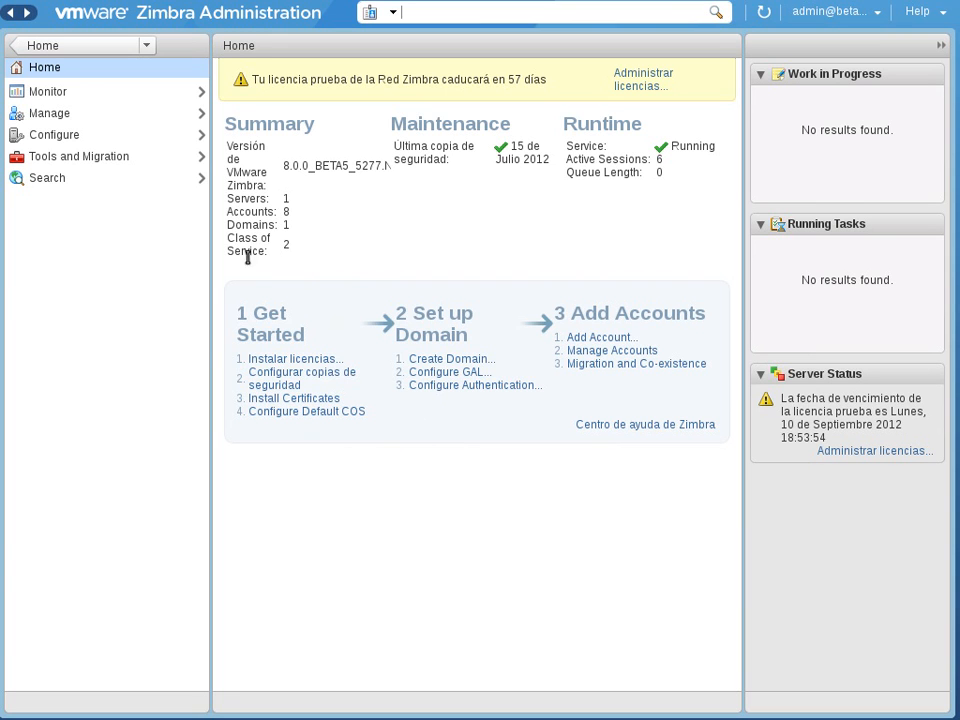
mouse_move(285, 187)
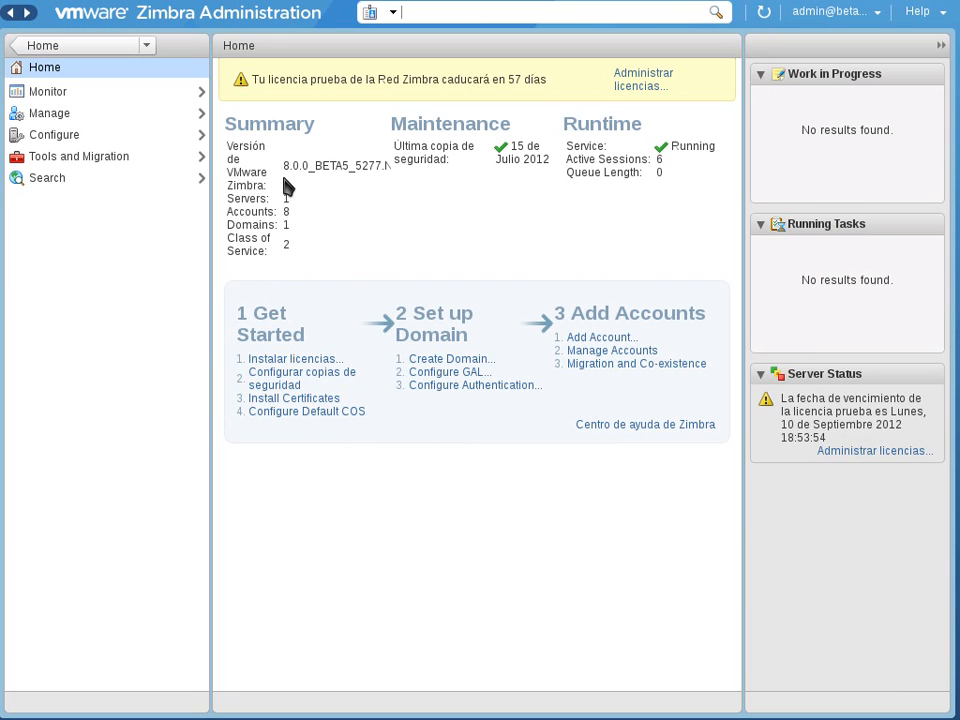
mouse_move(231, 198)
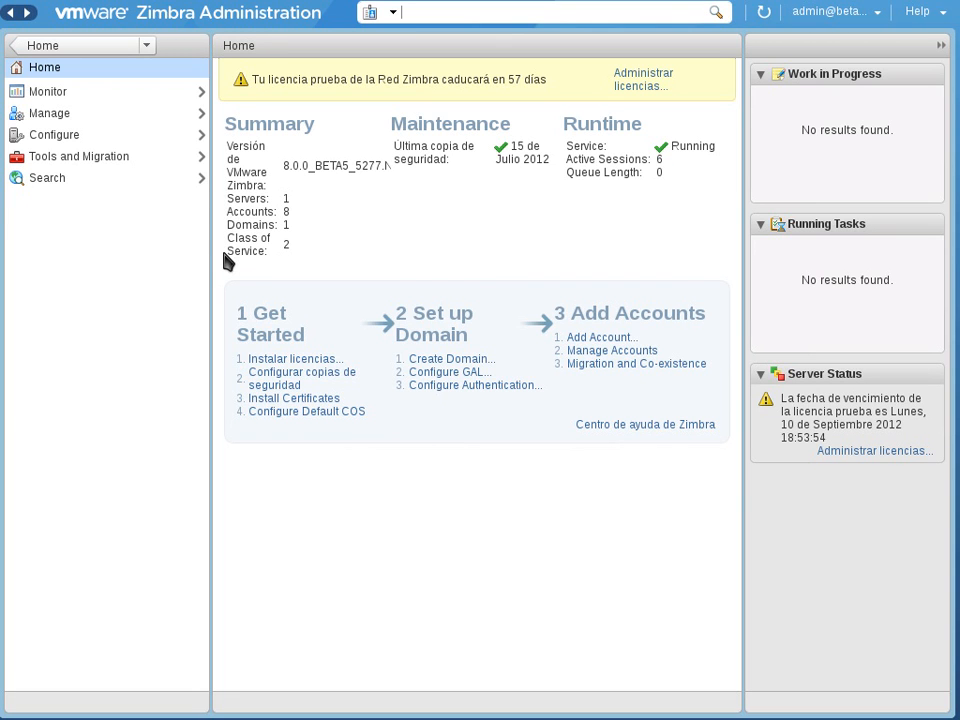
mouse_move(445, 178)
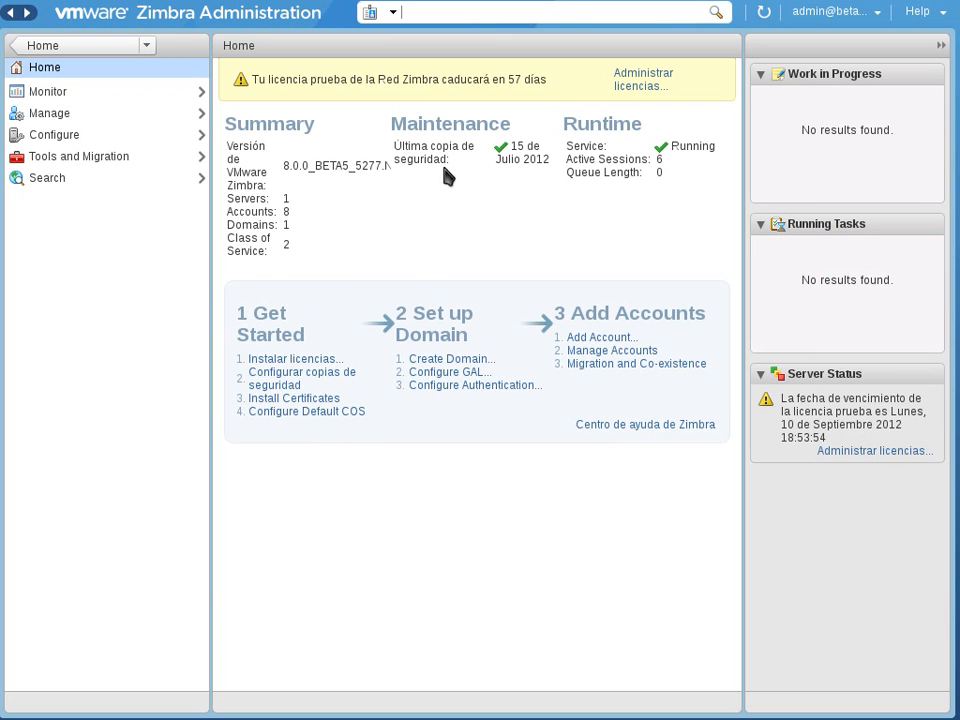
mouse_move(458, 176)
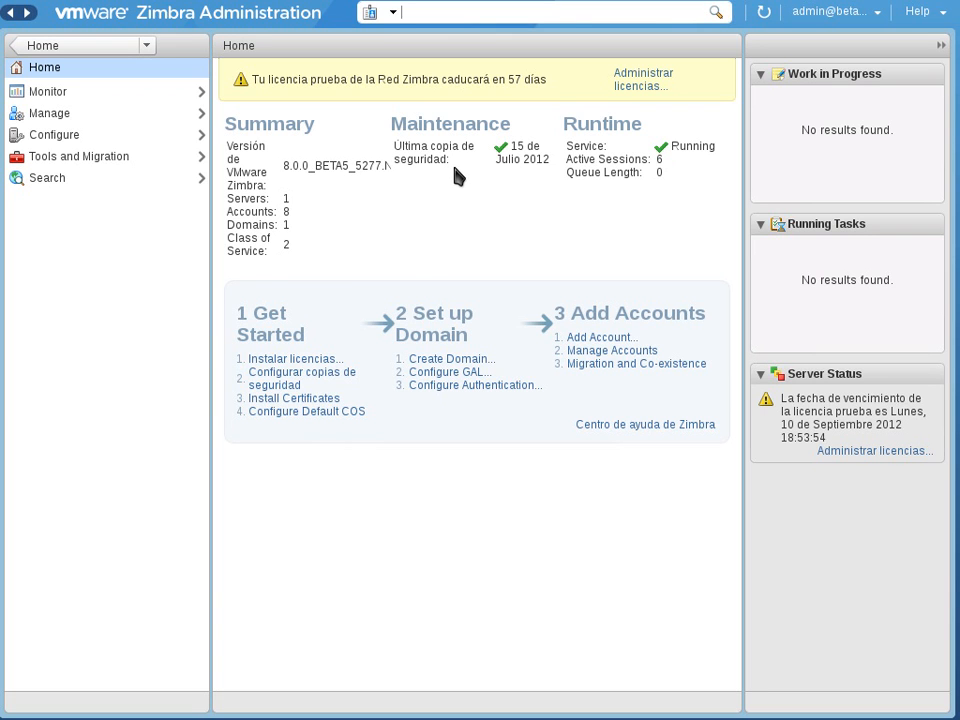
mouse_move(648, 193)
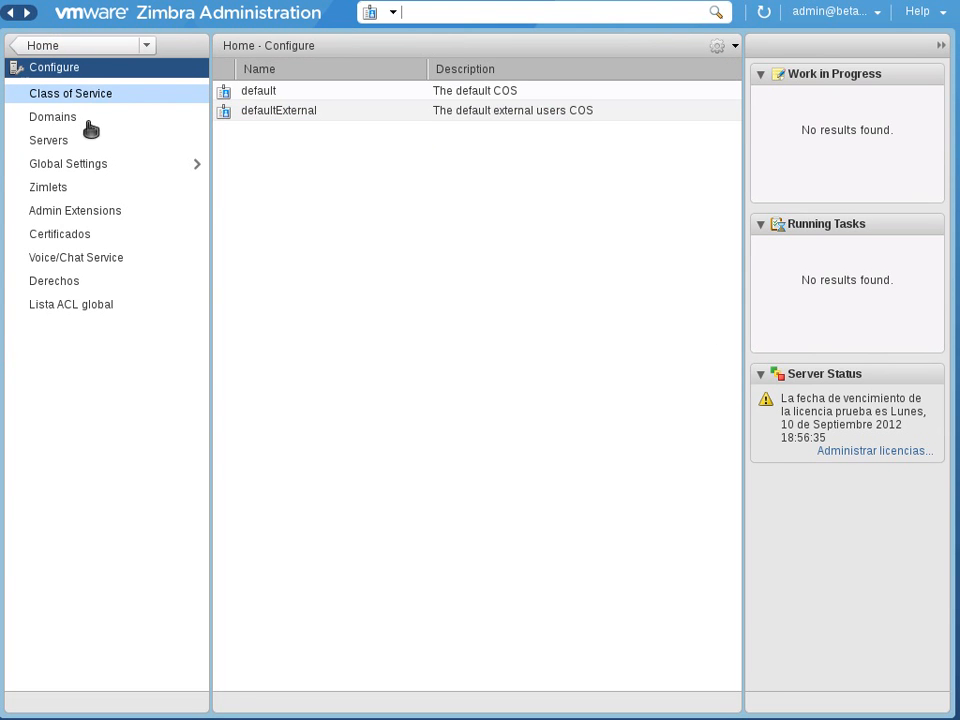
mouse_move(128, 163)
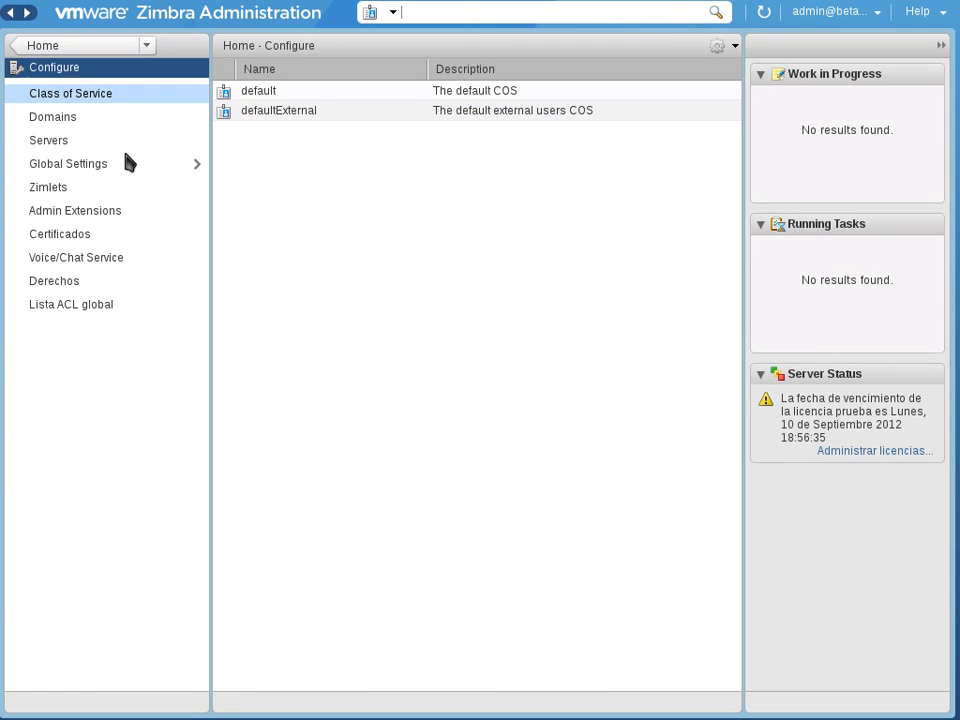
mouse_move(82, 68)
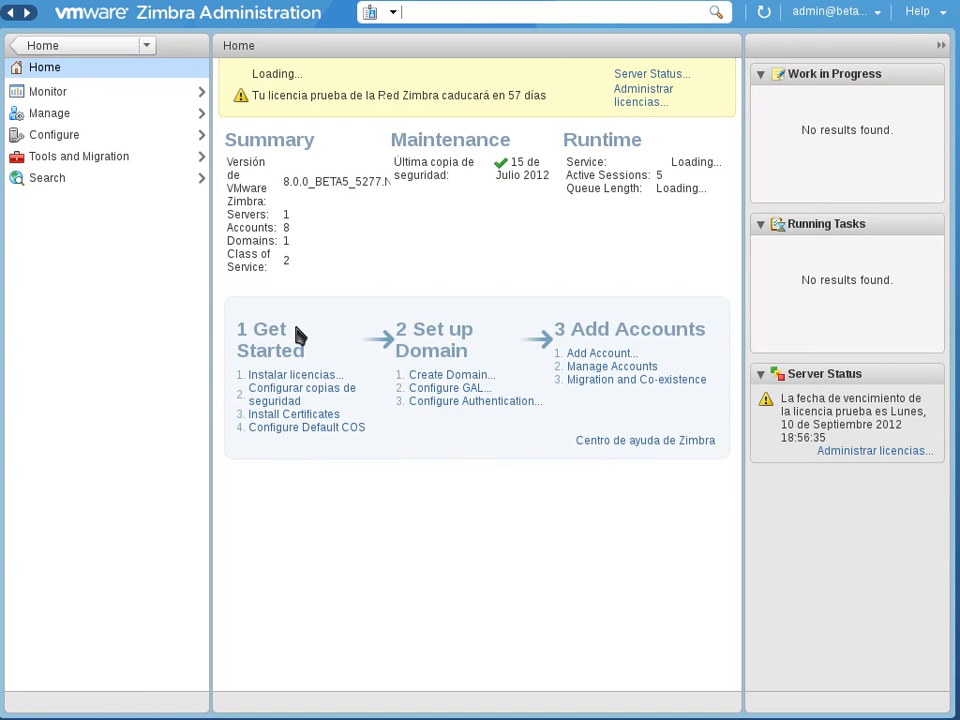
mouse_move(473, 537)
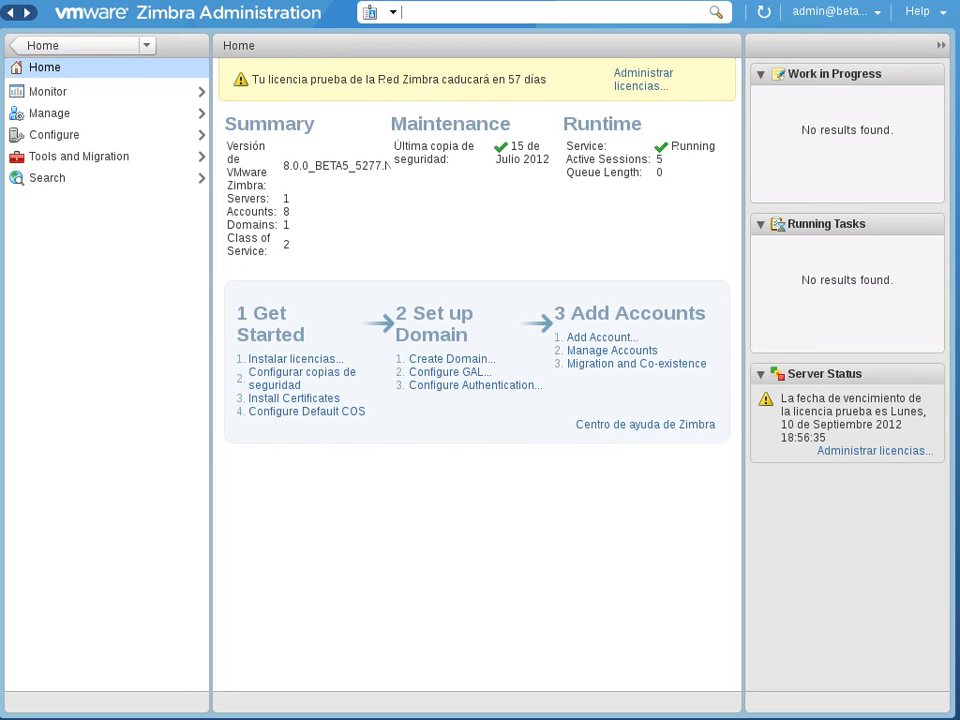
mouse_move(82, 98)
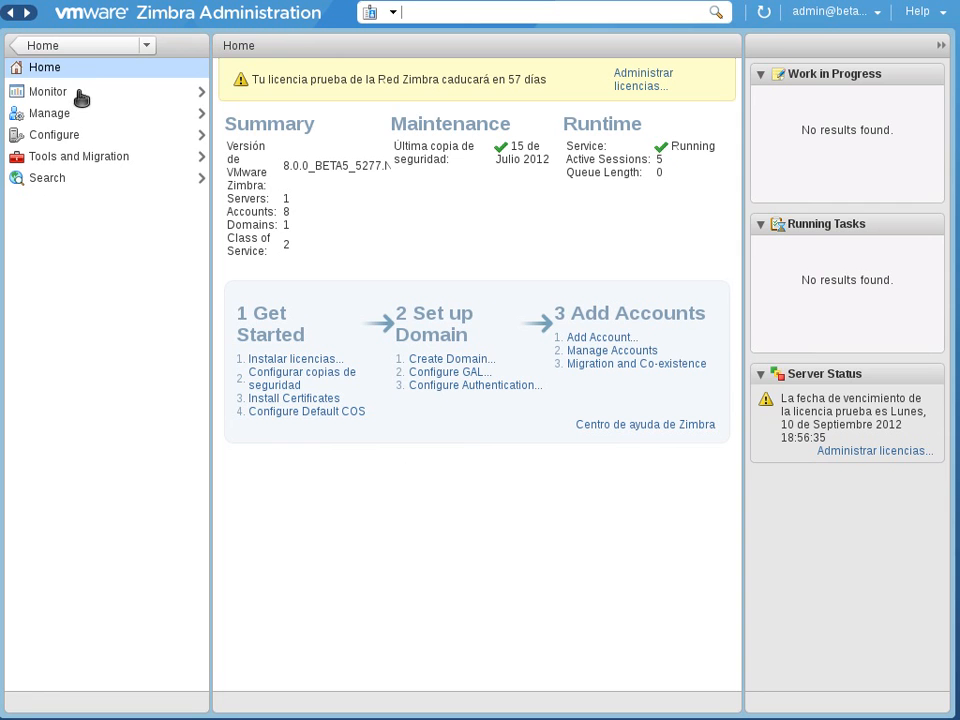
Open Monitor and view server service status and the advanced statistics page
left_click(47, 91)
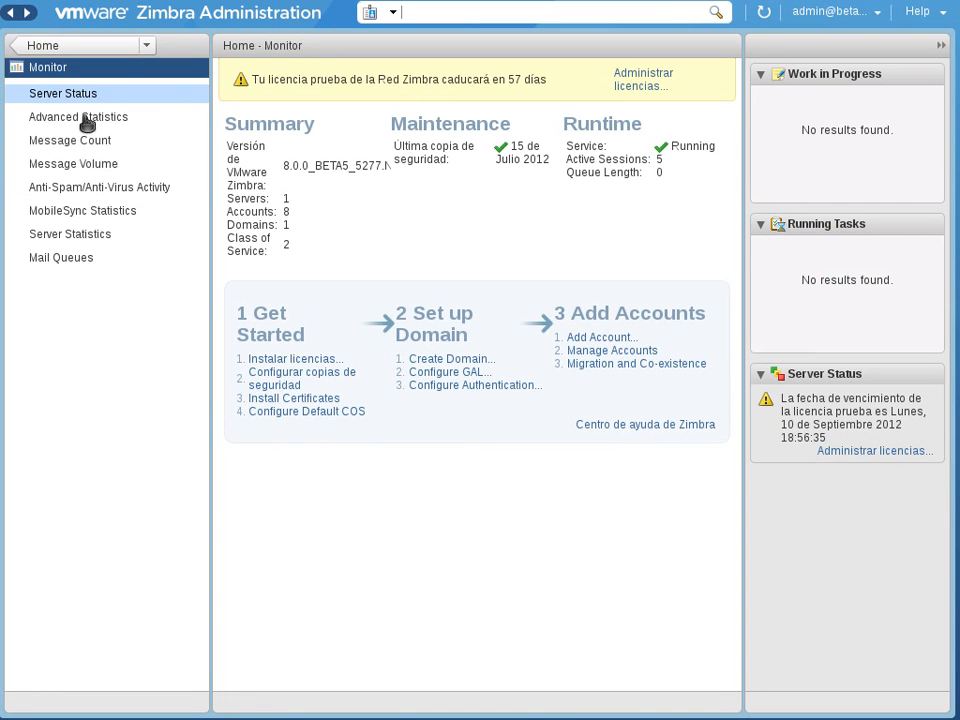
left_click(63, 94)
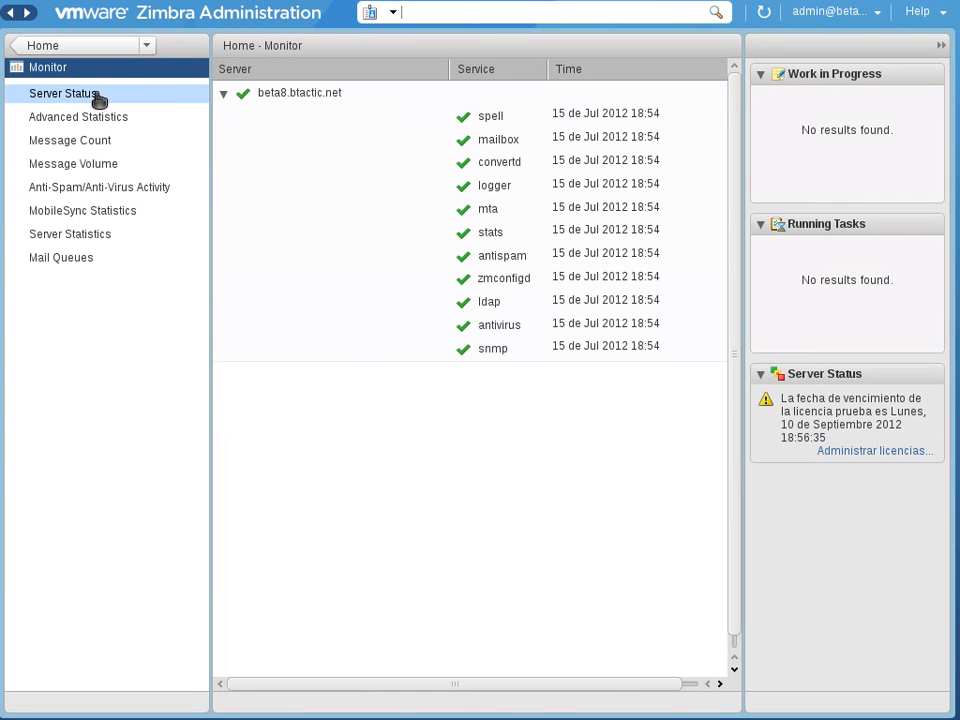
mouse_move(90, 124)
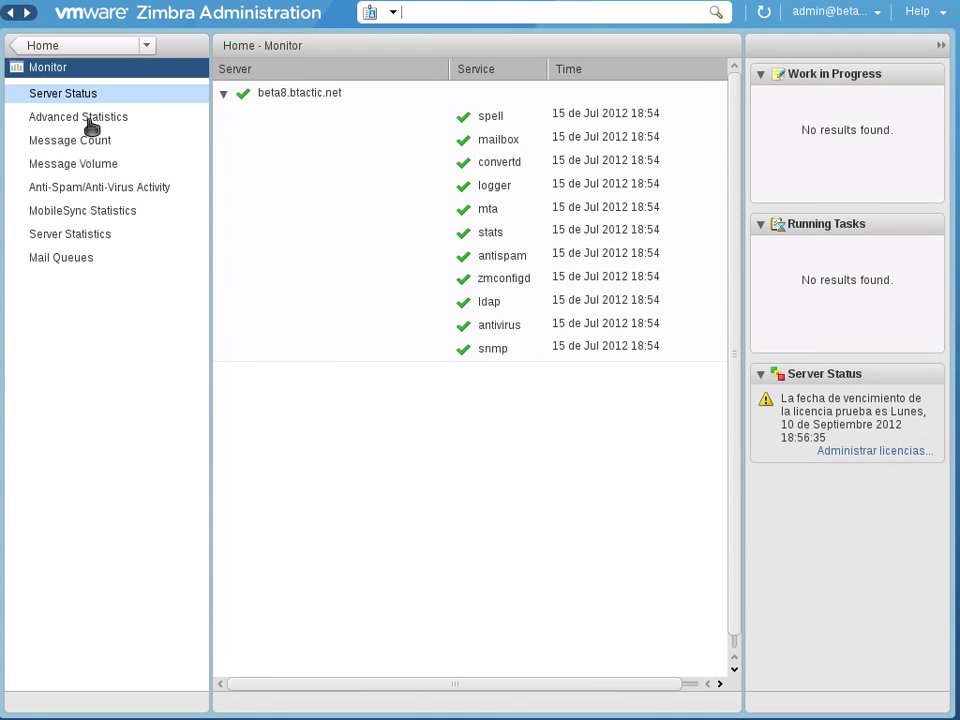
left_click(78, 117)
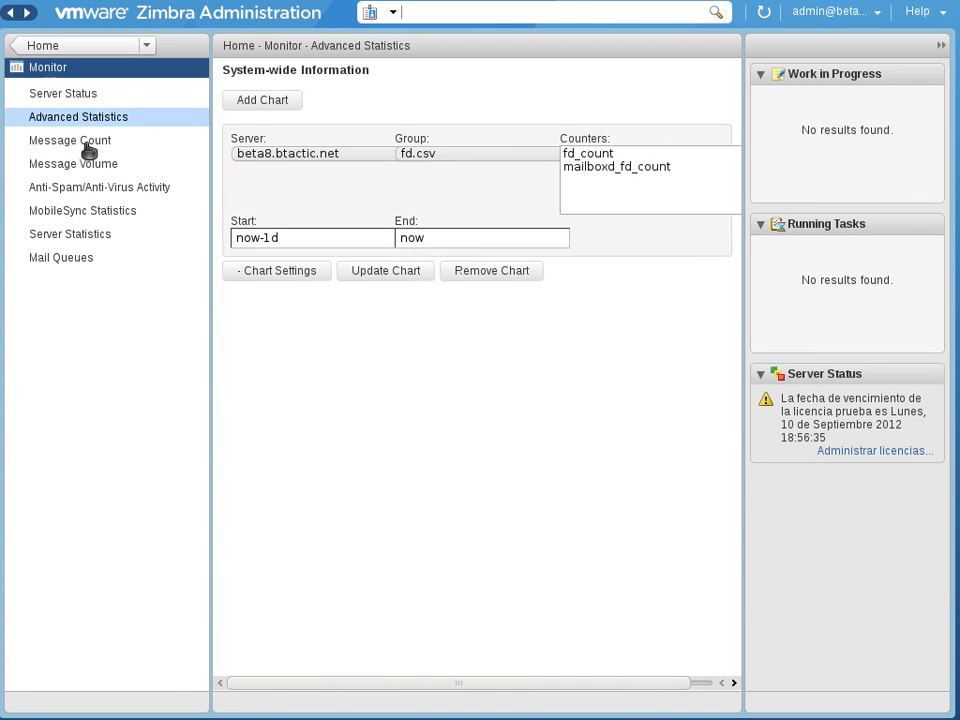
View the message count, message volume and anti-spam/anti-virus activity charts
left_click(69, 140)
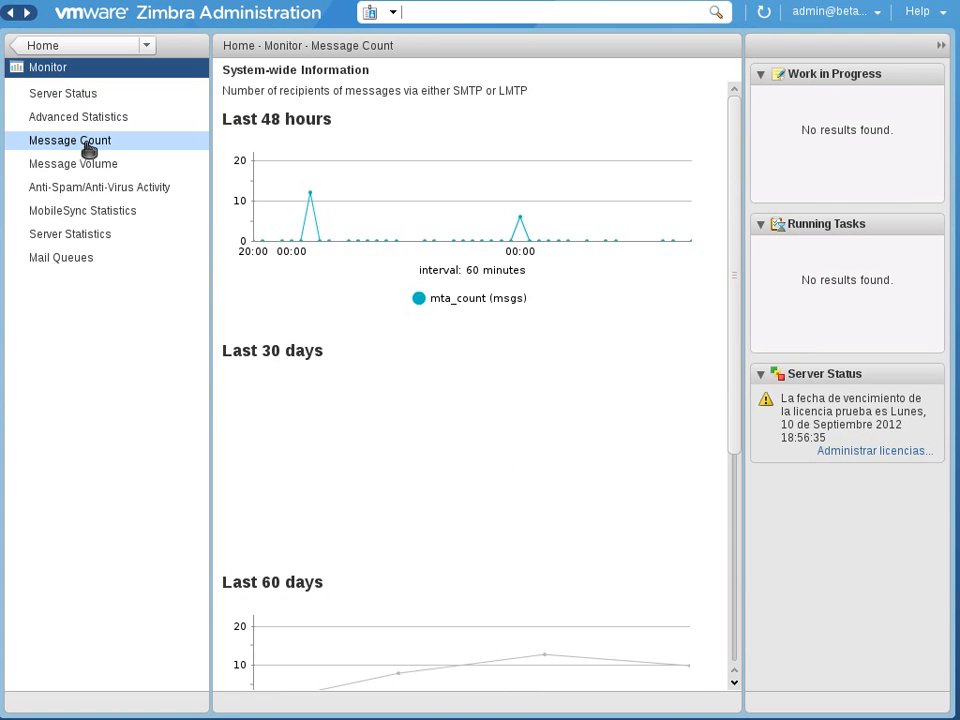
left_click(73, 163)
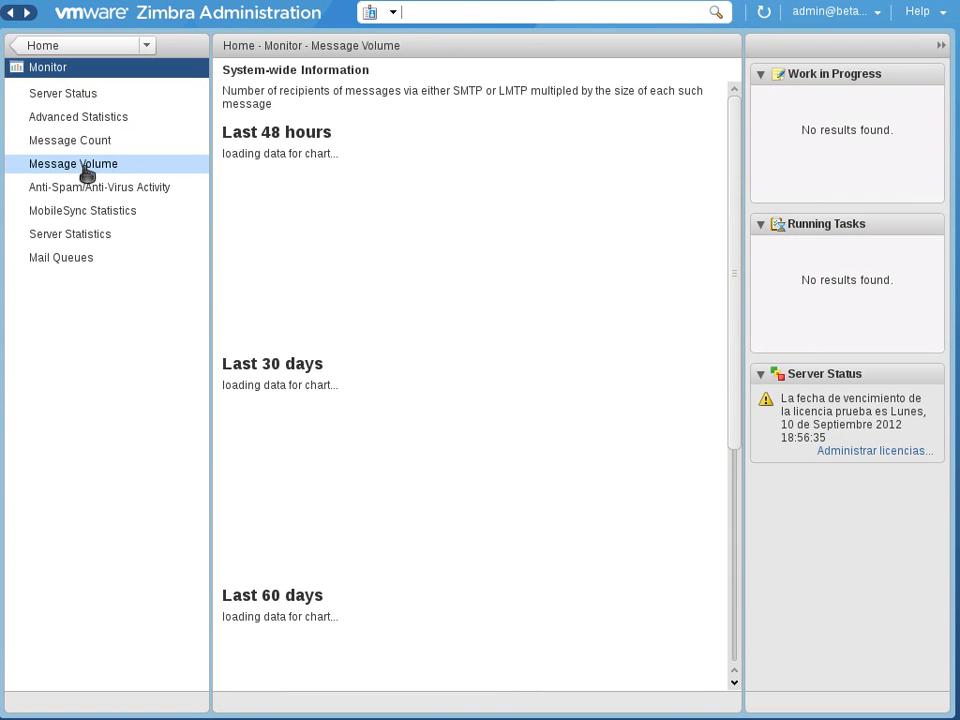
mouse_move(86, 199)
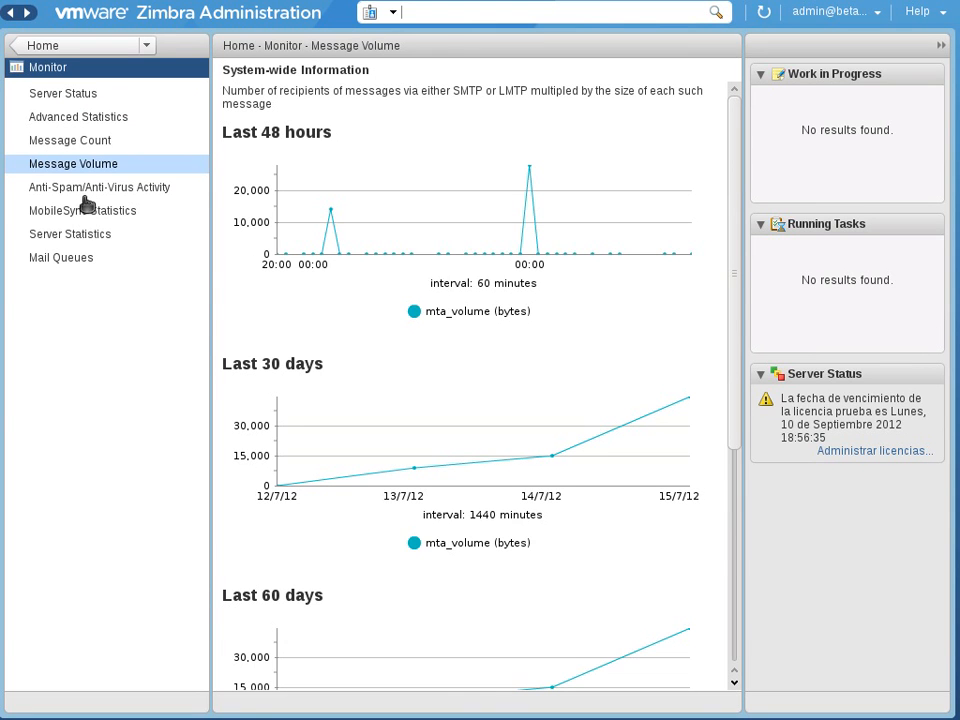
left_click(99, 187)
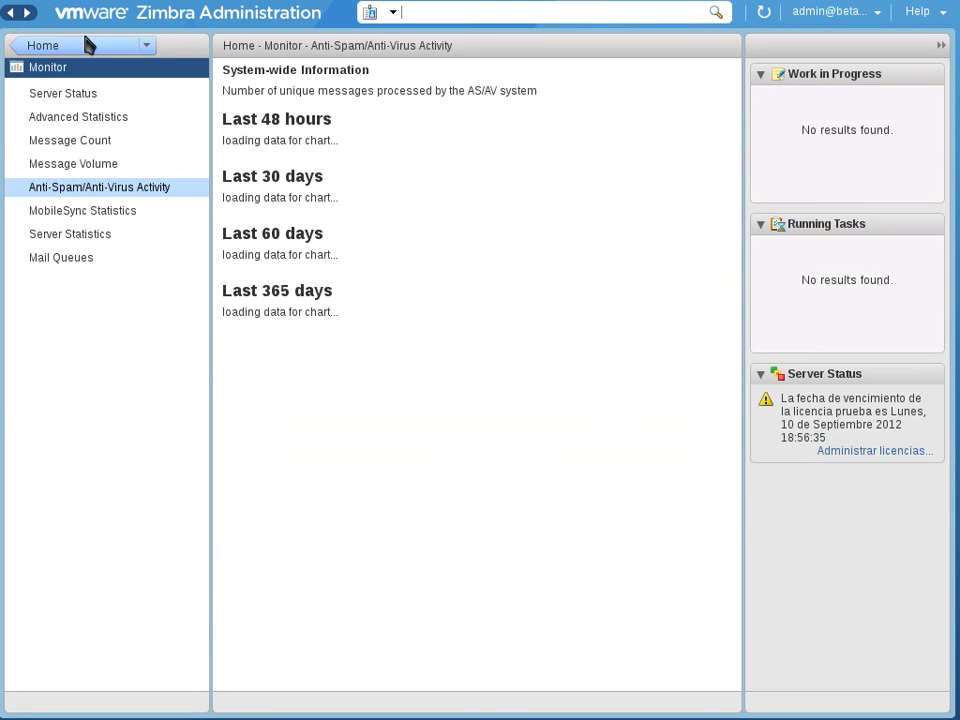
mouse_move(85, 62)
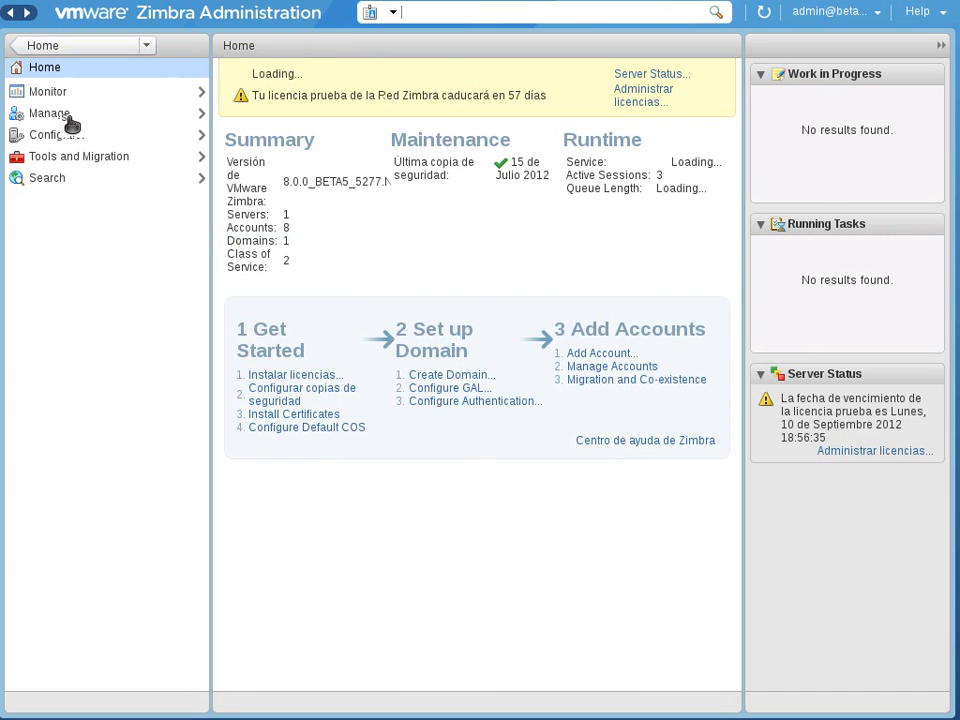
left_click(48, 112)
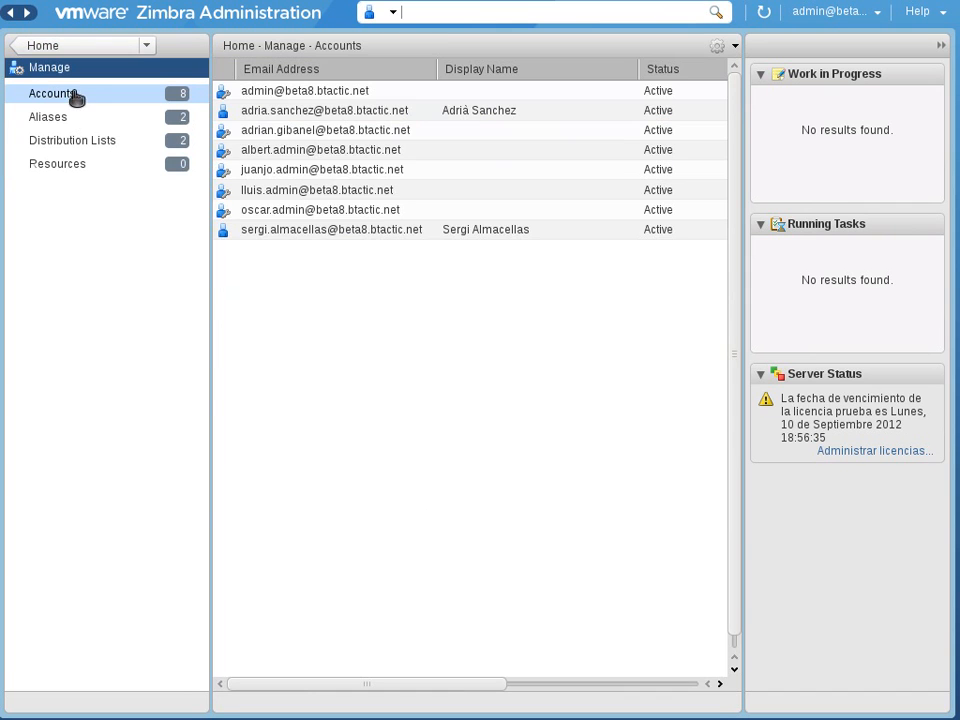
left_click(48, 117)
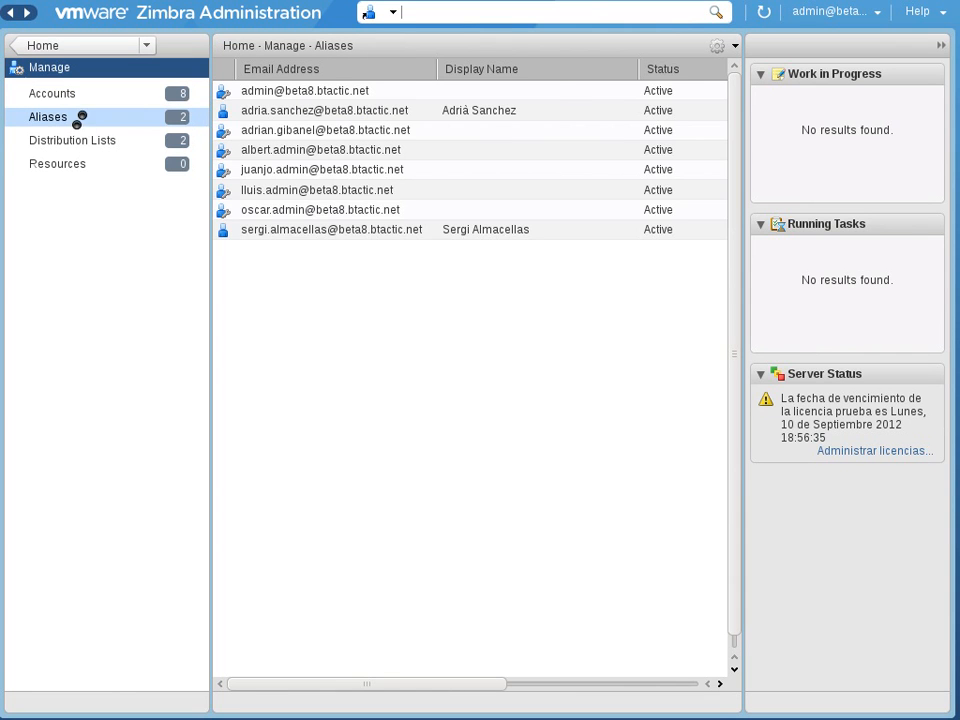
left_click(72, 140)
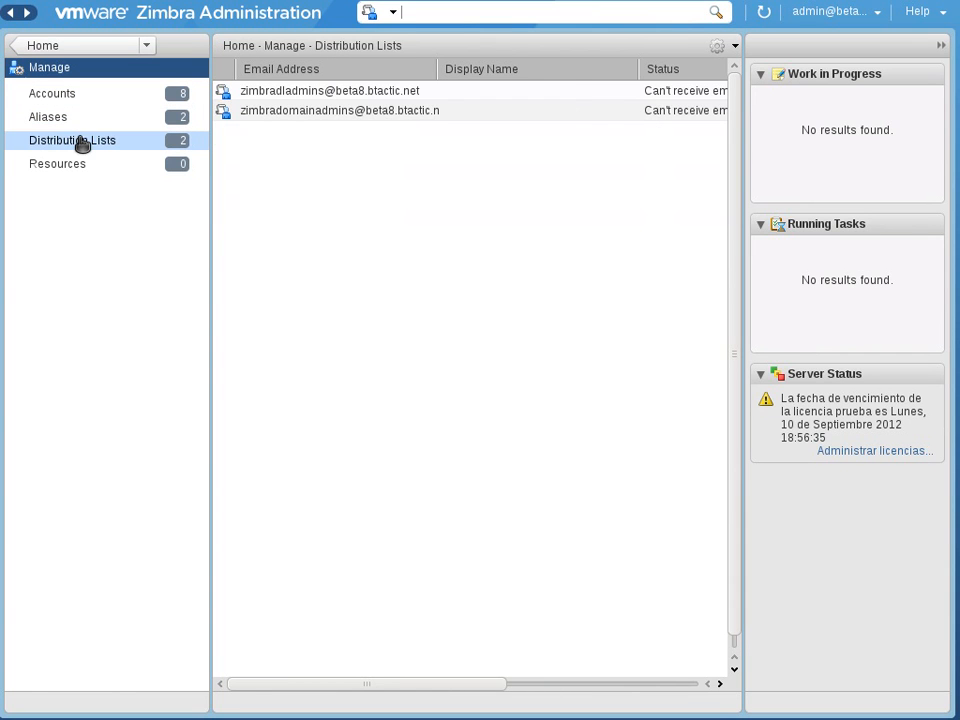
left_click(57, 164)
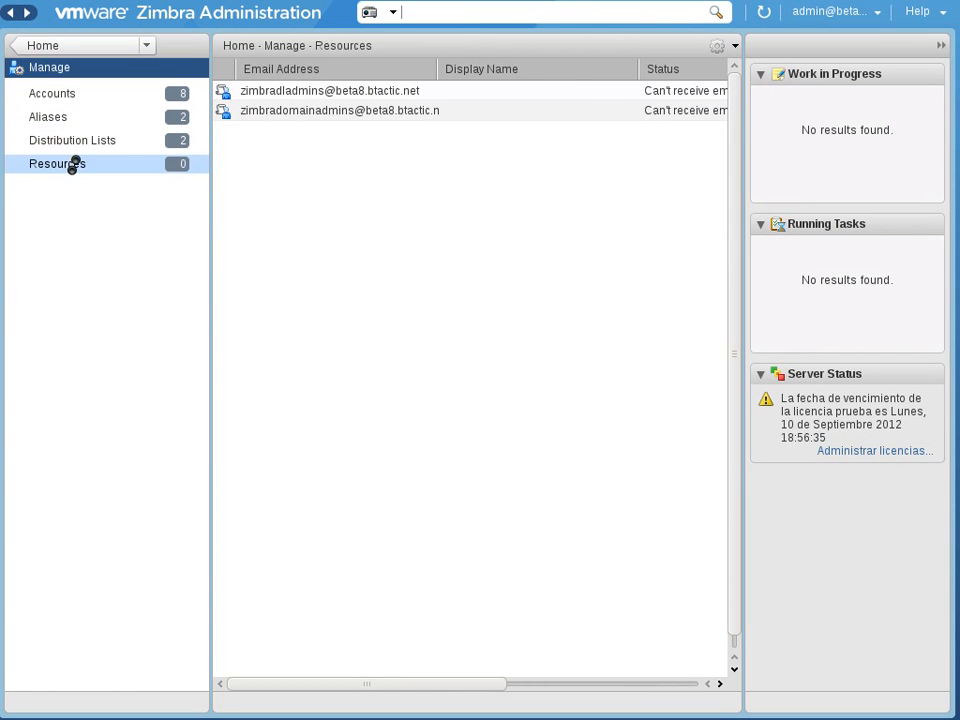
left_click(60, 164)
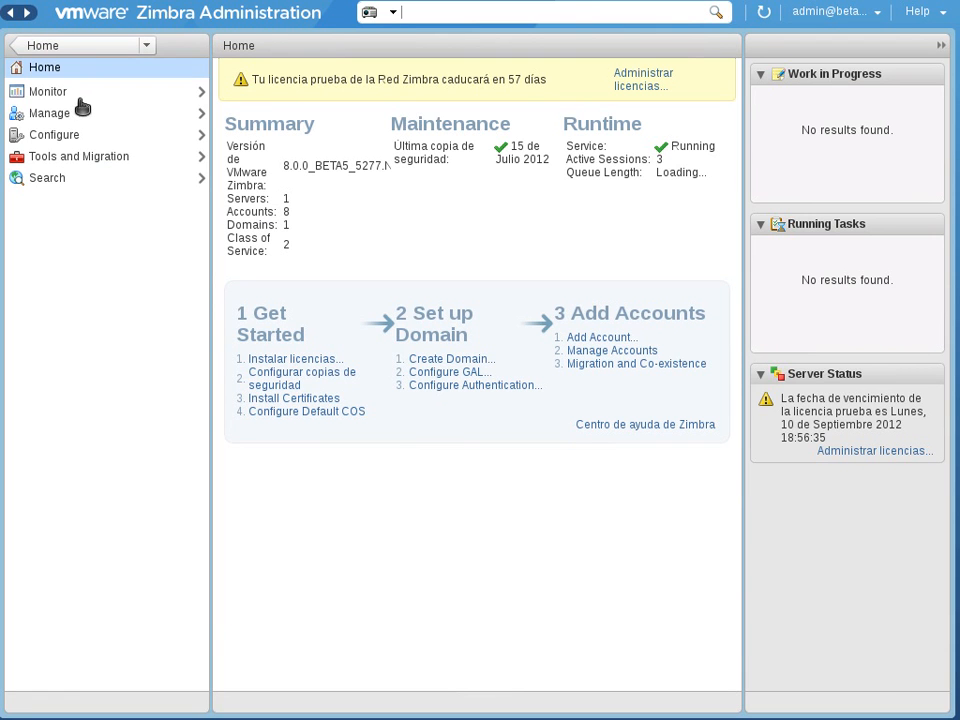
left_click(48, 111)
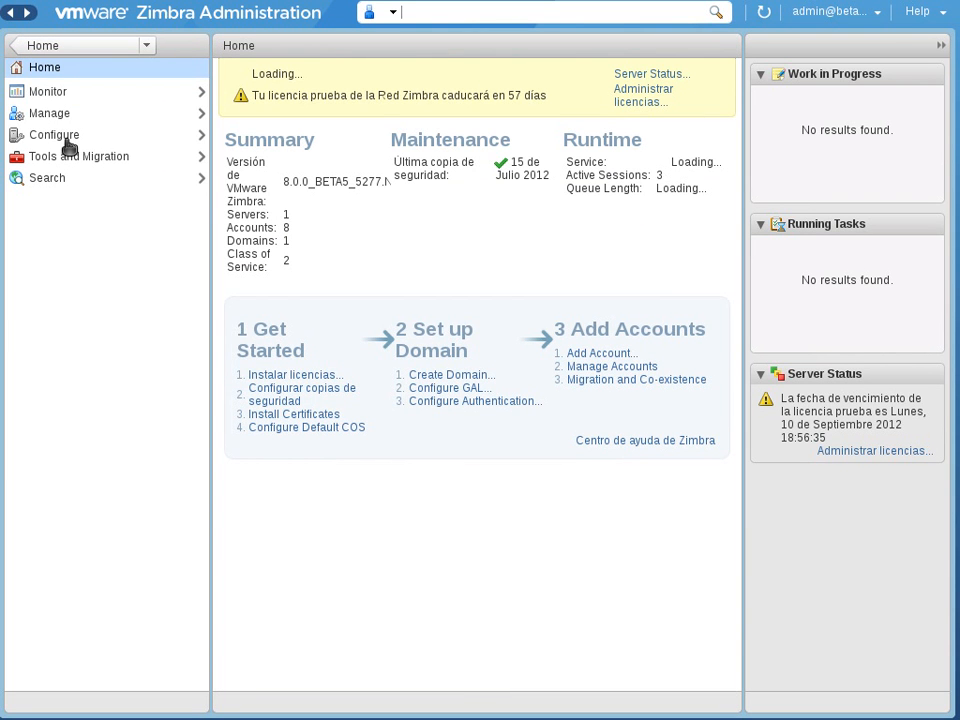
Open the Class of Service list in Configure and select defaultExternal
left_click(54, 134)
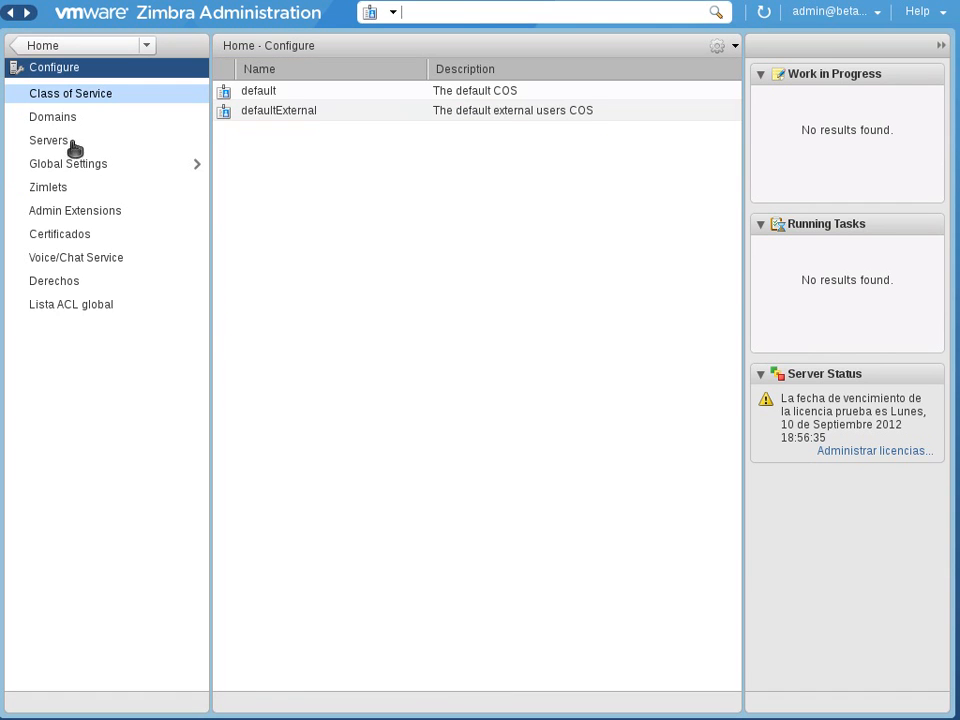
mouse_move(85, 145)
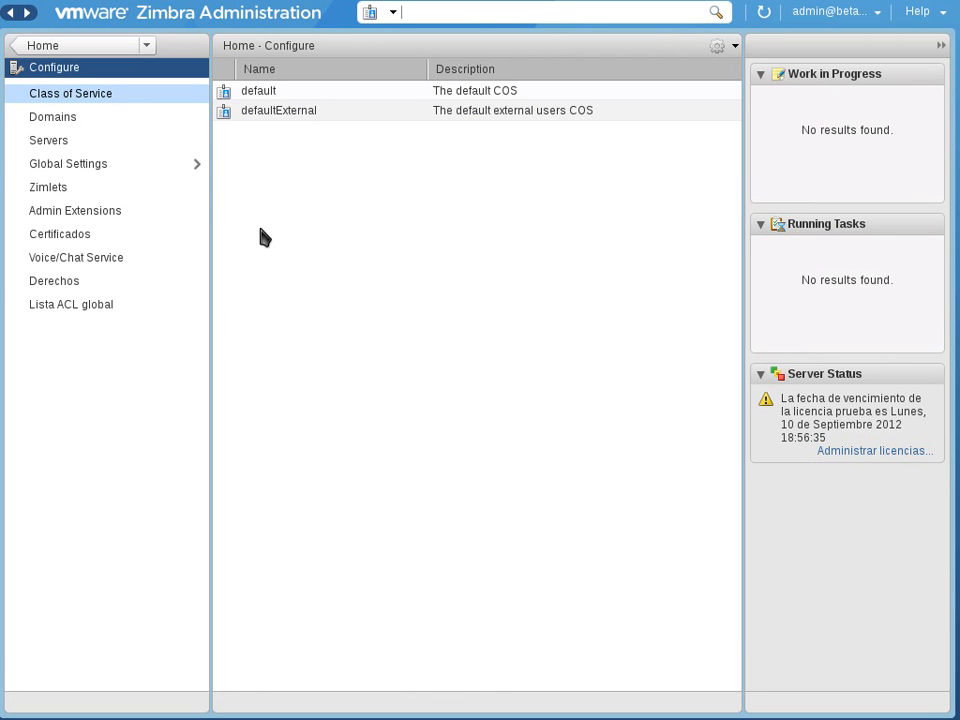
mouse_move(318, 285)
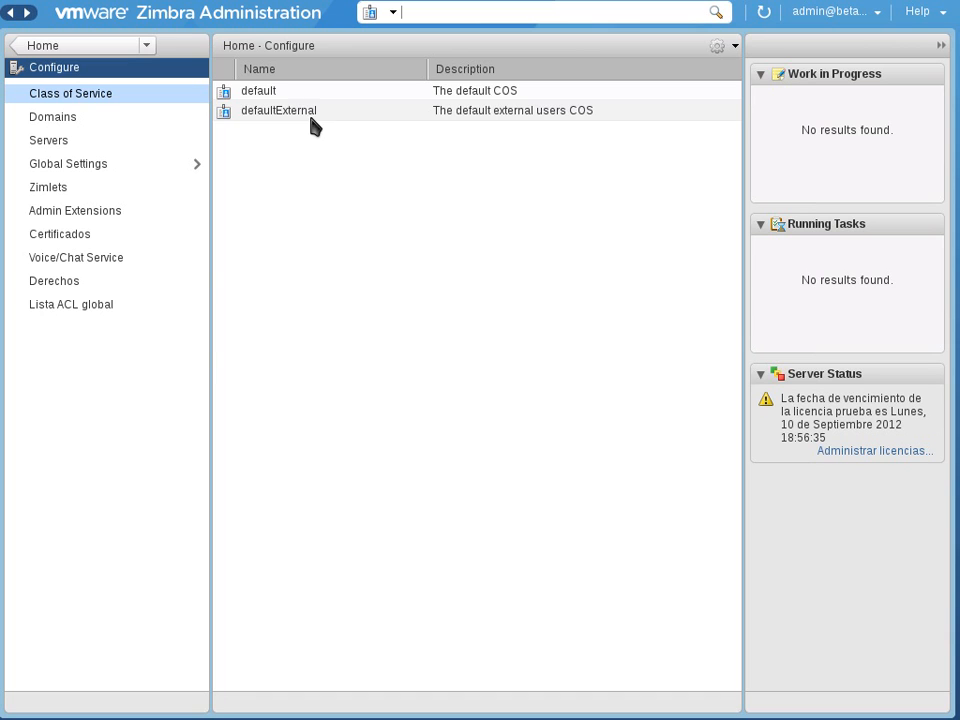
left_click(278, 110)
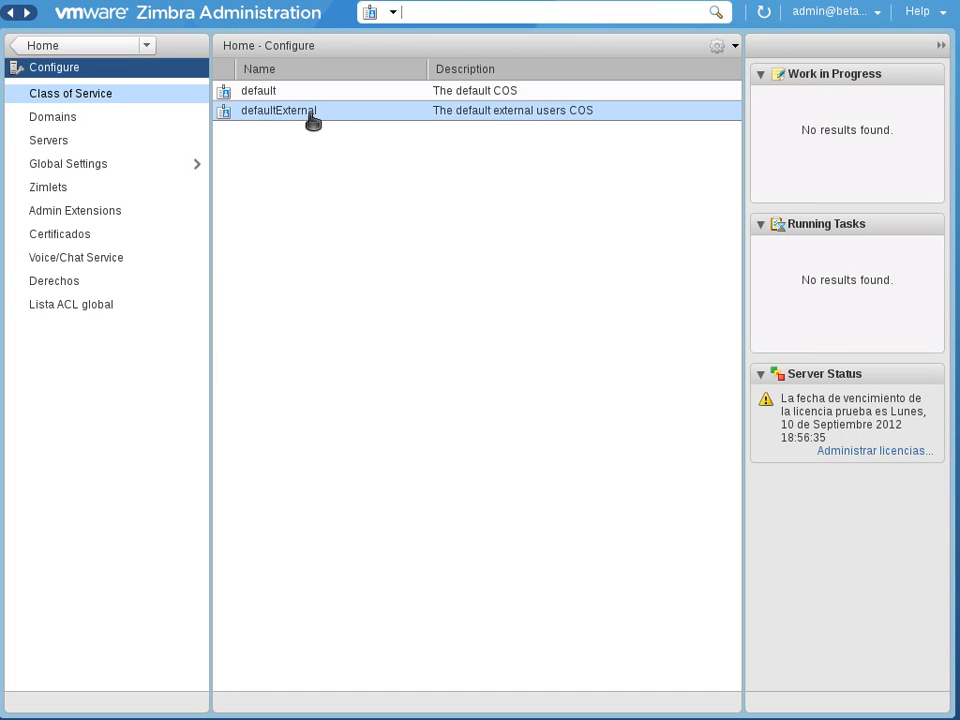
mouse_move(308, 80)
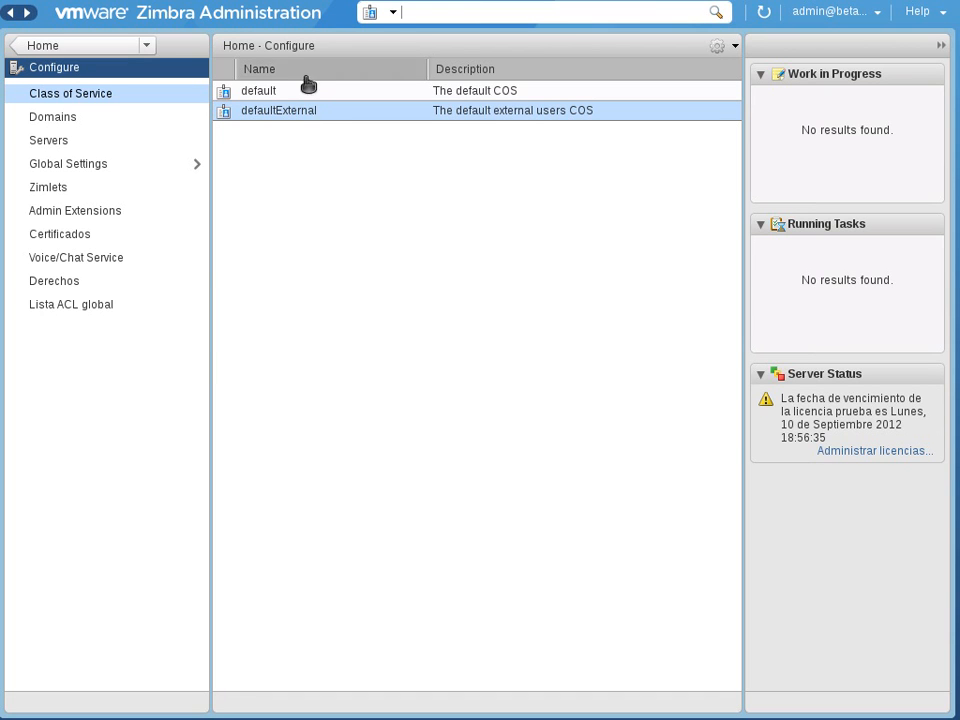
mouse_move(320, 211)
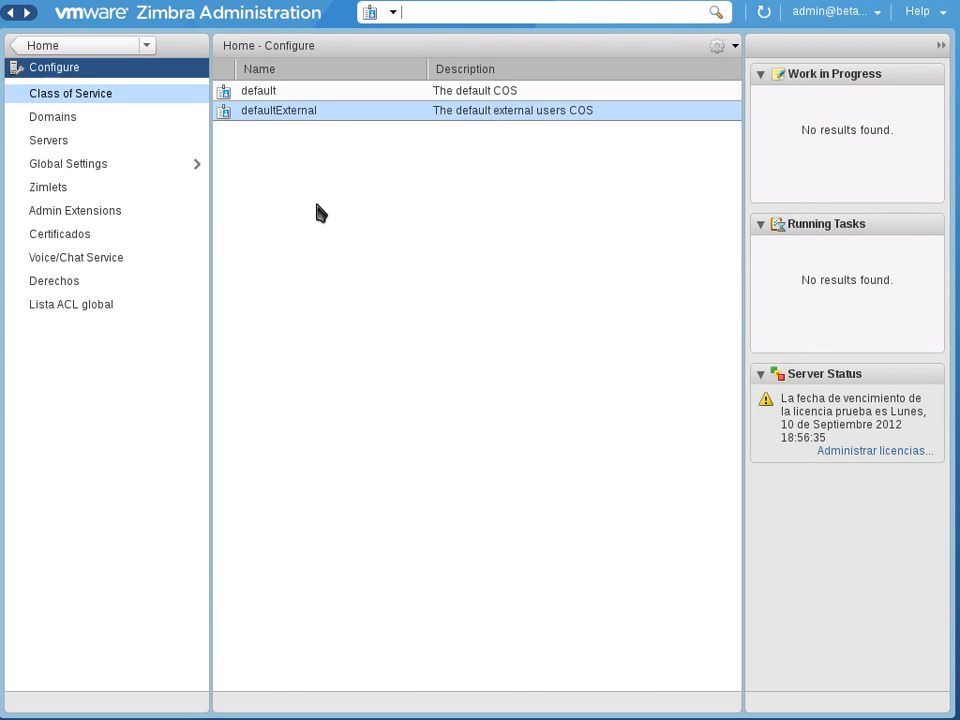
mouse_move(115, 177)
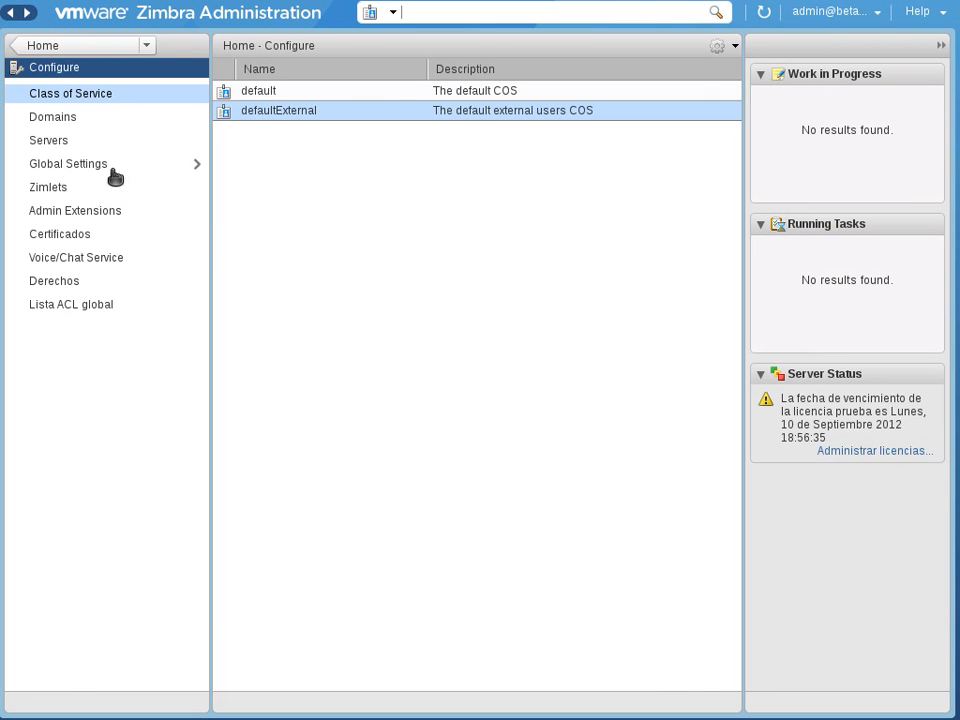
left_click(68, 163)
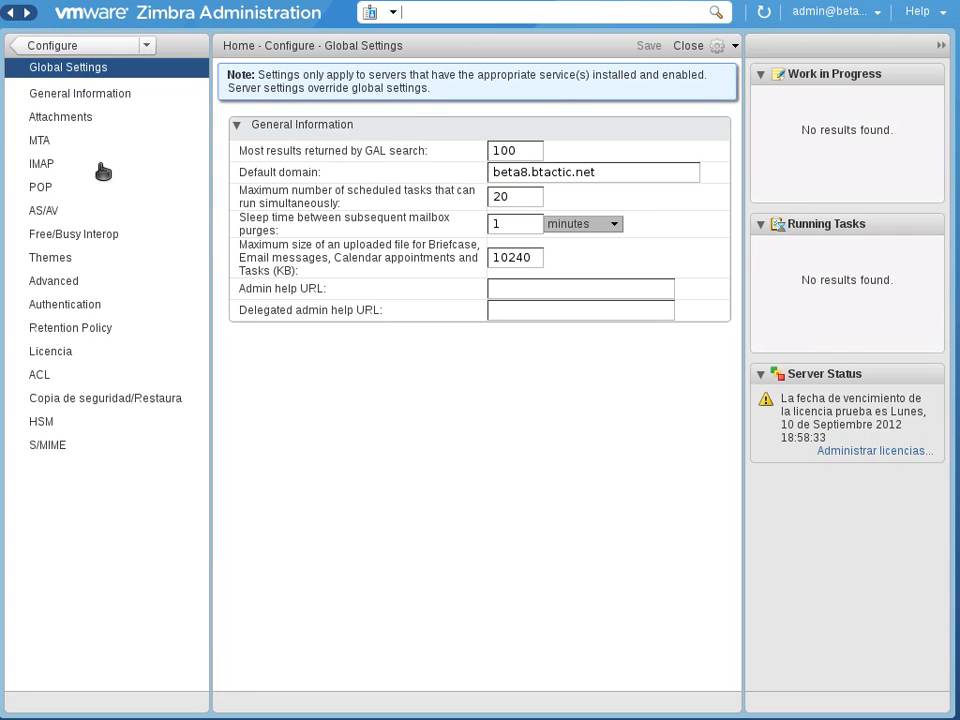
mouse_move(272, 50)
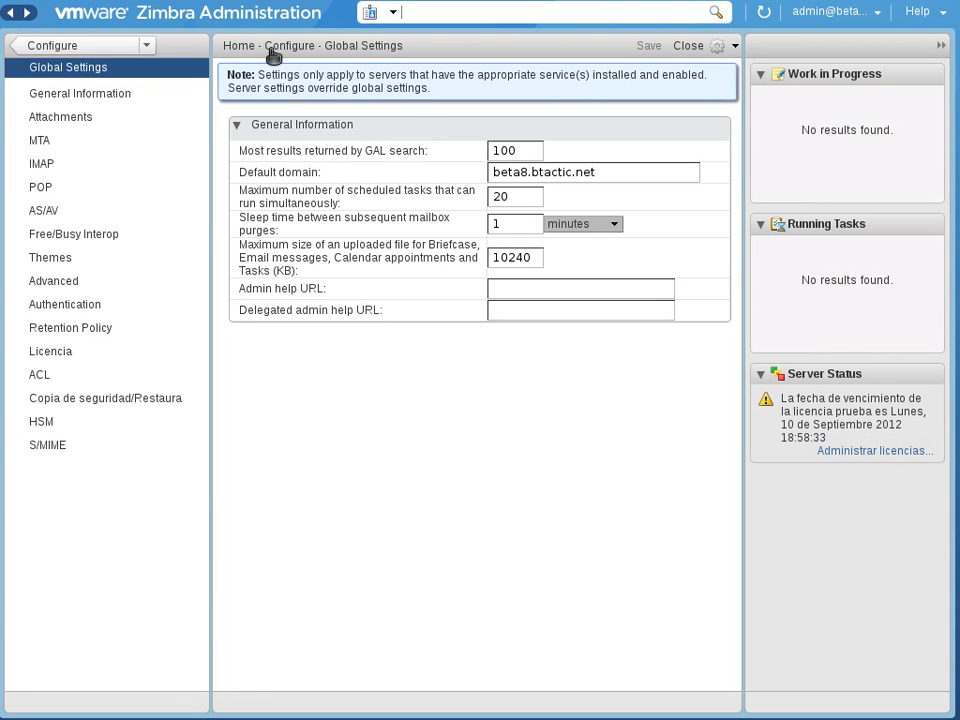
mouse_move(92, 107)
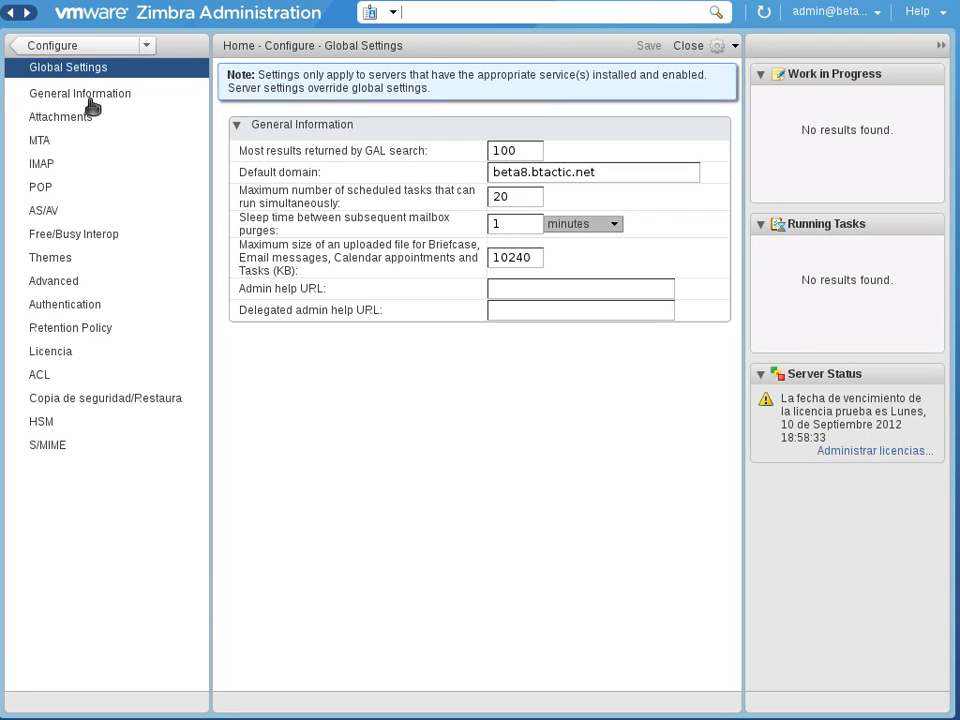
mouse_move(40, 351)
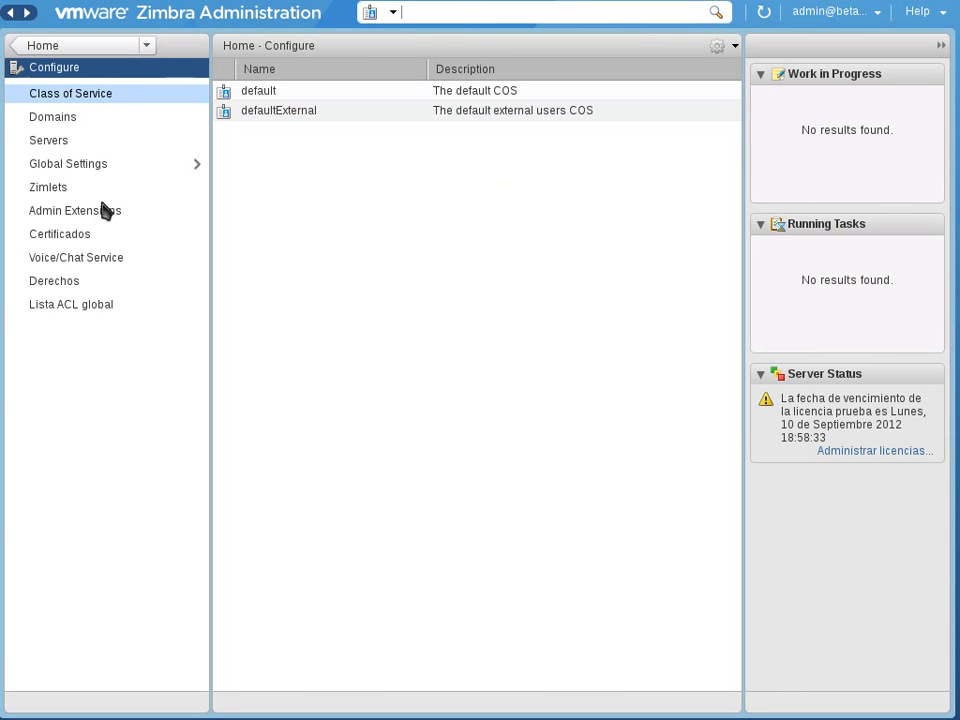
Review the fourteen enabled Zimlets and the installed admin extensions
left_click(48, 187)
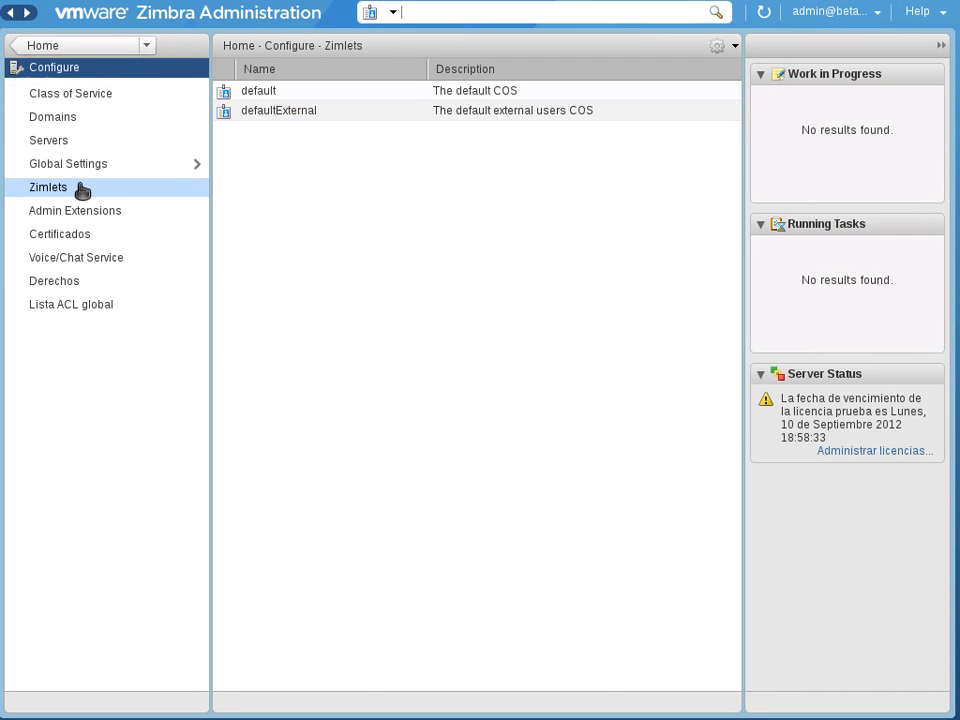
left_click(48, 187)
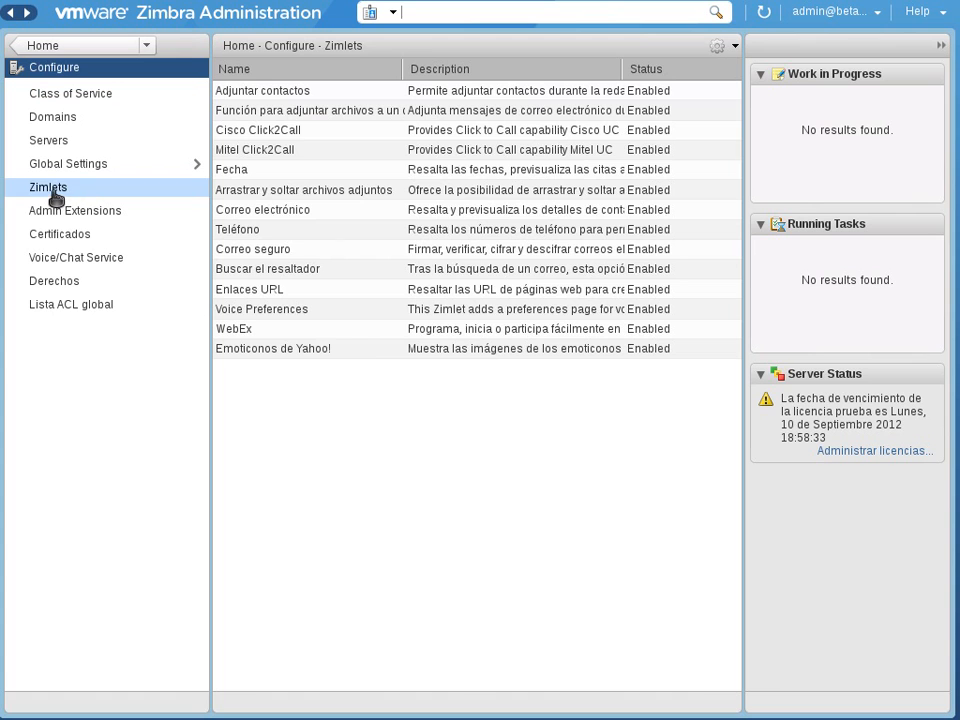
mouse_move(288, 172)
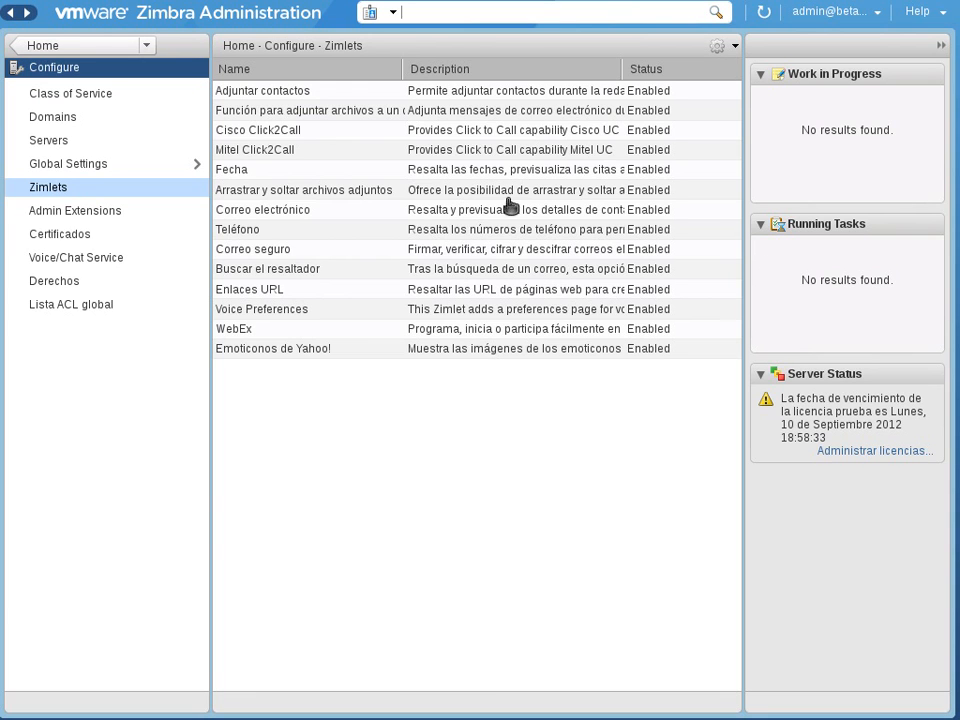
mouse_move(90, 225)
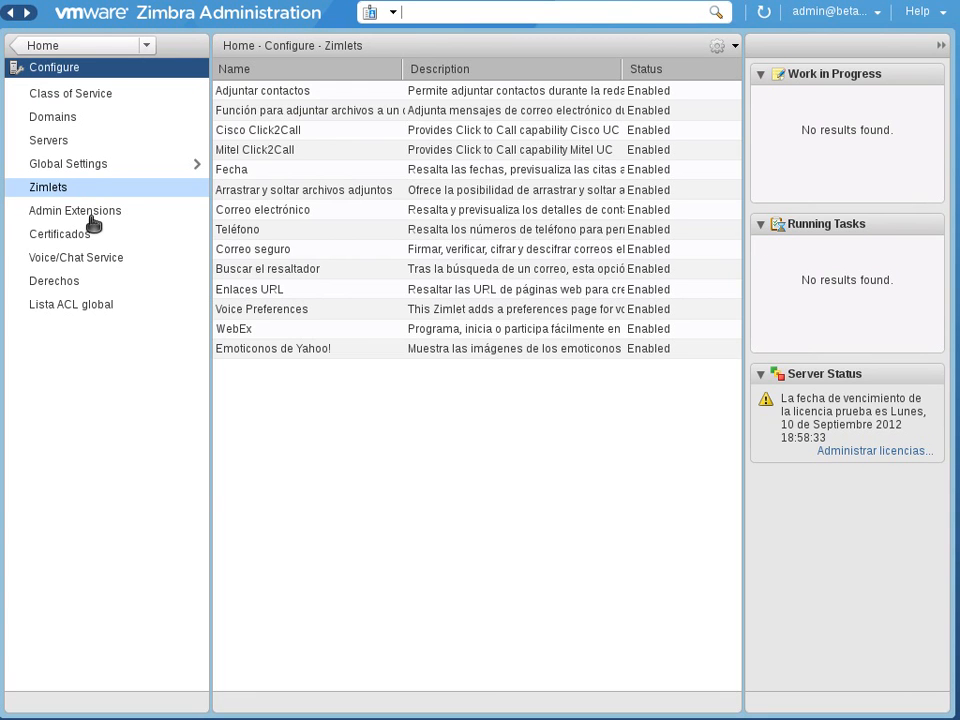
left_click(74, 210)
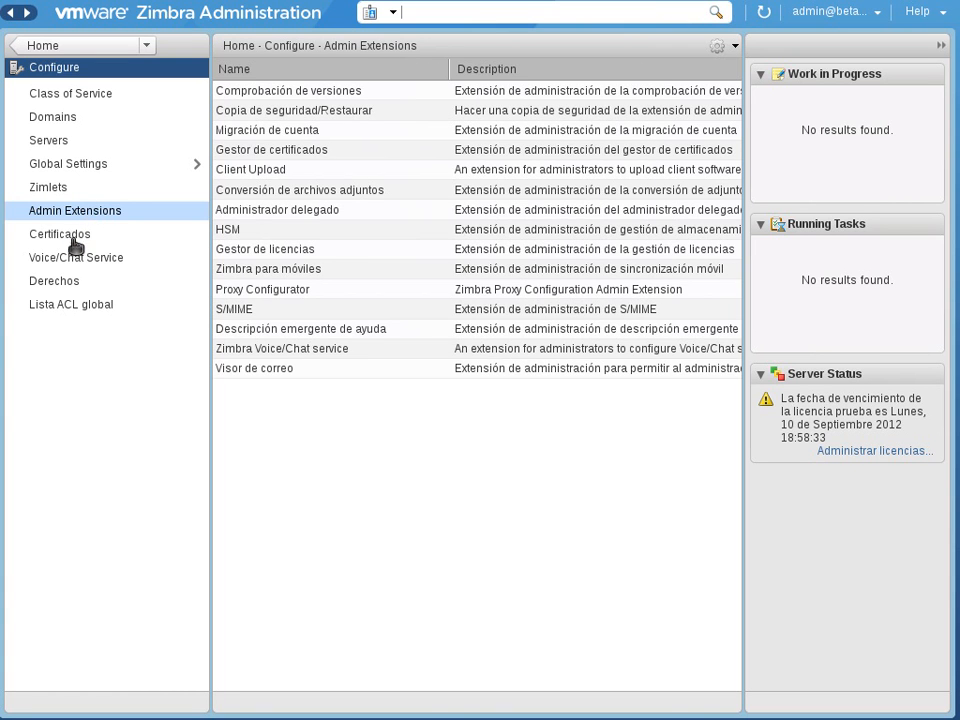
Check the beta8.btactic.net certificate and empty Voice/Chat Service list, then open Domains
left_click(59, 233)
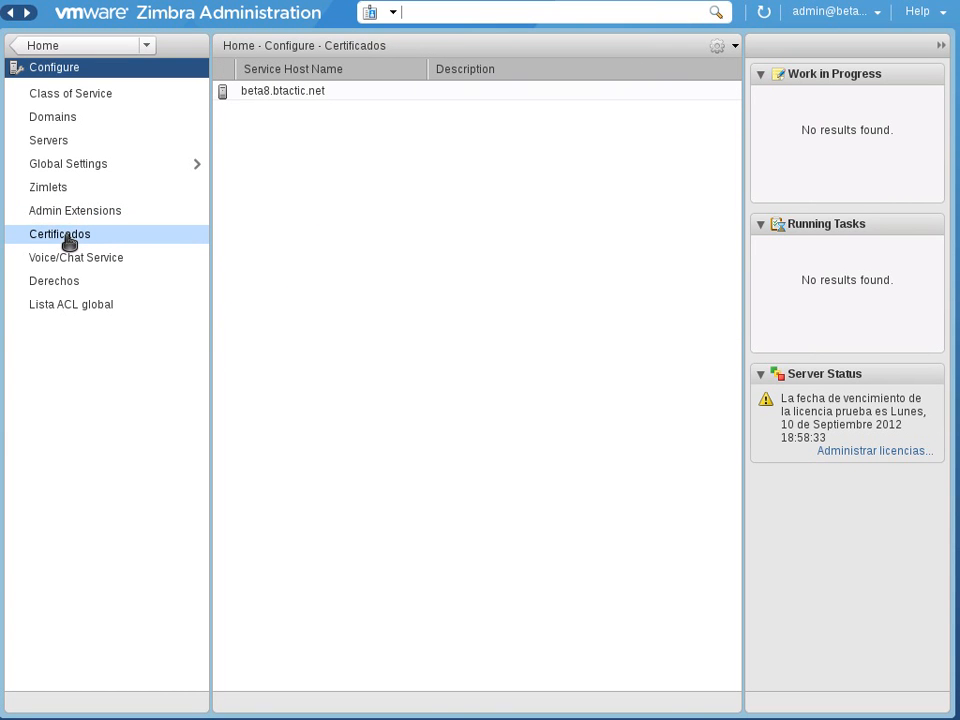
left_click(76, 257)
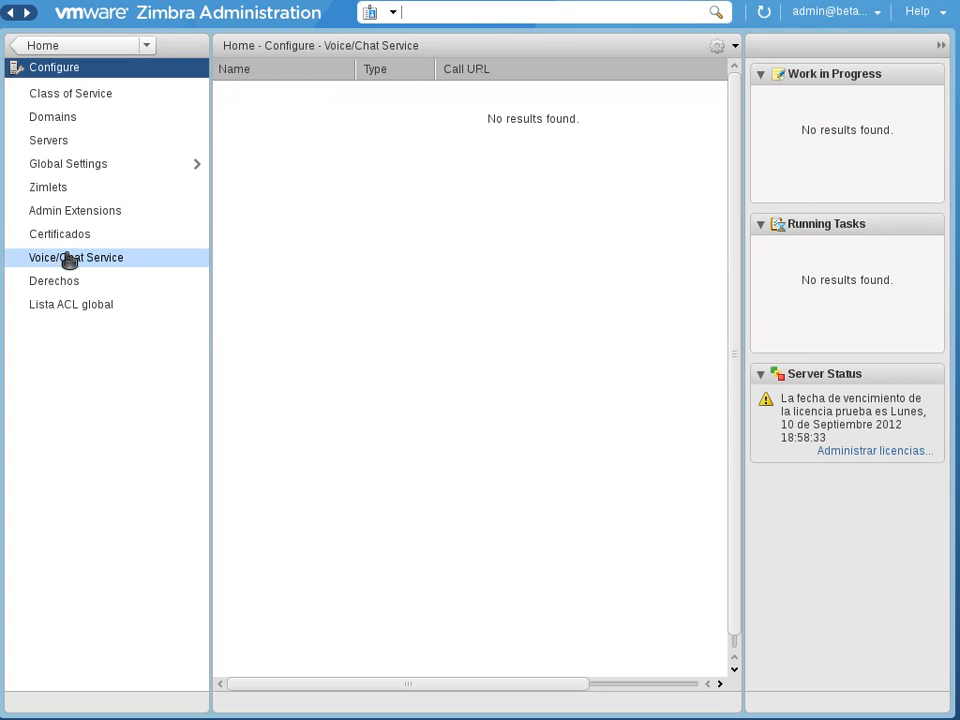
mouse_move(140, 321)
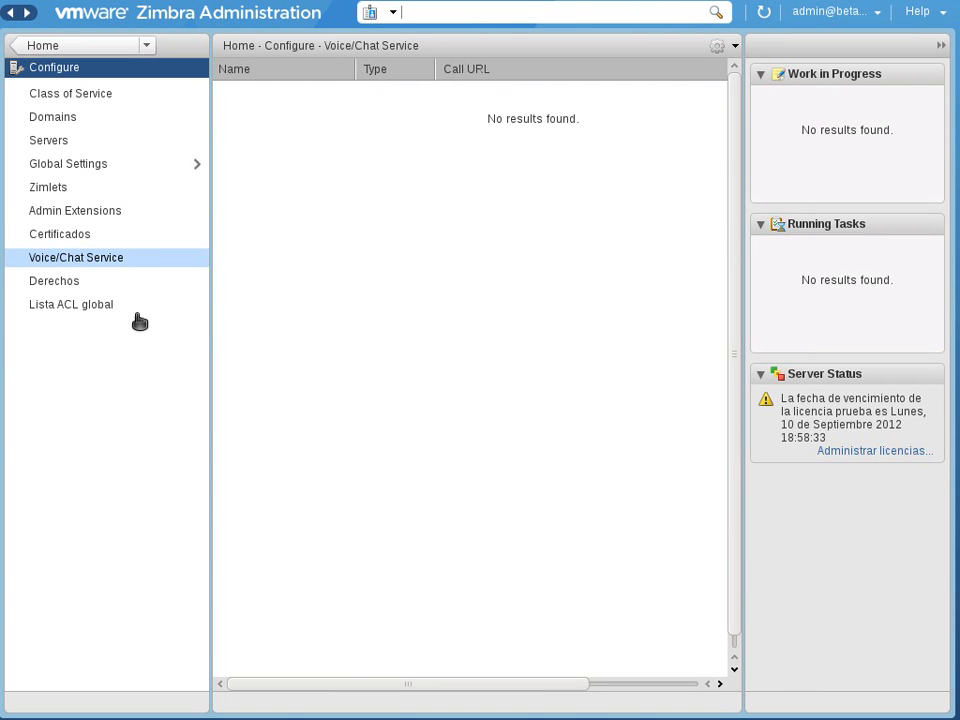
left_click(52, 117)
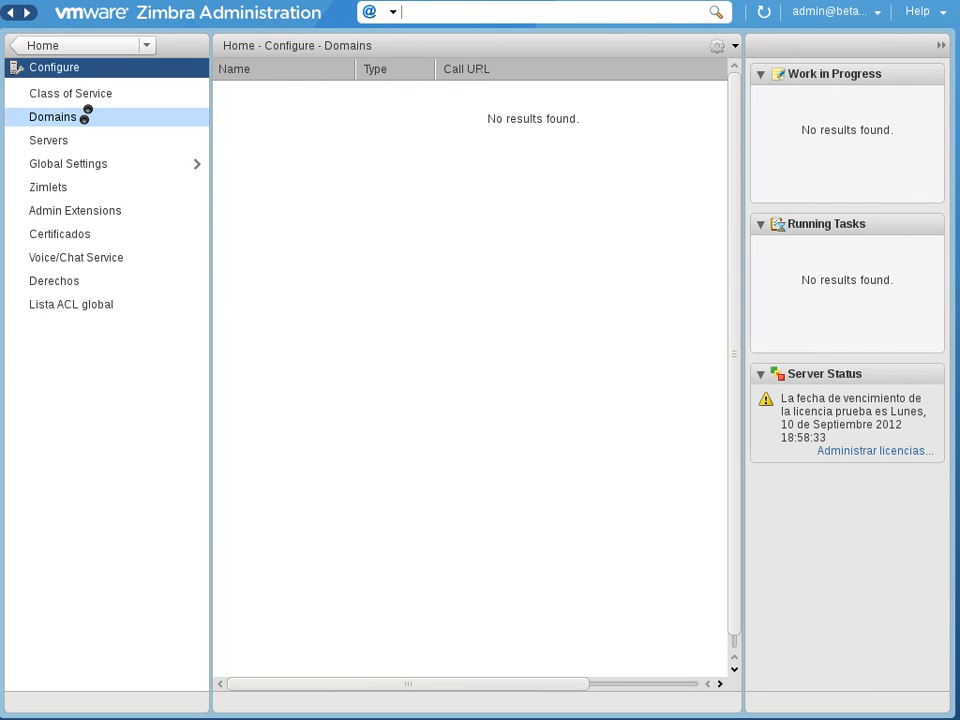
Select beta8.btactic.net and choose Edit from the gear actions menu
left_click(54, 117)
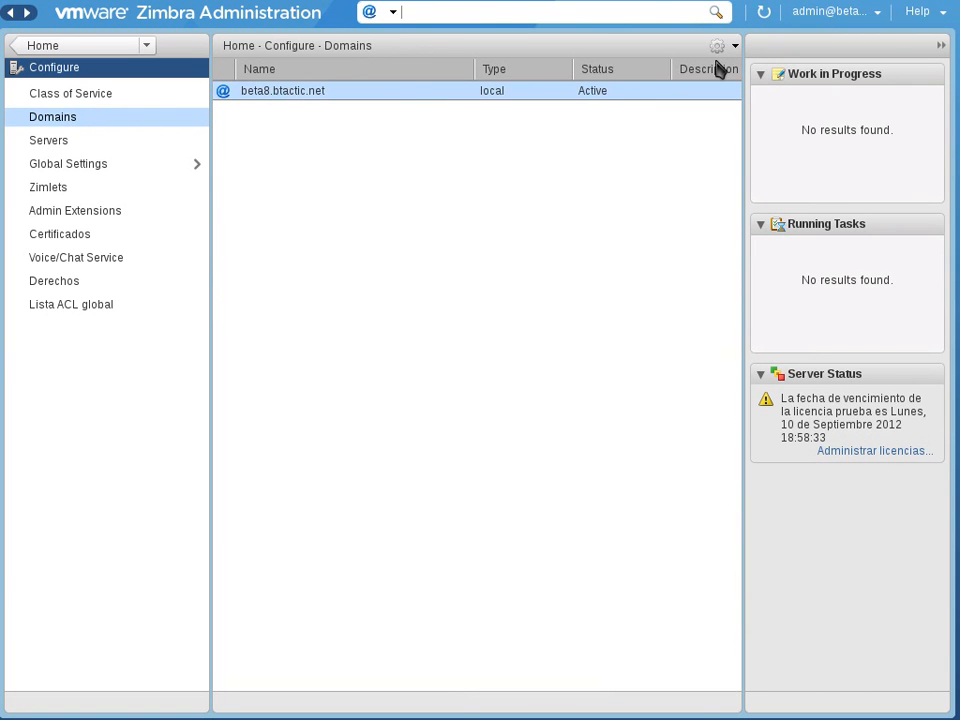
left_click(714, 47)
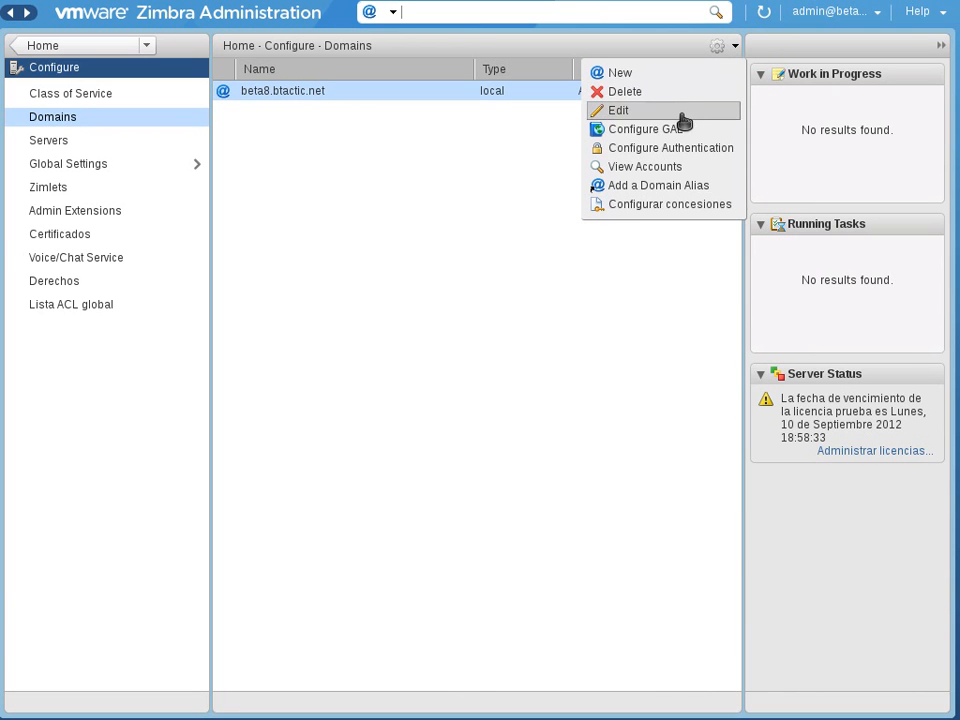
left_click(621, 110)
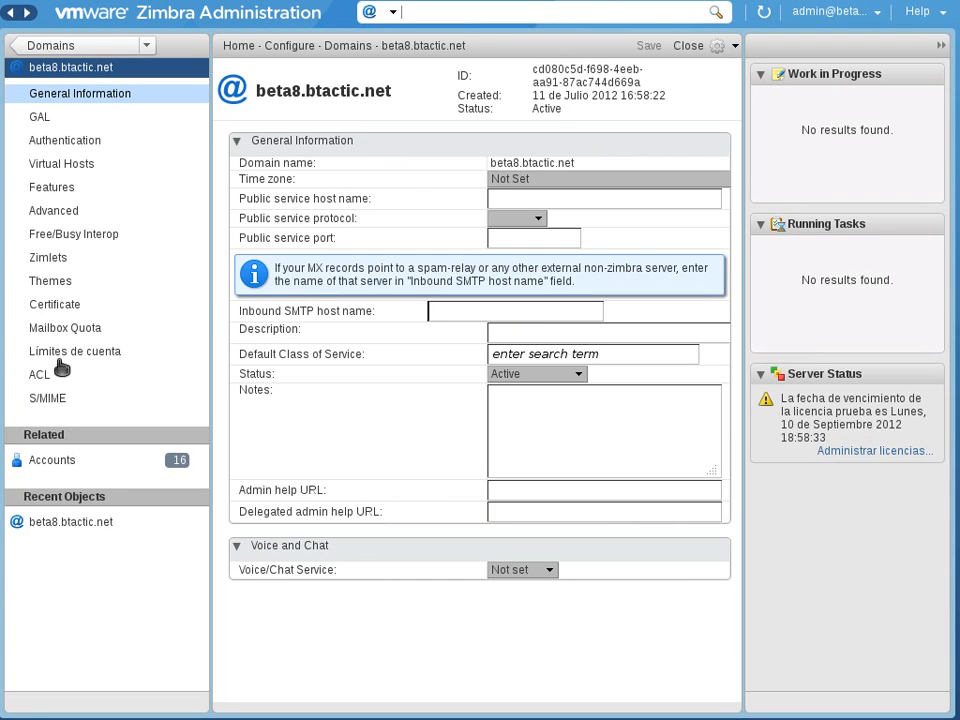
mouse_move(73, 233)
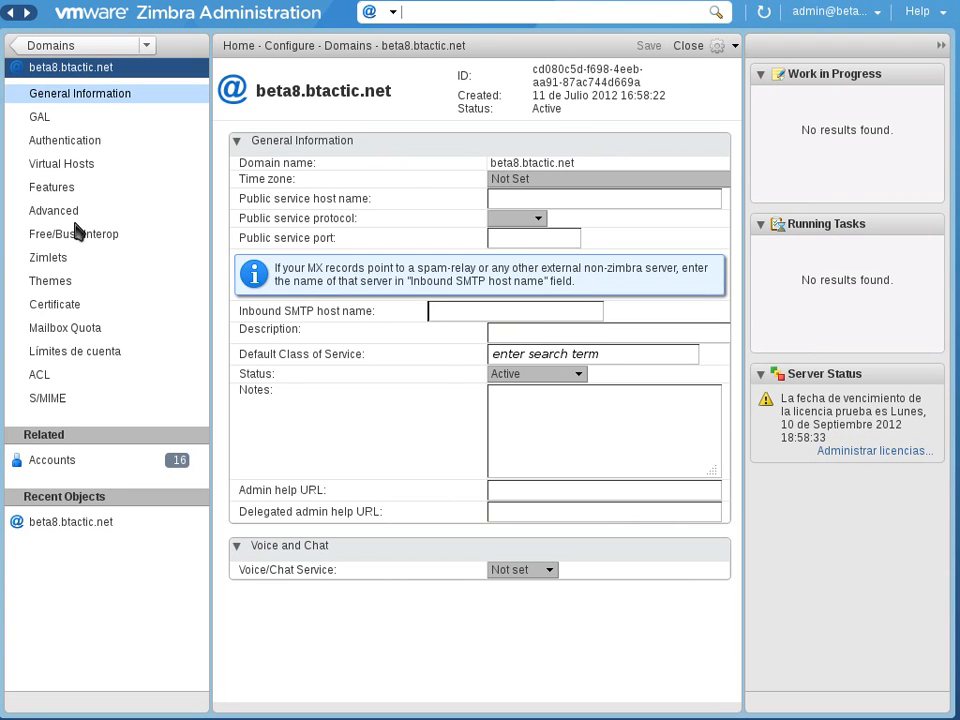
Show beta8.btactic.net's Advanced page with briefcase sharing, email validation and domain quota
left_click(53, 210)
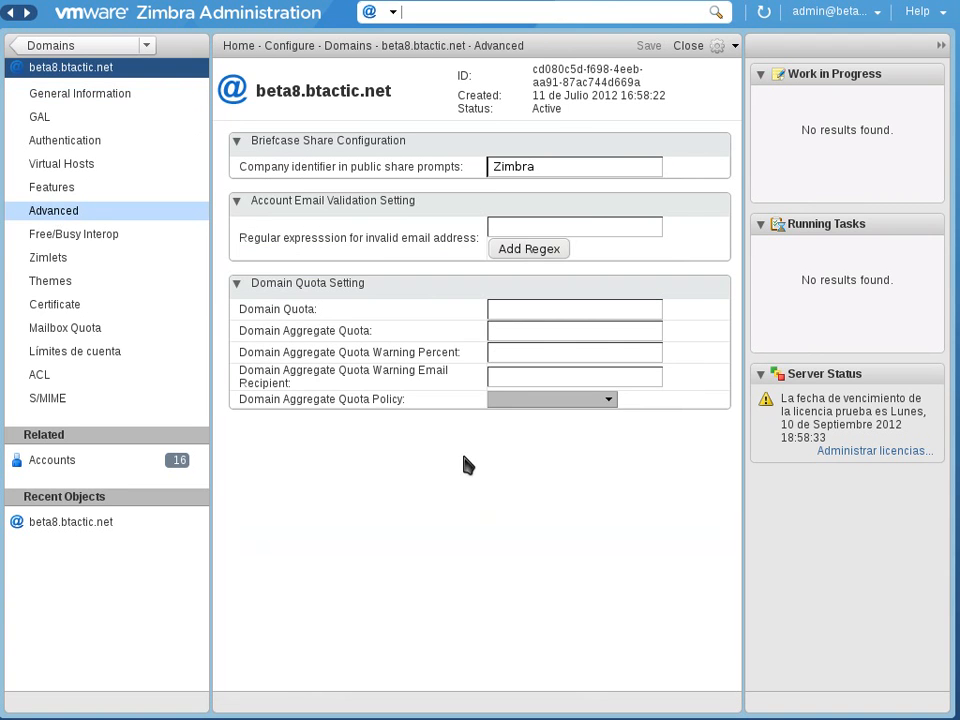
mouse_move(455, 487)
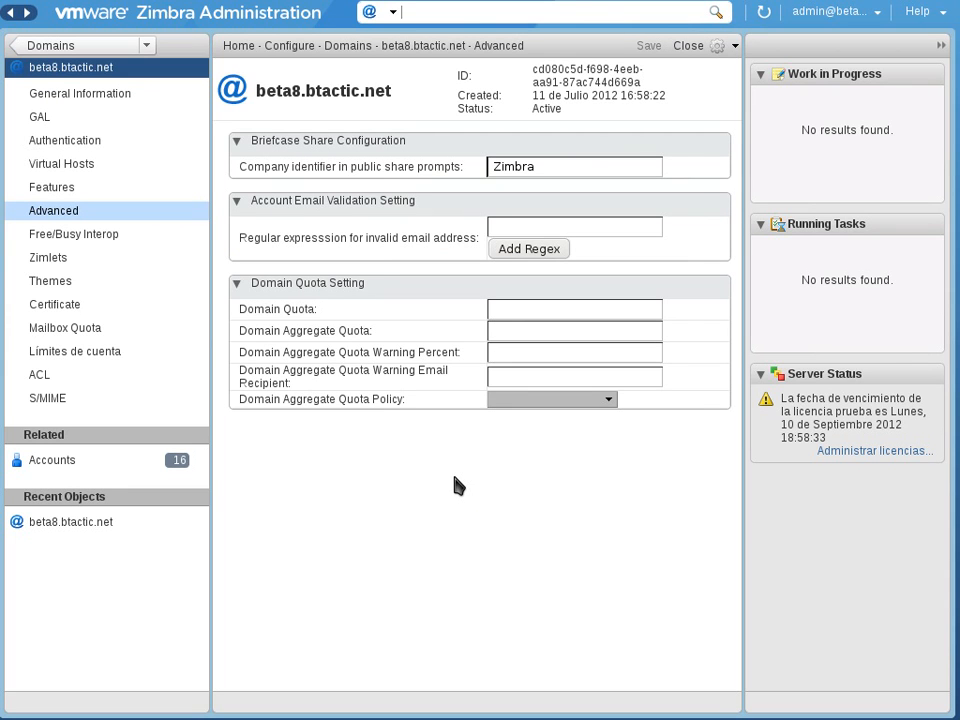
mouse_move(193, 332)
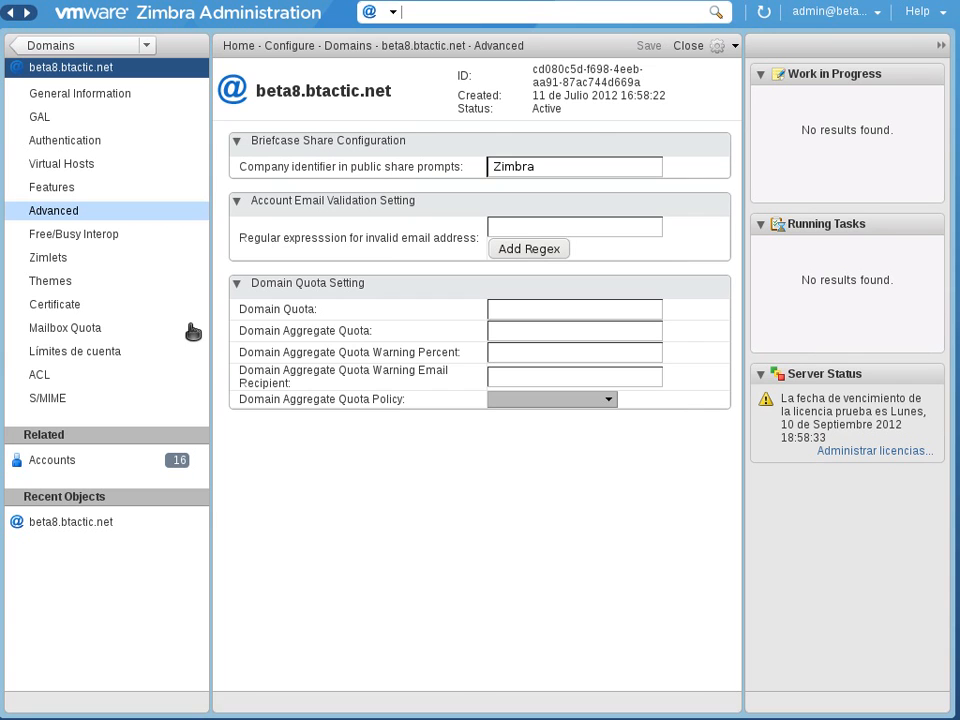
Open the Límites de cuenta page, showing no class-of-service account limits
left_click(75, 351)
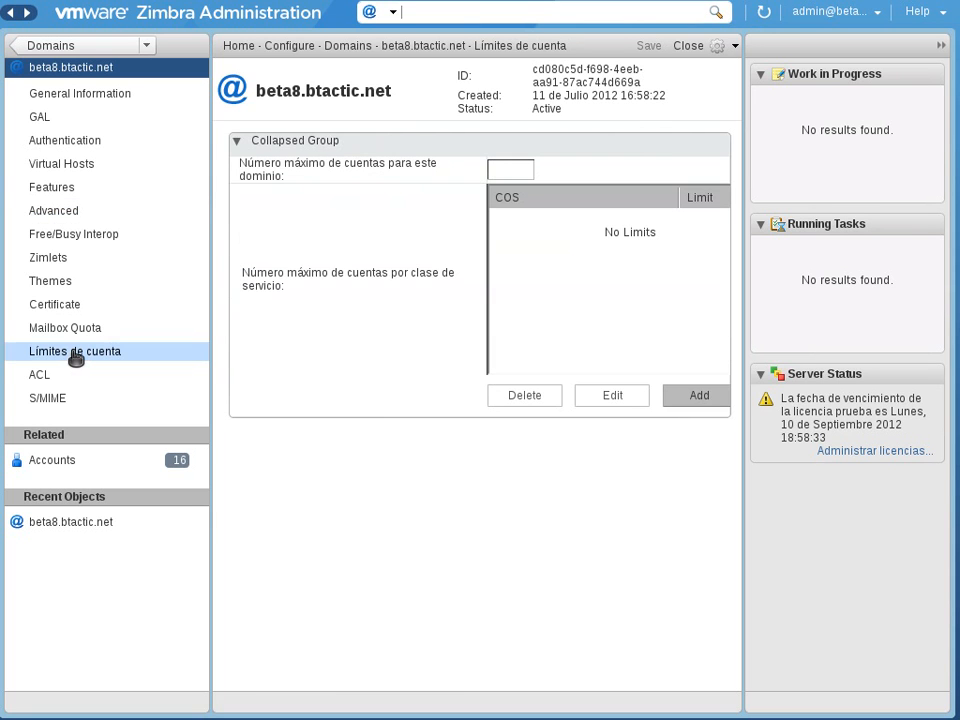
mouse_move(198, 347)
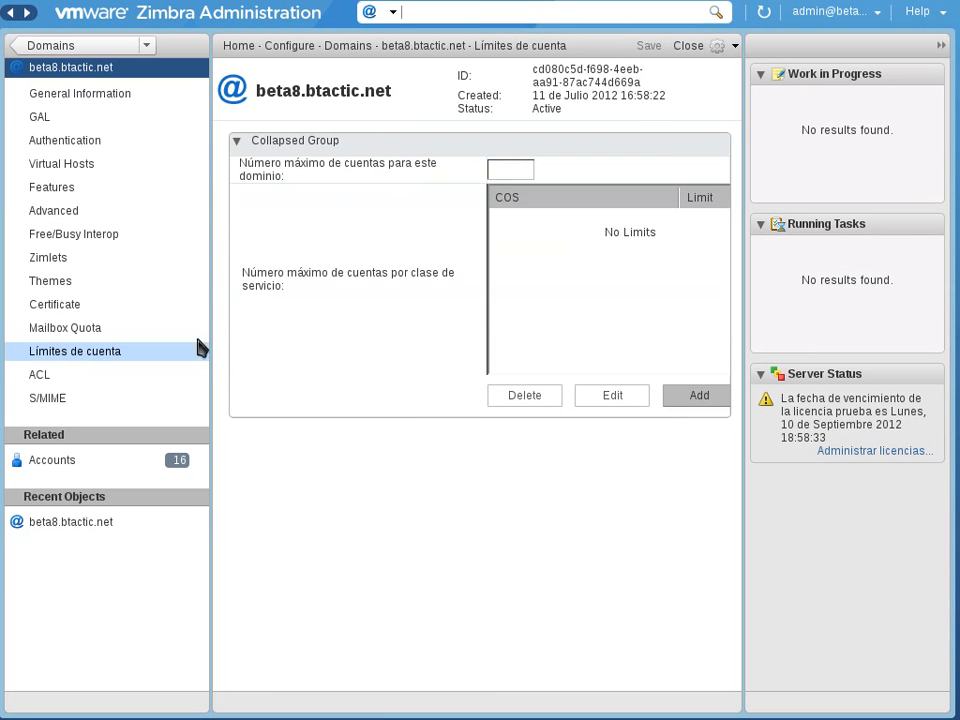
mouse_move(440, 192)
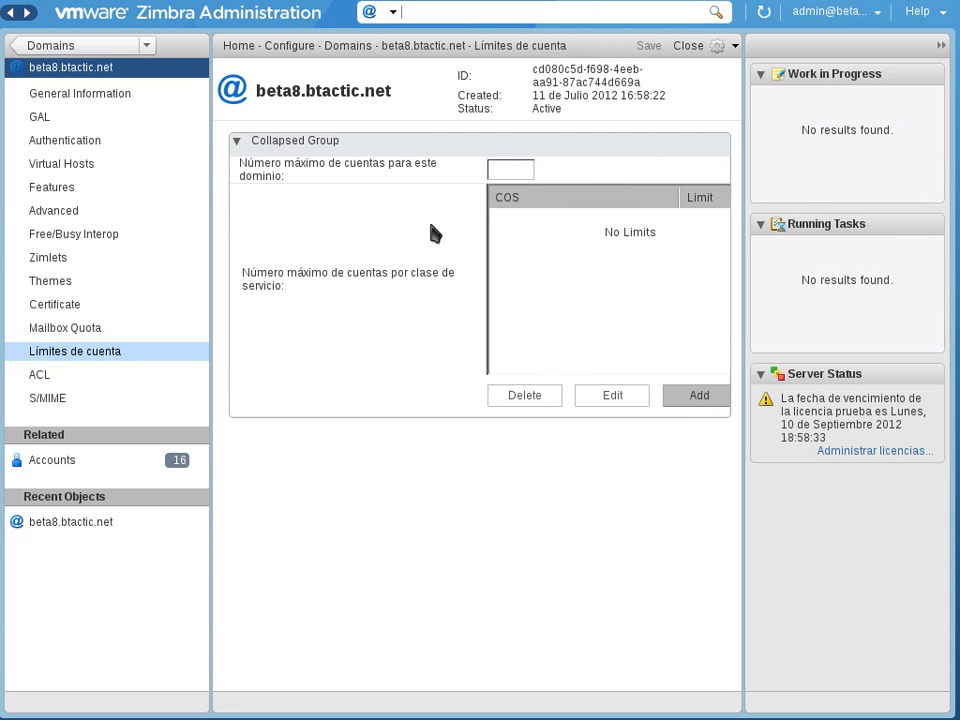
mouse_move(459, 321)
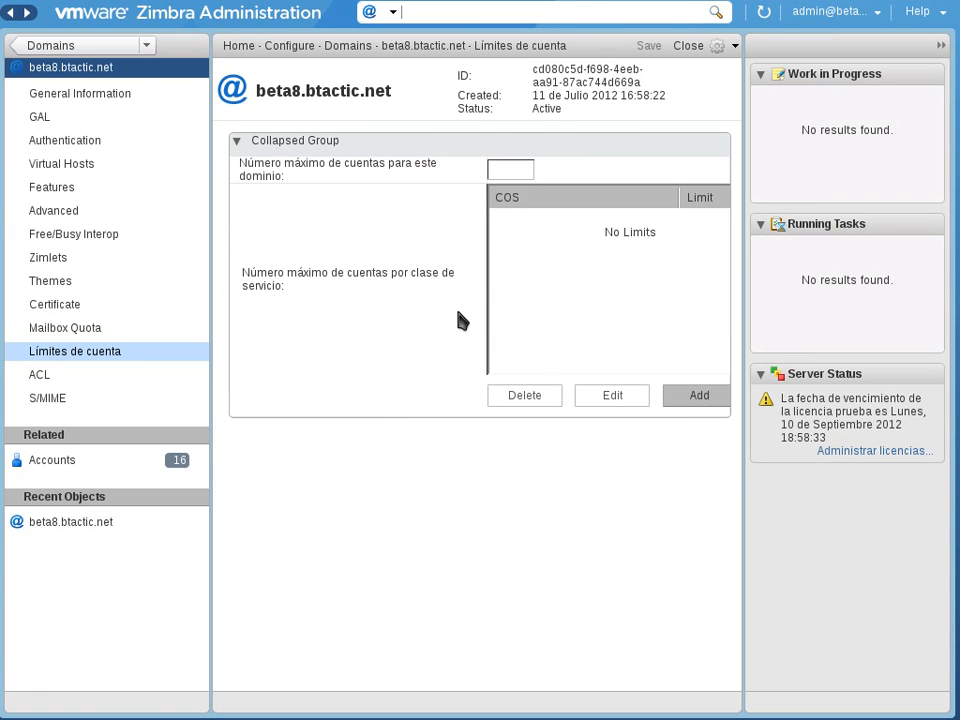
mouse_move(529, 224)
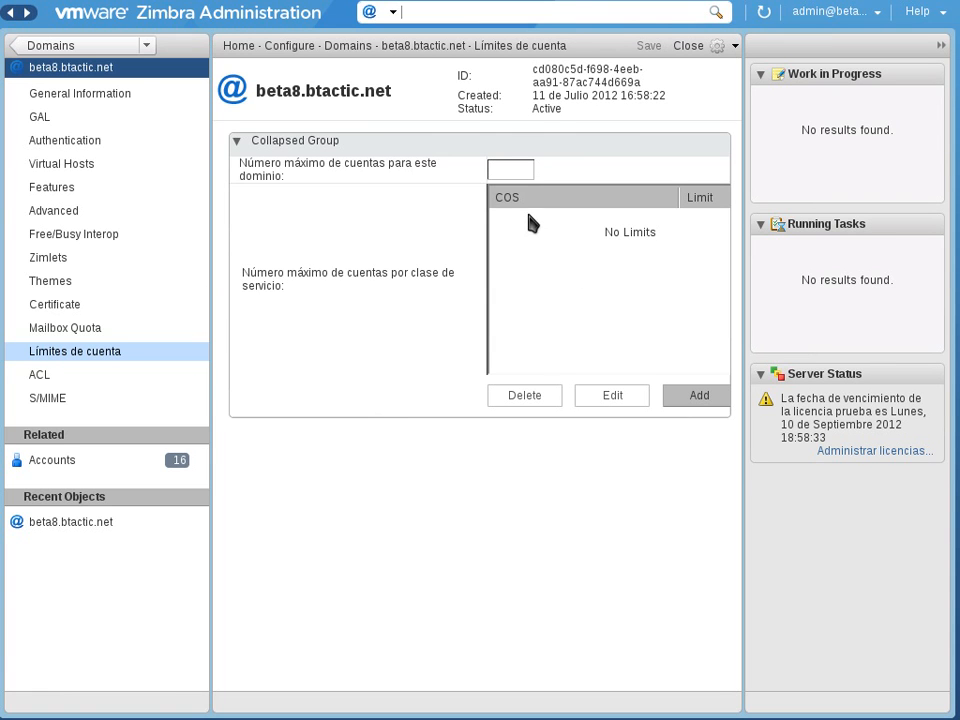
mouse_move(560, 220)
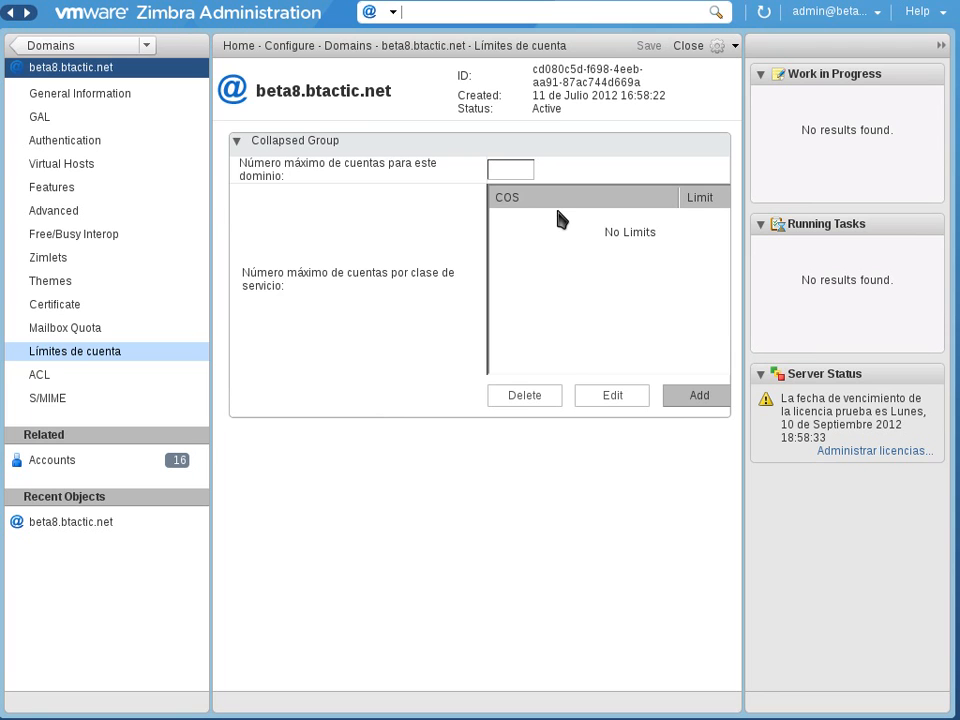
mouse_move(704, 237)
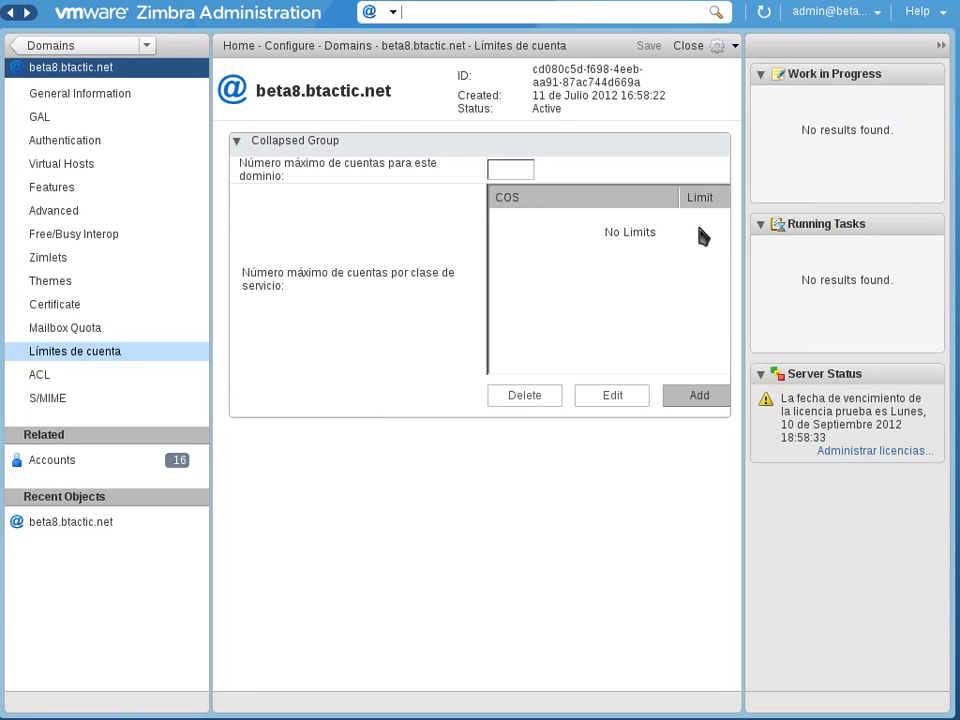
mouse_move(720, 230)
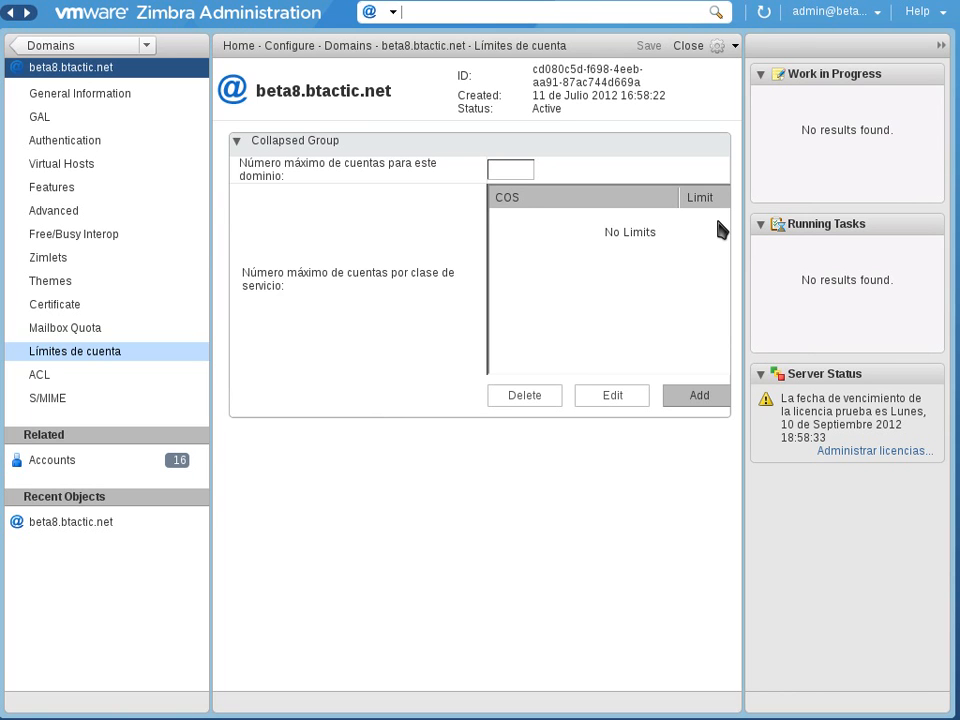
mouse_move(408, 294)
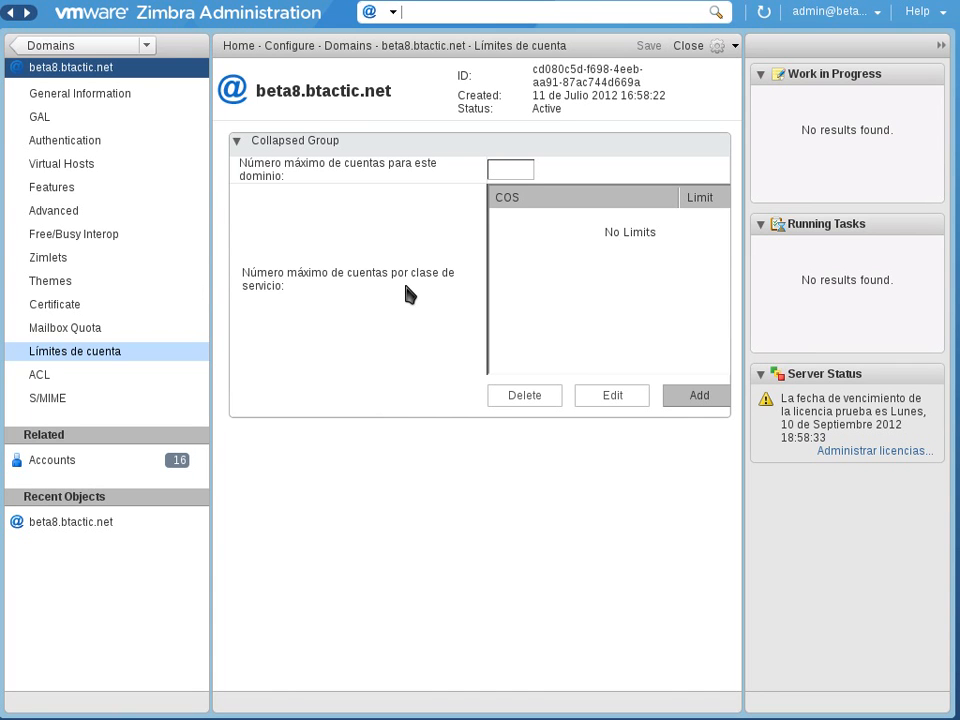
mouse_move(303, 352)
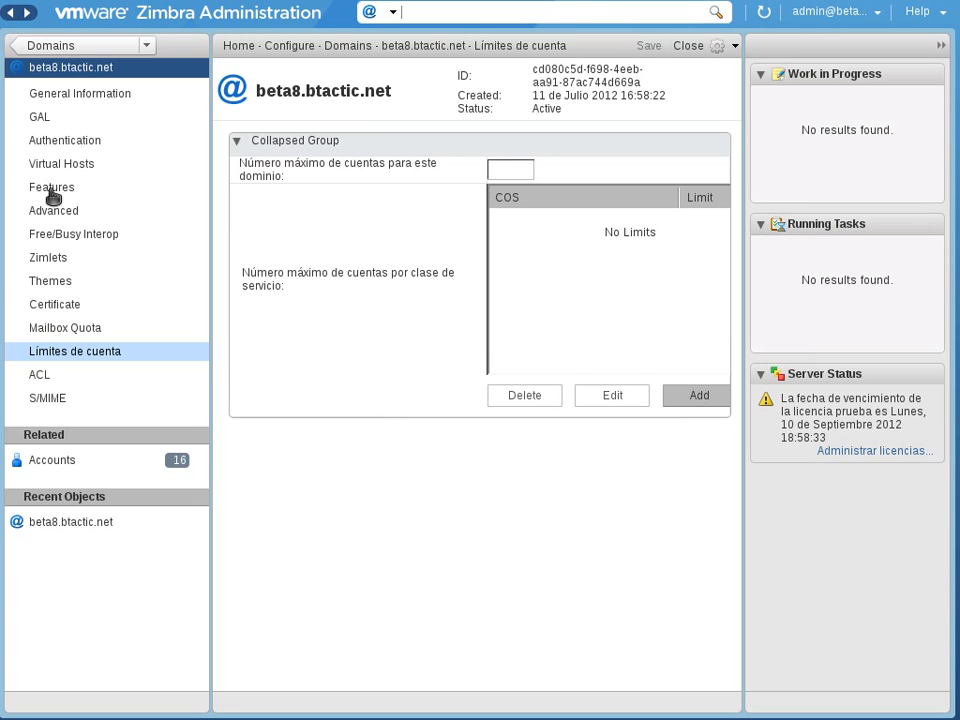
mouse_move(62, 170)
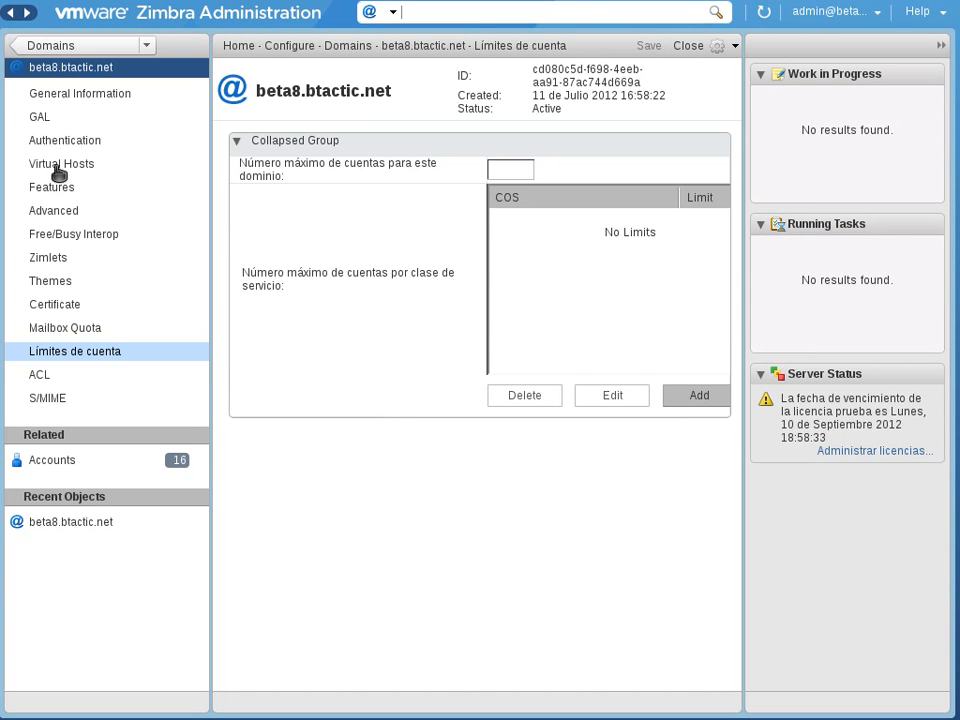
mouse_move(63, 228)
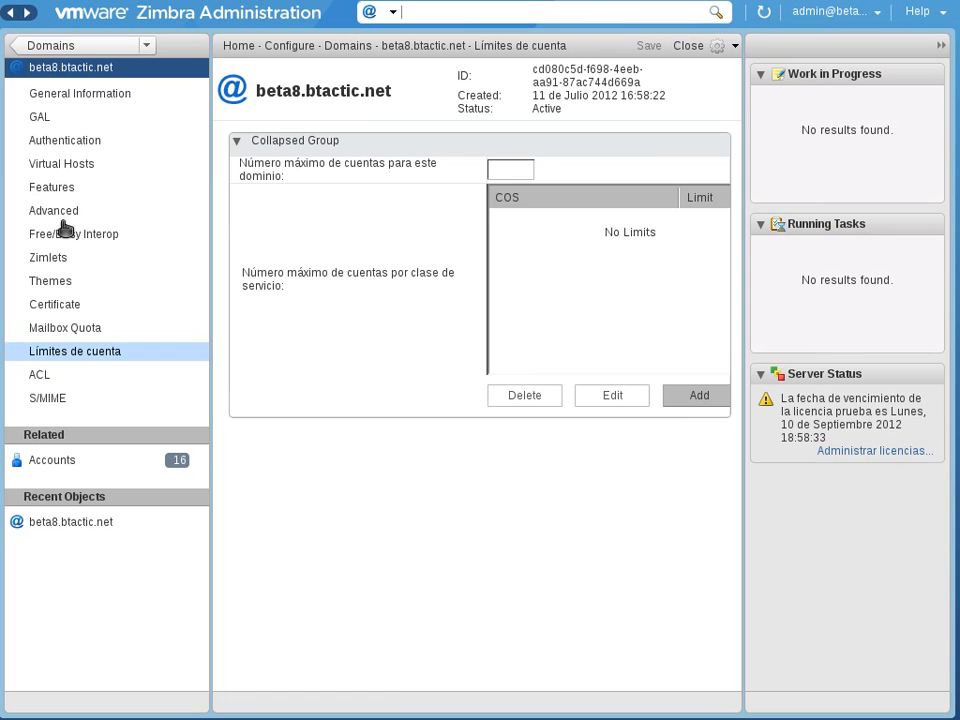
Return to Advanced and inspect the domain quota, warning percent and recipient fields
left_click(53, 210)
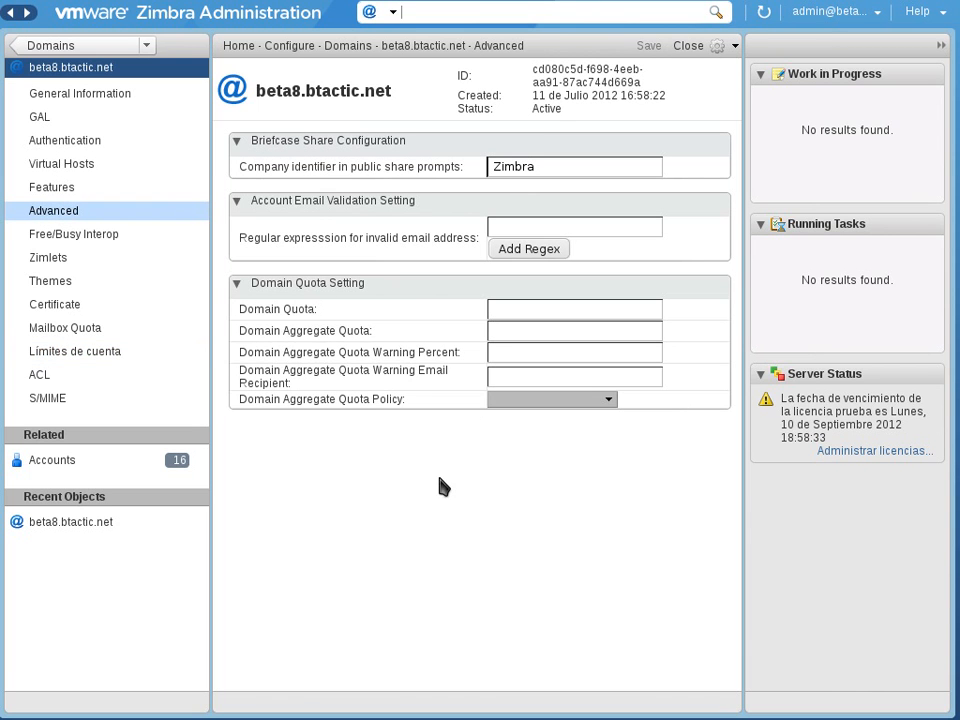
mouse_move(516, 395)
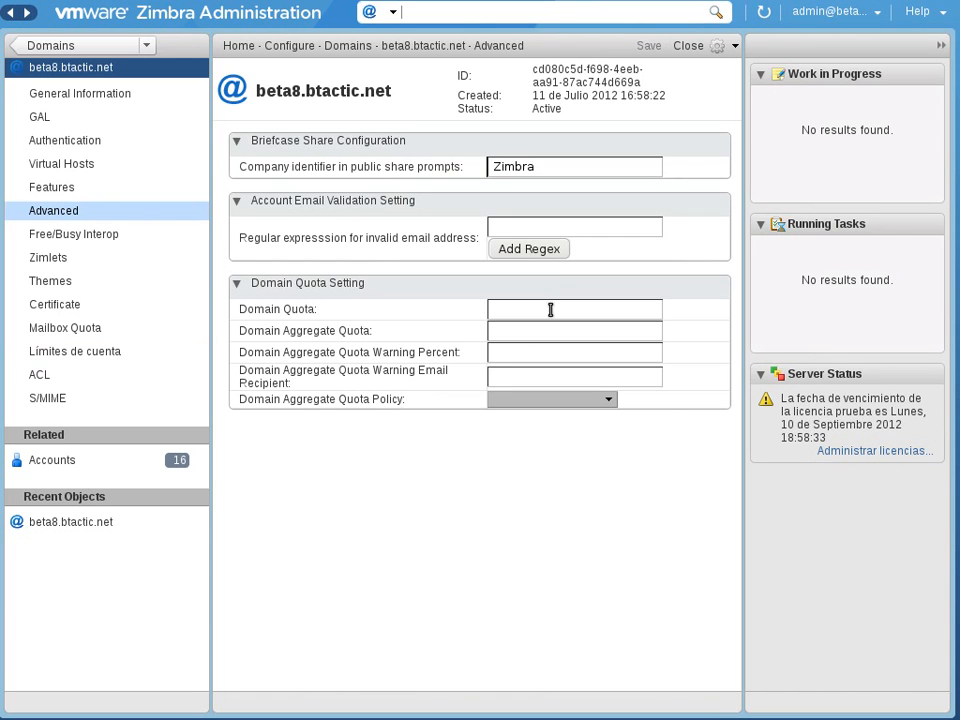
mouse_move(551, 308)
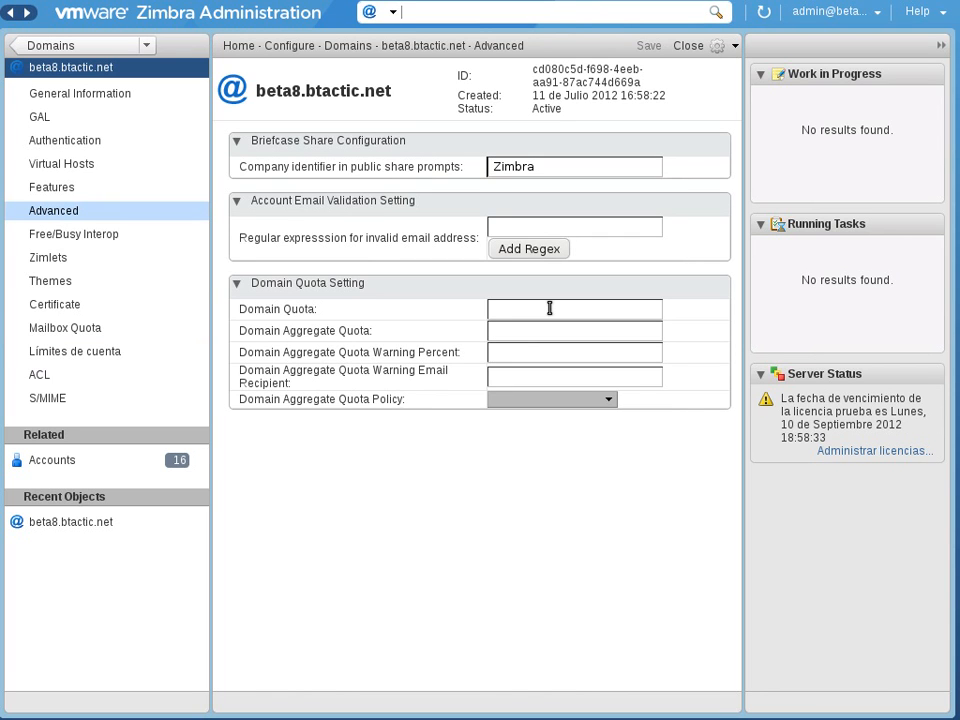
left_click(574, 309)
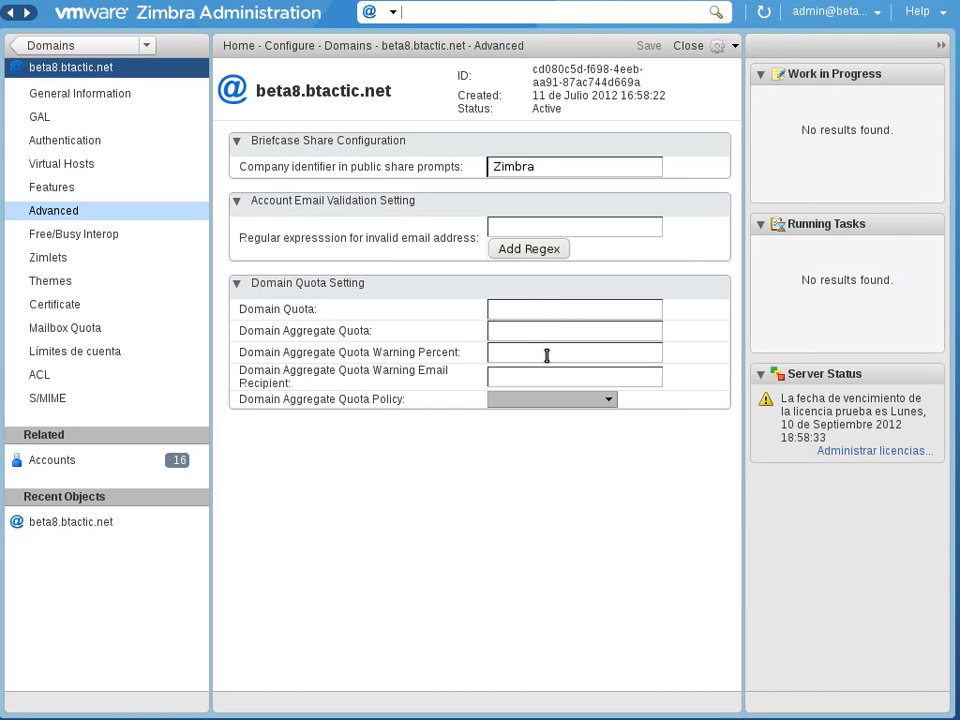
left_click(574, 352)
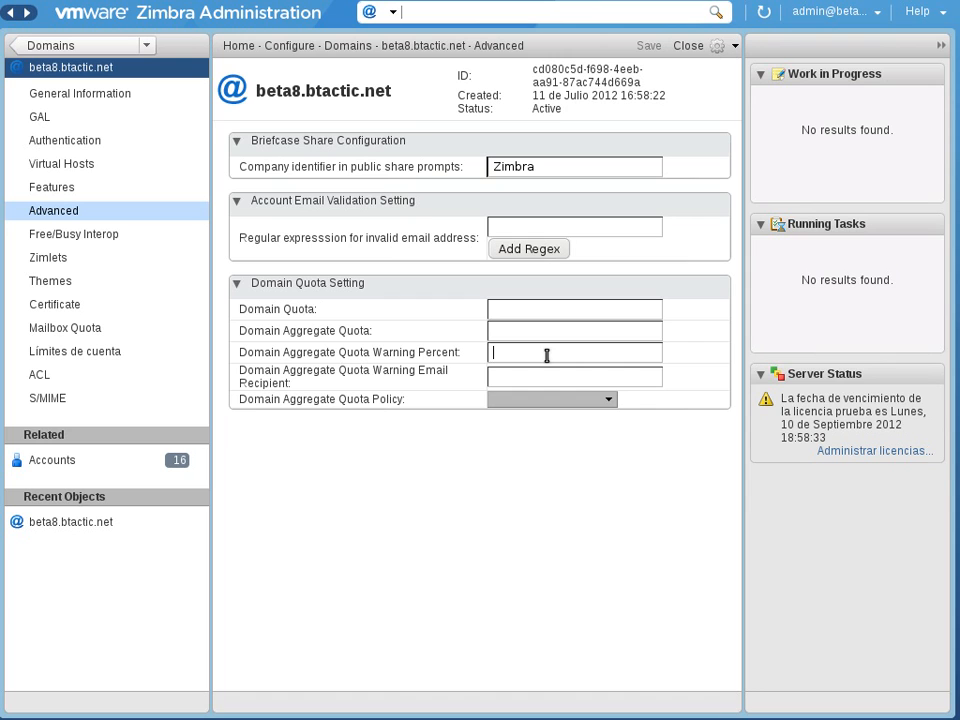
left_click(561, 377)
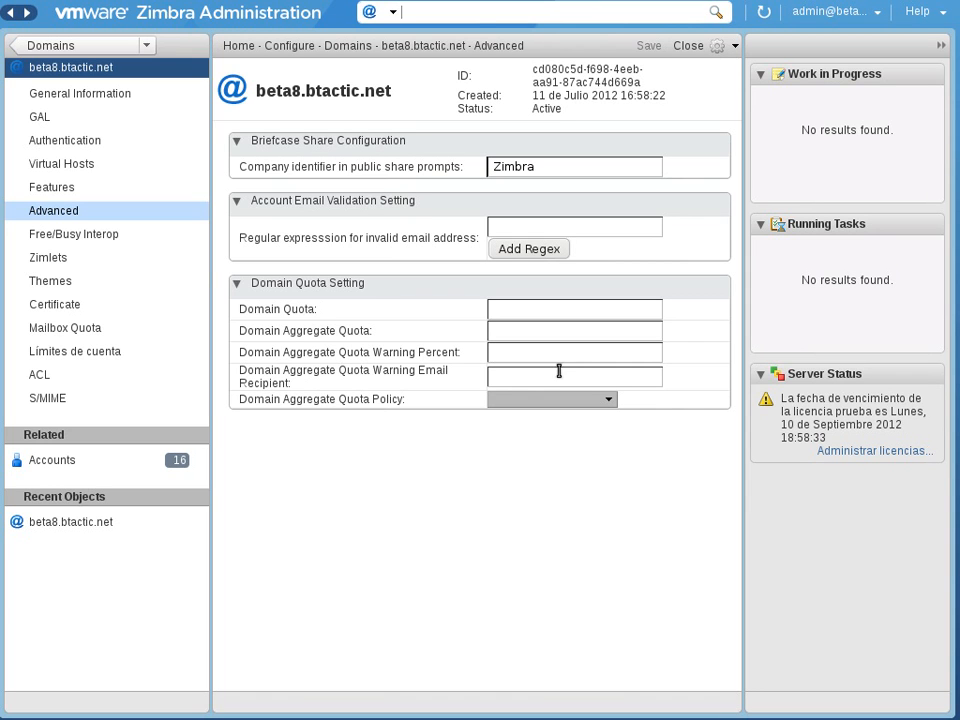
mouse_move(288, 385)
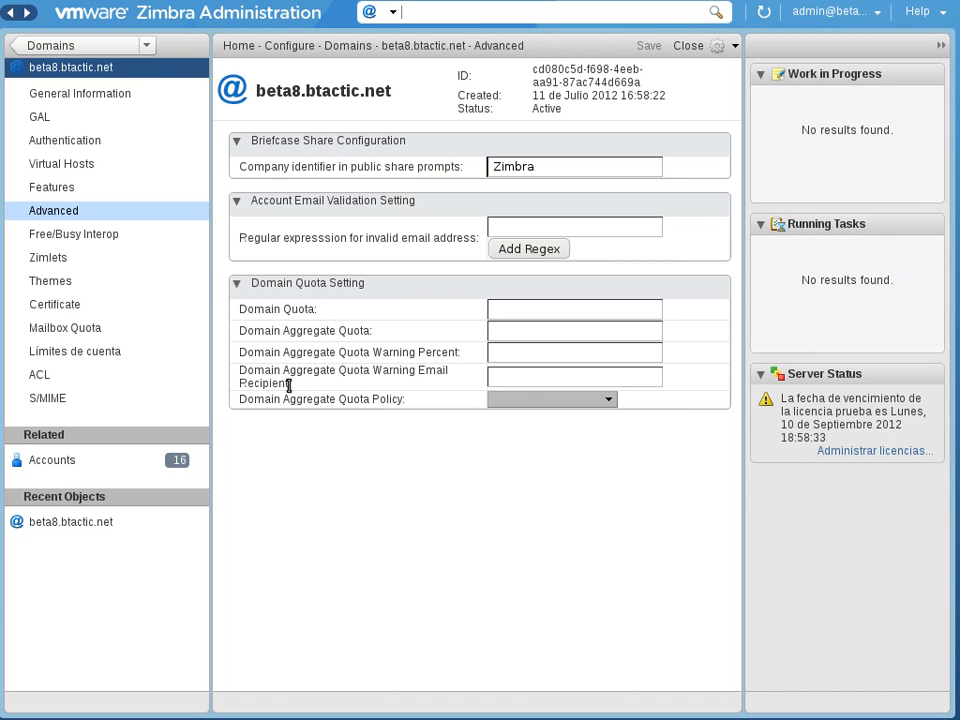
double_click(265, 383)
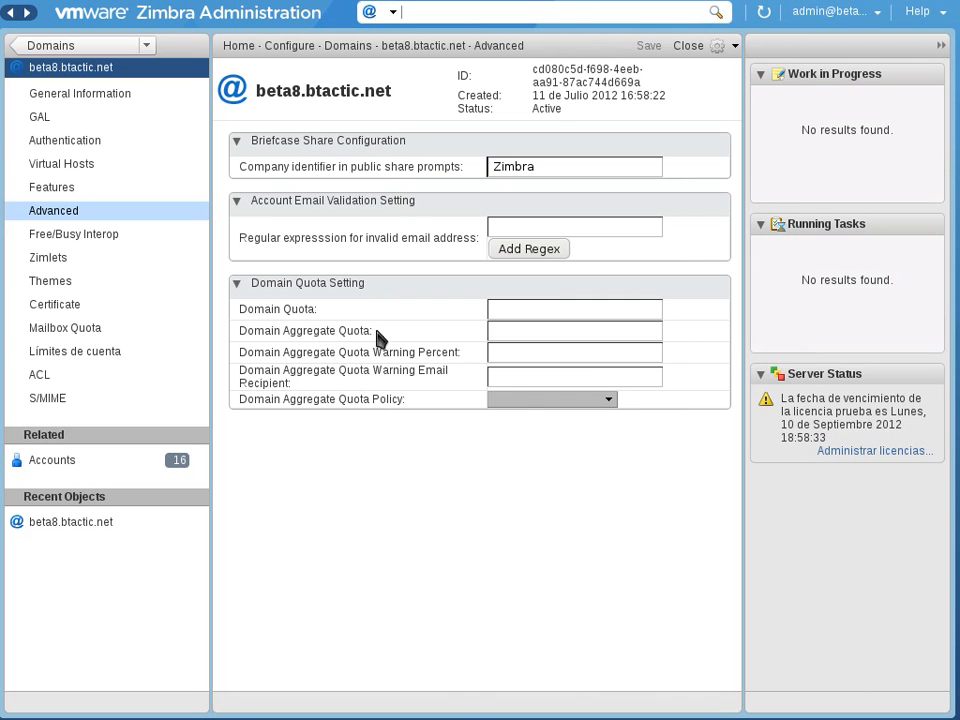
Revisit the domain quota fields, check Free/Busy Interop, and go back to Advanced
left_click(574, 309)
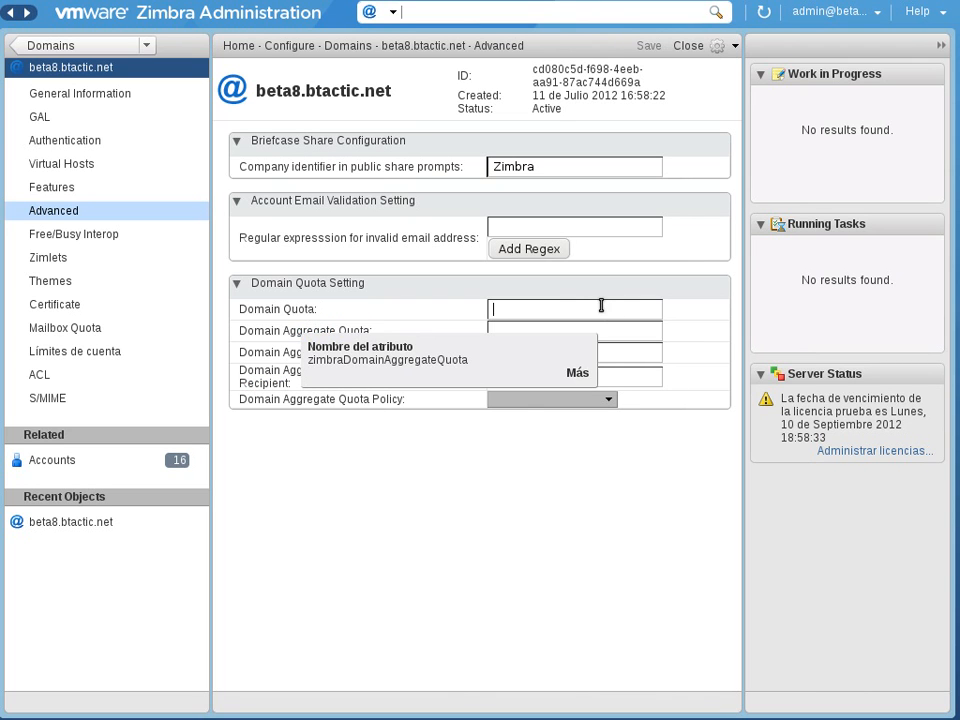
mouse_move(613, 309)
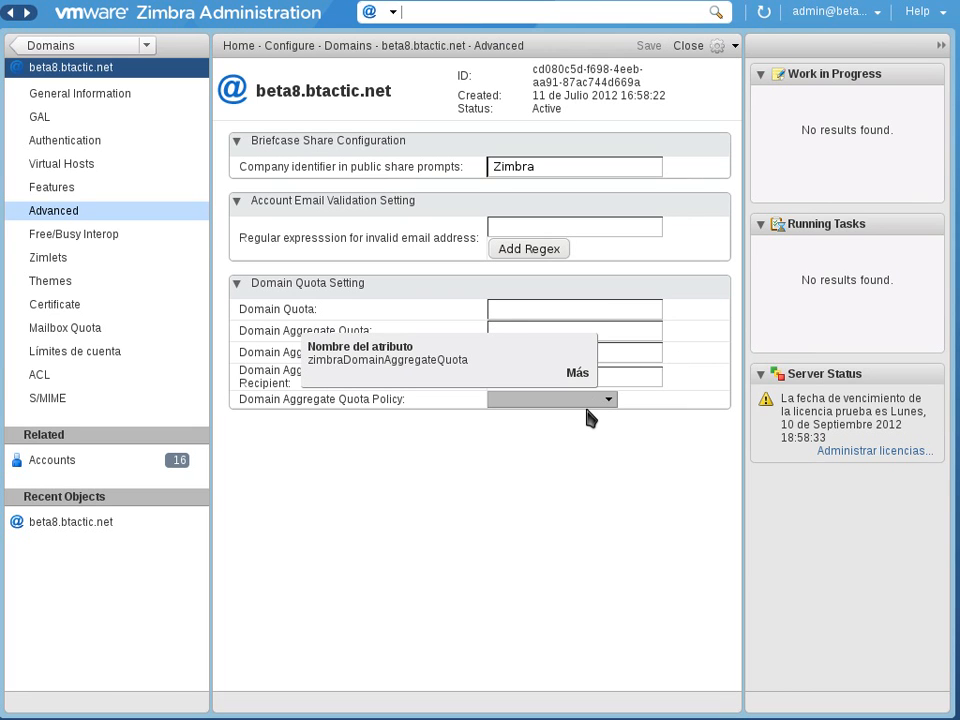
left_click(574, 309)
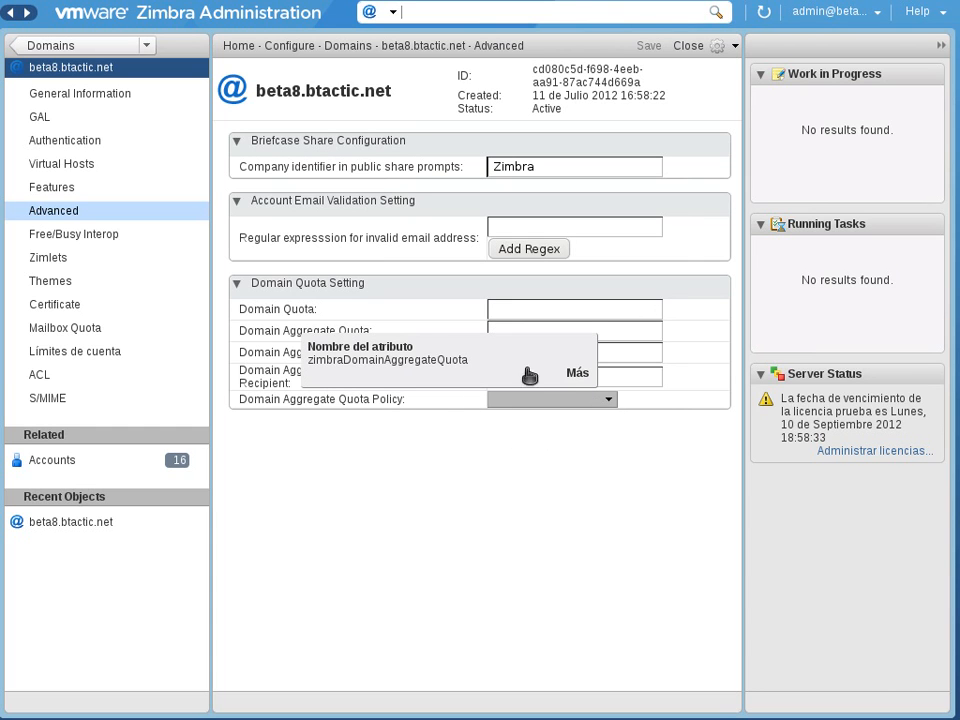
left_click(577, 372)
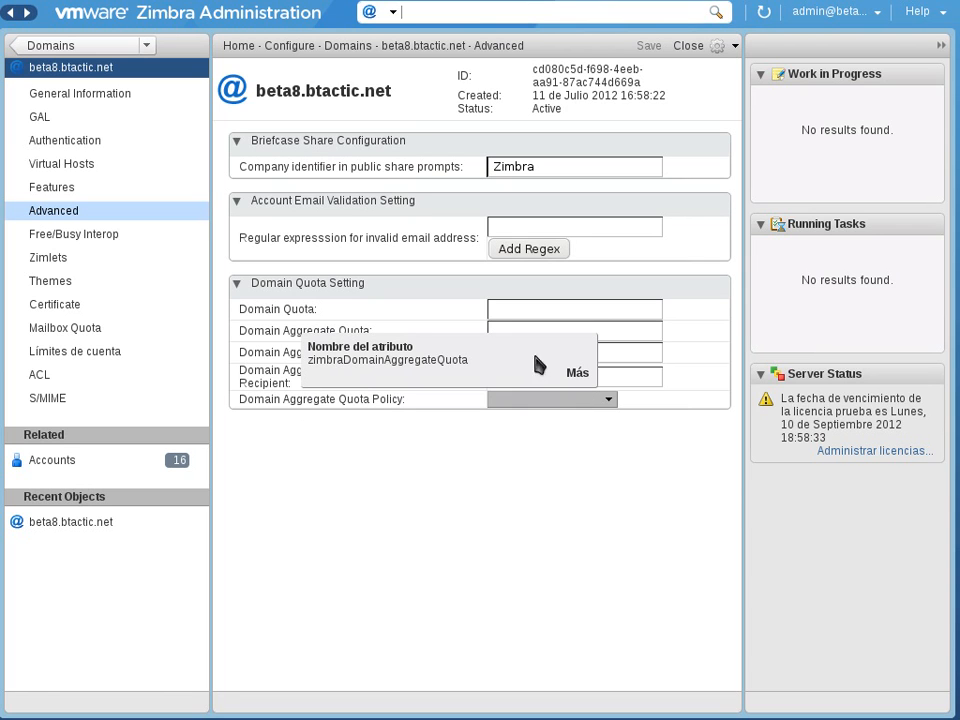
mouse_move(55, 280)
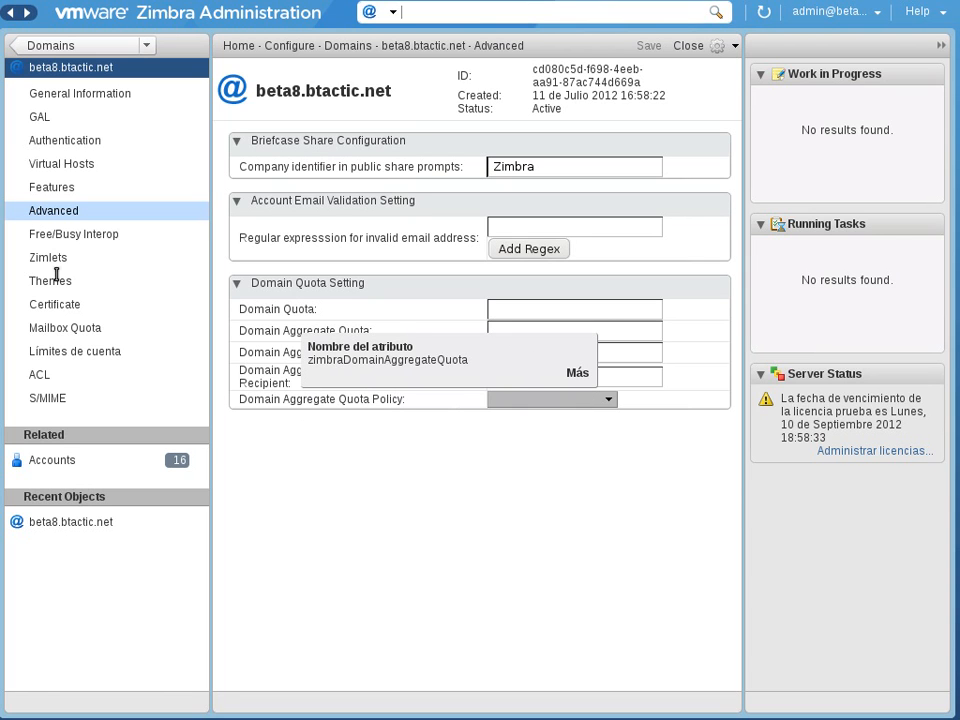
left_click(73, 234)
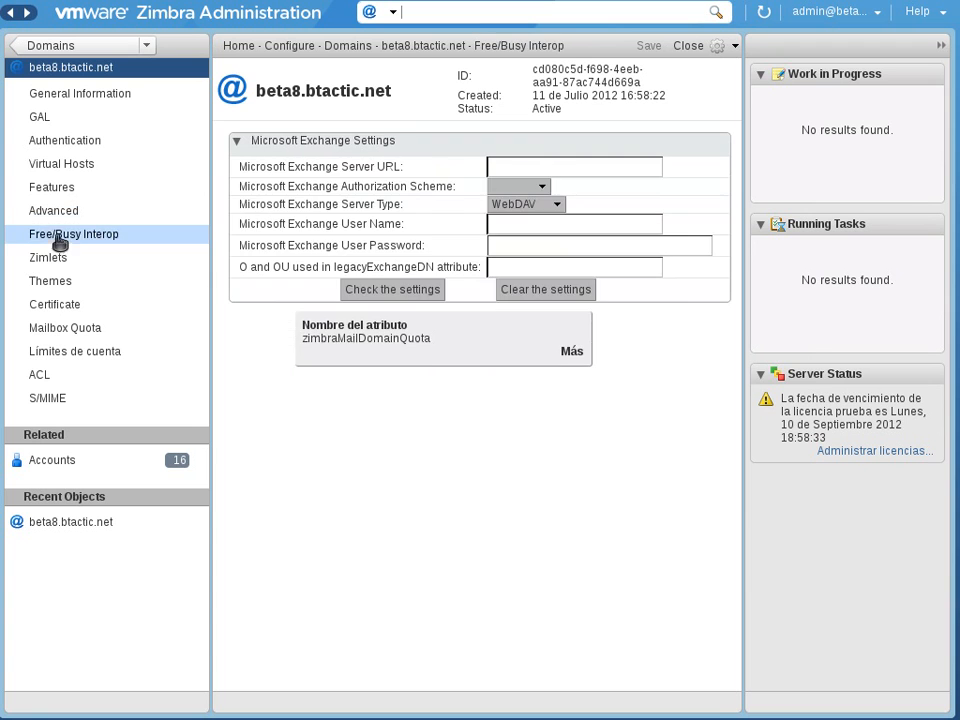
left_click(53, 210)
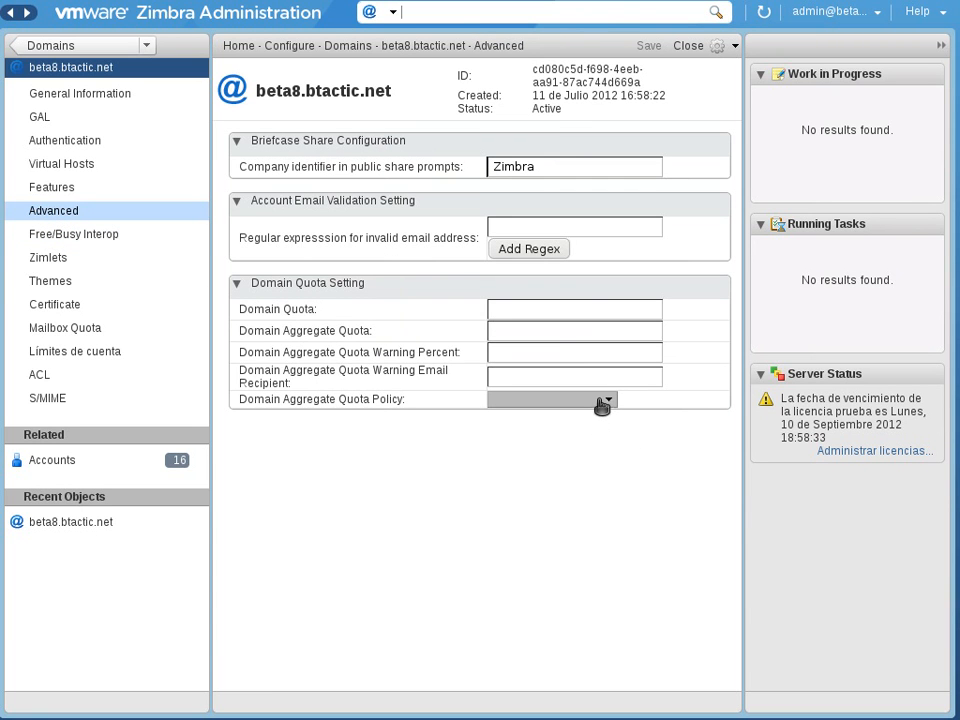
left_click(612, 401)
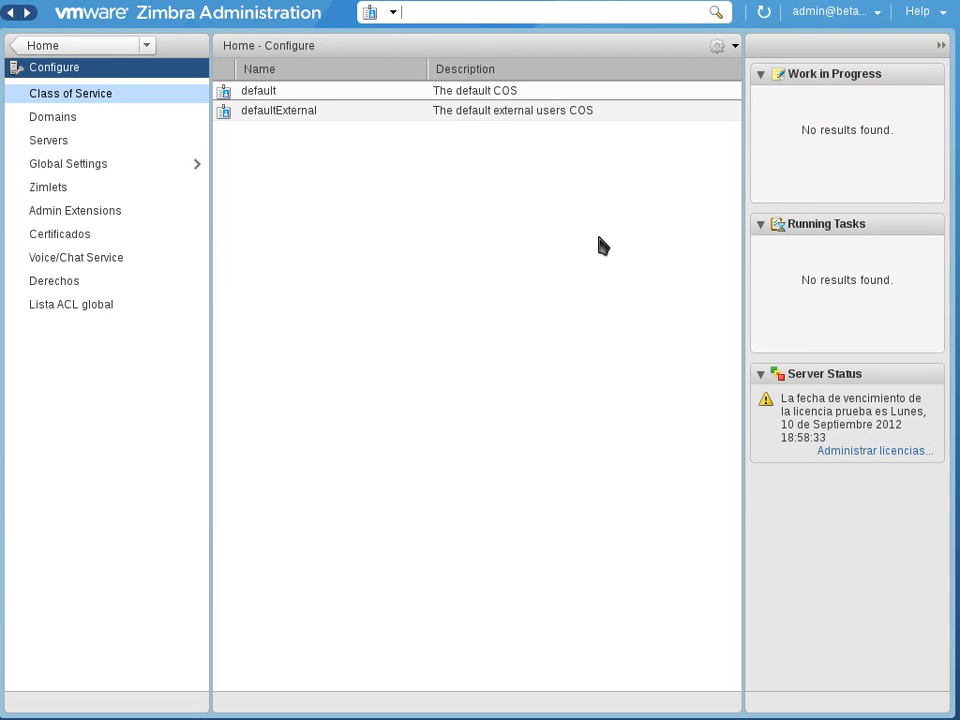
mouse_move(687, 268)
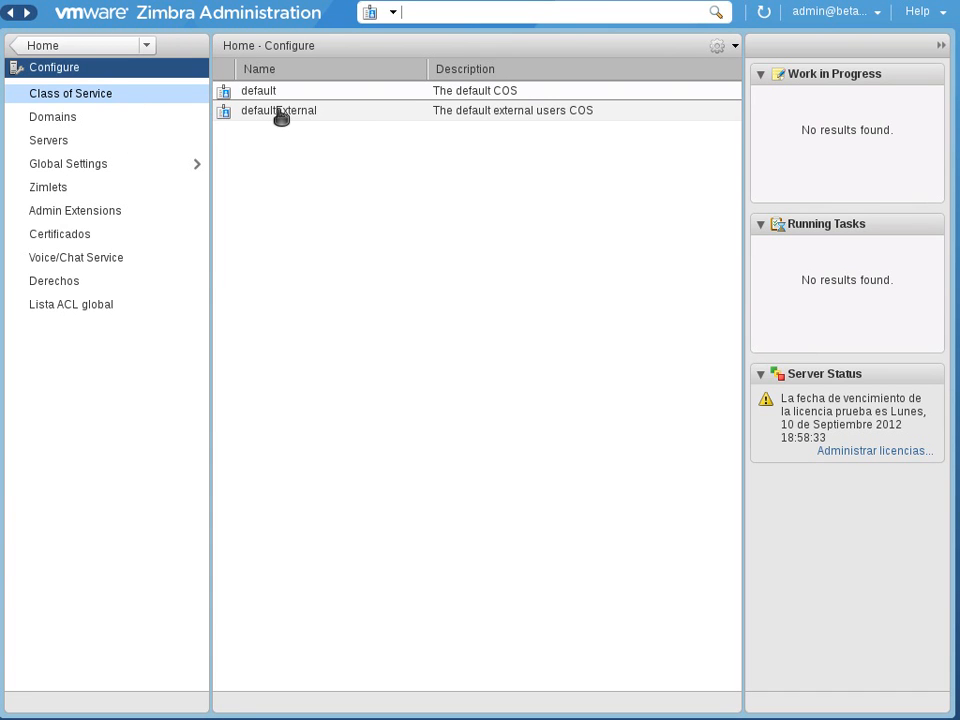
Right-click the 'default' class of service to open its general information
right_click(280, 90)
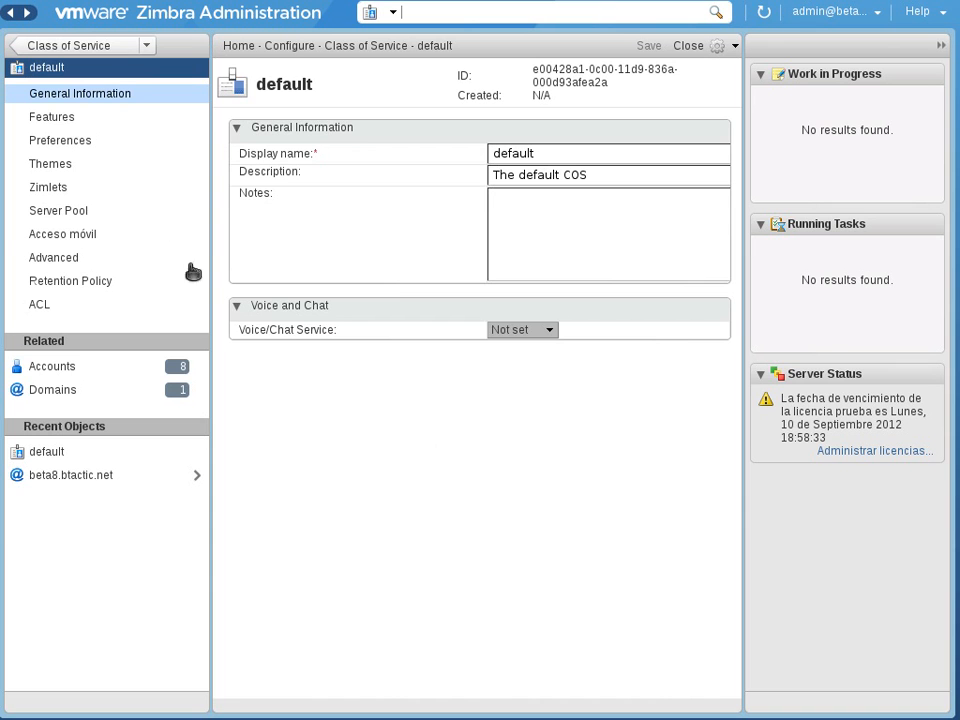
Open the default COS 'Acceso móvil' page and review password, S/MIME, sync and device settings
left_click(62, 233)
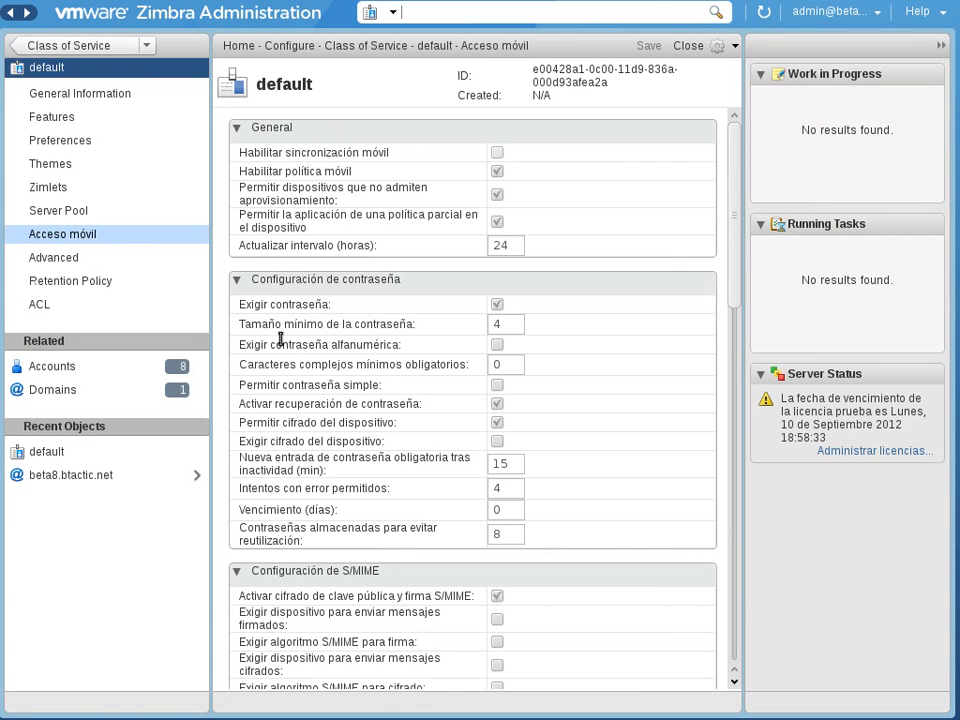
scroll("down", 3)
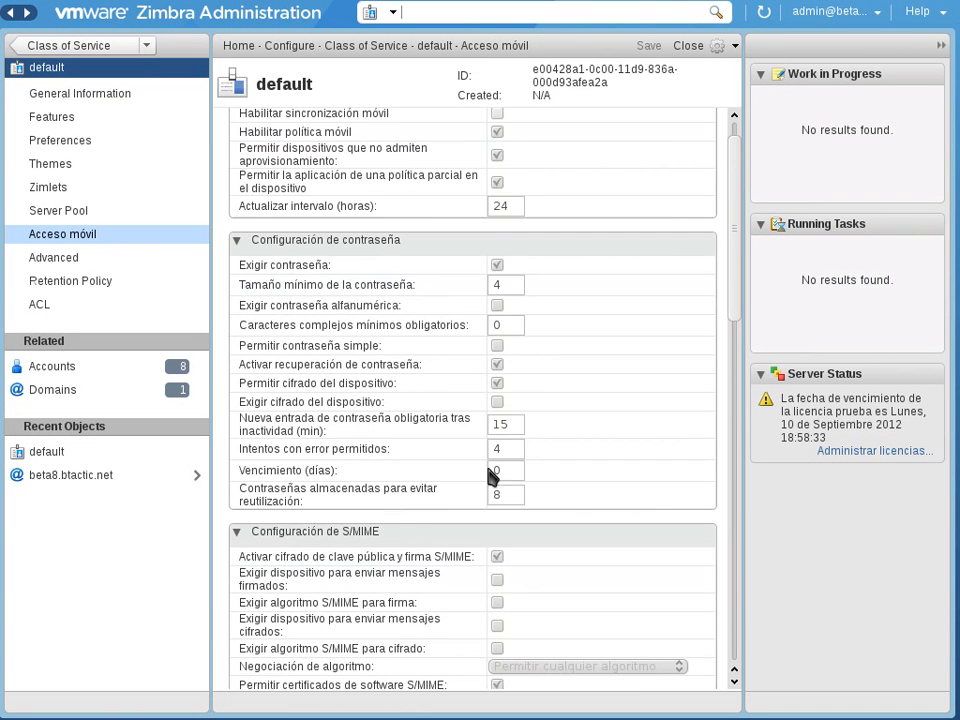
scroll("down", 3)
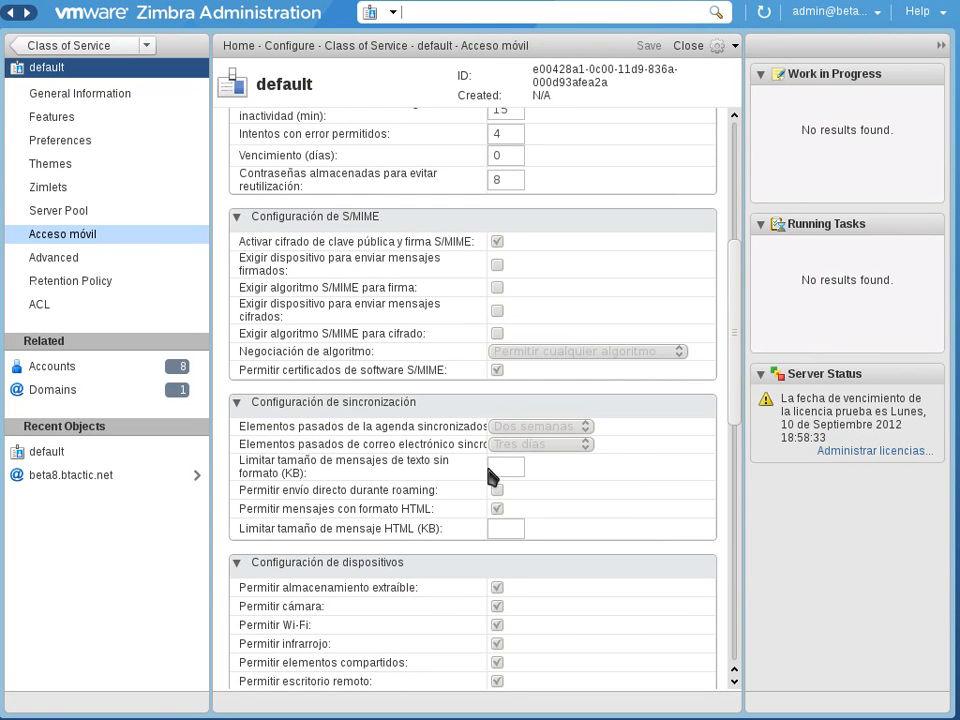
scroll("down", 3)
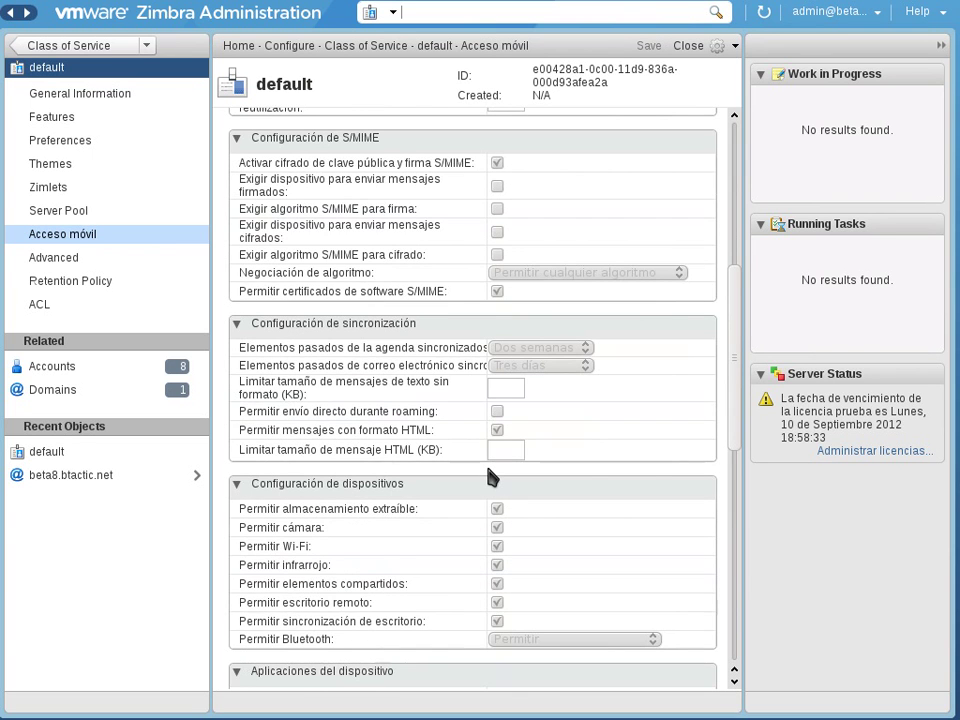
scroll("down", 3)
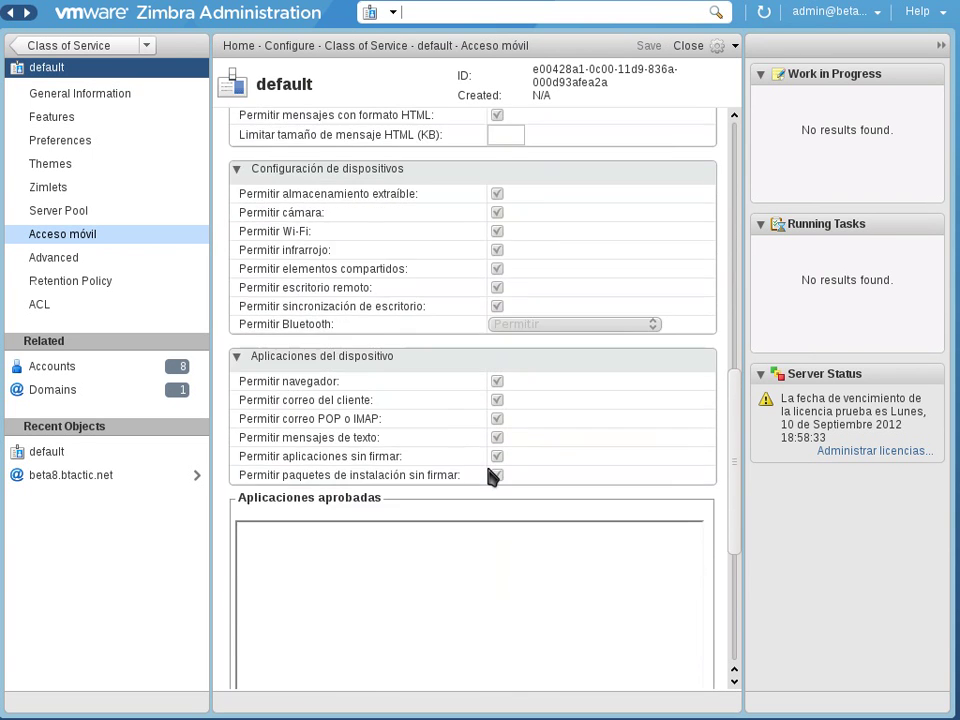
scroll("down", 3)
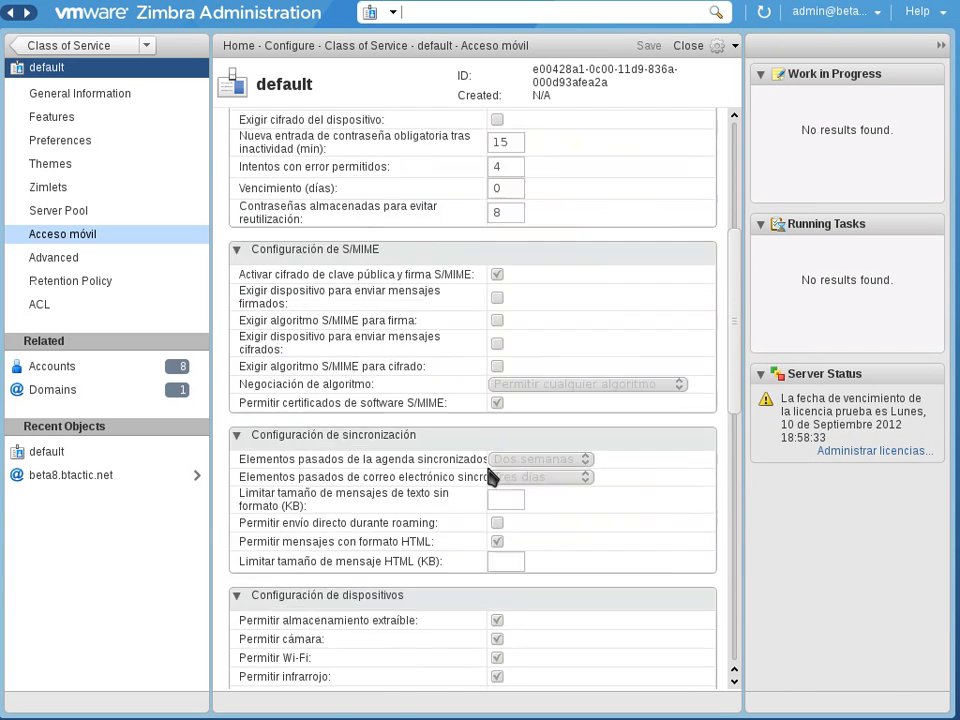
scroll("up", 3)
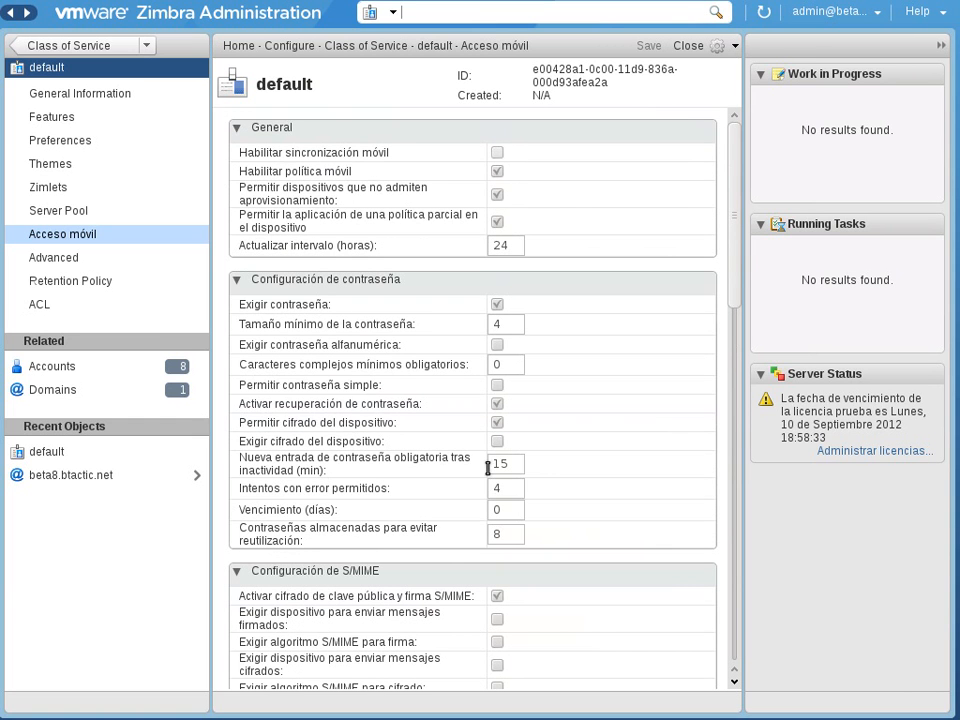
mouse_move(886, 505)
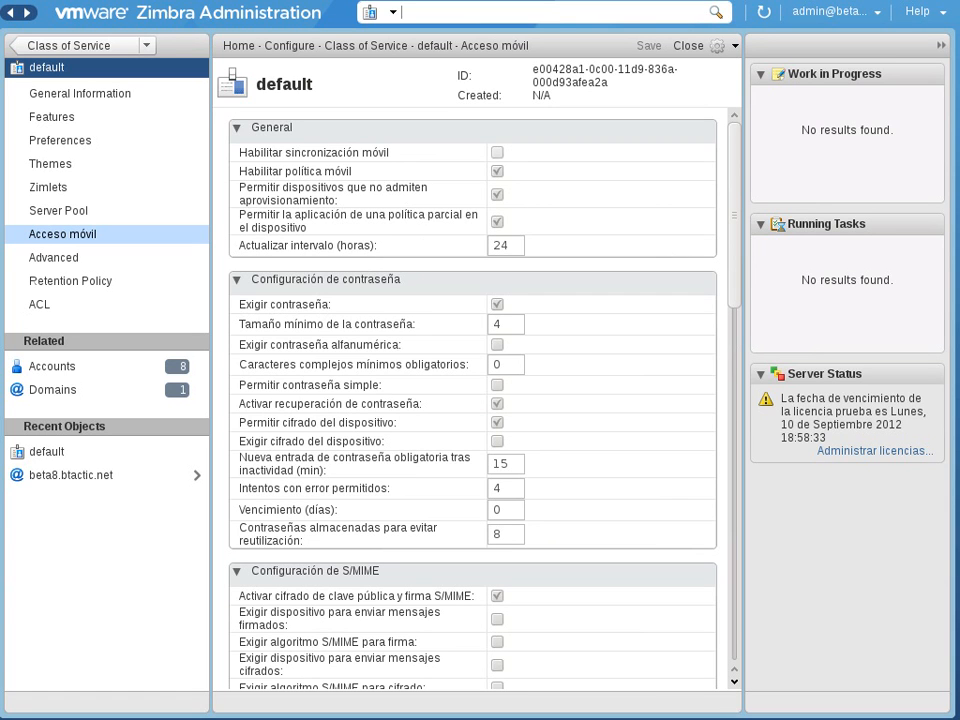
mouse_move(170, 313)
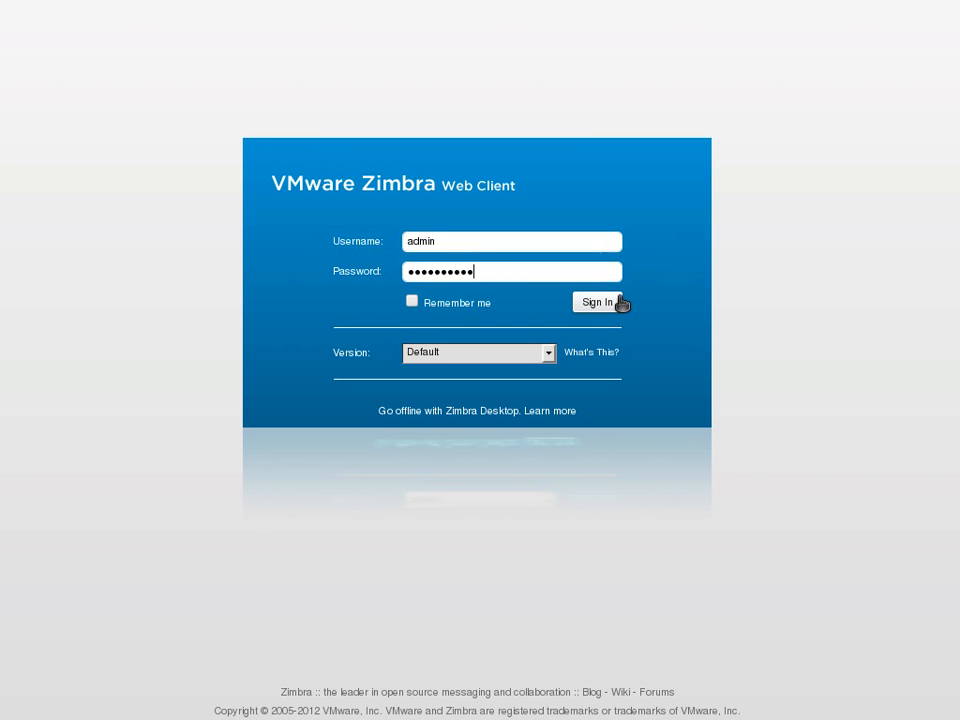
Sign in to the Zimbra Web Client with the admin credentials
left_click(599, 302)
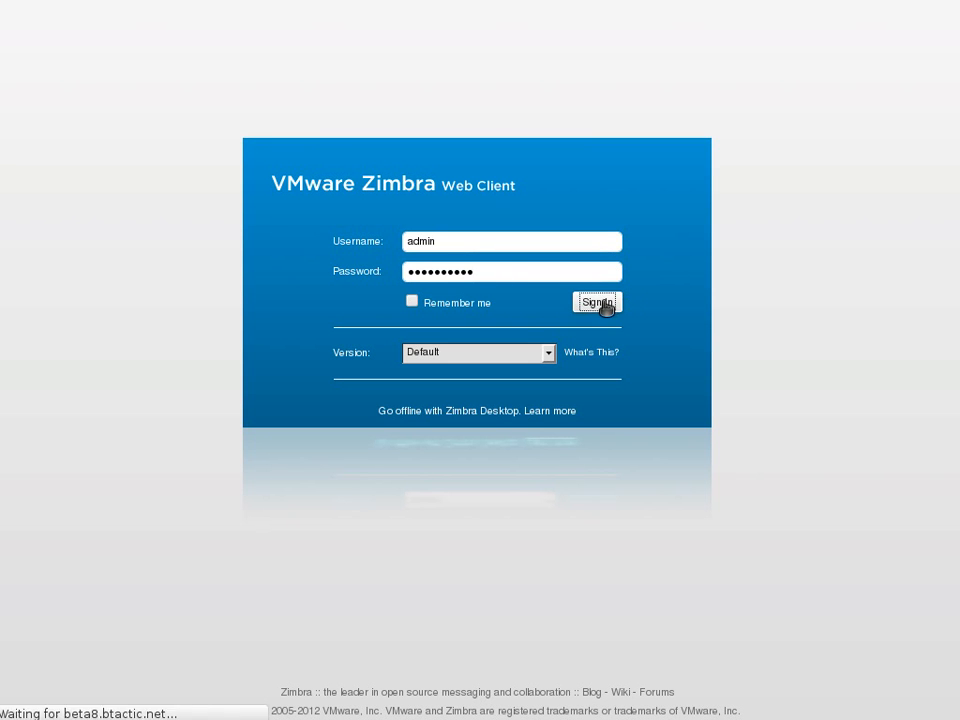
left_click(596, 302)
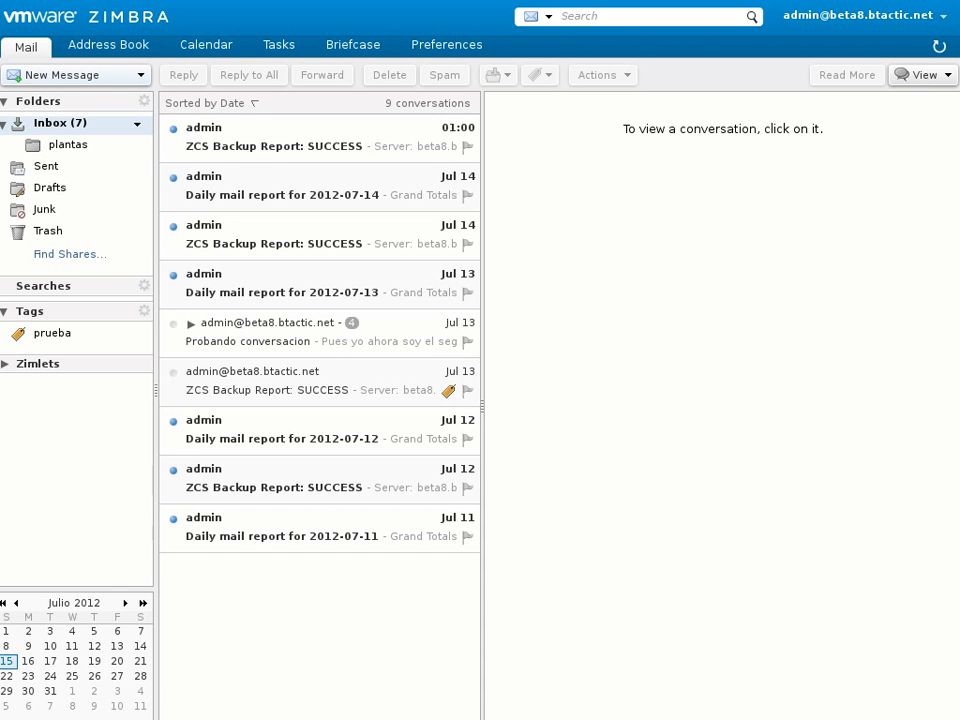
mouse_move(566, 289)
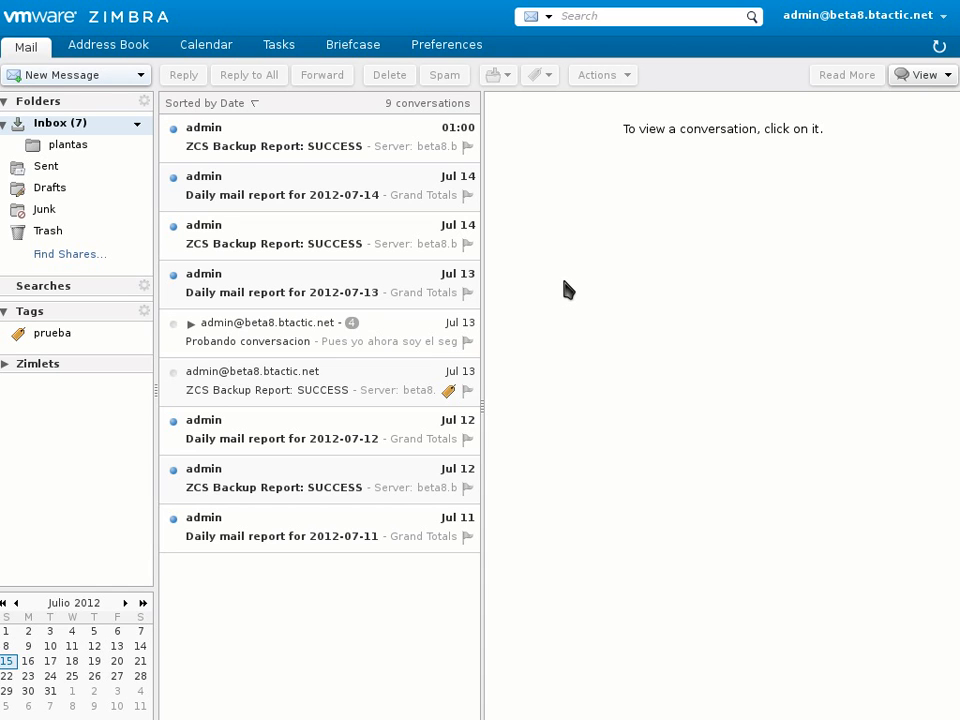
mouse_move(75, 90)
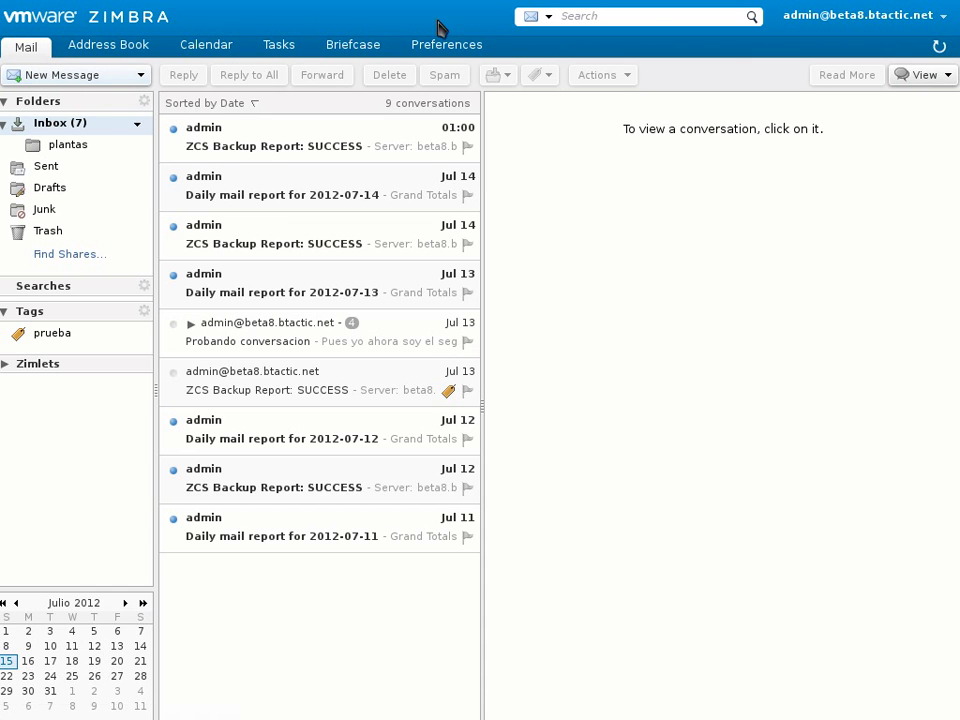
mouse_move(891, 28)
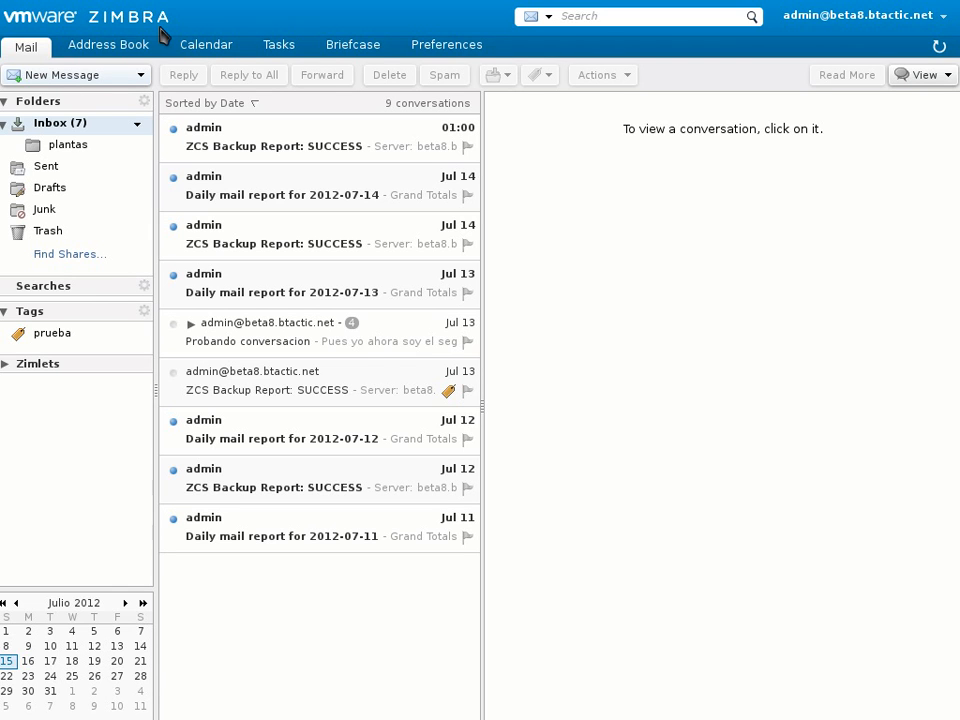
mouse_move(492, 37)
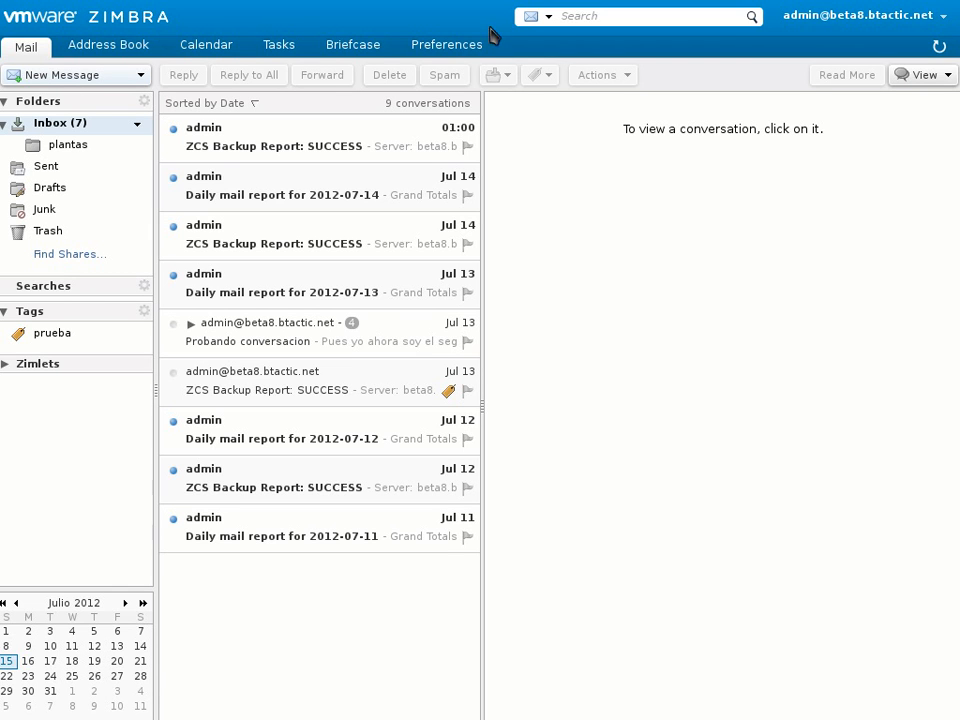
mouse_move(728, 173)
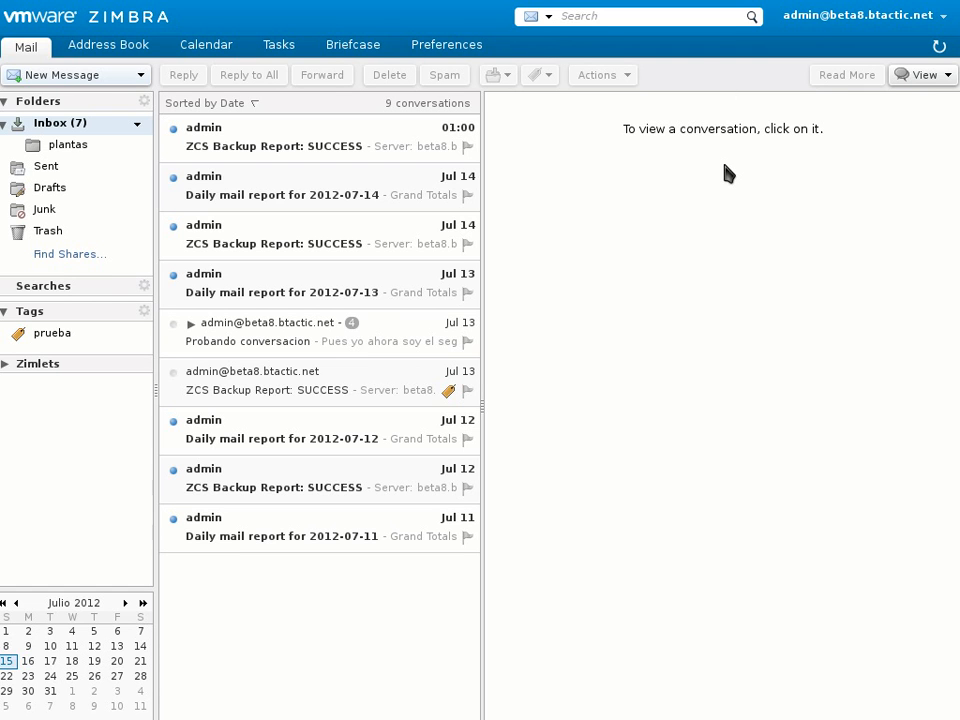
mouse_move(452, 227)
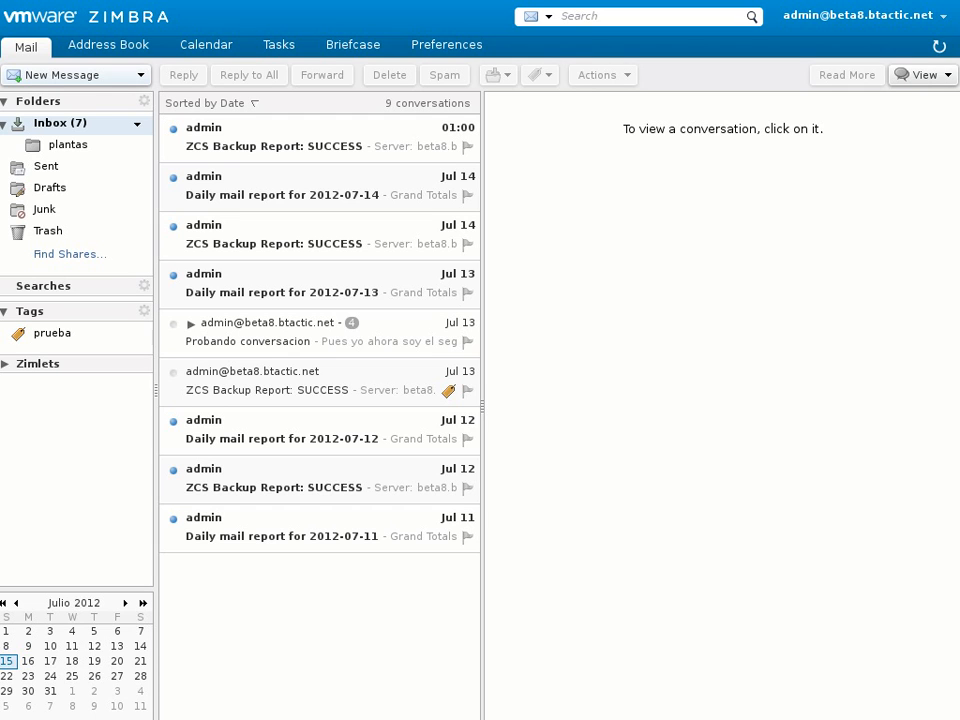
mouse_move(288, 392)
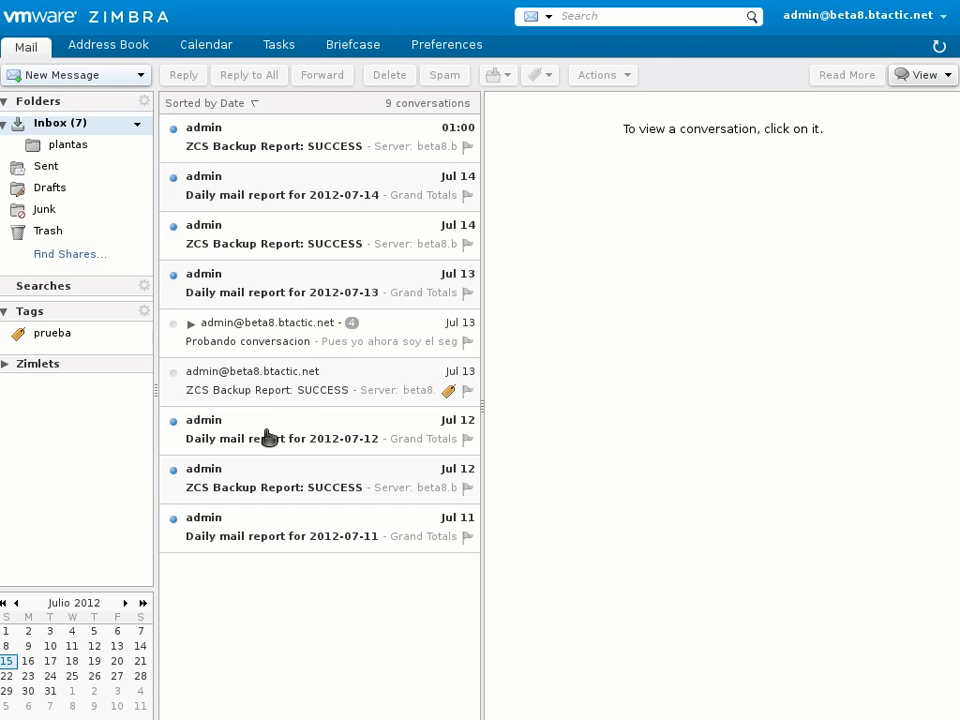
Tag the 'Daily mail report for 2012-07-12' conversation with the 'prueba' tag
left_click(281, 438)
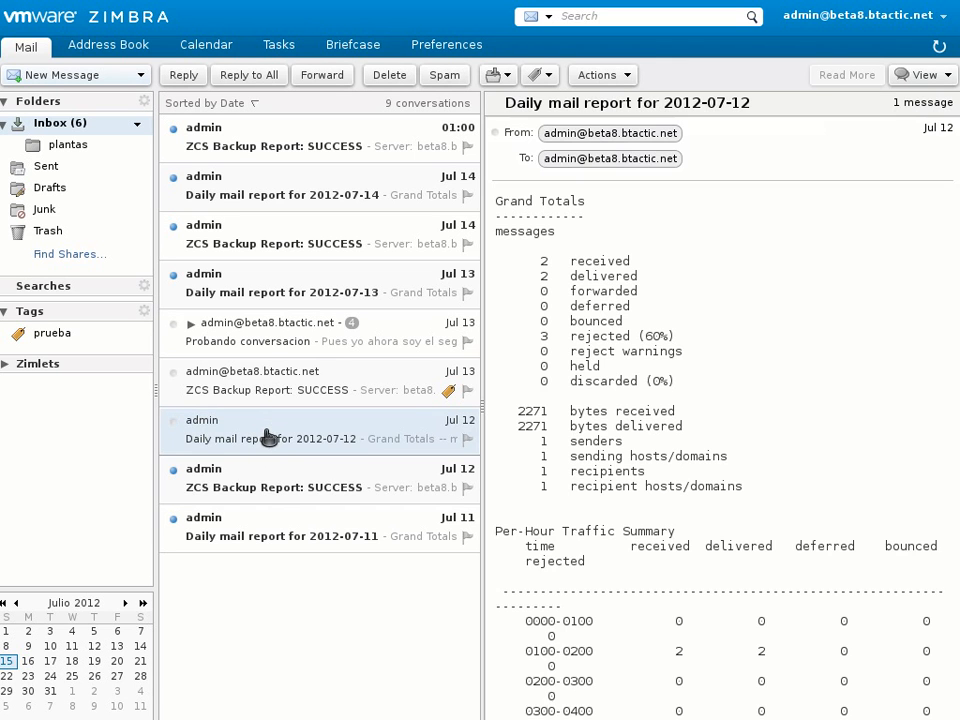
right_click(268, 439)
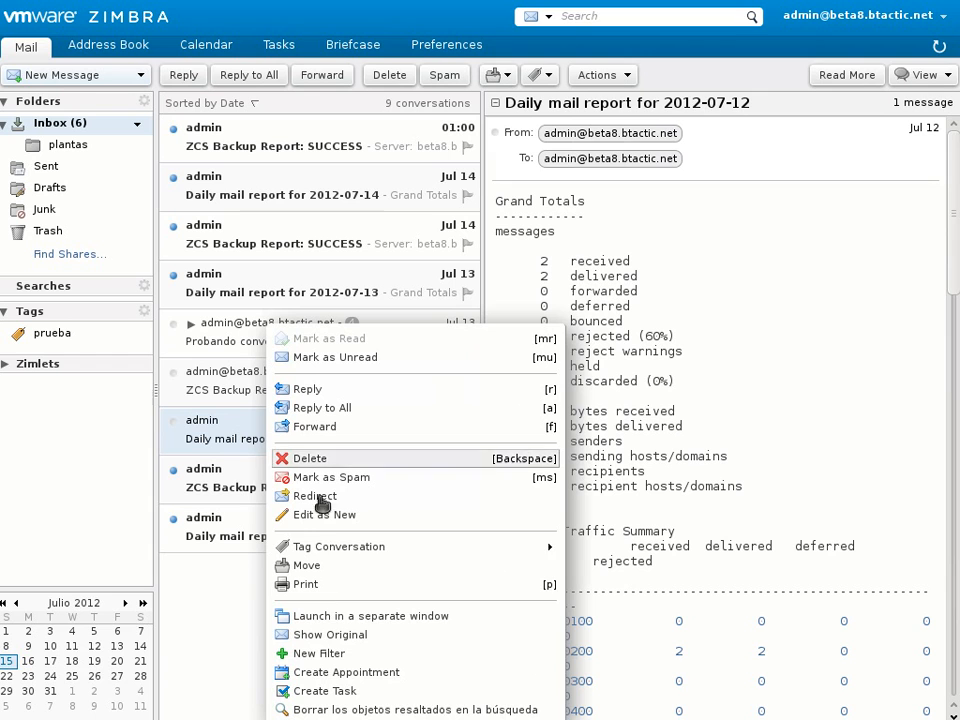
mouse_move(410, 565)
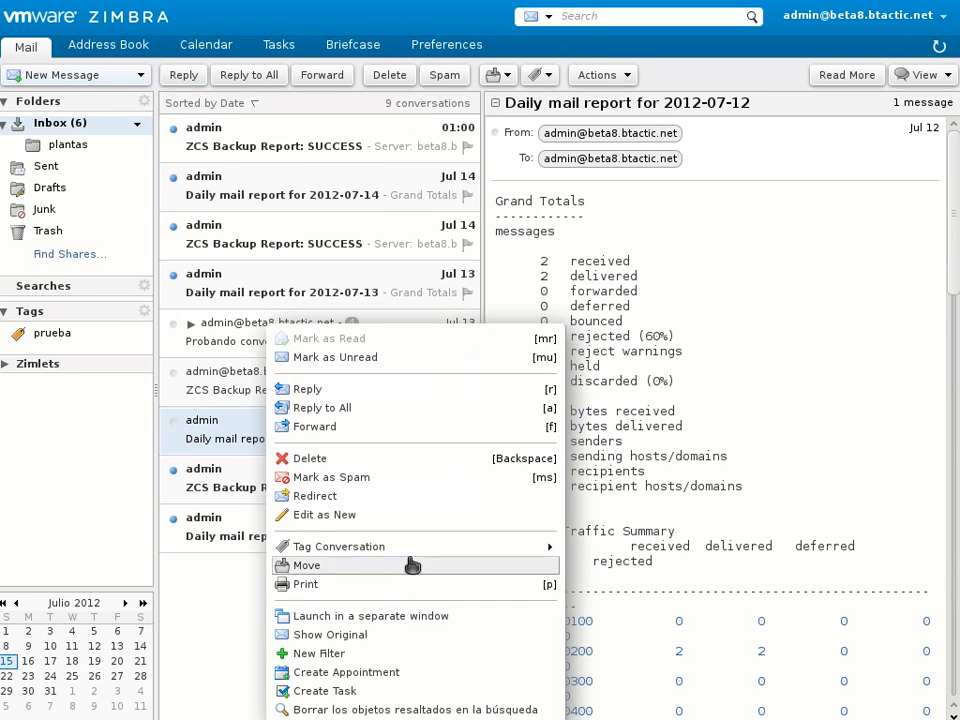
mouse_move(338, 546)
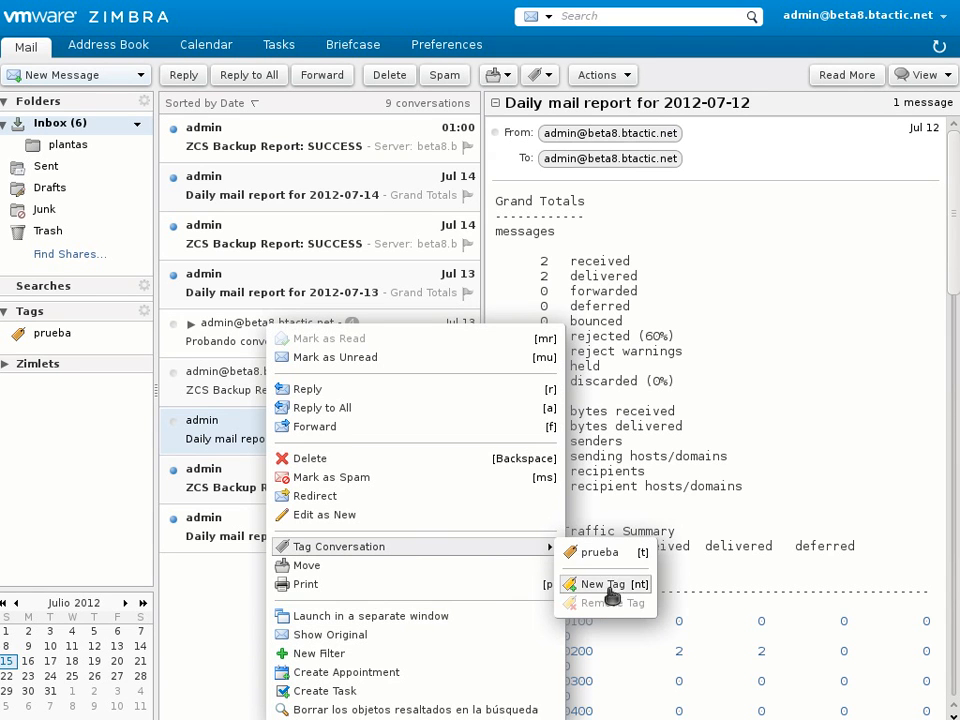
left_click(599, 552)
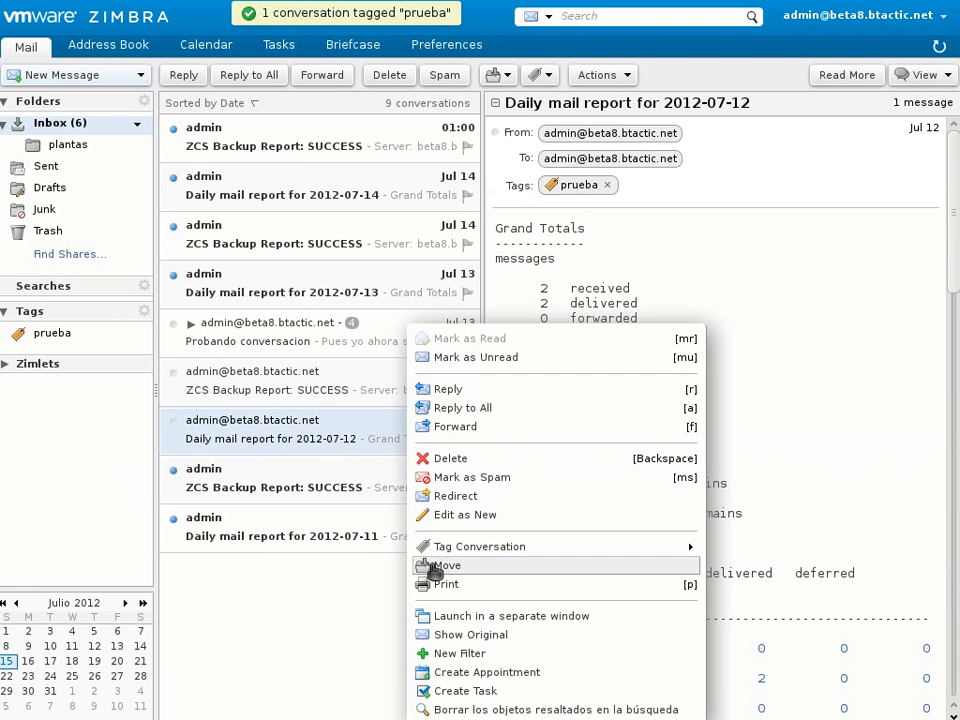
mouse_move(470, 690)
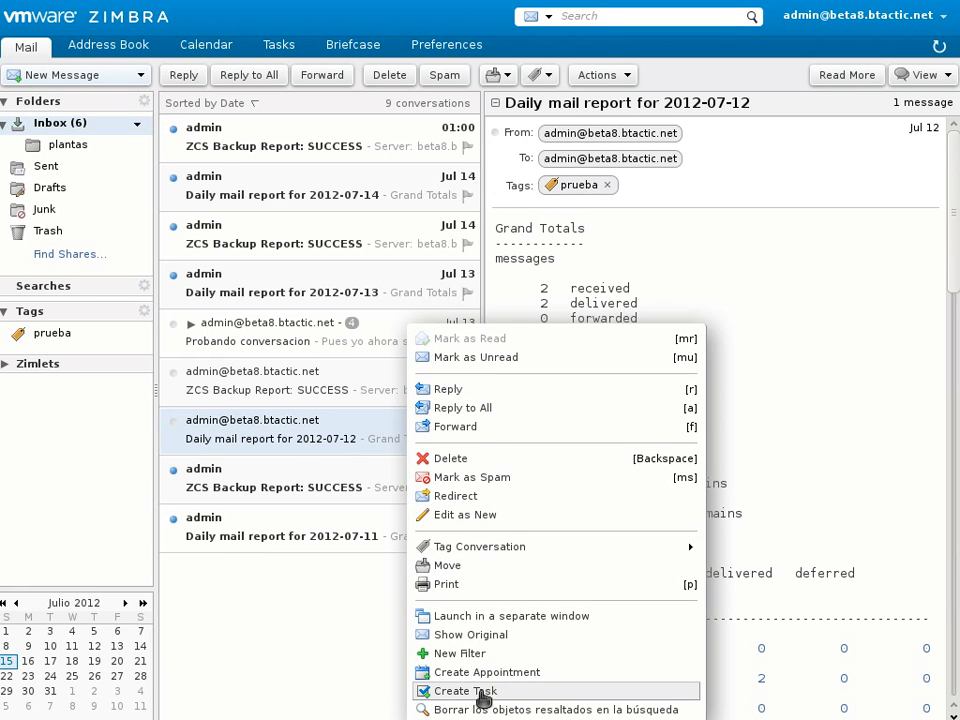
mouse_move(548, 477)
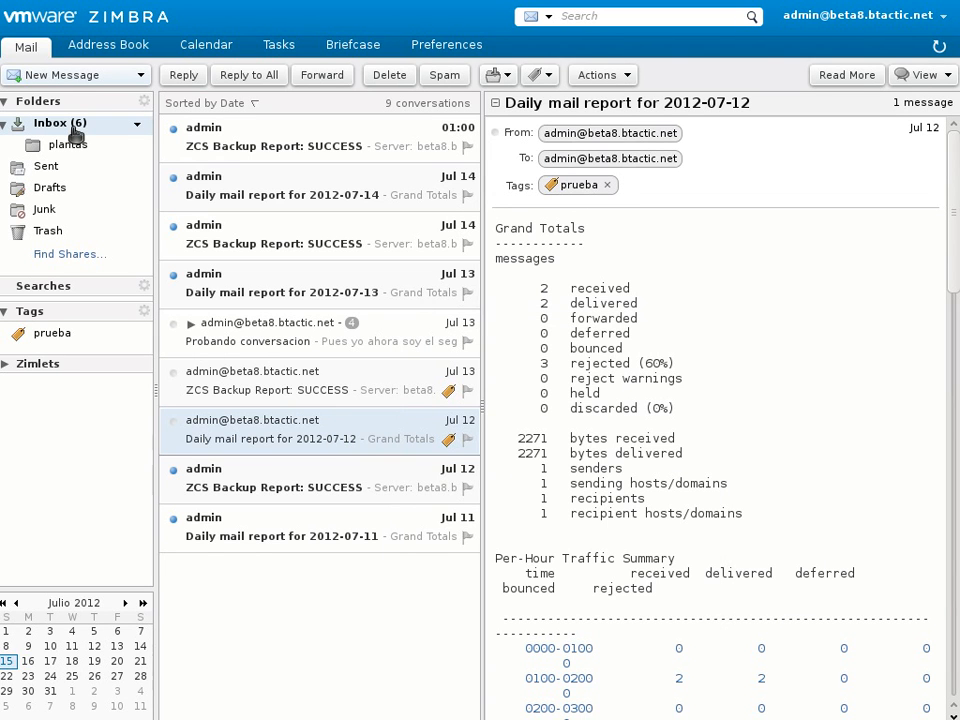
right_click(50, 122)
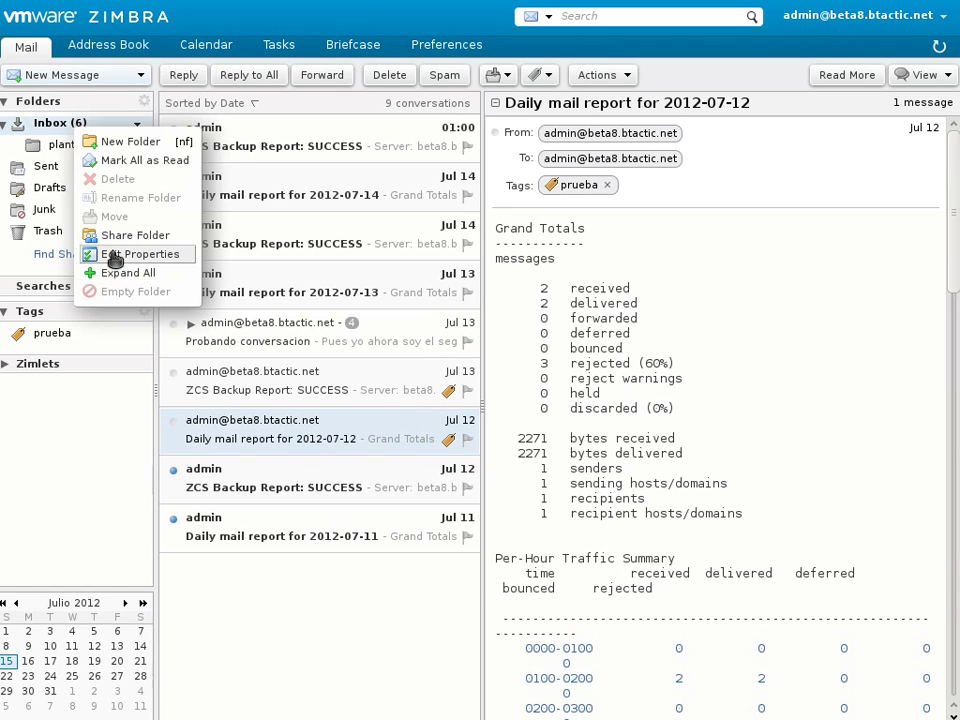
left_click(138, 235)
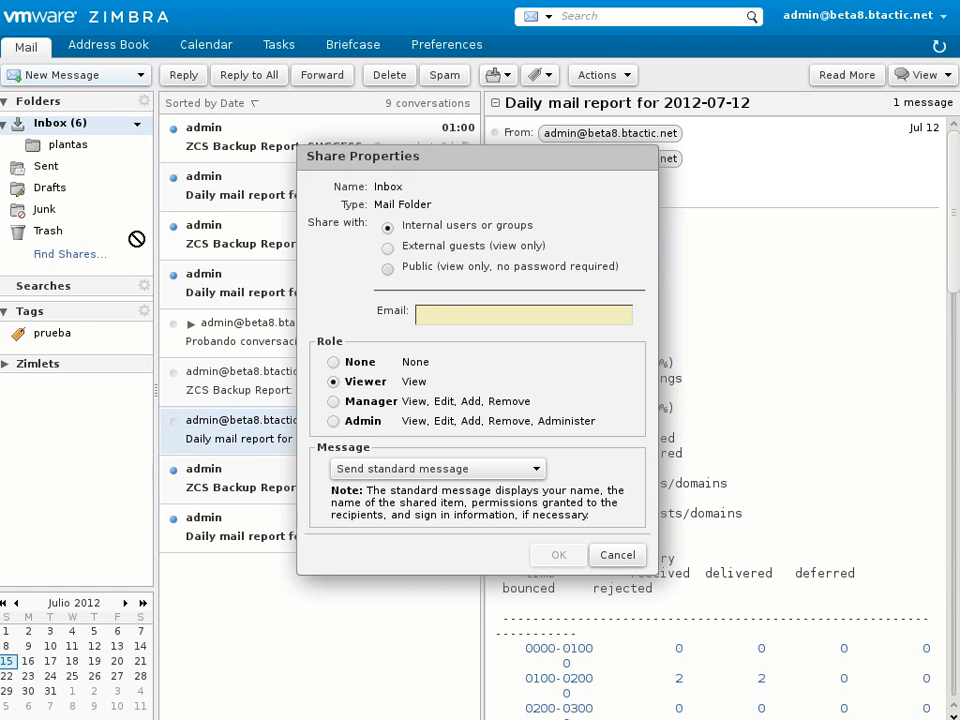
left_click(525, 314)
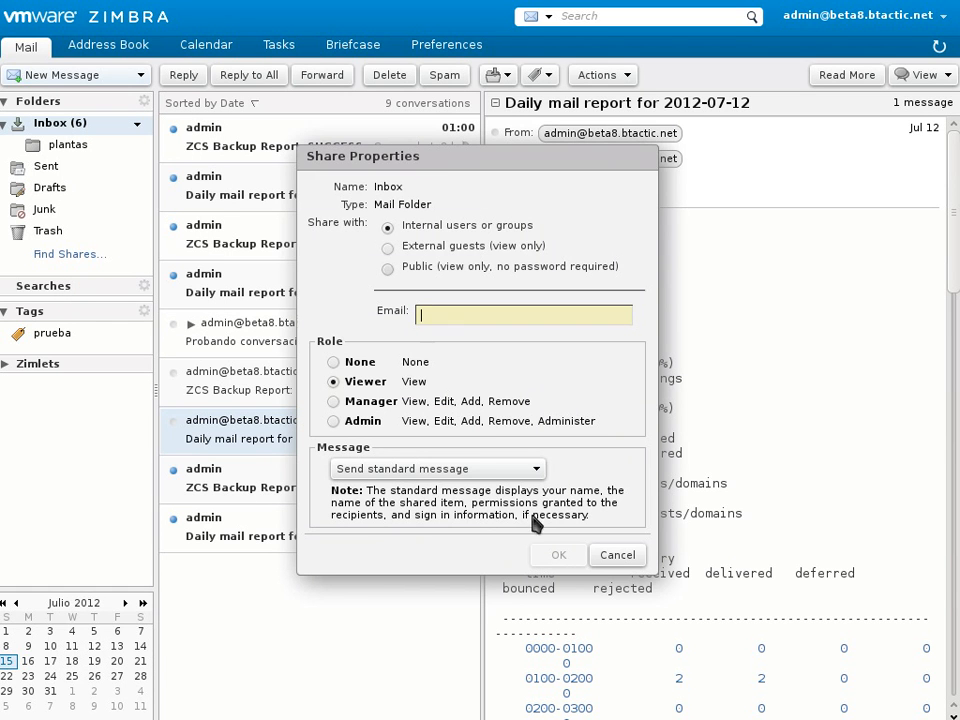
left_click(617, 555)
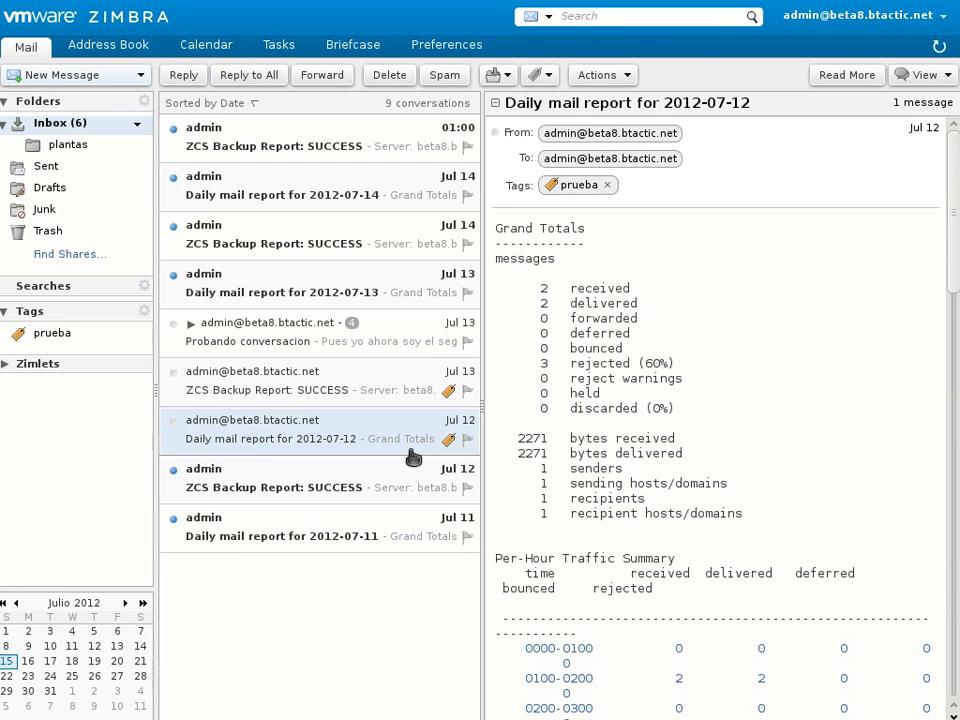
mouse_move(516, 456)
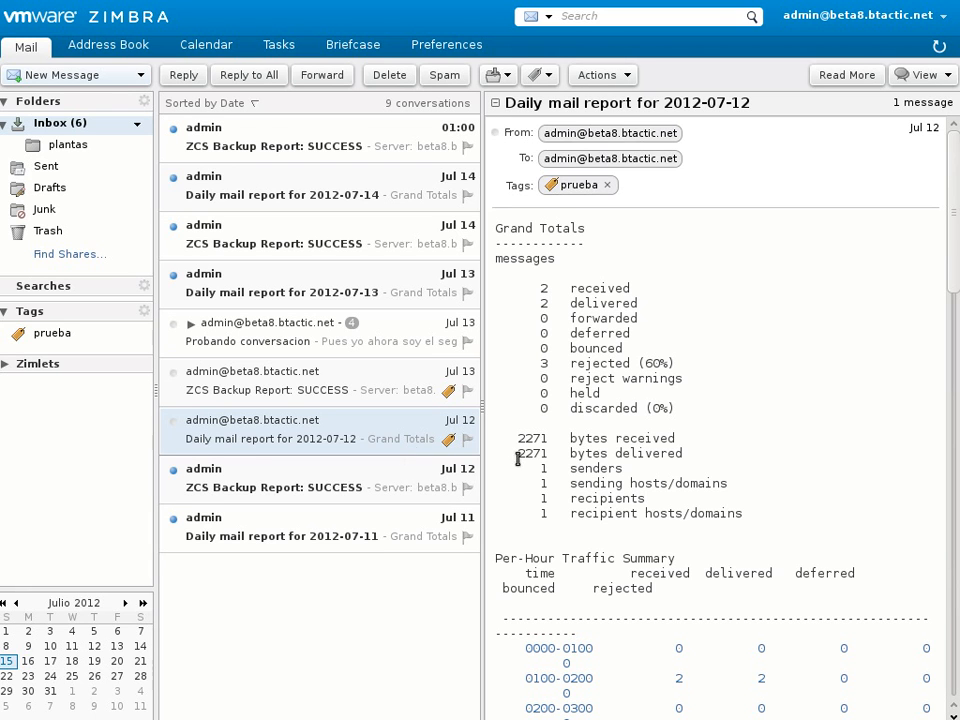
mouse_move(377, 602)
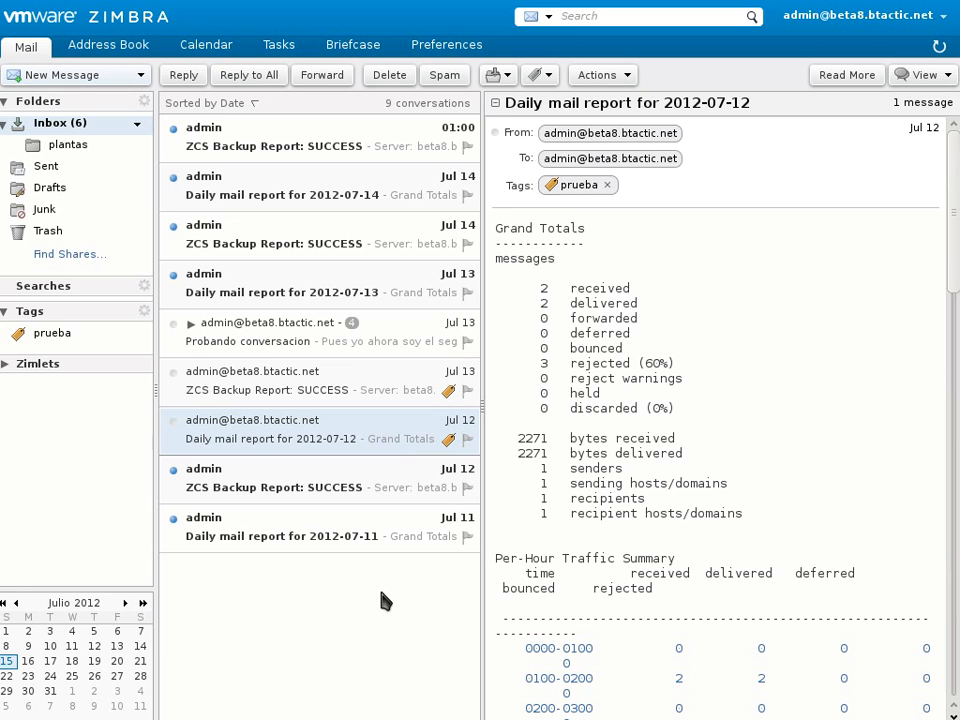
mouse_move(396, 582)
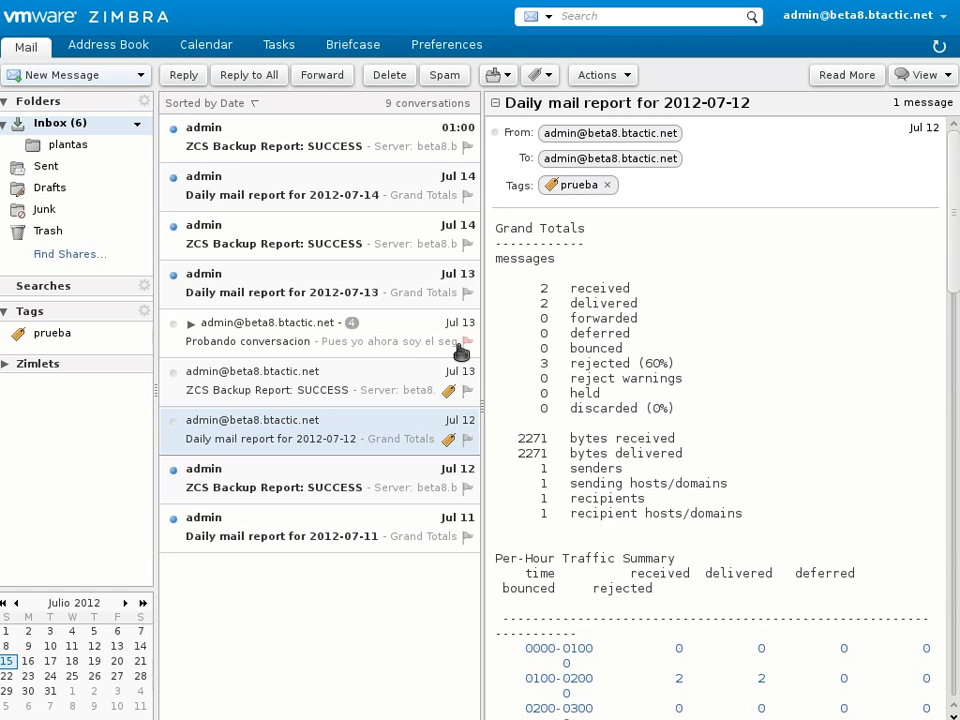
mouse_move(290, 344)
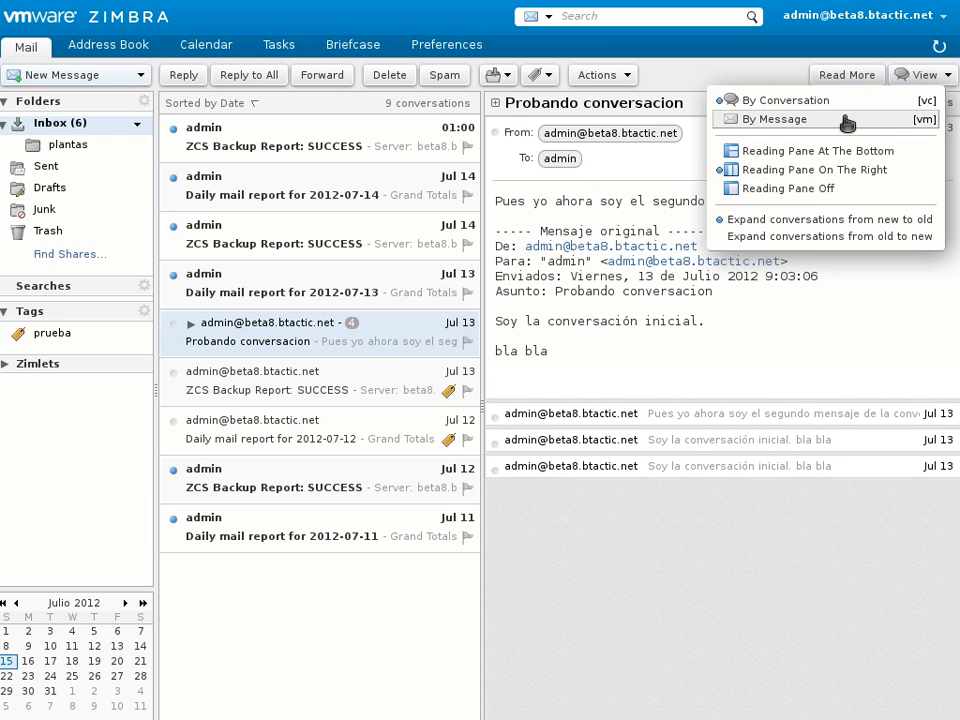
Change the View option and scroll through the expanded 'Probando conversacion' messages
left_click(775, 119)
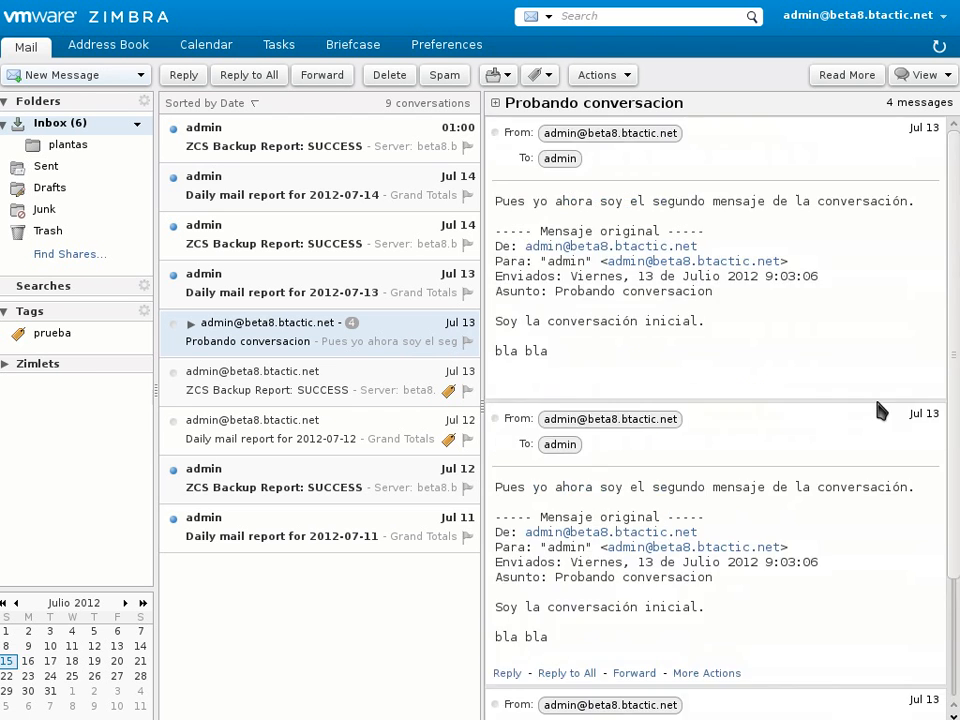
scroll("down", 3)
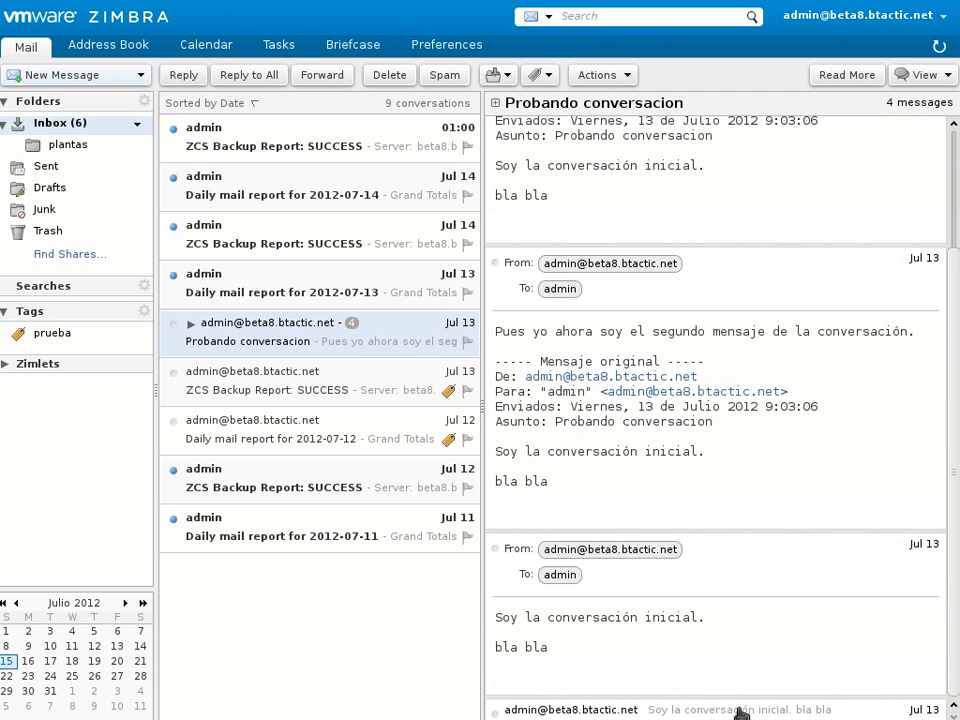
scroll("down", 3)
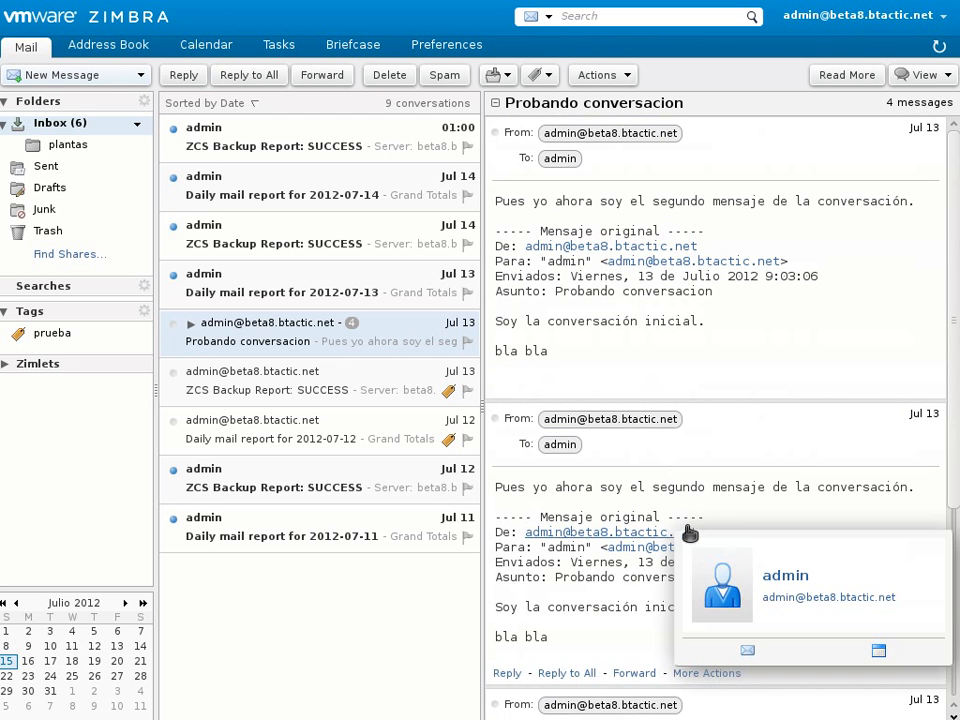
mouse_move(742, 525)
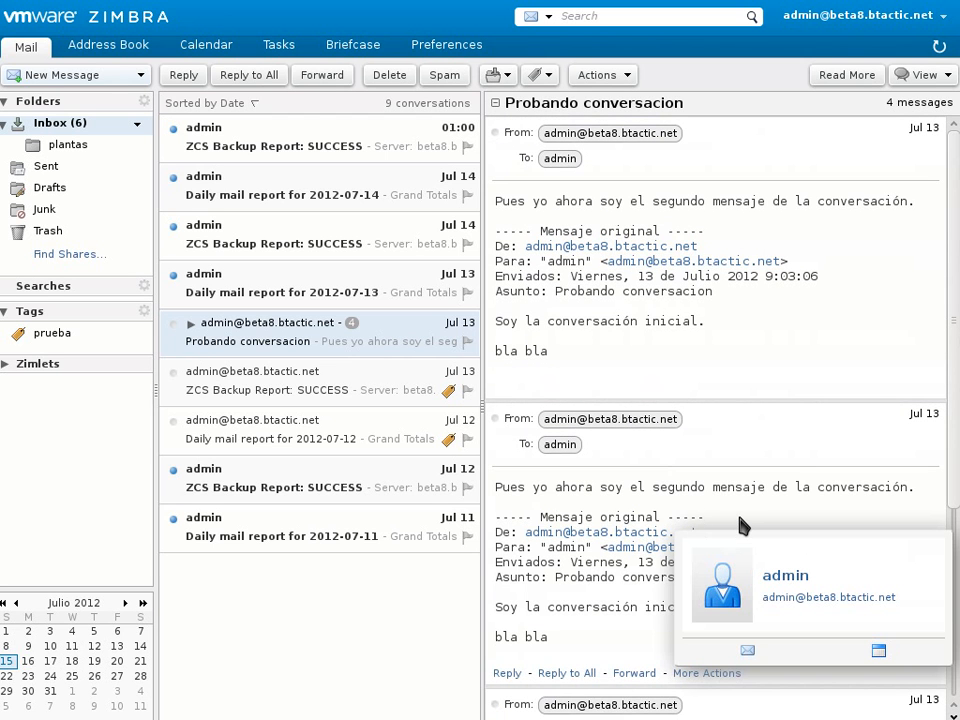
mouse_move(756, 521)
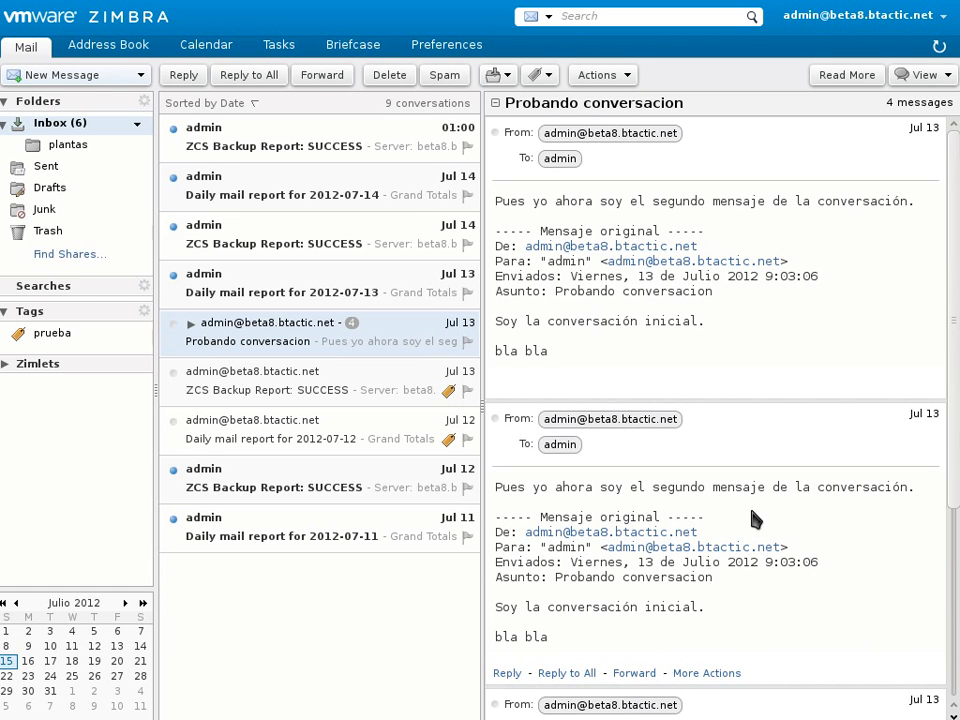
mouse_move(697, 423)
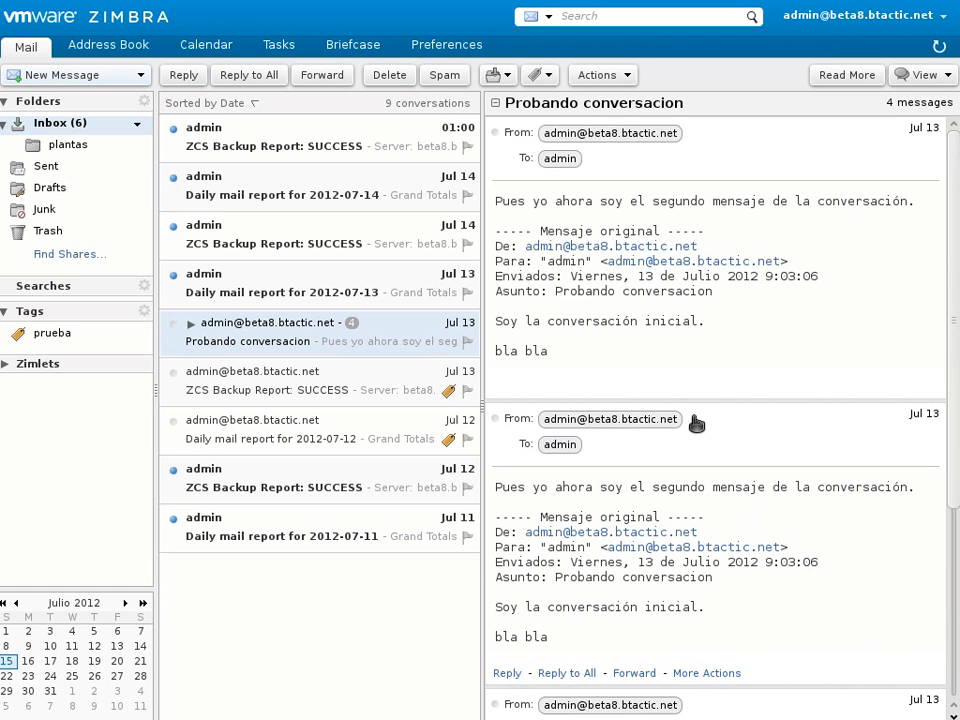
mouse_move(712, 455)
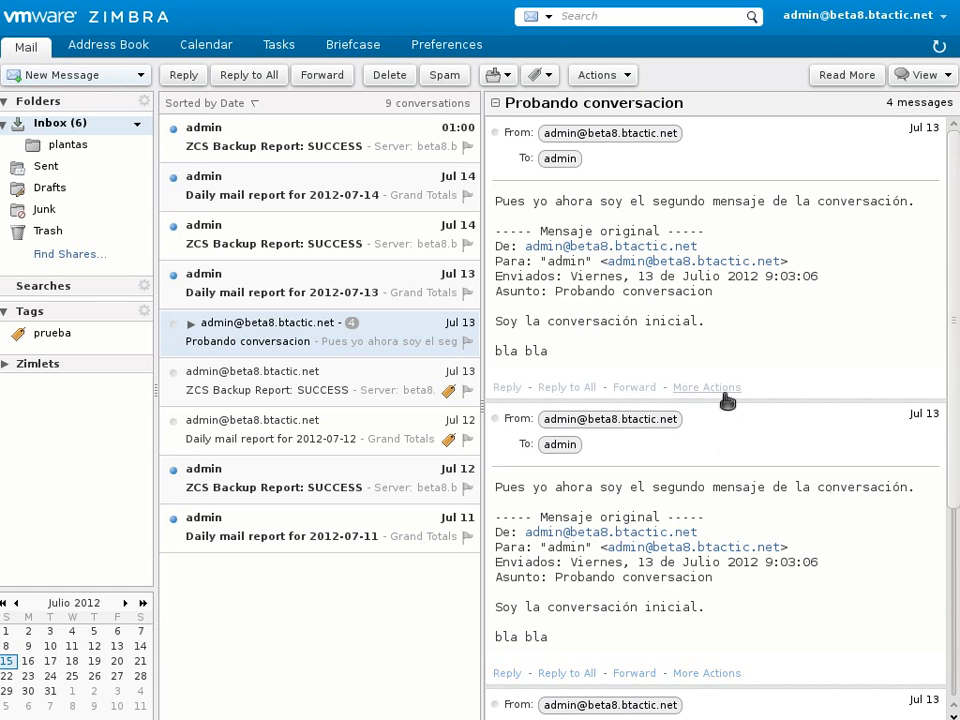
mouse_move(516, 388)
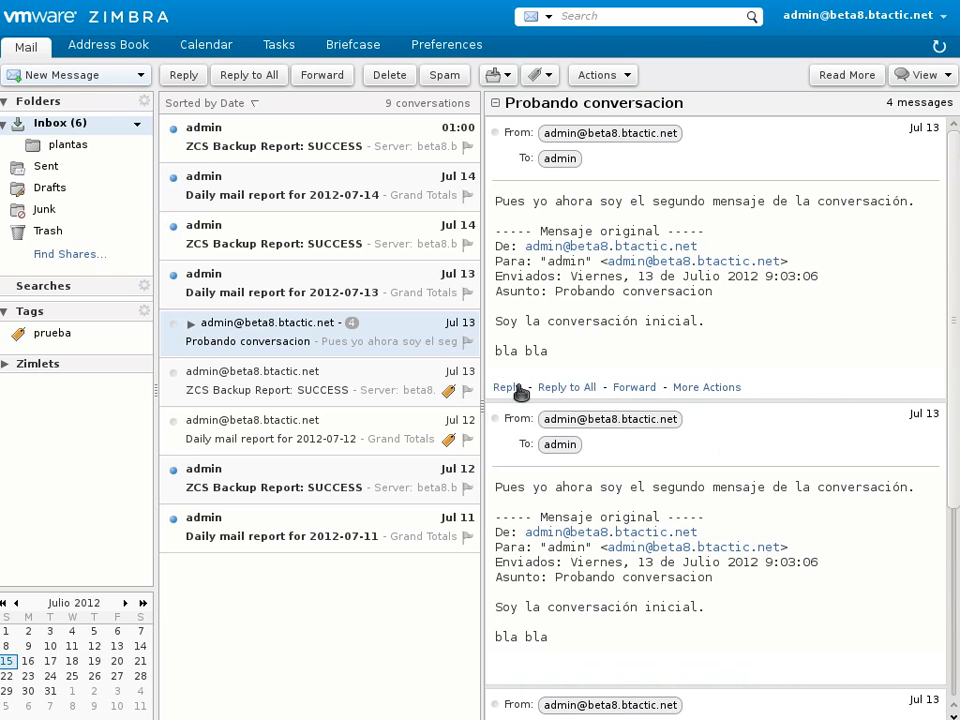
mouse_move(686, 393)
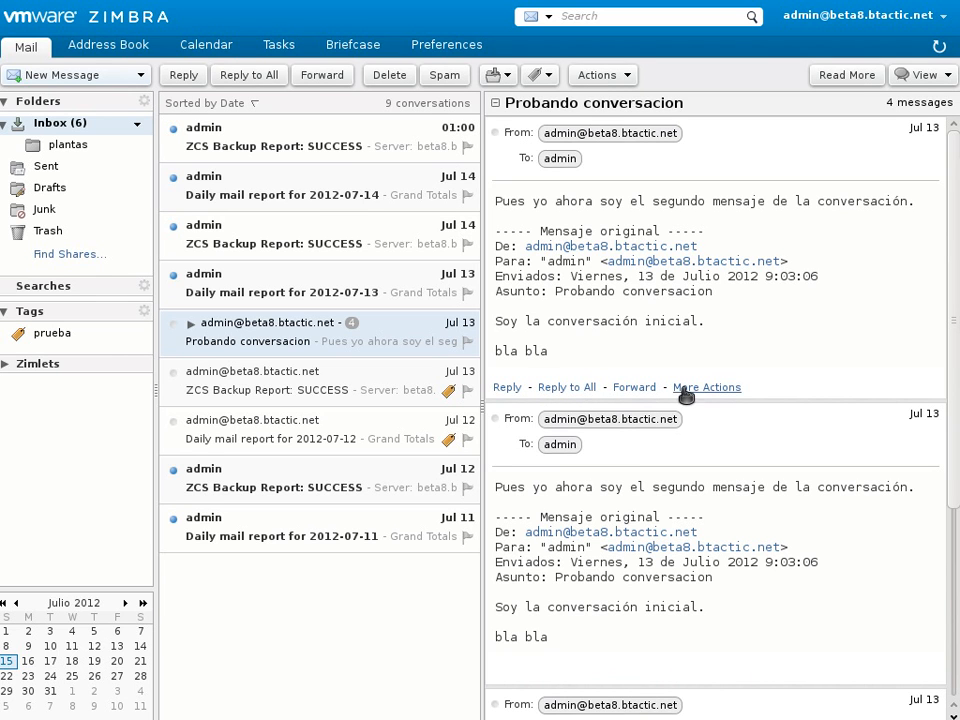
mouse_move(775, 398)
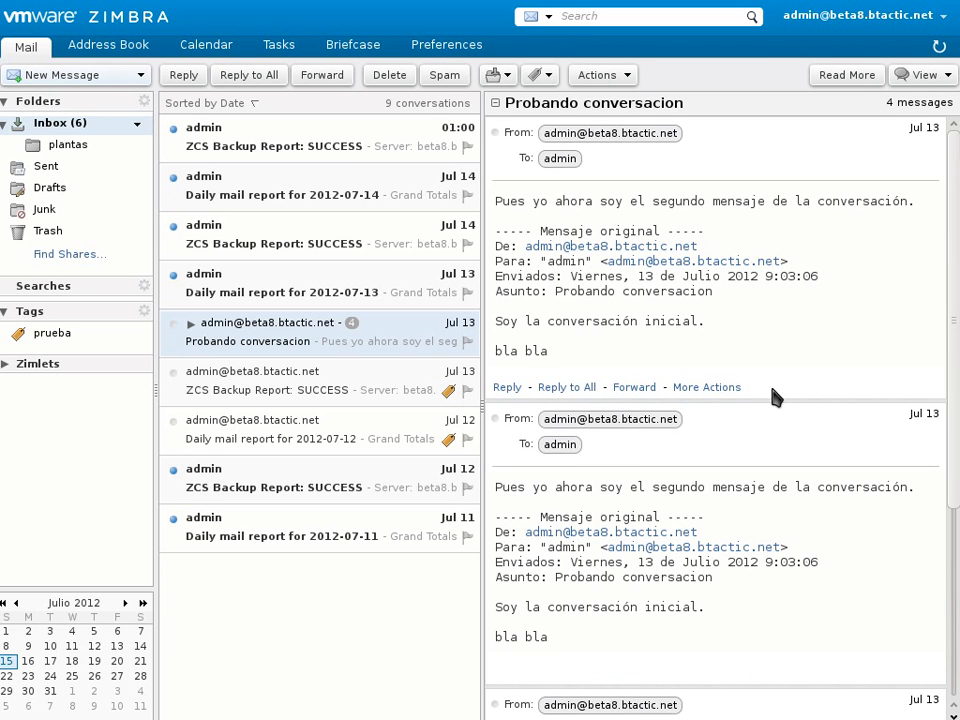
scroll("down", 3)
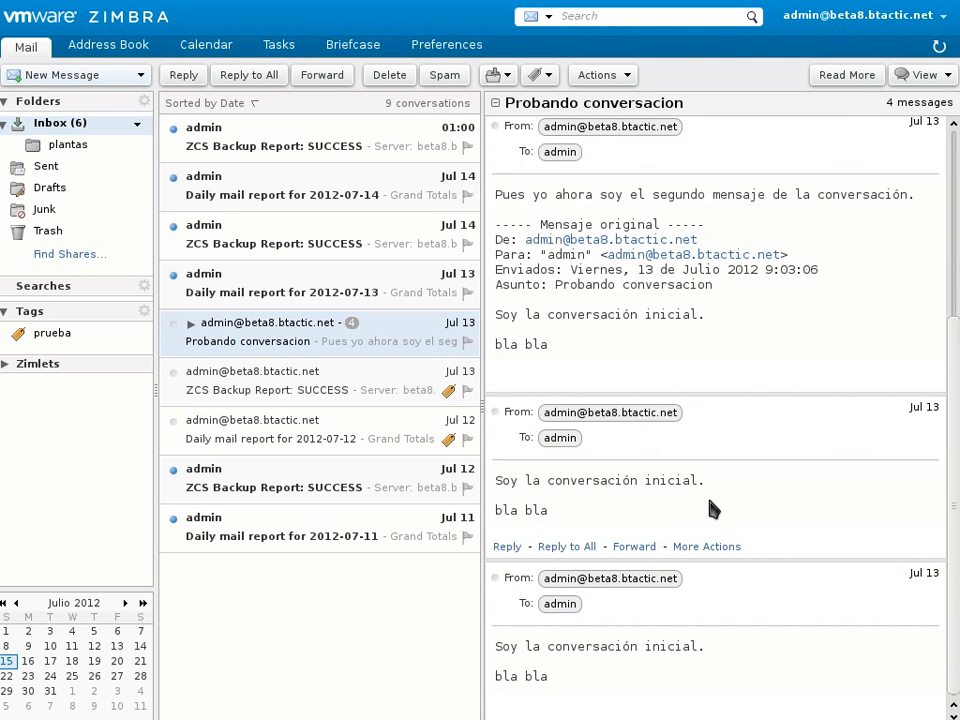
mouse_move(656, 510)
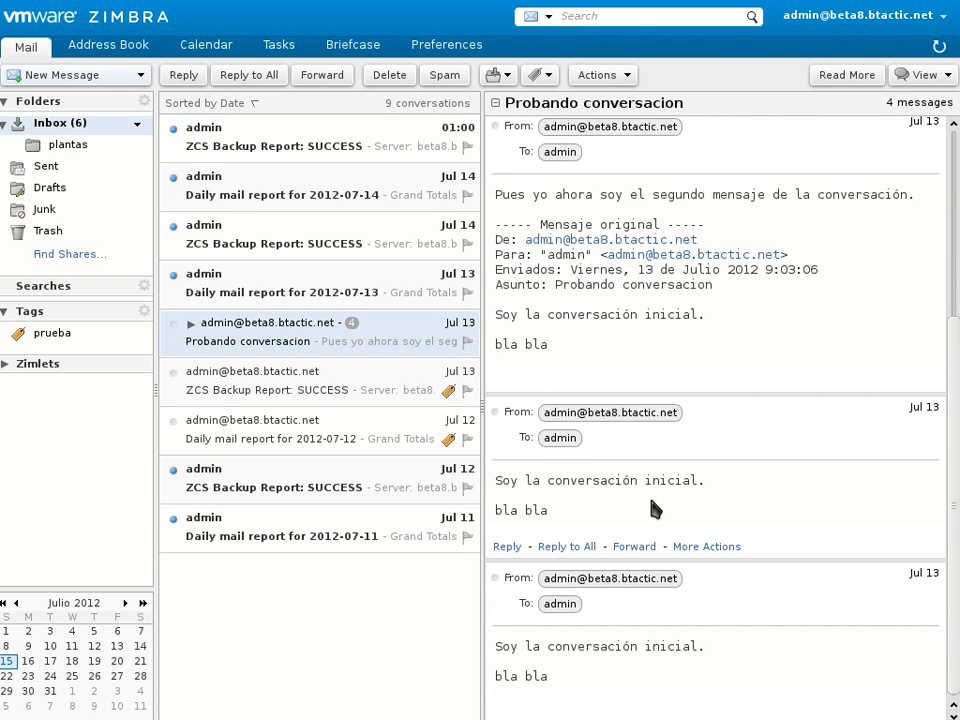
mouse_move(620, 506)
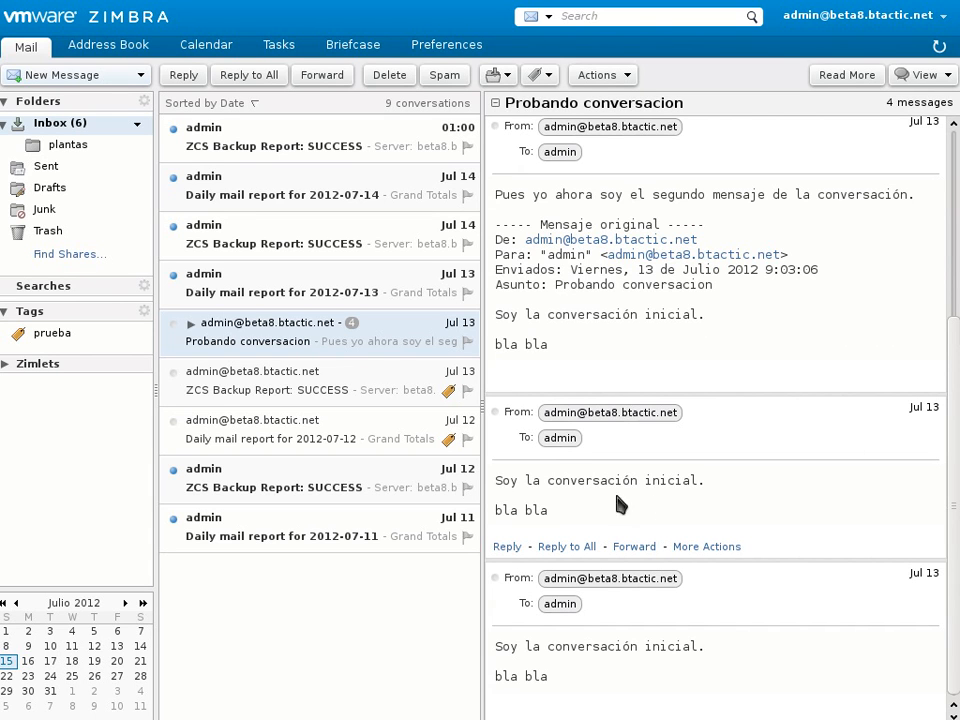
mouse_move(250, 155)
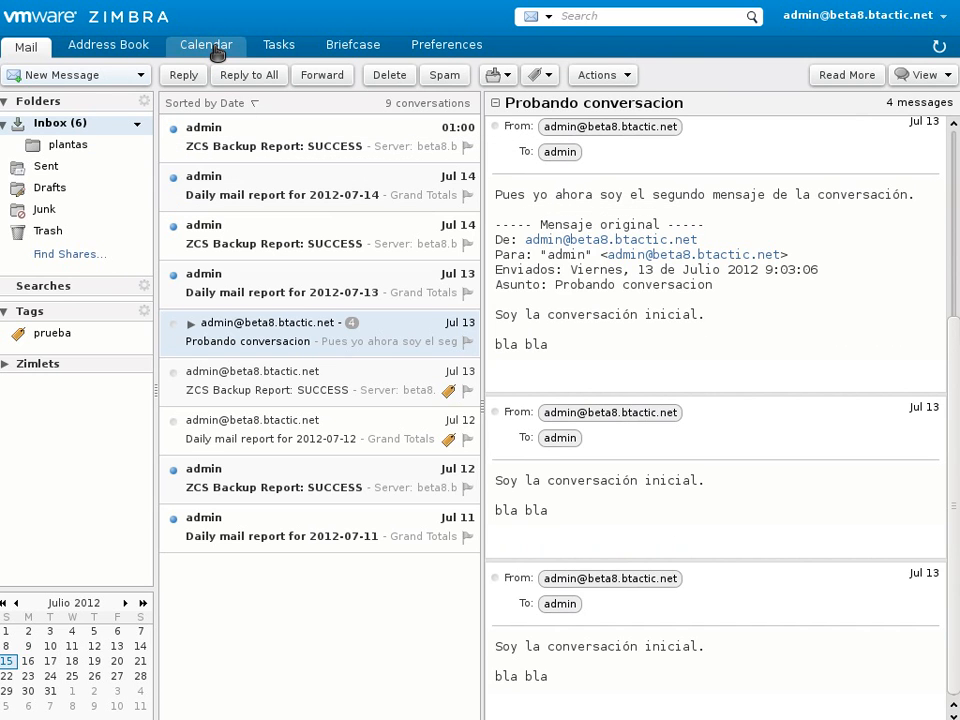
In Calendar, start an 'Other' external calendar, review the CalDAV Account fields, and cancel
left_click(204, 45)
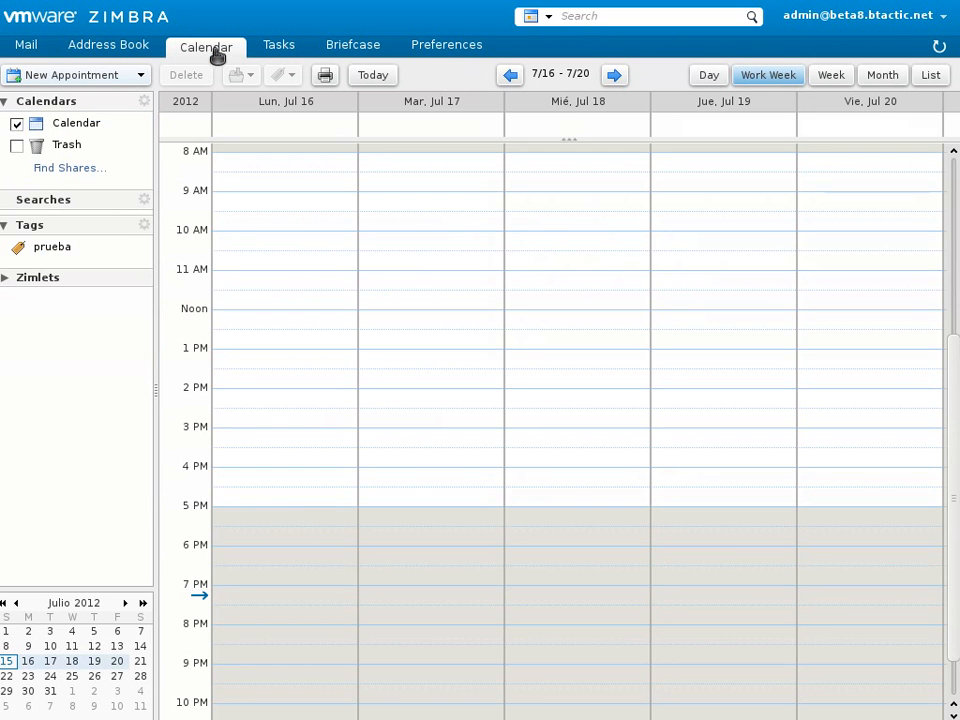
mouse_move(150, 106)
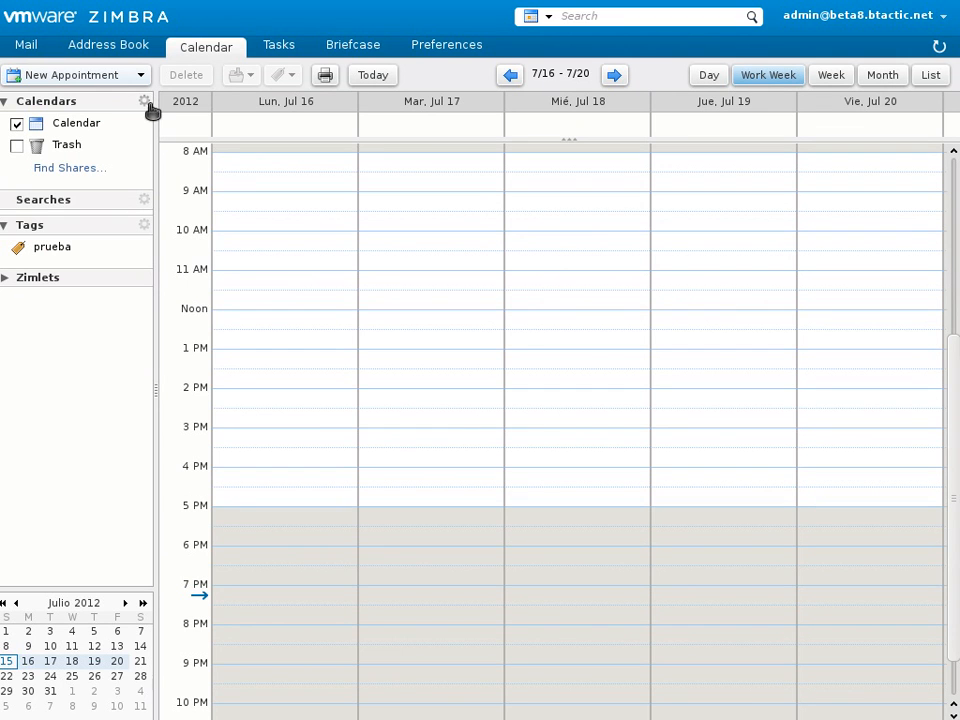
left_click(142, 101)
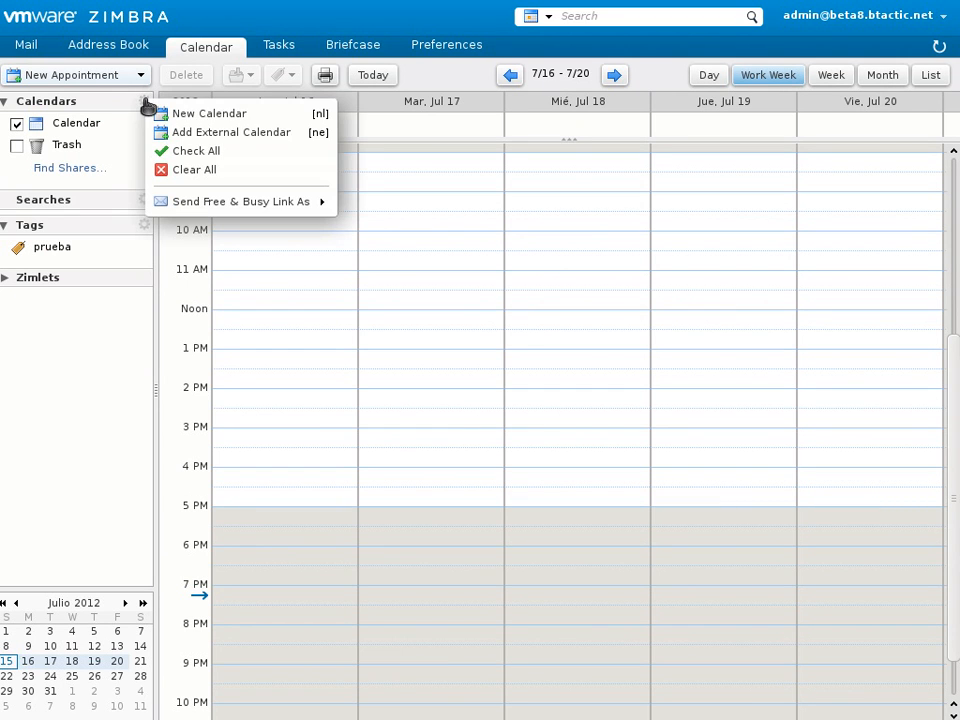
mouse_move(233, 132)
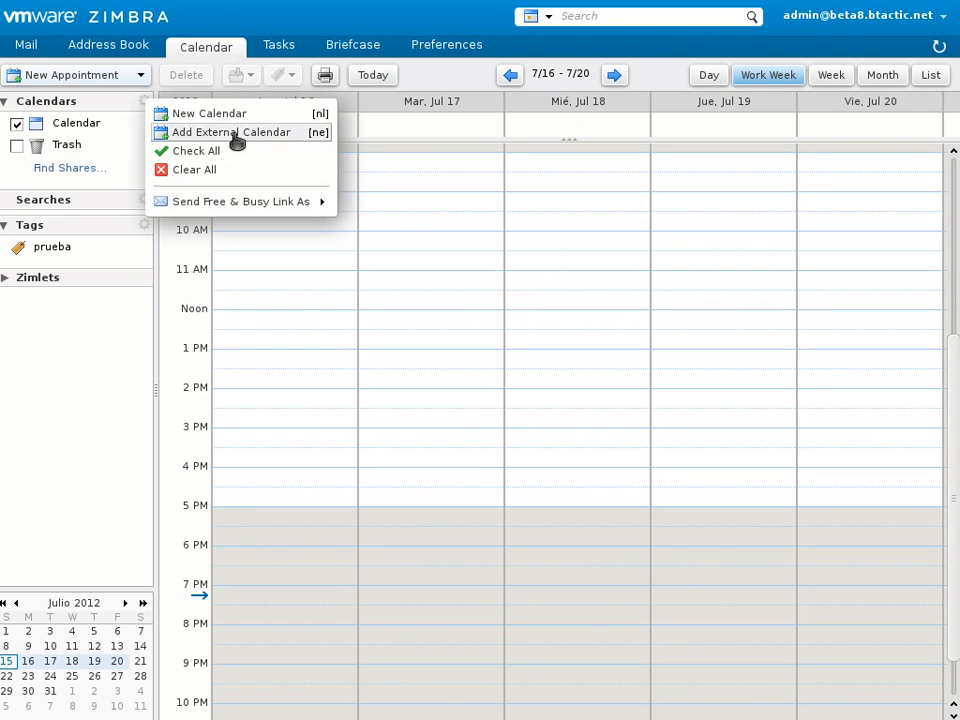
left_click(232, 132)
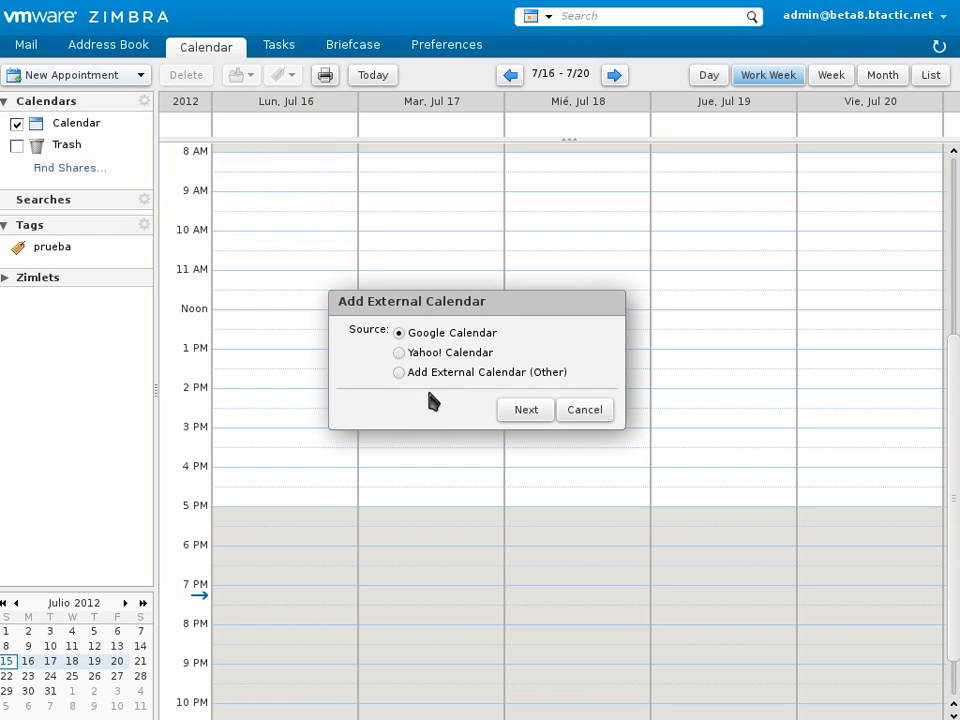
mouse_move(455, 404)
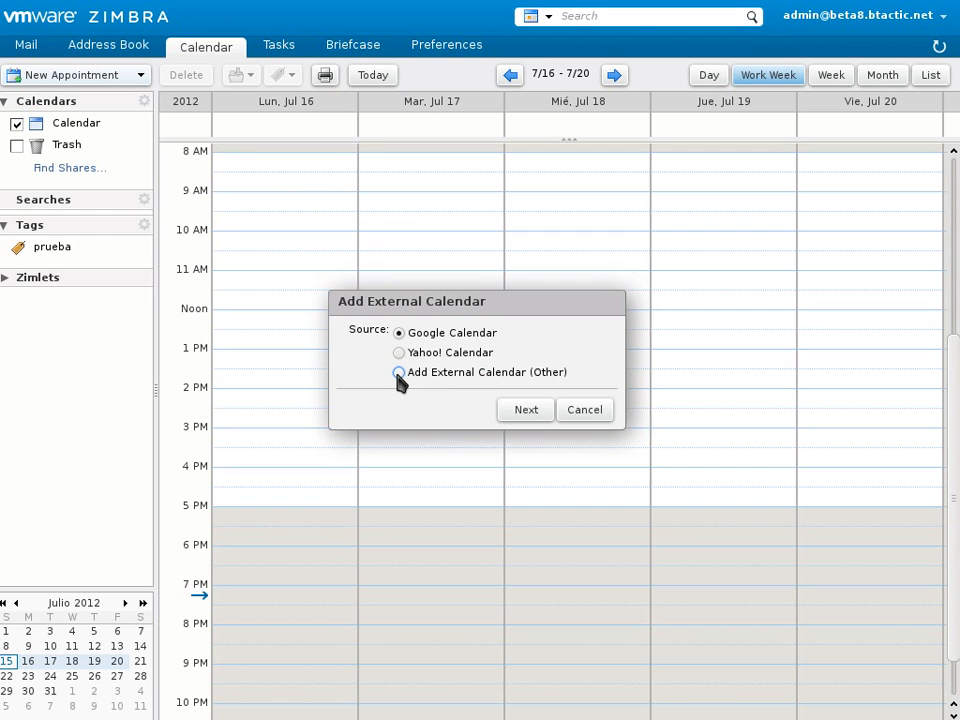
left_click(398, 372)
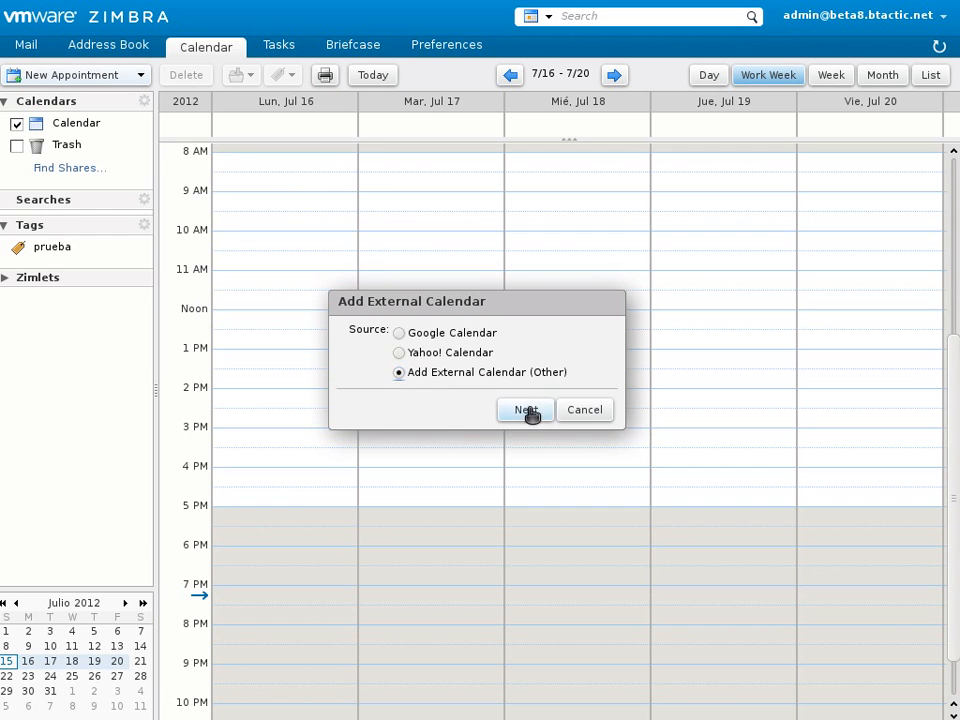
left_click(525, 409)
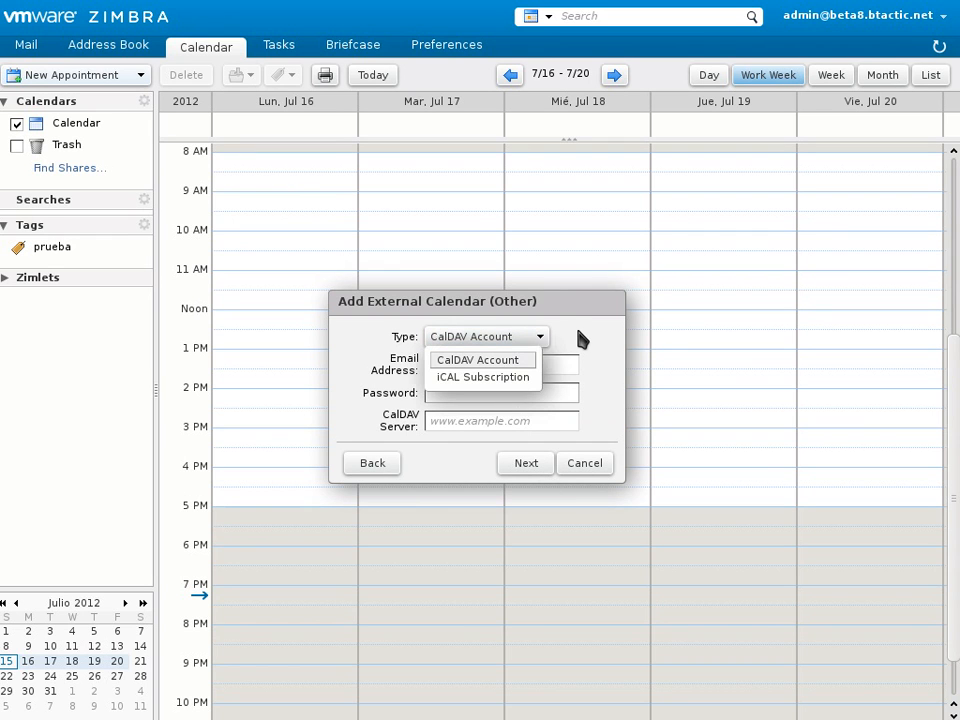
left_click(480, 359)
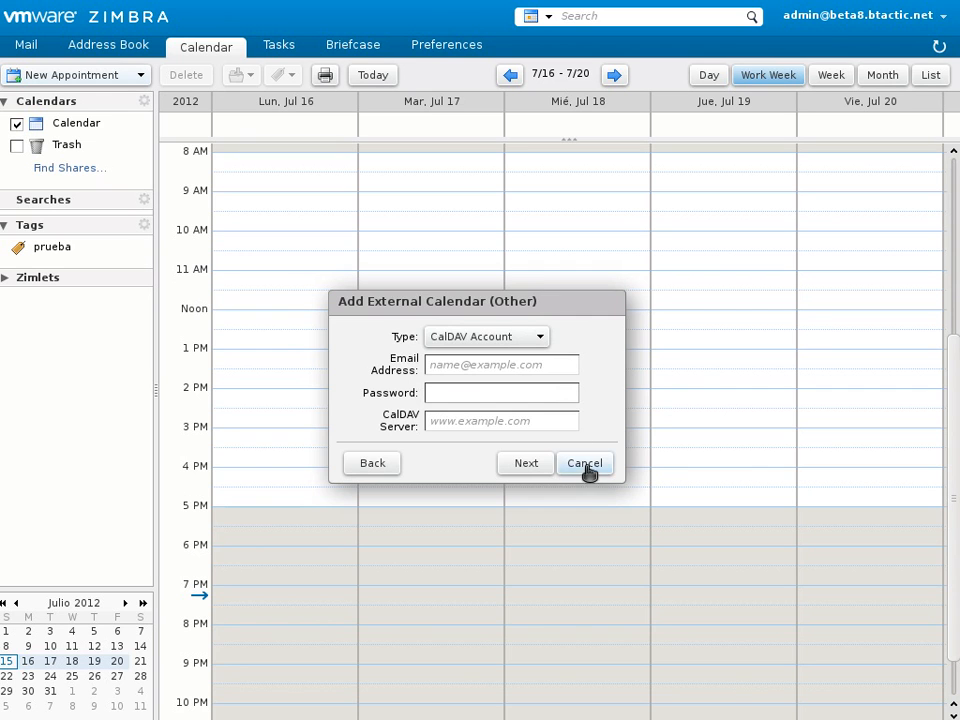
left_click(584, 463)
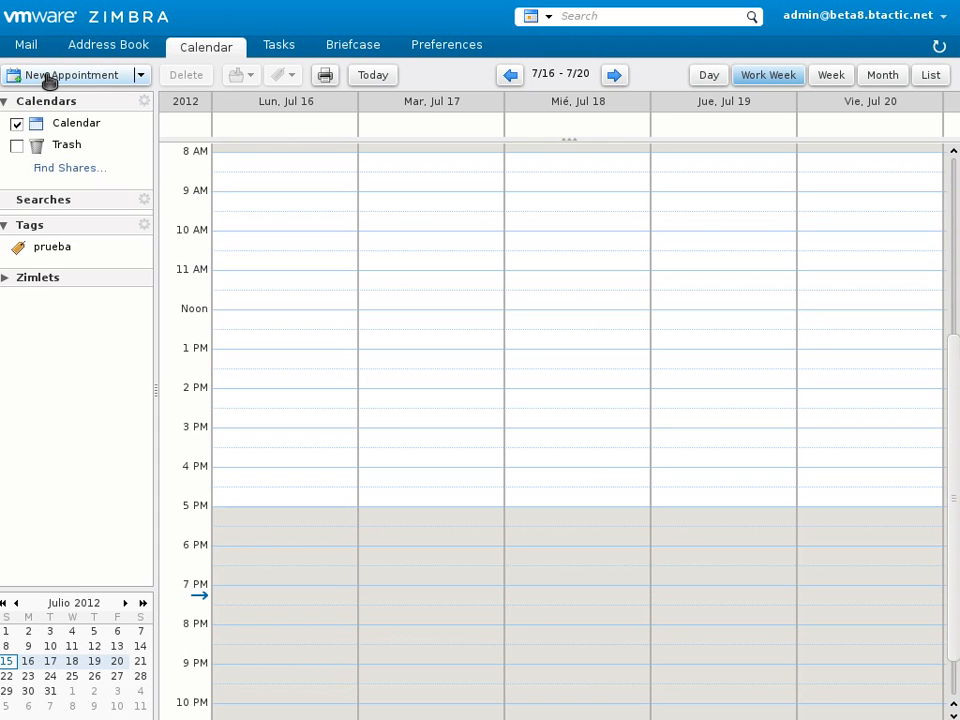
Toggle between Mail and Calendar several times, ending on the Mail inbox
left_click(25, 47)
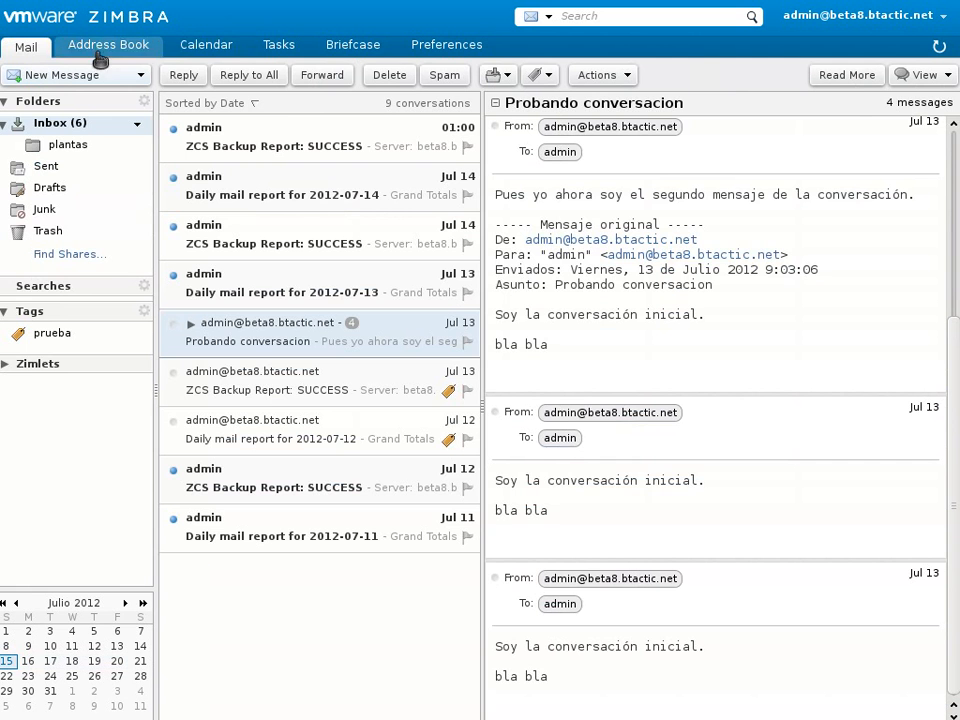
left_click(205, 44)
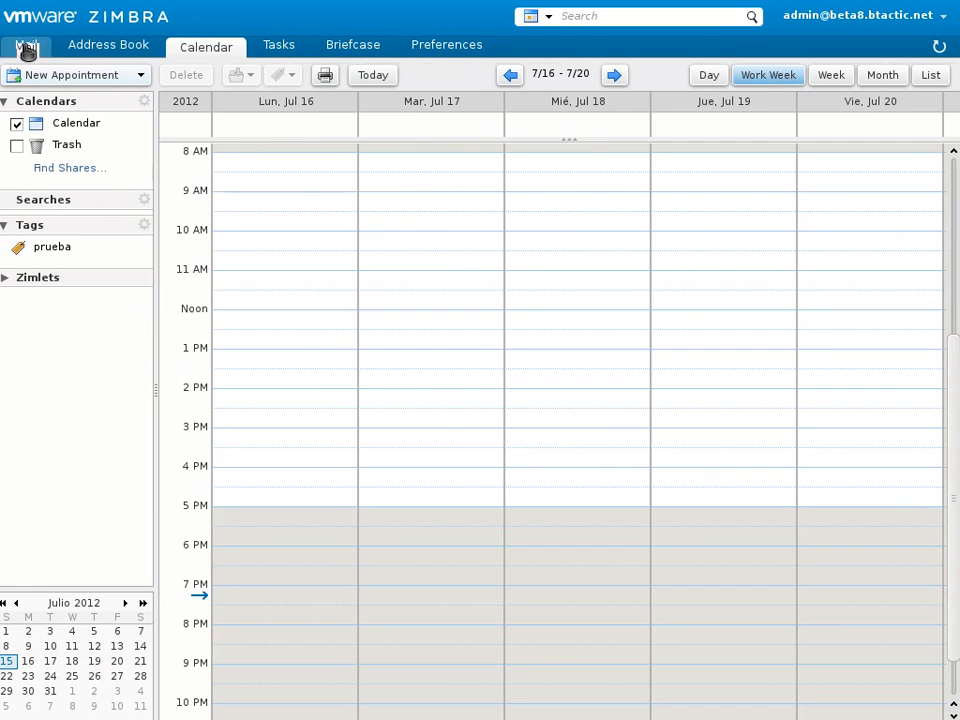
left_click(30, 45)
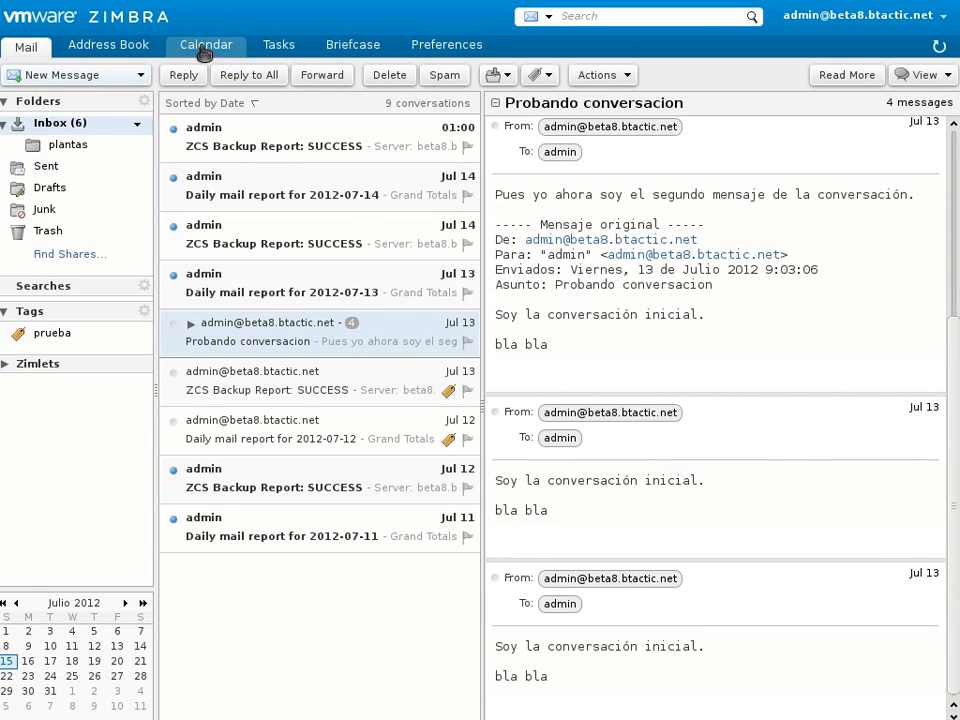
left_click(206, 44)
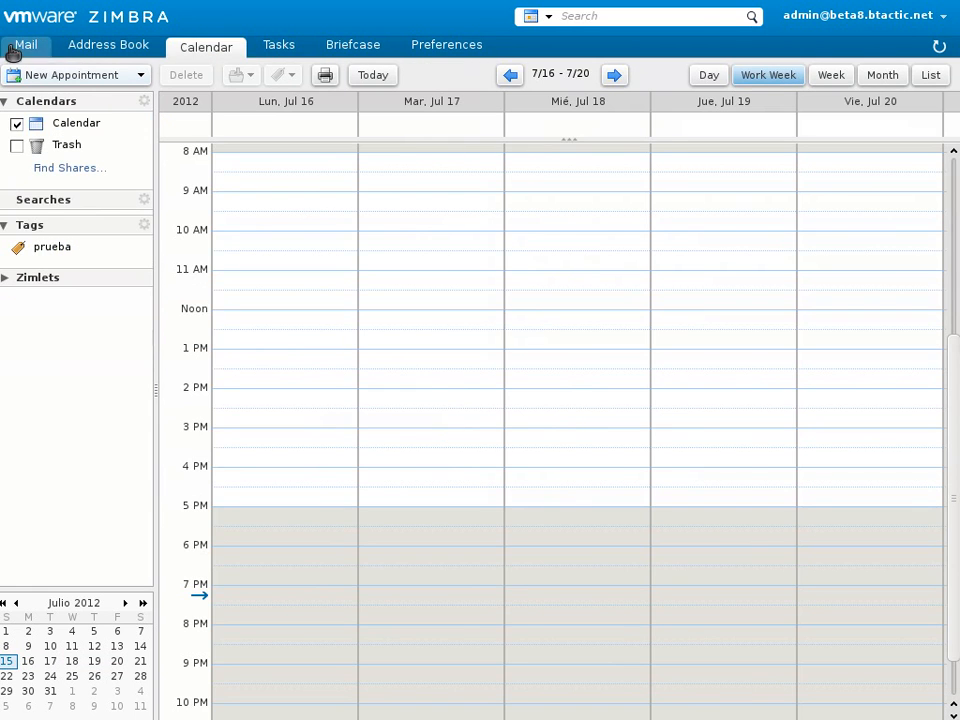
left_click(25, 46)
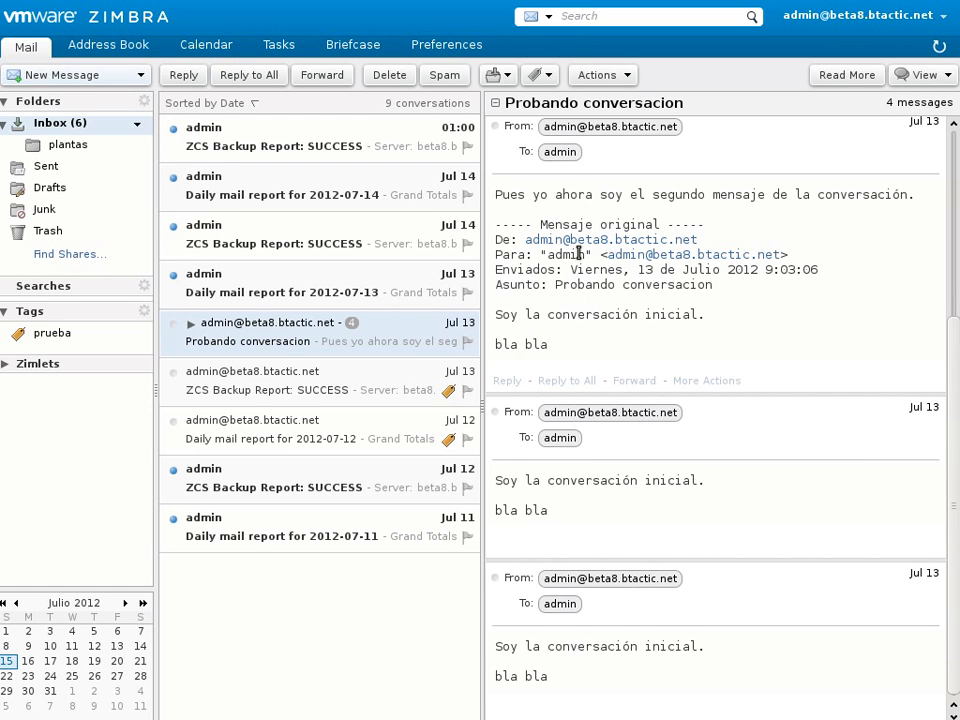
mouse_move(68, 144)
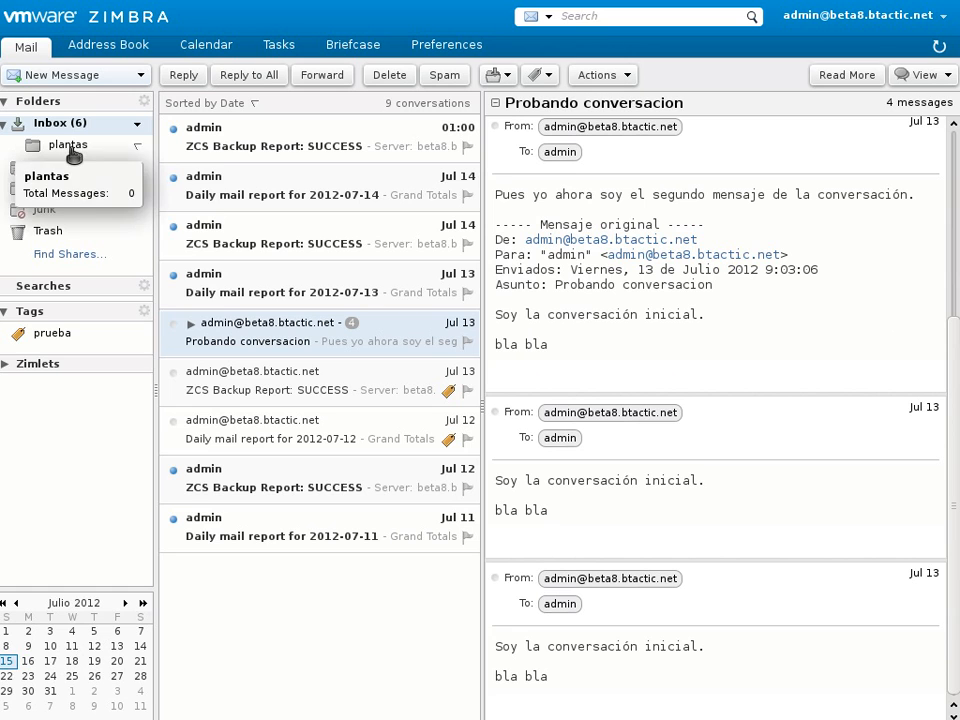
right_click(66, 146)
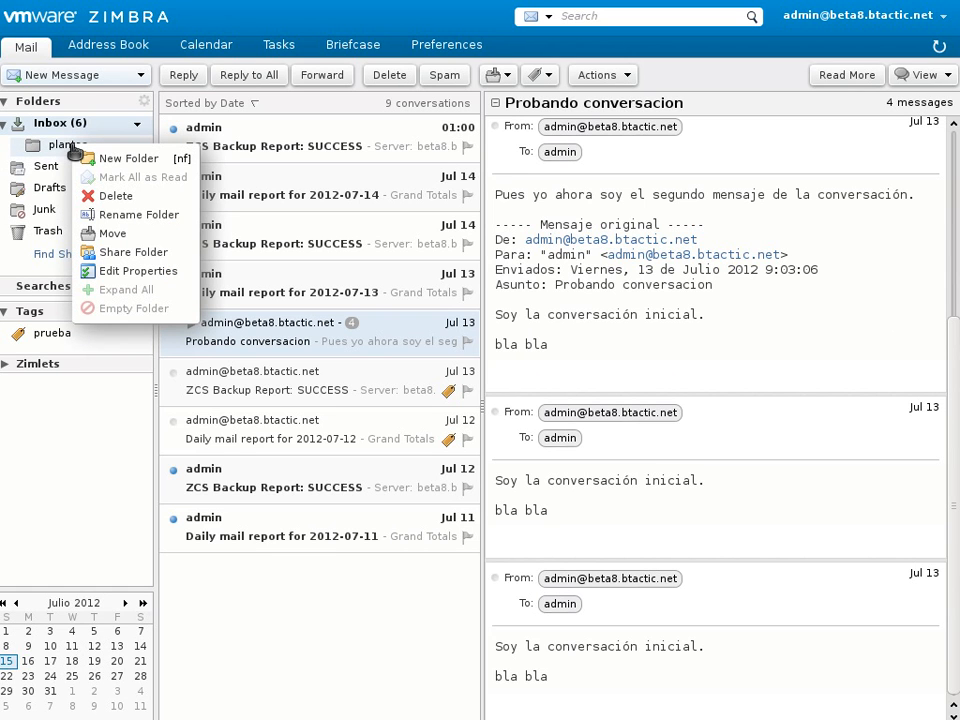
mouse_move(128, 158)
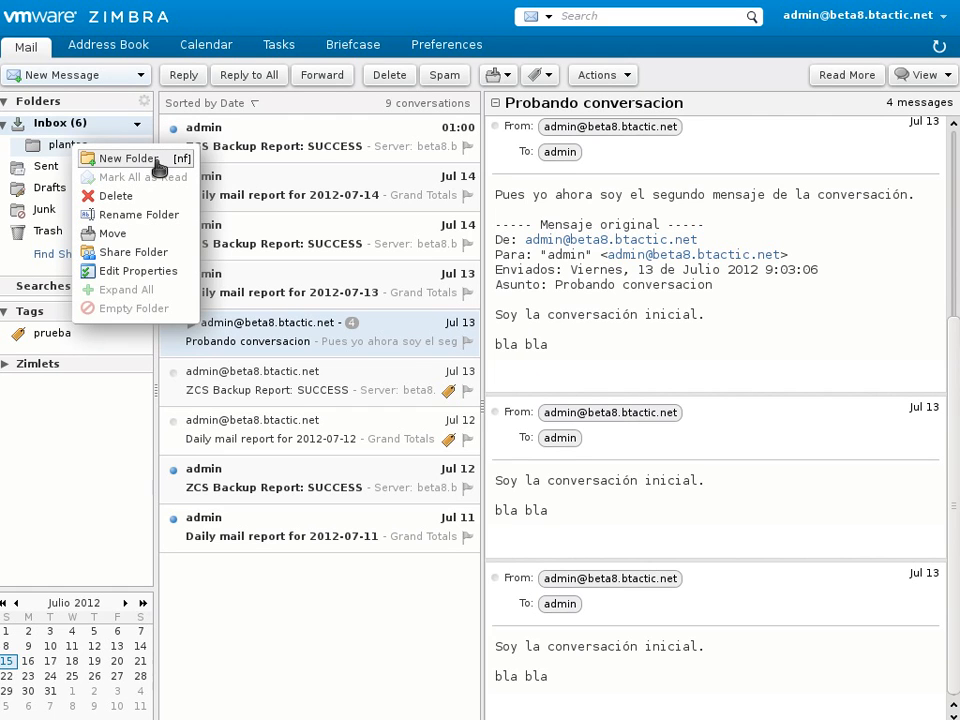
mouse_move(127, 233)
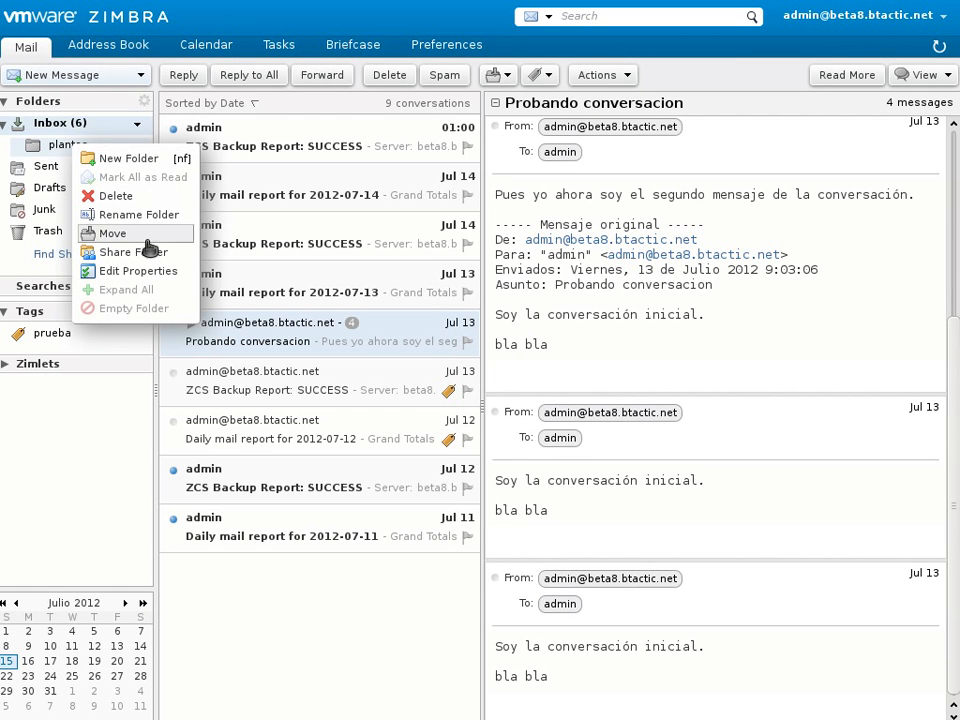
mouse_move(190, 341)
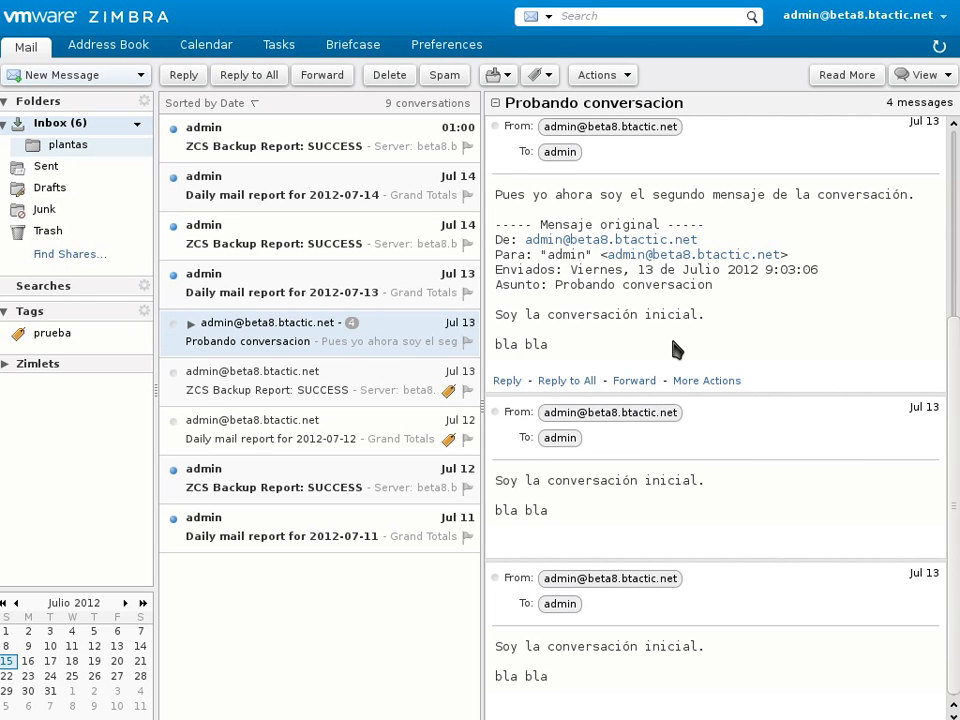
mouse_move(548, 344)
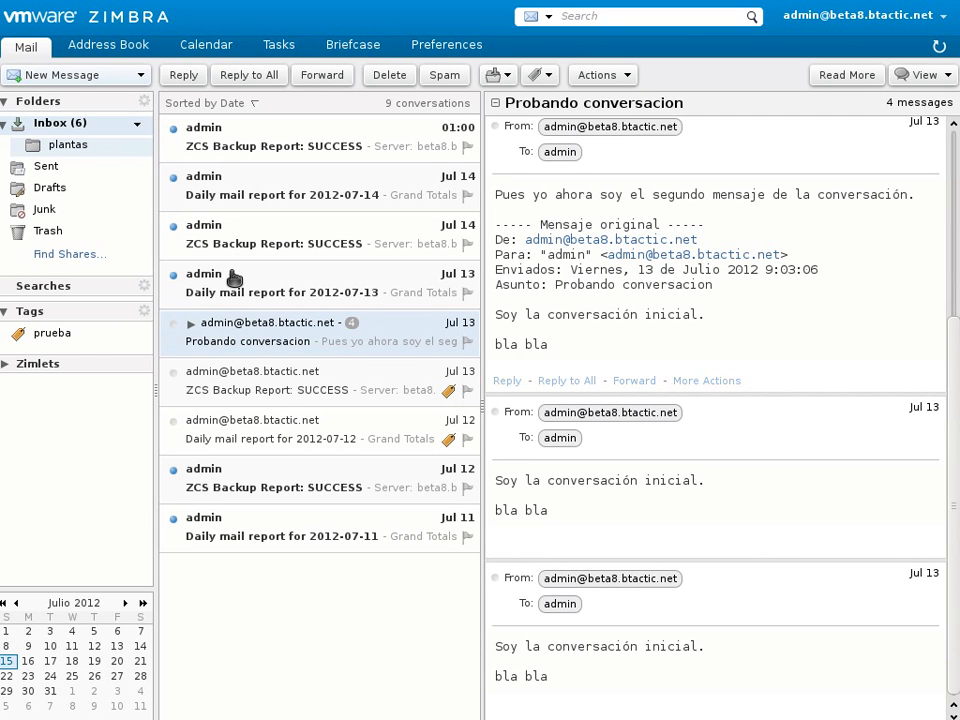
mouse_move(50, 187)
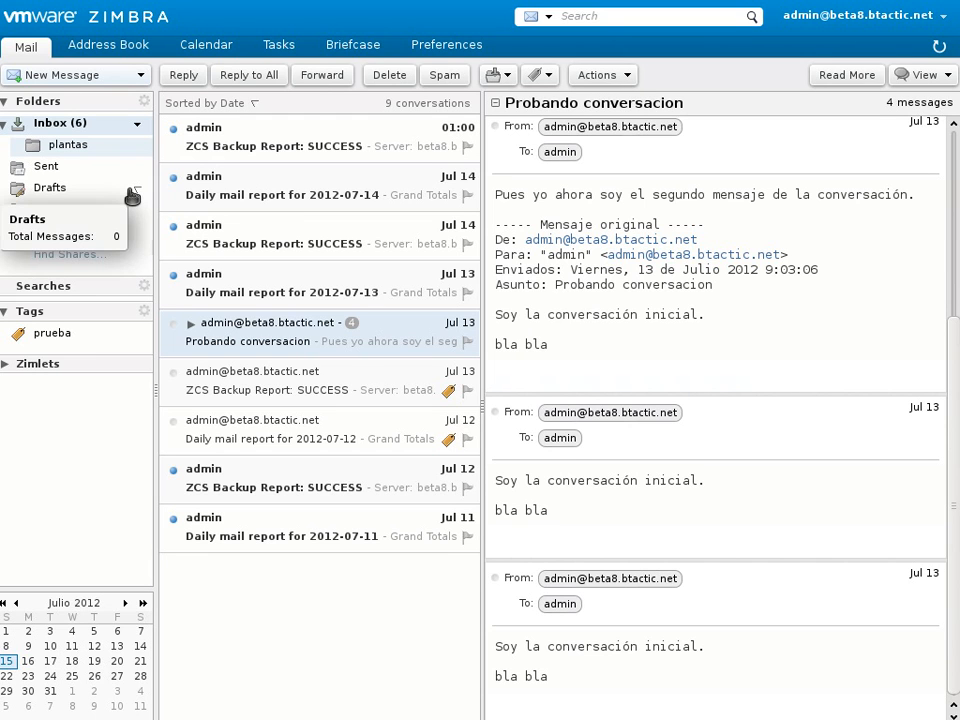
mouse_move(100, 174)
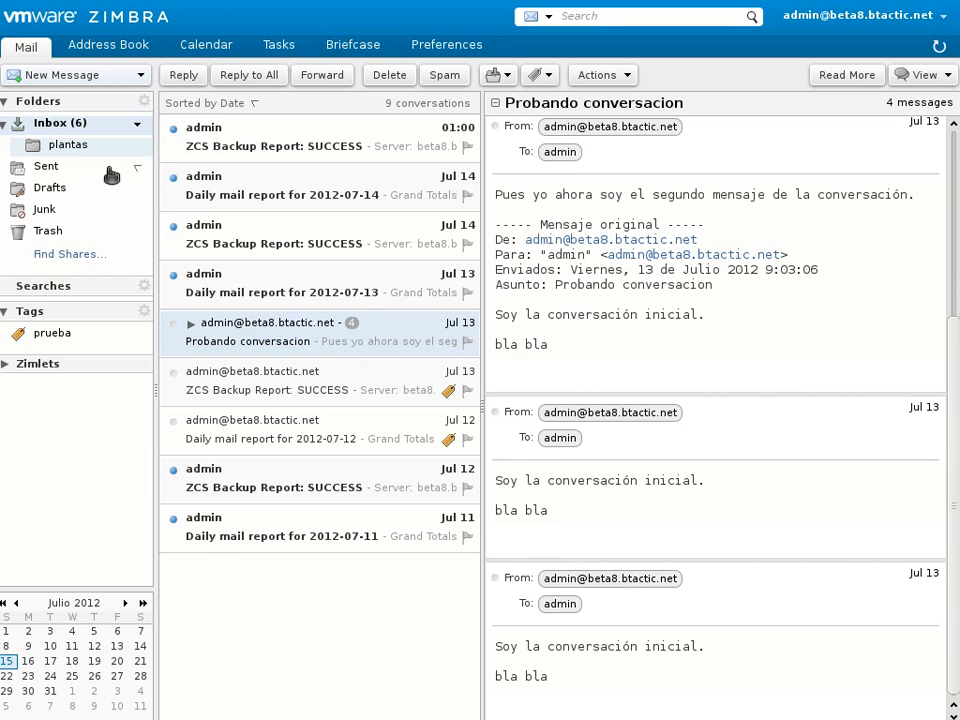
mouse_move(143, 144)
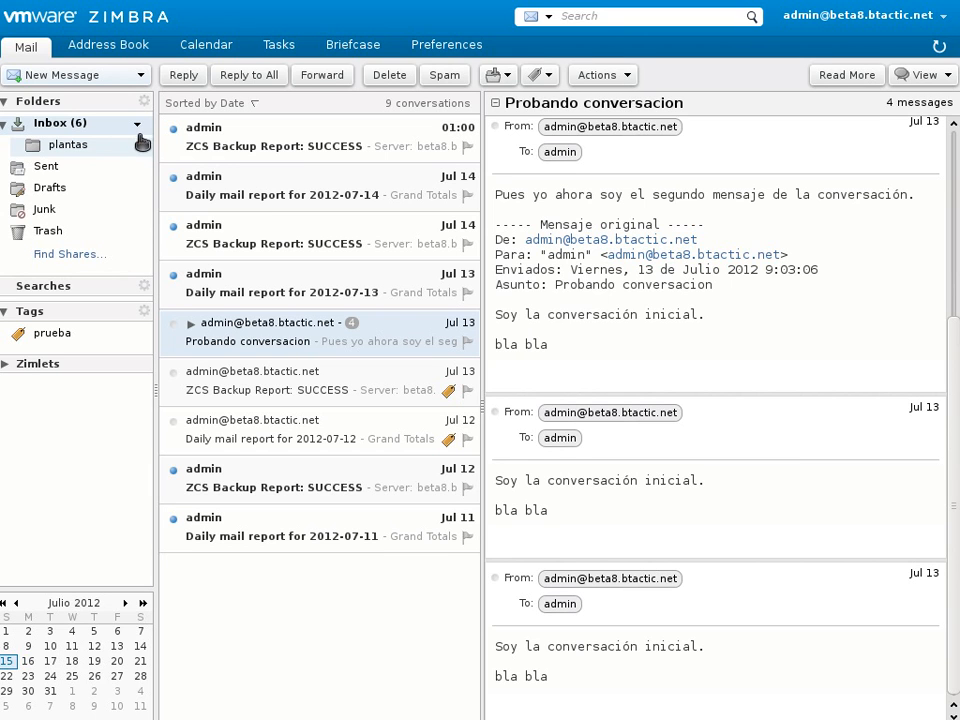
right_click(59, 122)
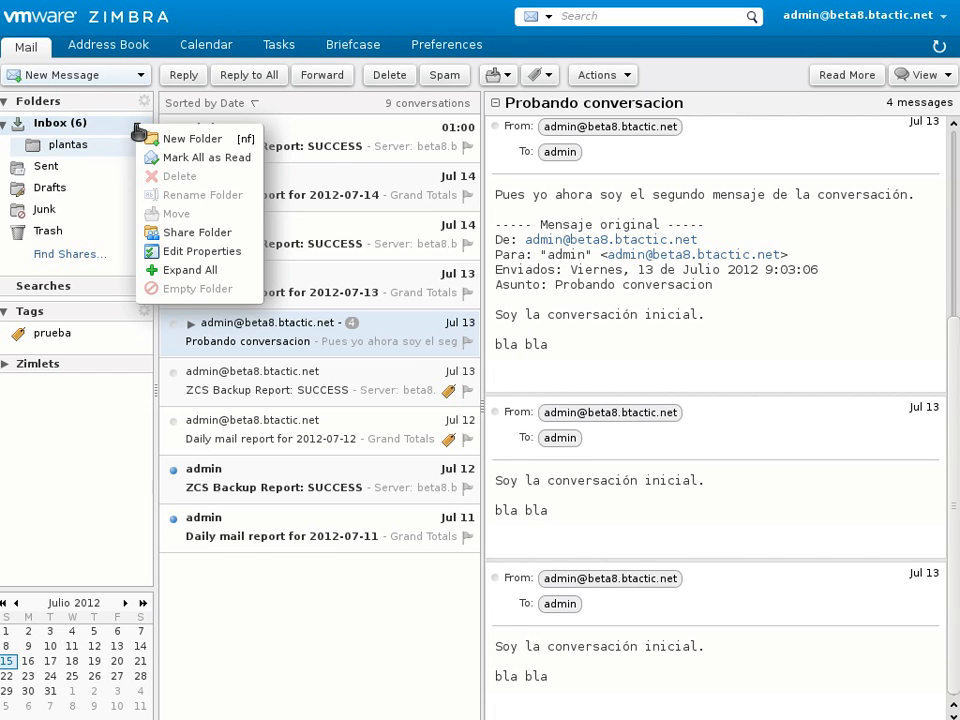
mouse_move(368, 190)
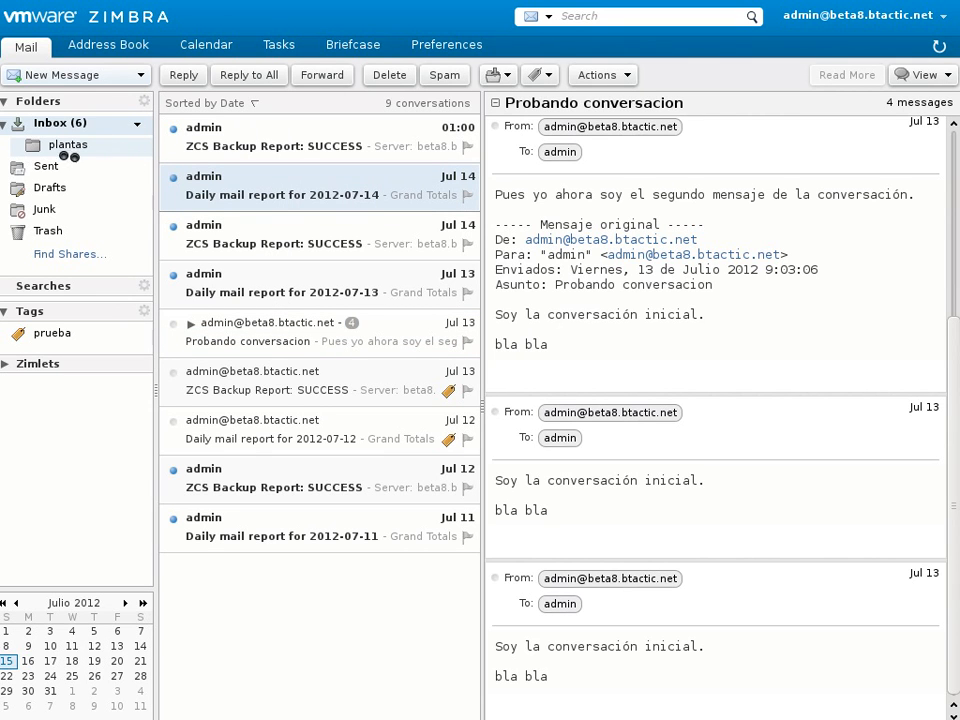
Read the 2012-07-14 Daily mail report and bring up the 'plantas' folder's actions
left_click(281, 185)
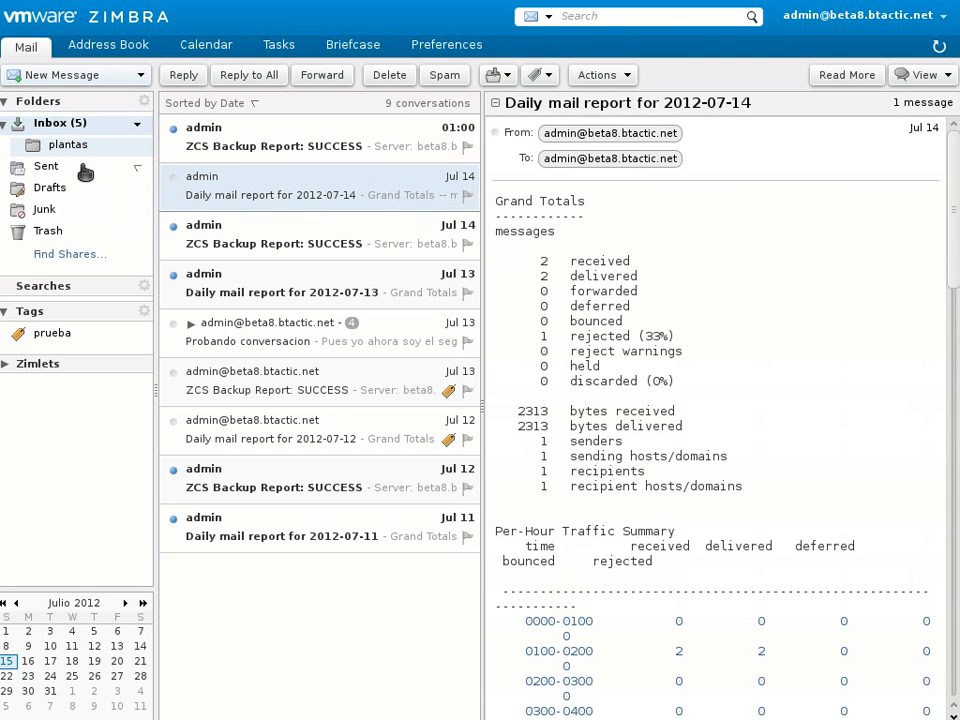
mouse_move(115, 152)
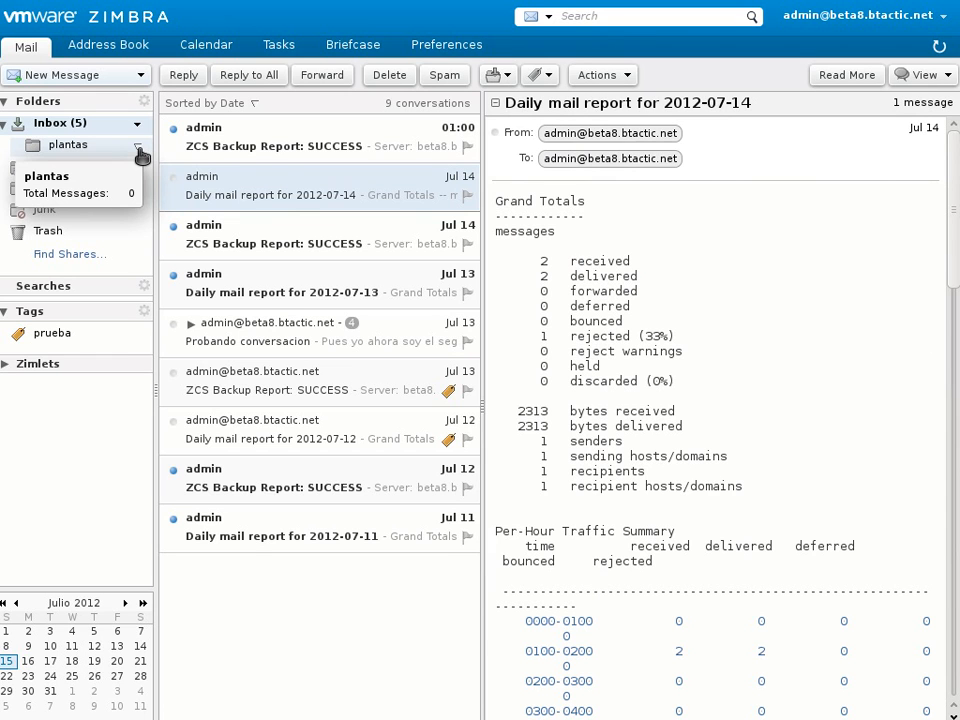
right_click(67, 145)
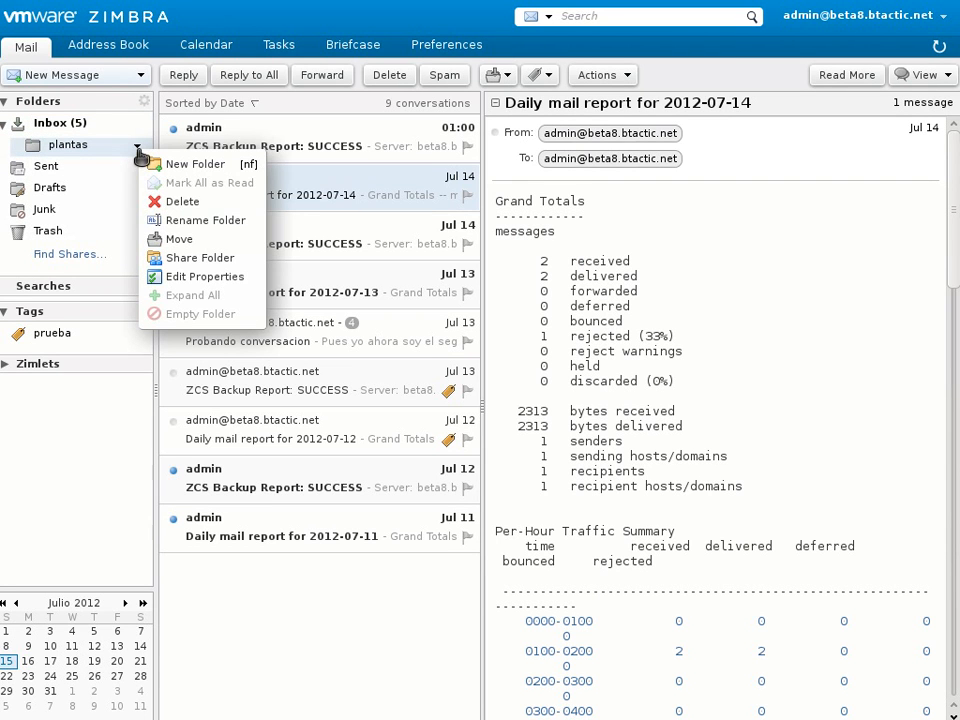
mouse_move(196, 164)
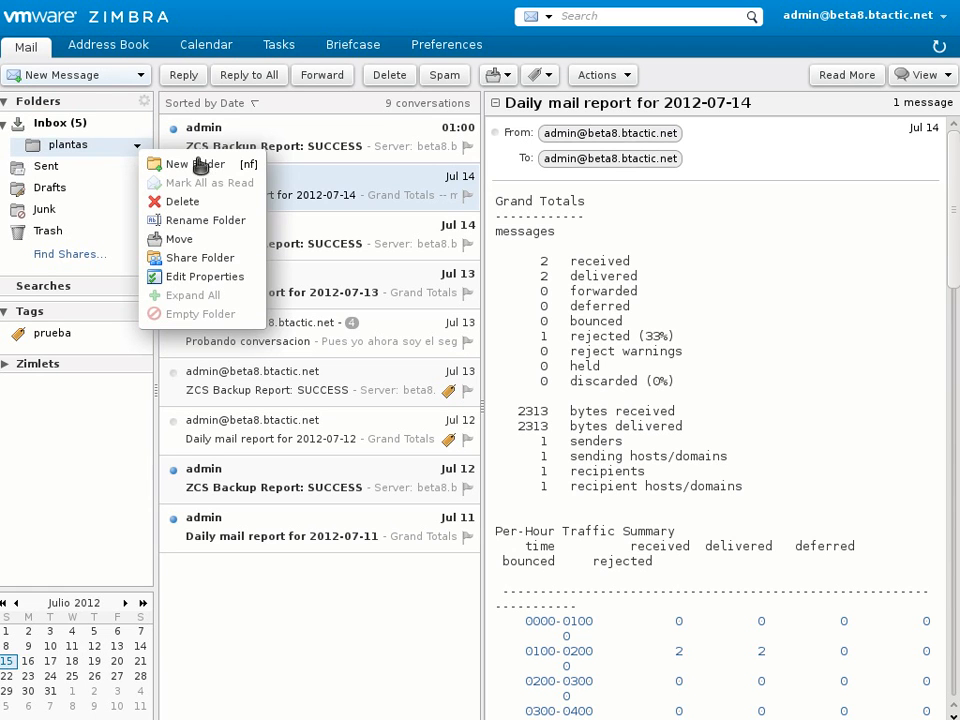
mouse_move(179, 239)
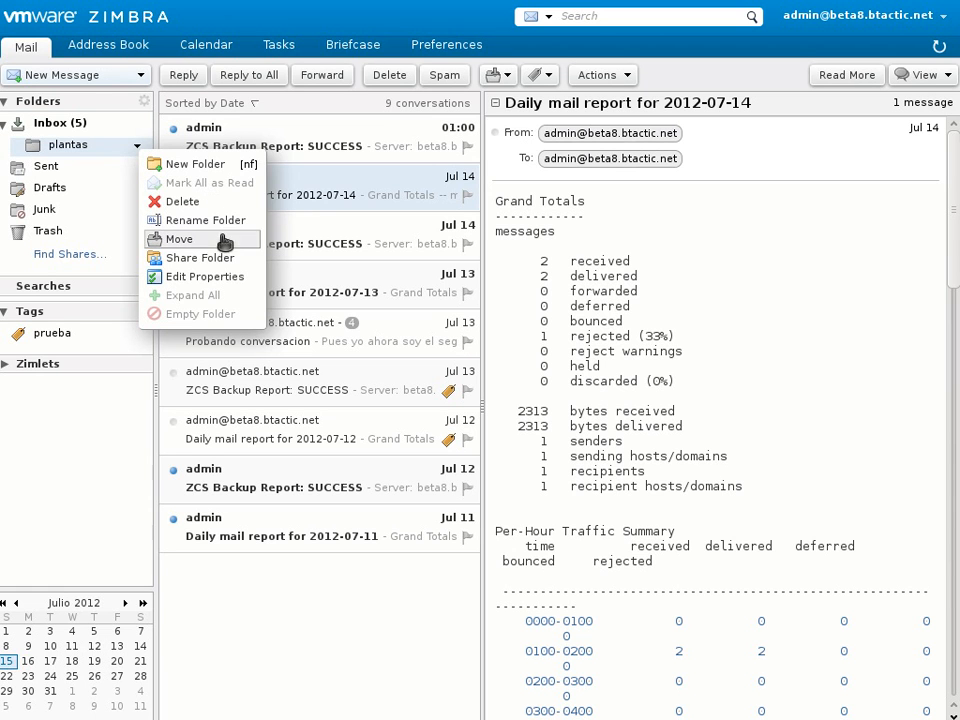
mouse_move(237, 302)
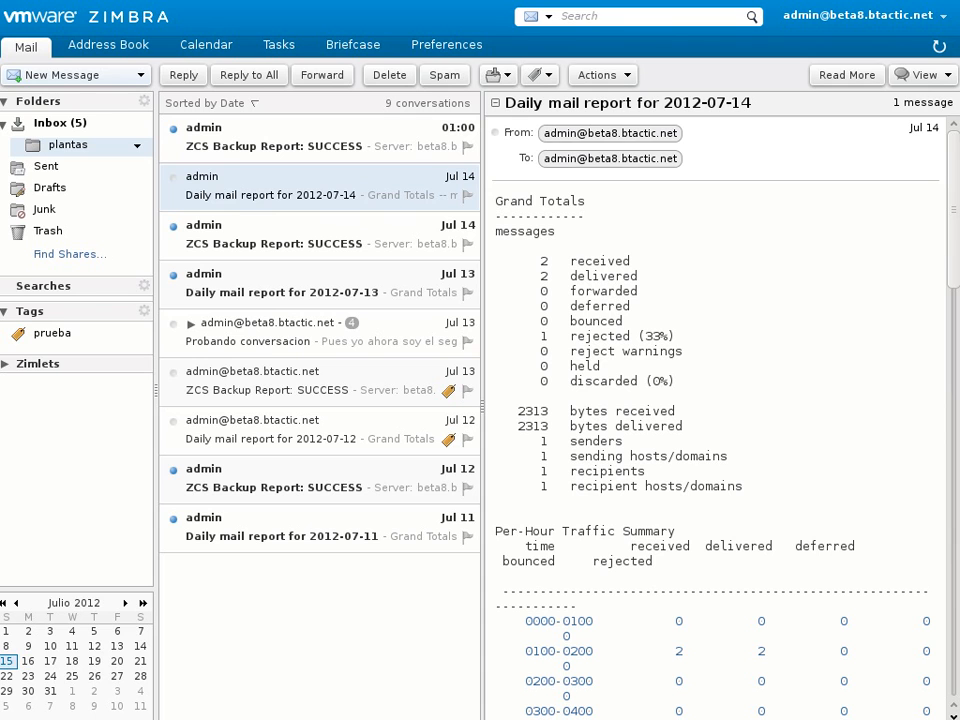
mouse_move(352, 288)
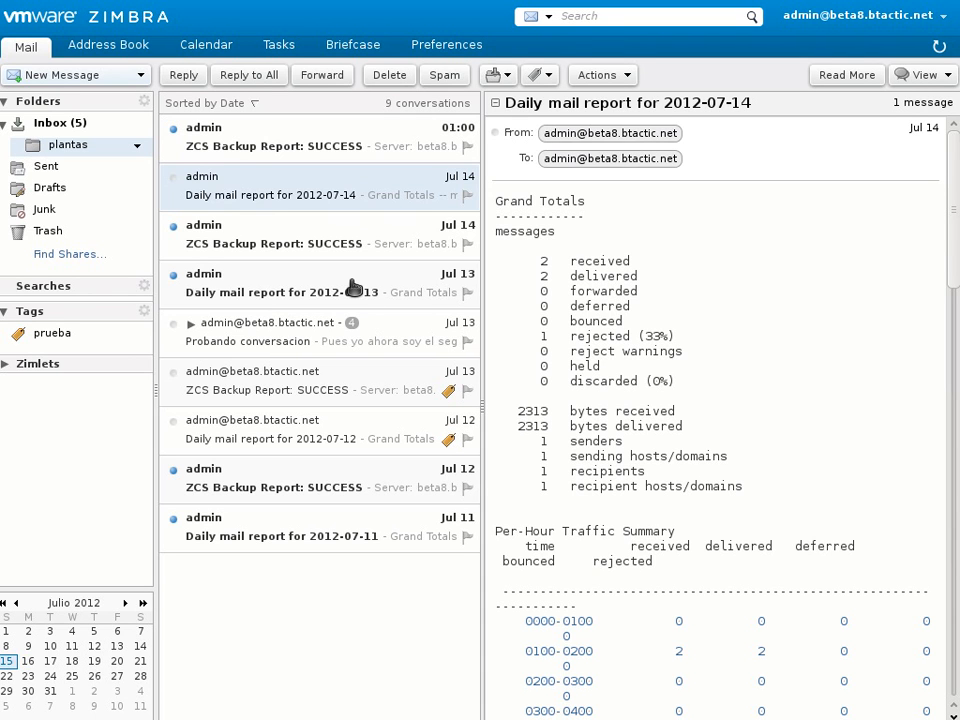
left_click(290, 332)
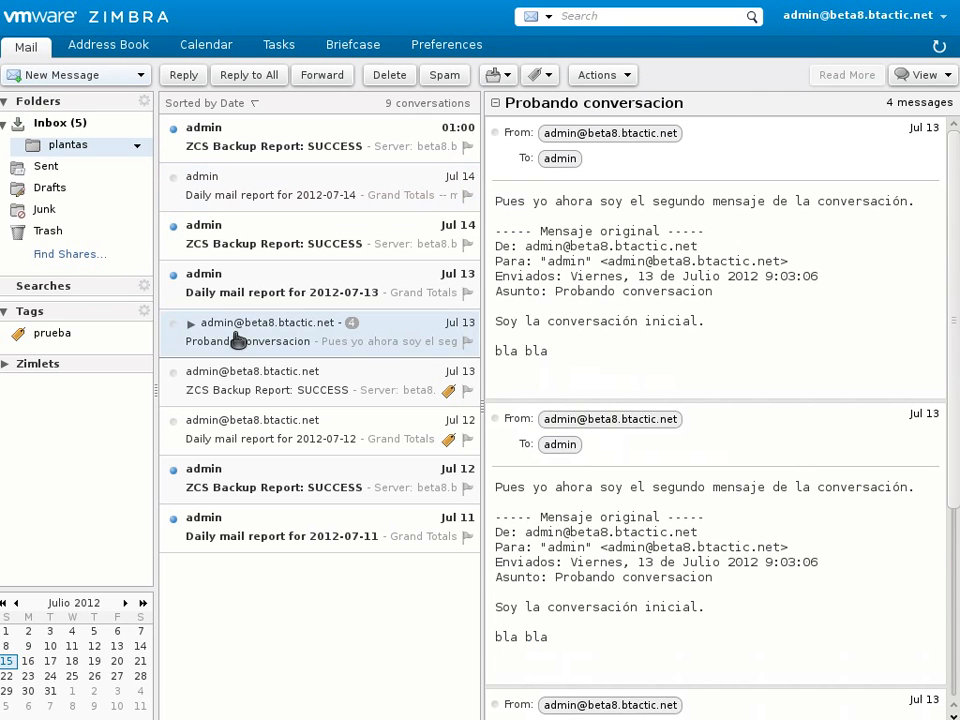
left_click(190, 322)
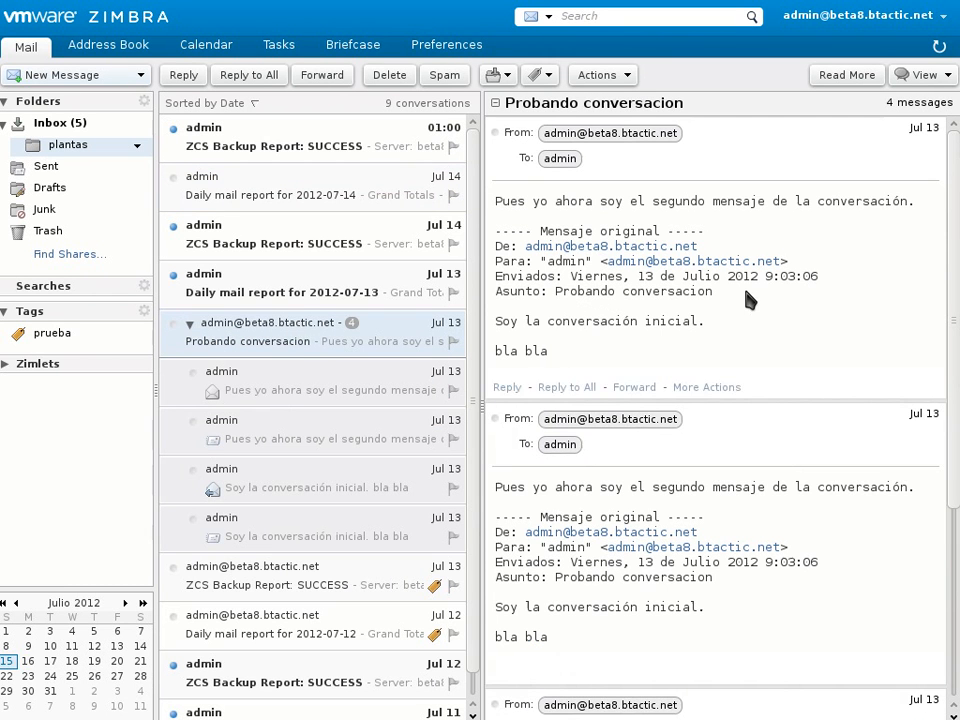
scroll("down", 3)
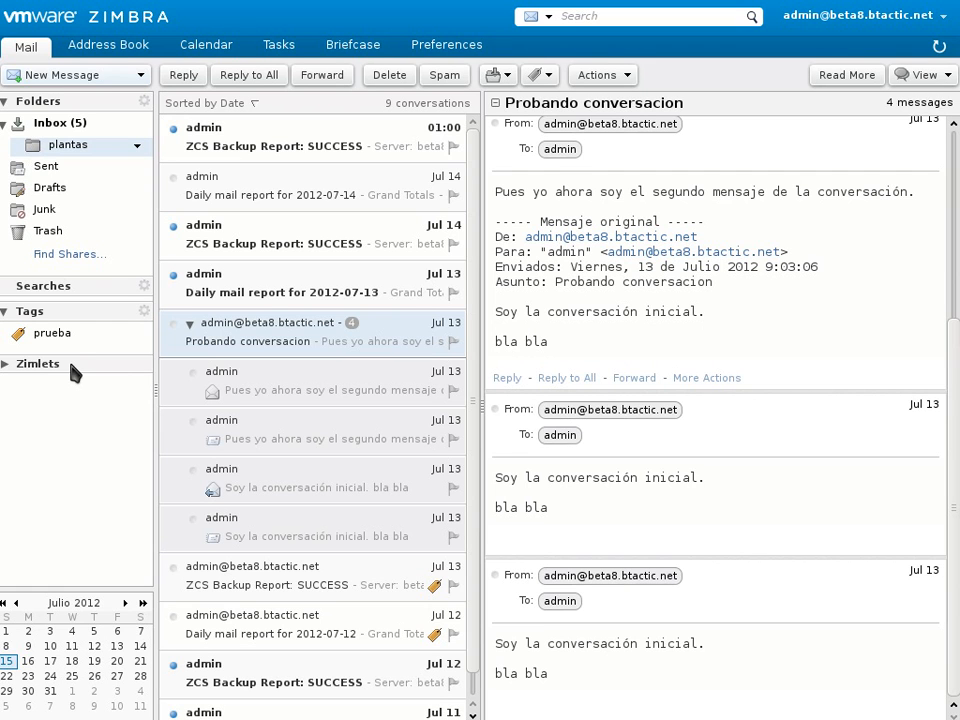
mouse_move(284, 274)
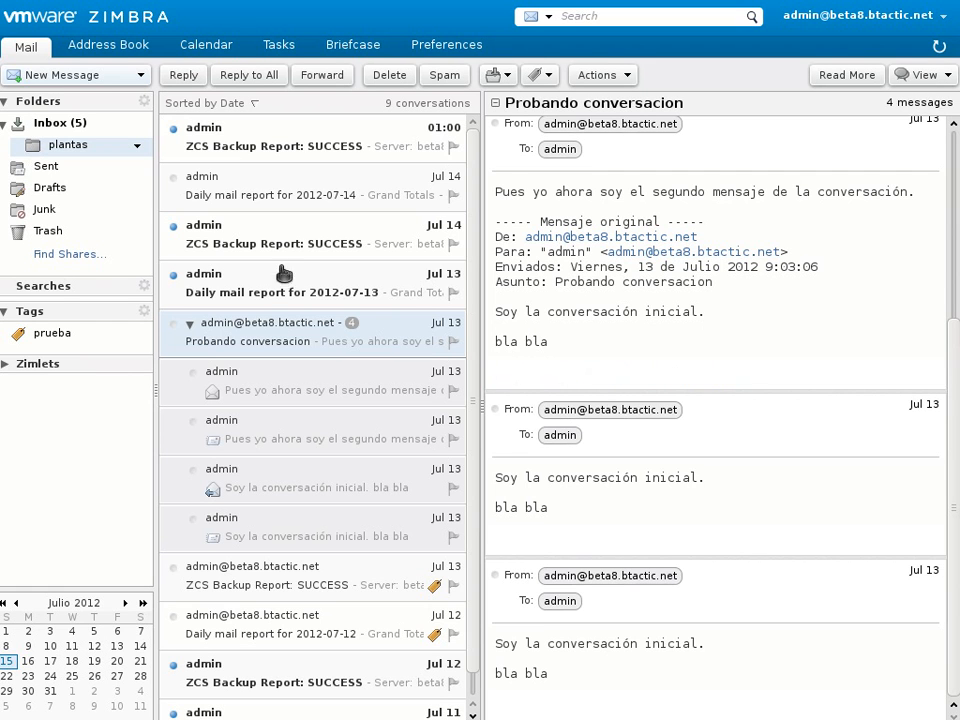
Read the Jul 14 backup report and the 2012-07-13 daily report, then return to the backup report
left_click(290, 234)
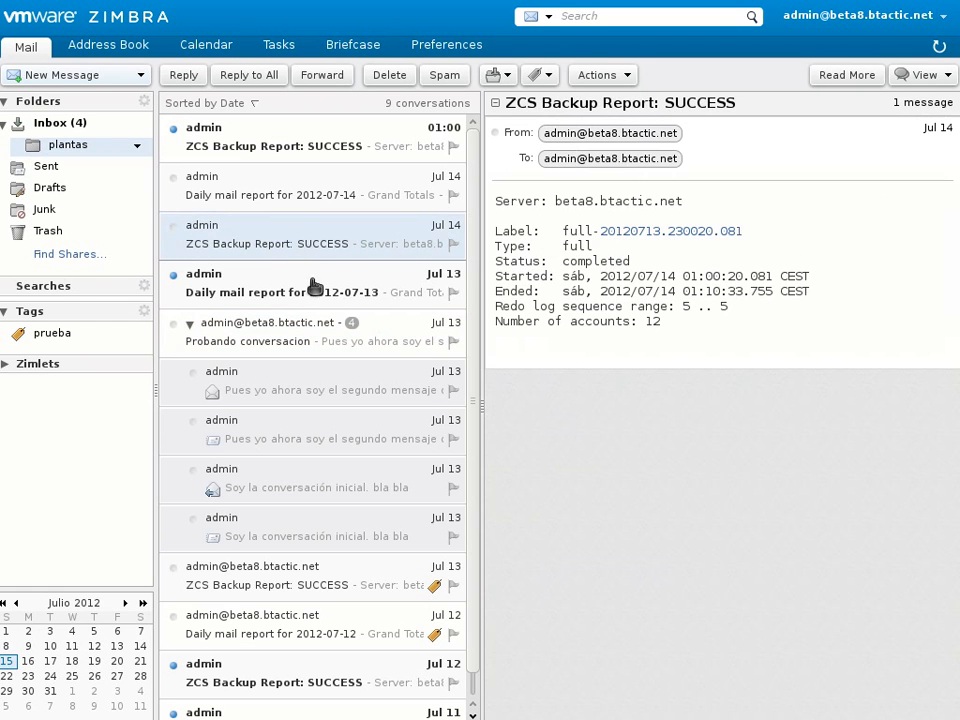
left_click(290, 292)
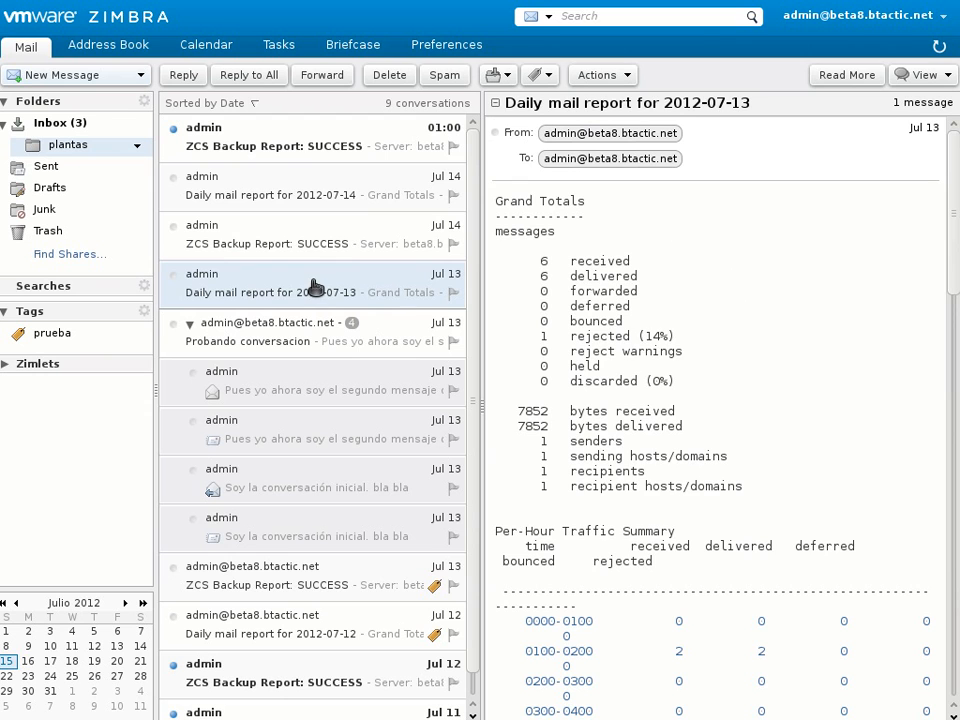
left_click(310, 234)
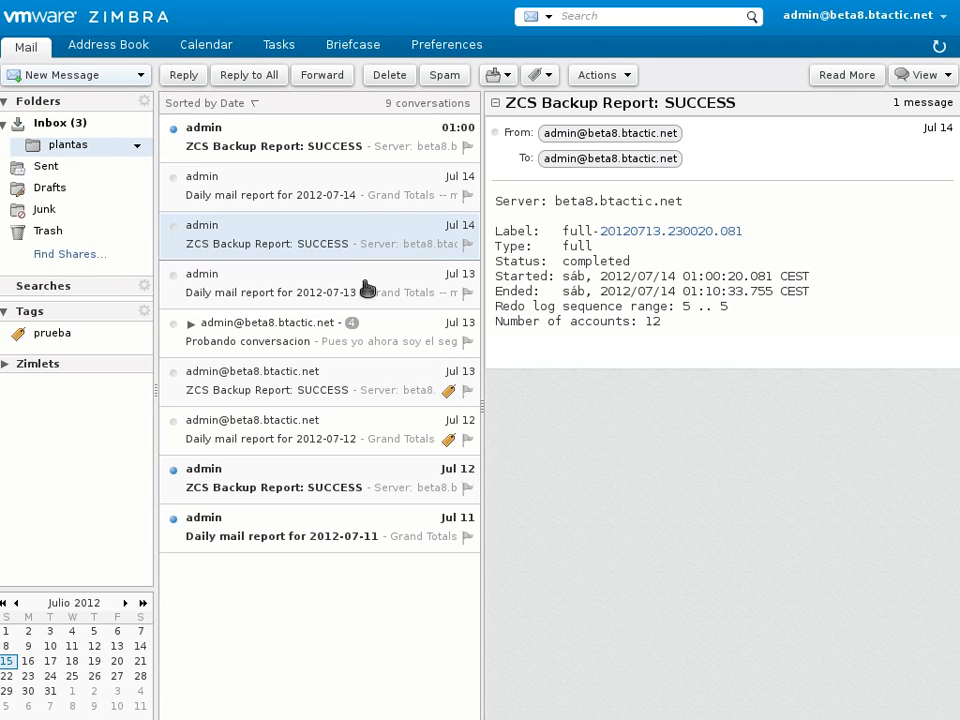
mouse_move(376, 249)
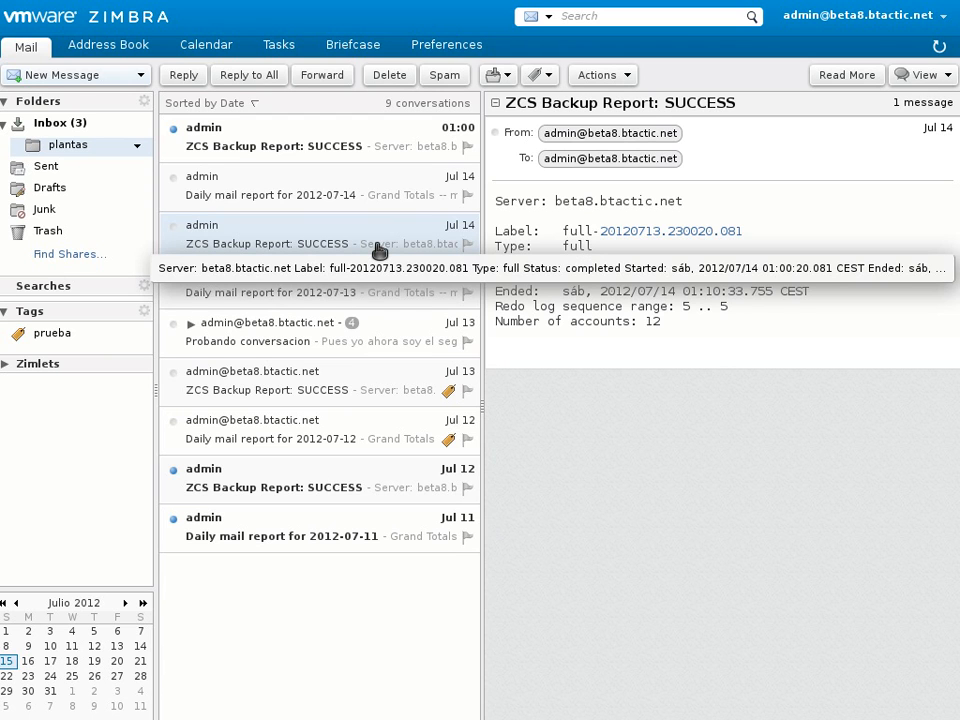
mouse_move(502, 301)
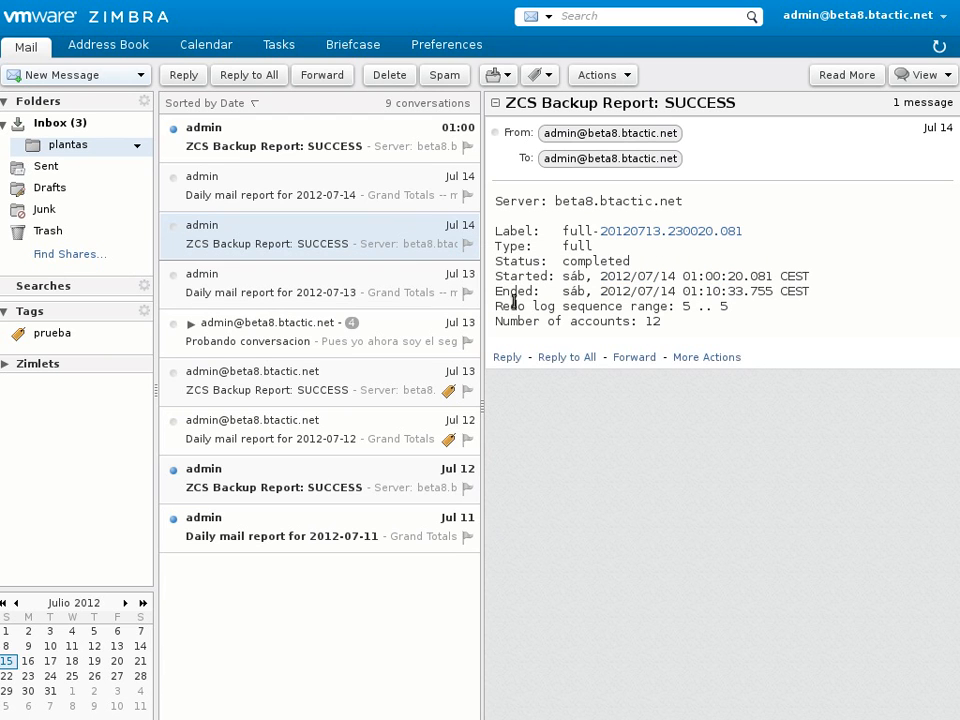
mouse_move(562, 343)
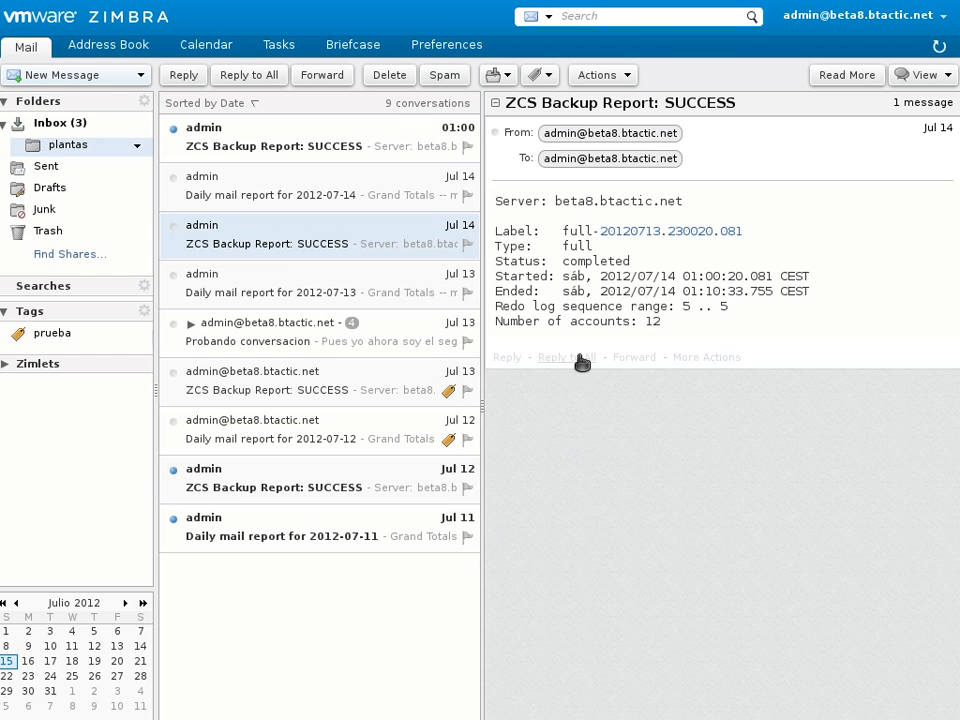
mouse_move(676, 390)
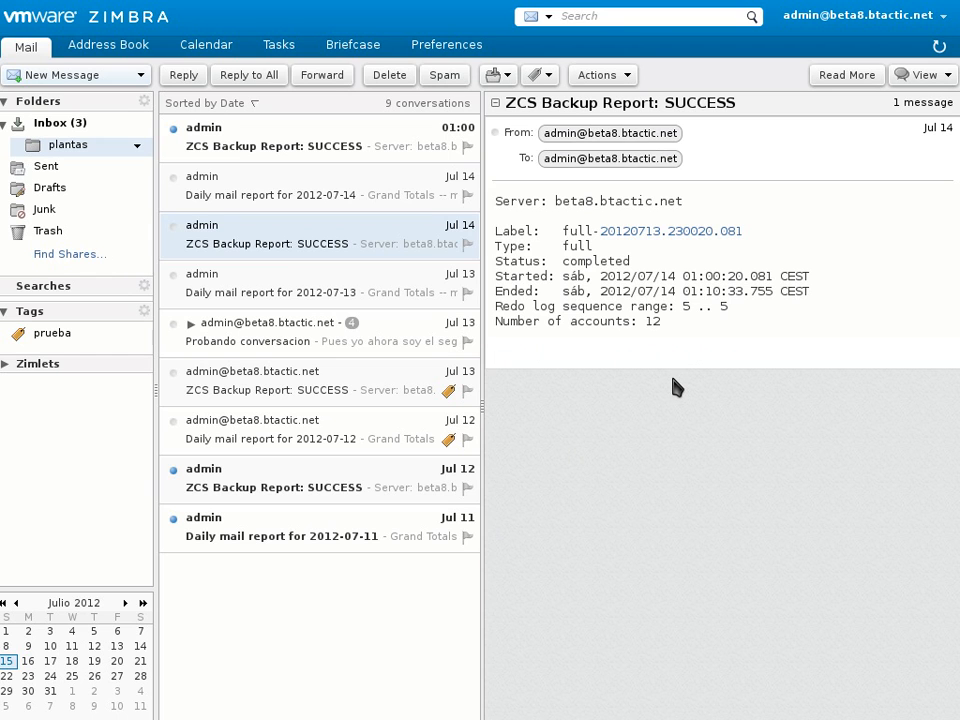
mouse_move(695, 411)
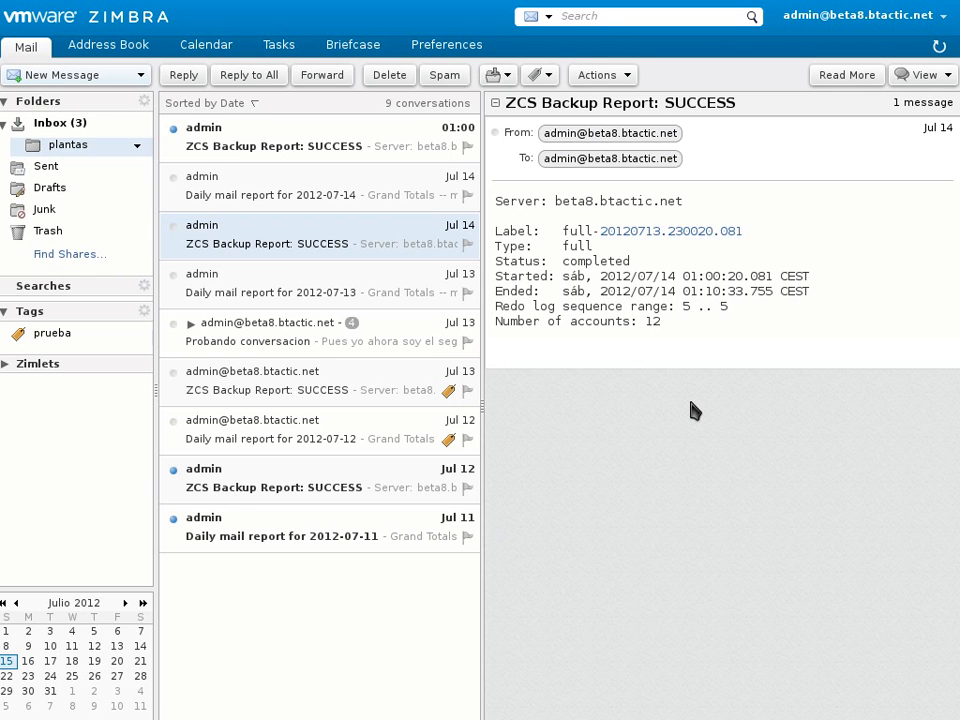
mouse_move(642, 354)
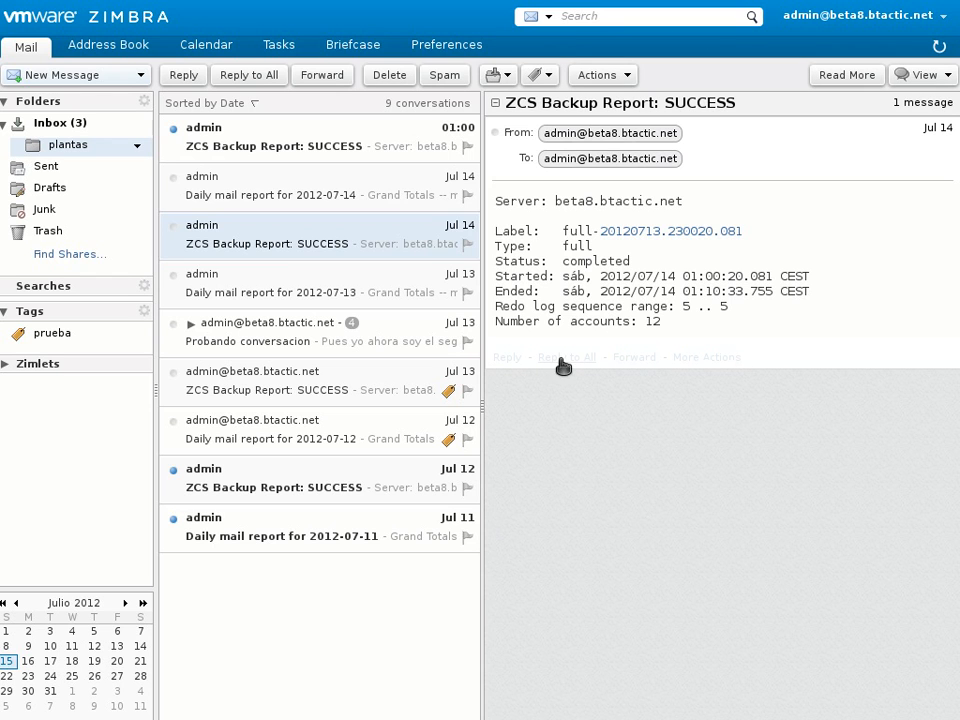
mouse_move(552, 455)
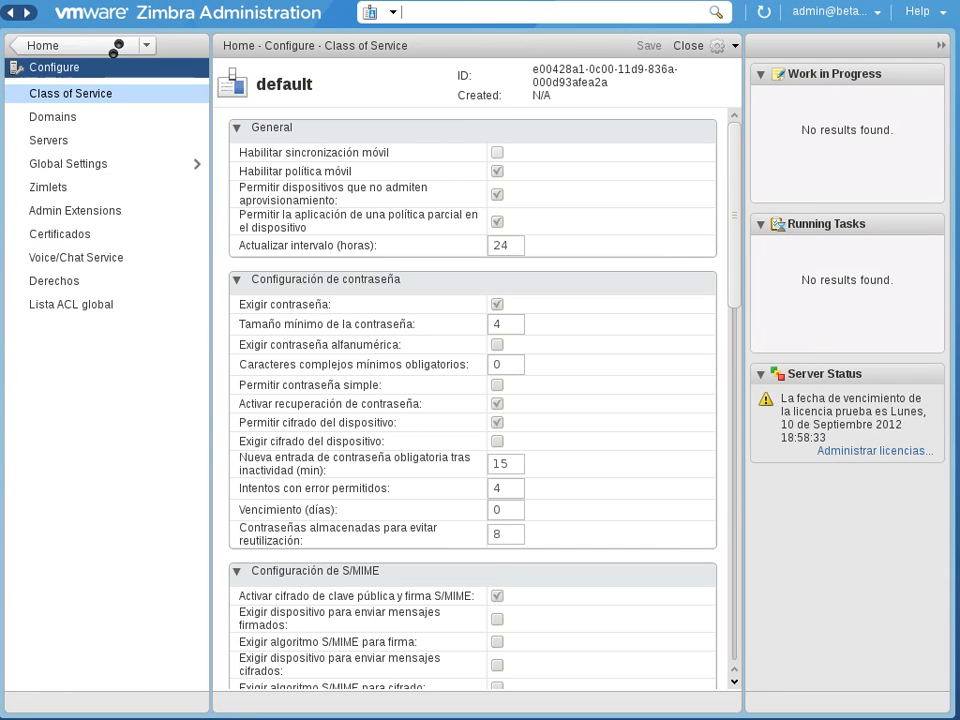
Return to the Administration Console Home dashboard
left_click(686, 45)
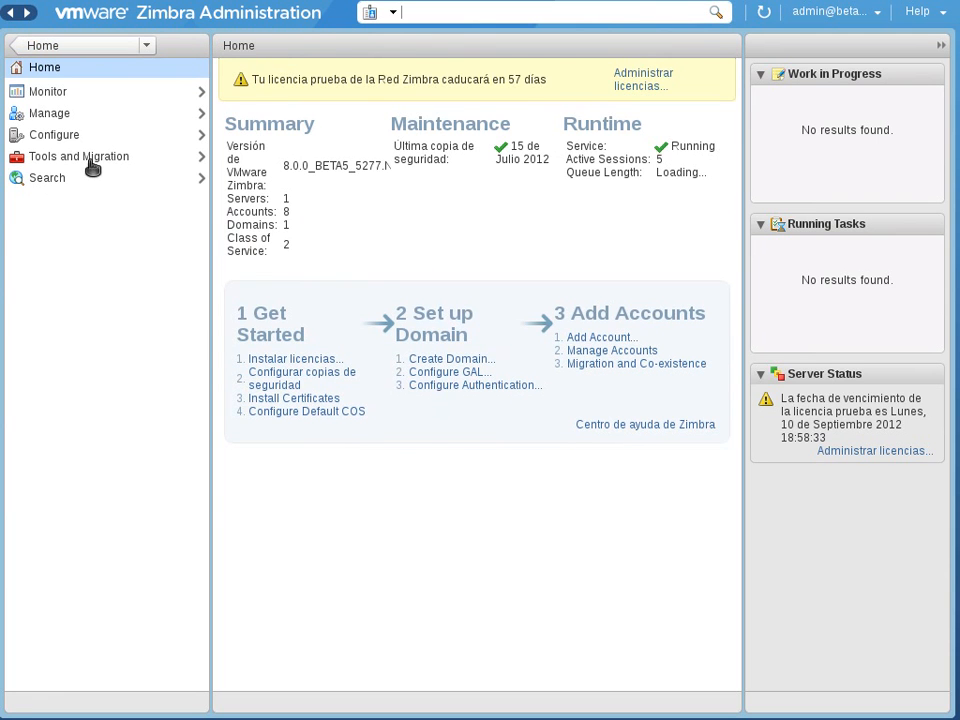
Open Tools and Migration to view the utility downloads list
left_click(78, 156)
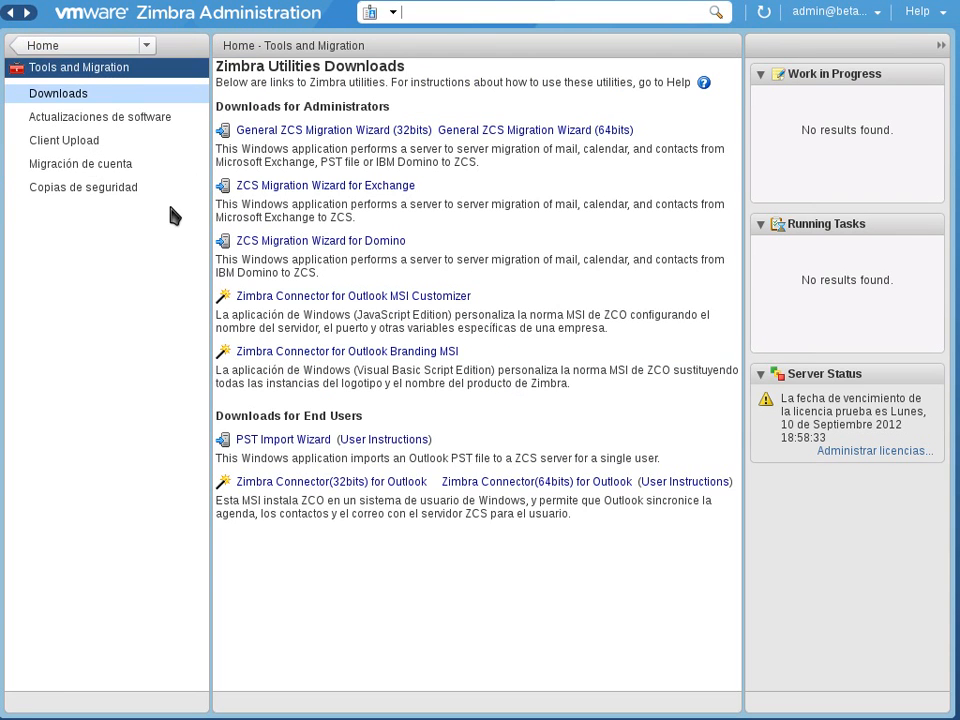
mouse_move(307, 139)
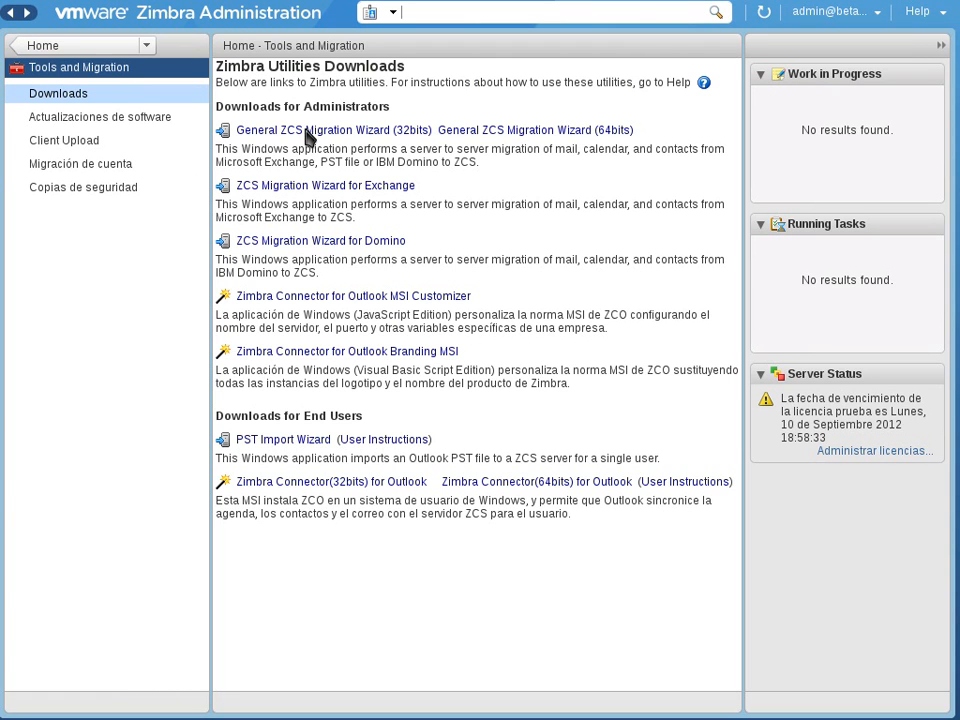
mouse_move(520, 311)
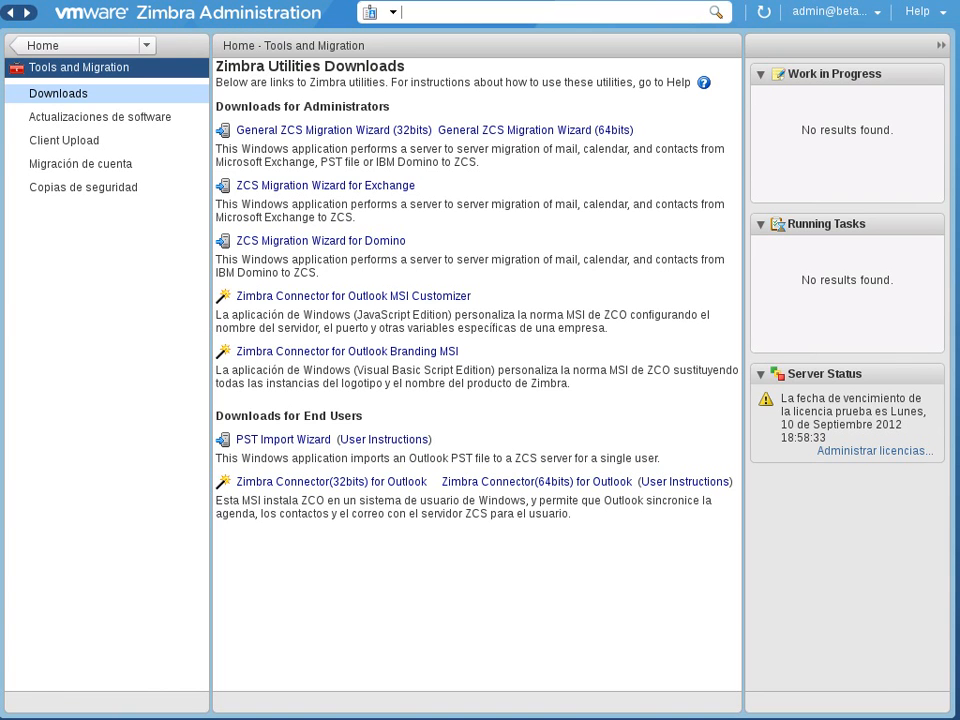
mouse_move(666, 437)
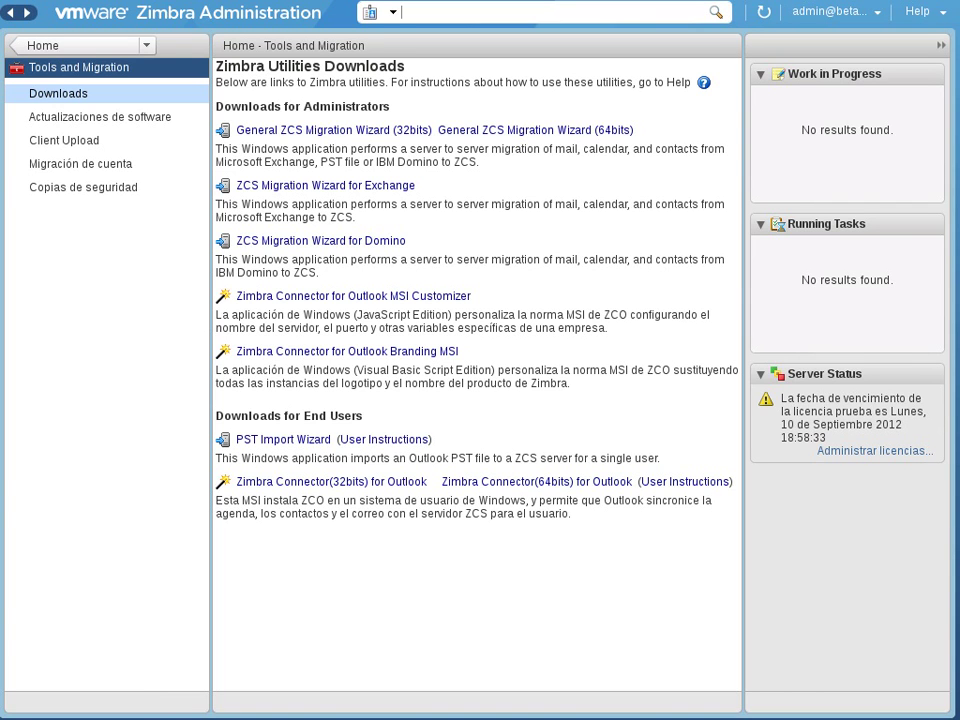
mouse_move(452, 369)
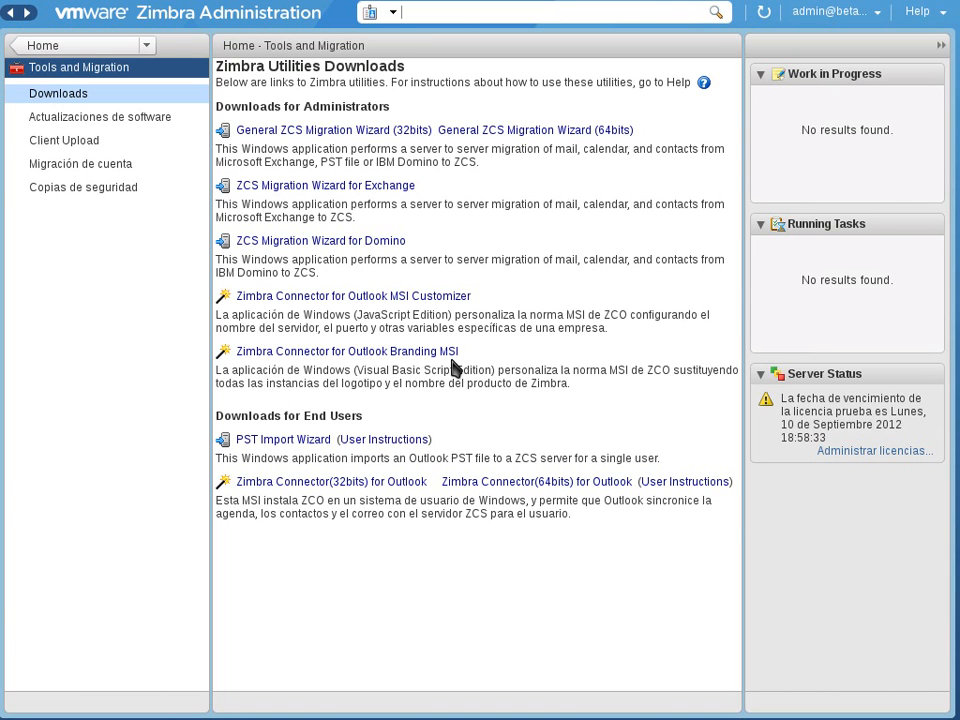
mouse_move(430, 355)
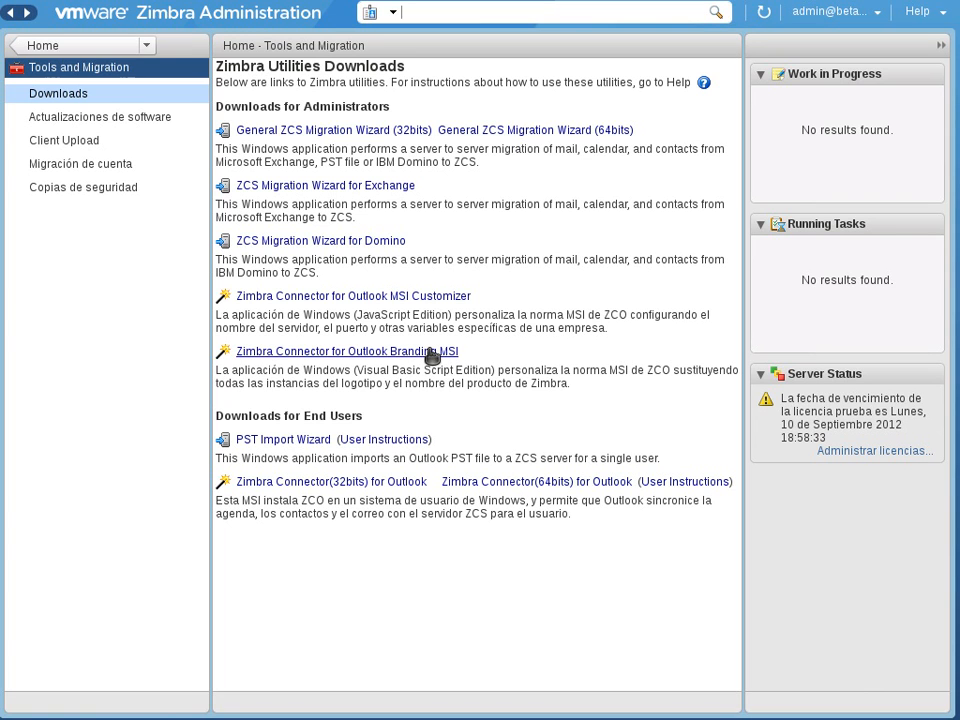
mouse_move(423, 354)
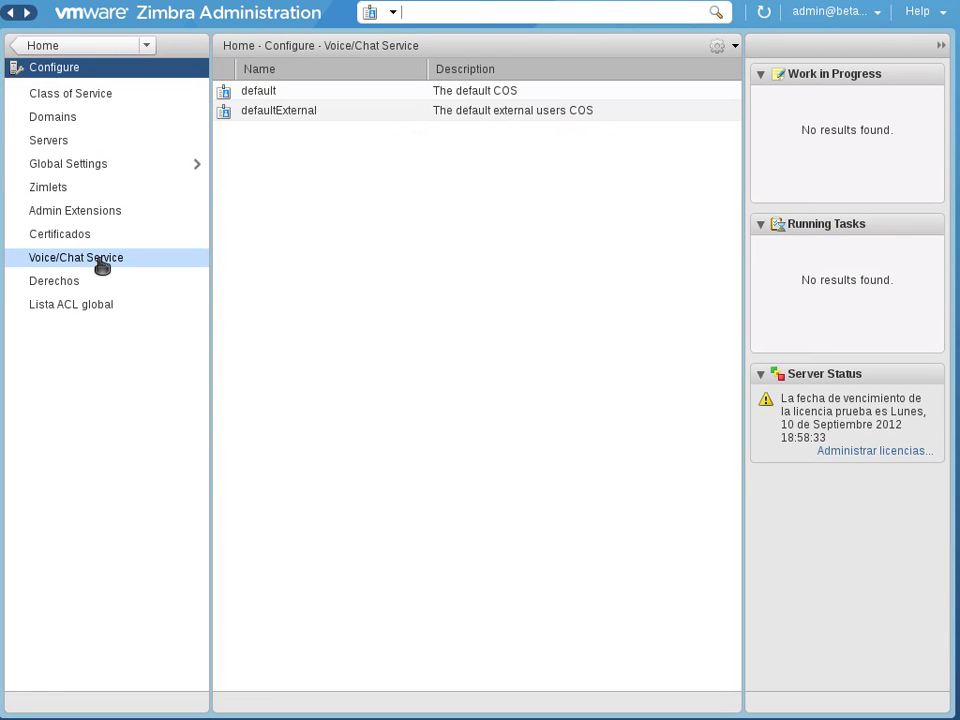
left_click(75, 257)
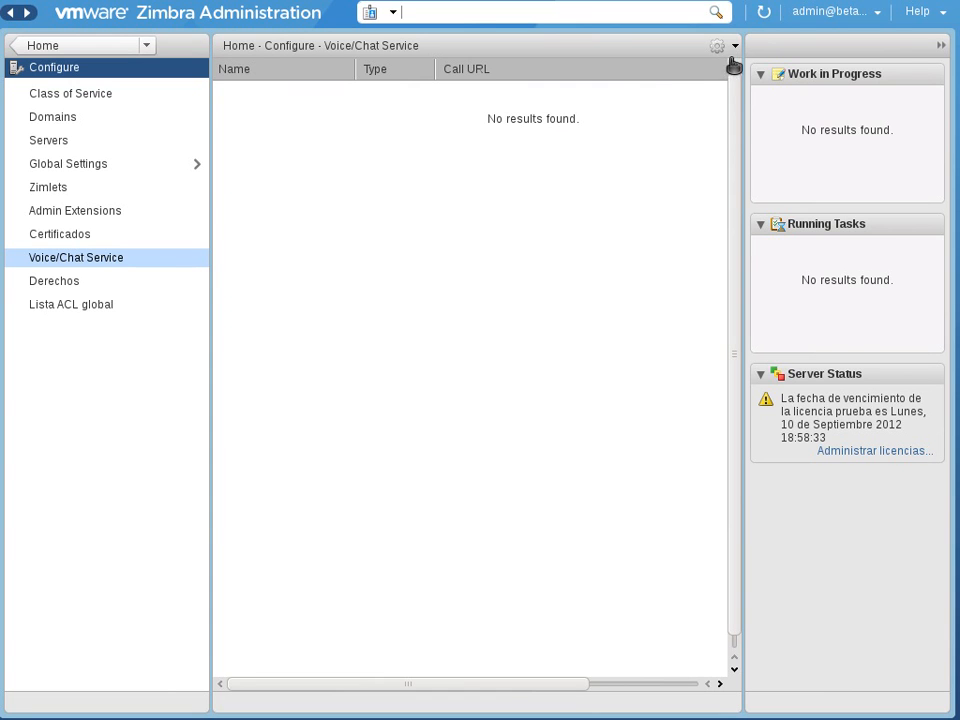
left_click(716, 44)
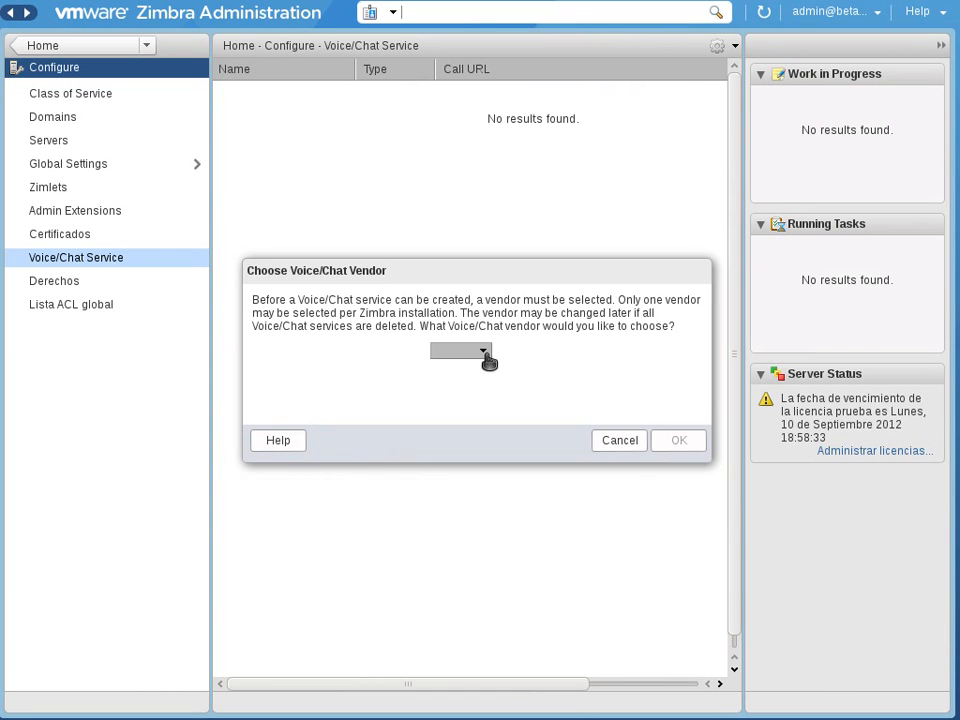
left_click(484, 351)
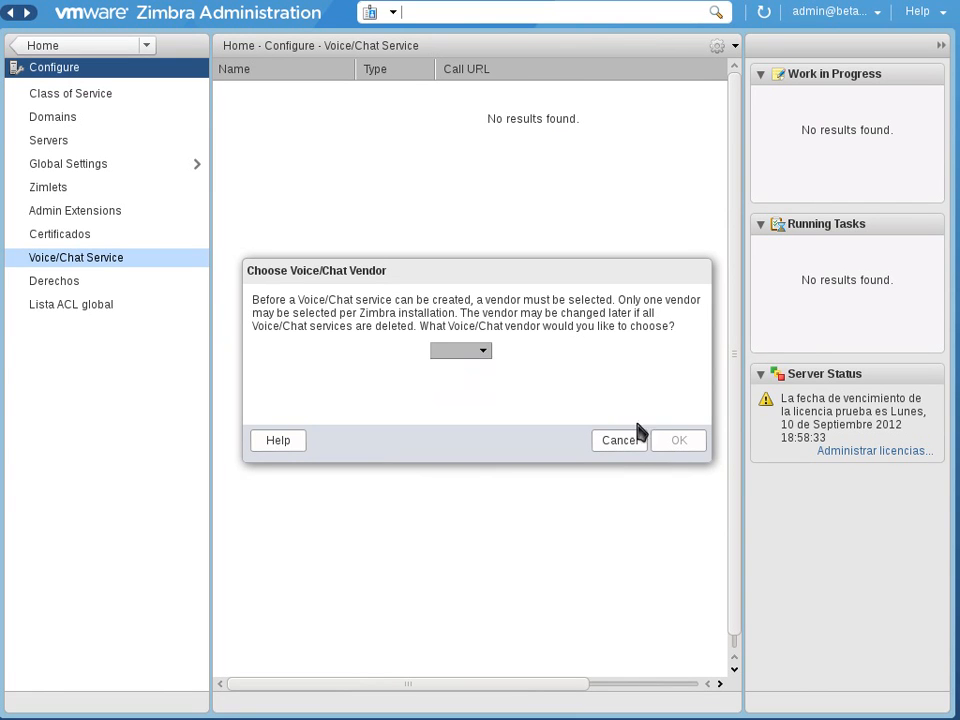
left_click(618, 440)
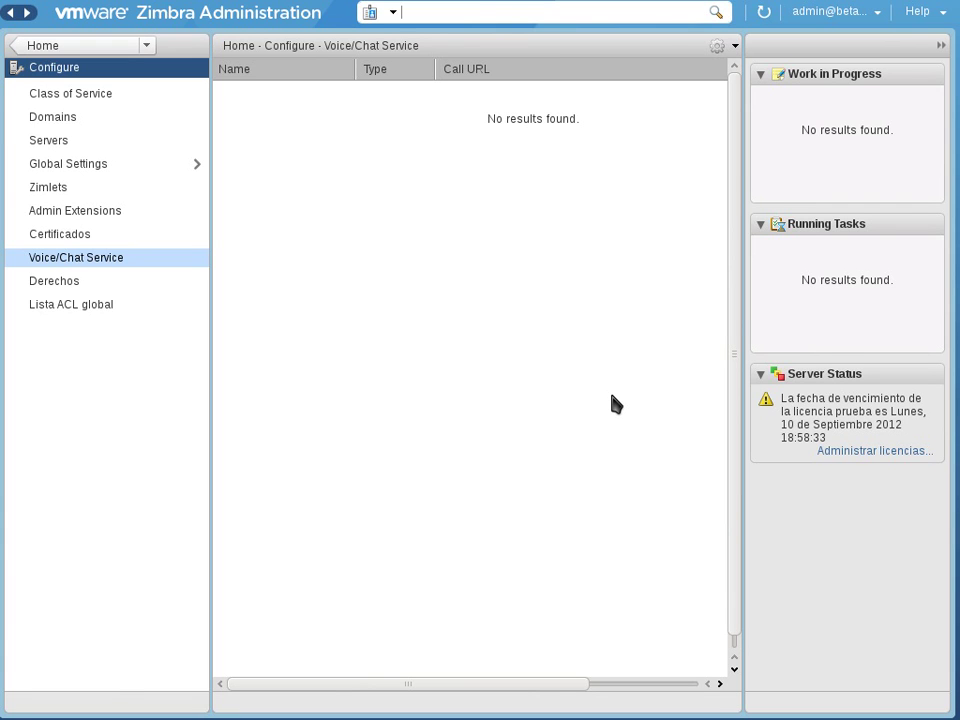
mouse_move(105, 47)
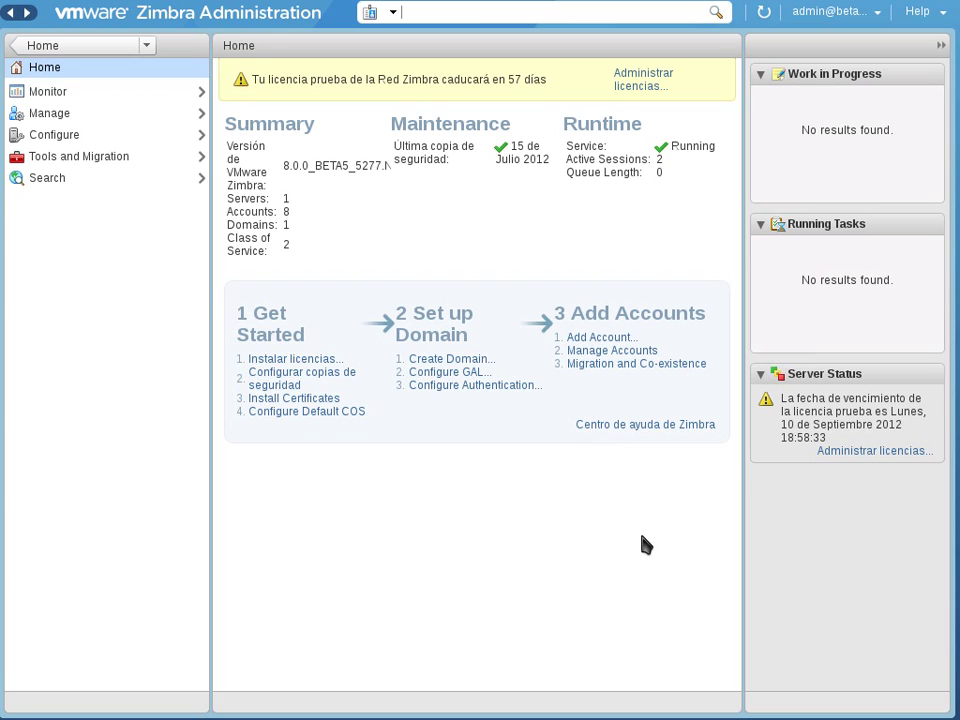
mouse_move(607, 194)
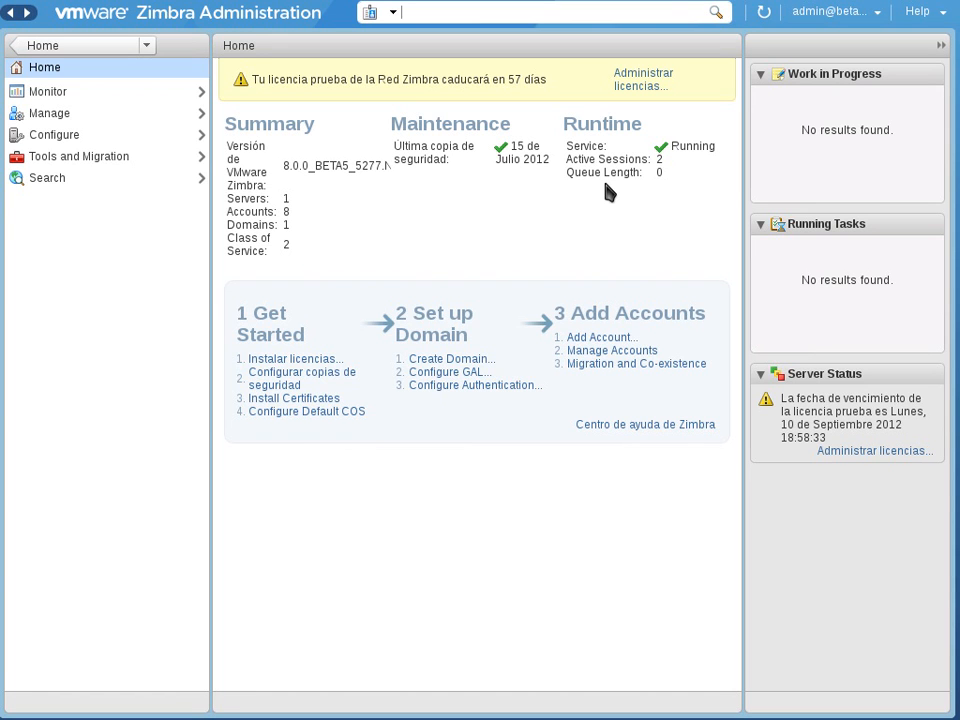
mouse_move(608, 192)
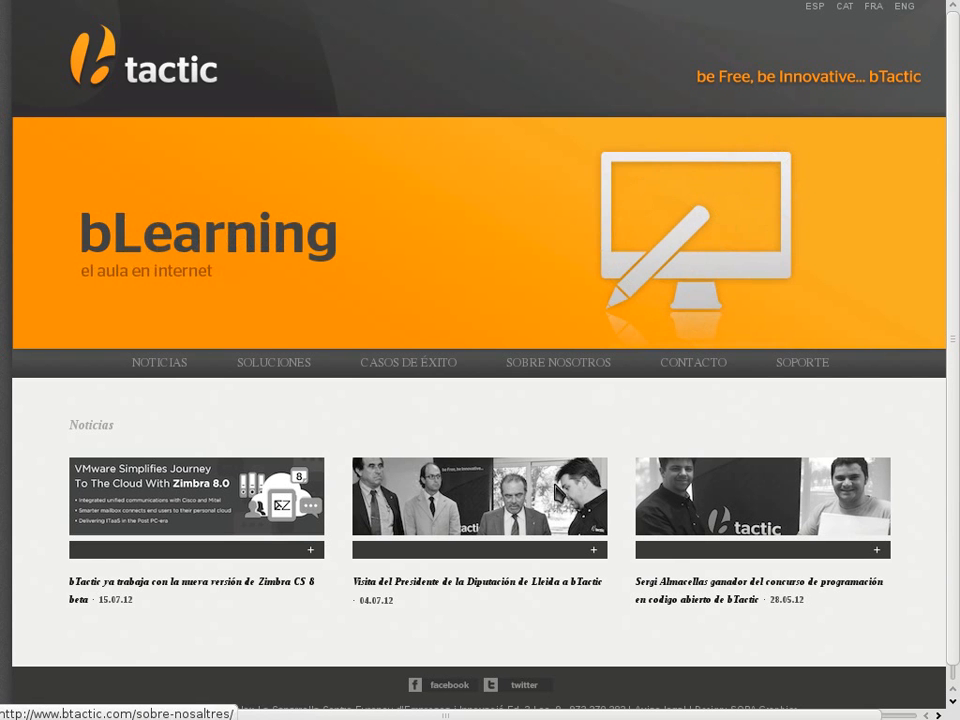
Switch the bTactic company website to English
left_click(904, 8)
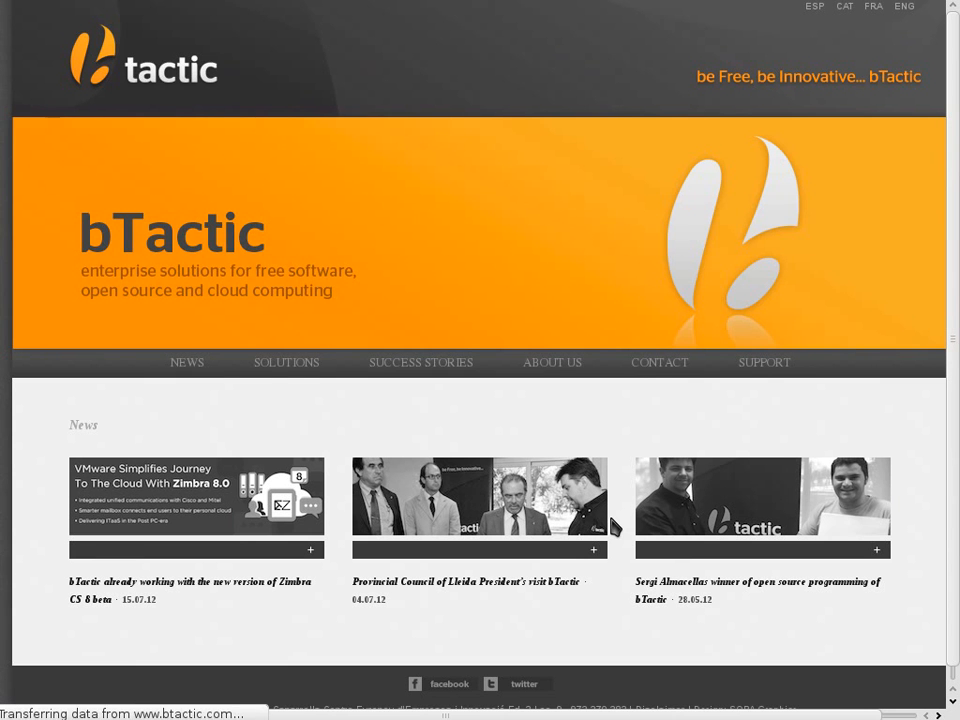